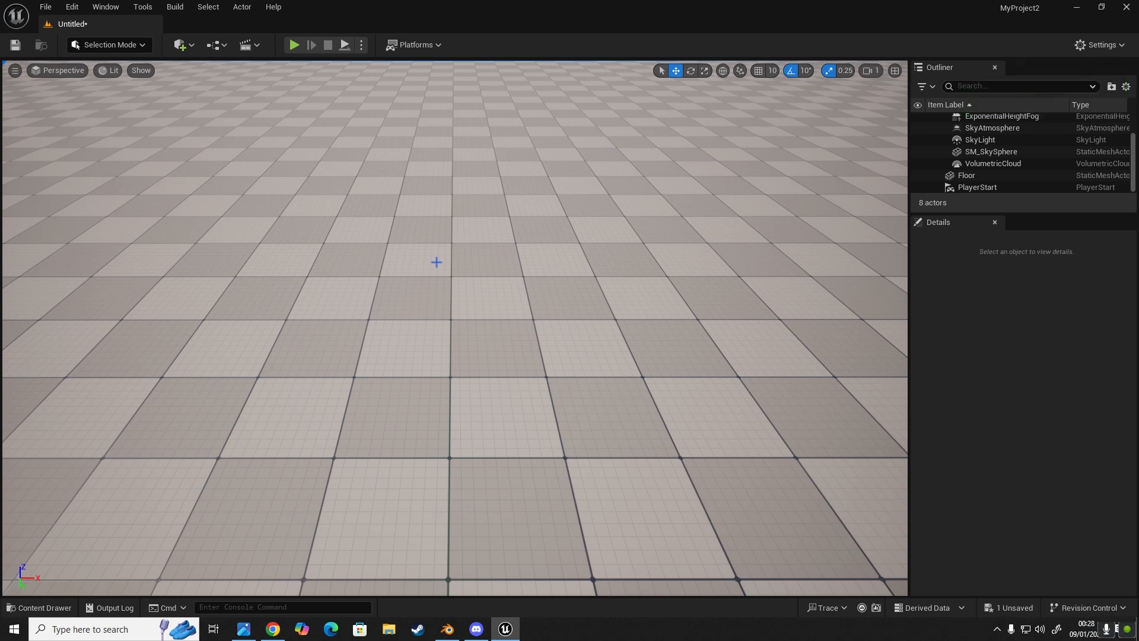
pyautogui.moveTo(439, 262)
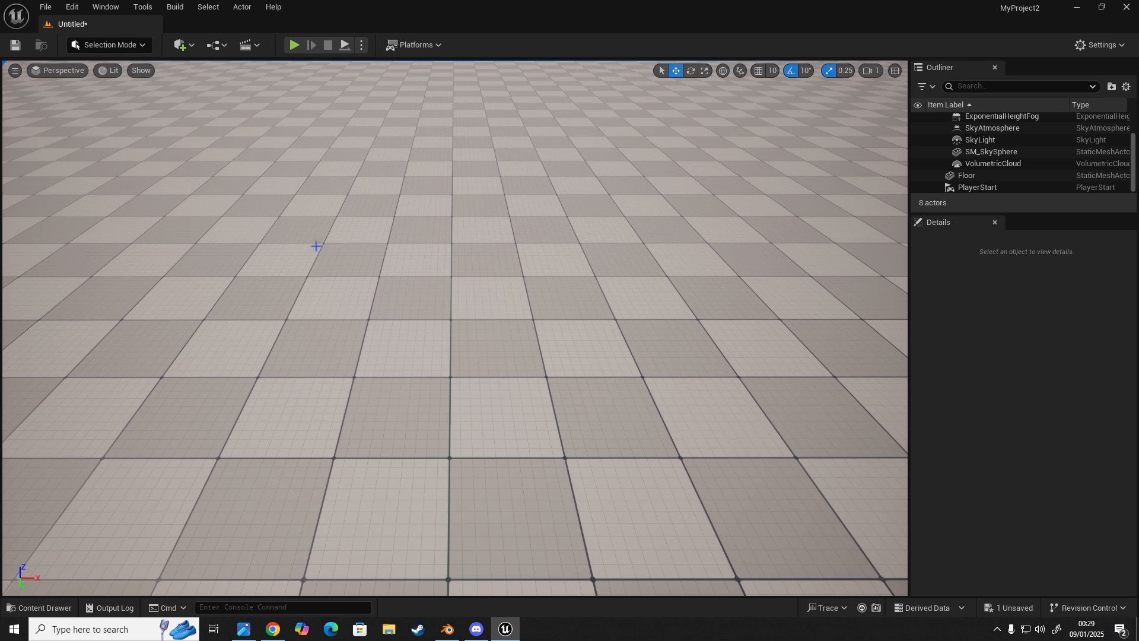
pyautogui.moveTo(408, 229)
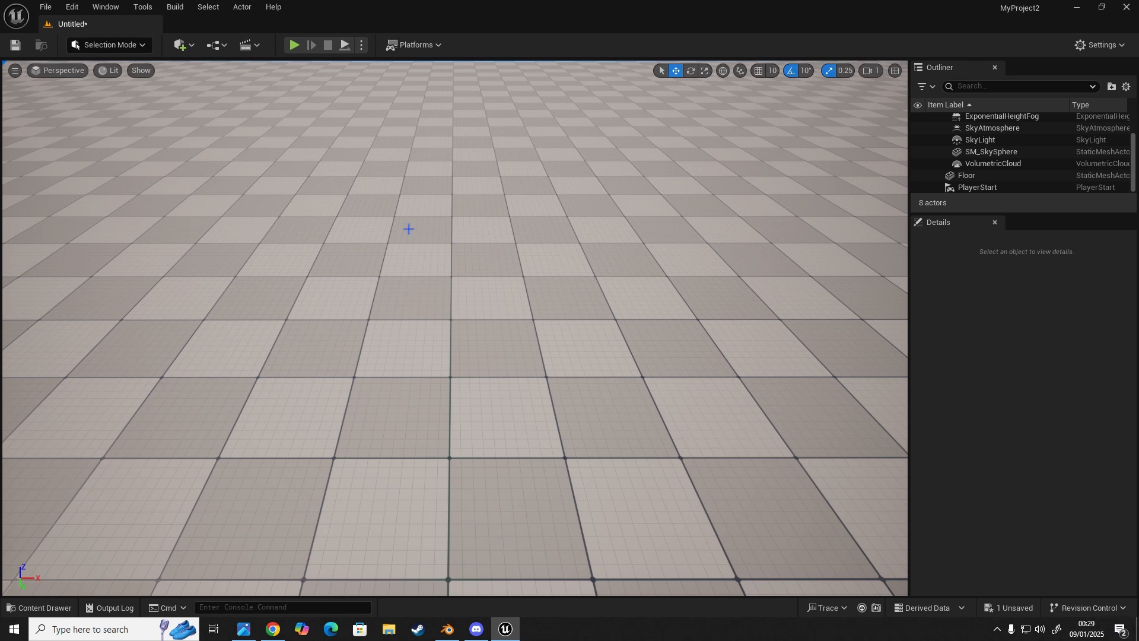
pyautogui.moveTo(277, 188)
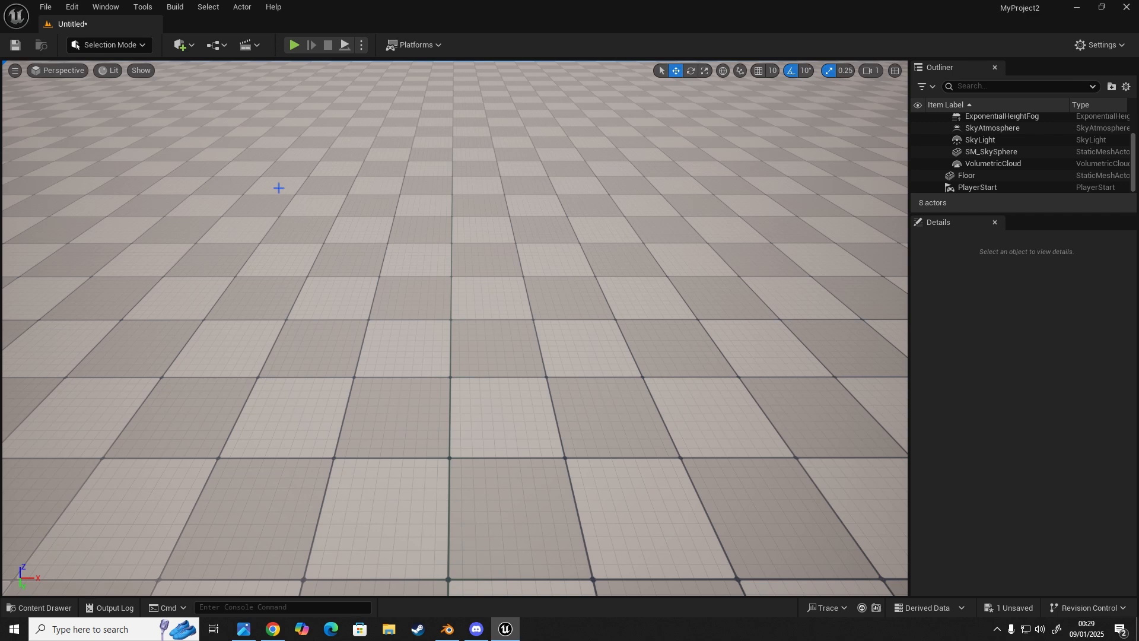
# Create an Actor Blueprint class named Spawned_Actor_1 in the CustomMeshes folder
pyautogui.click(44, 607)
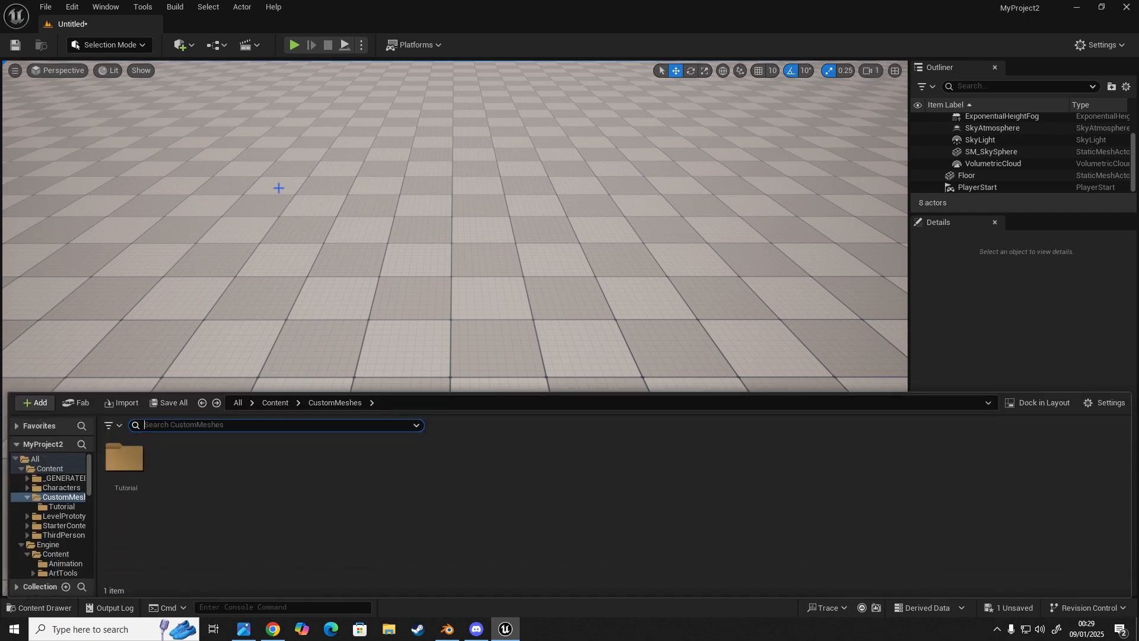
pyautogui.moveTo(273, 201)
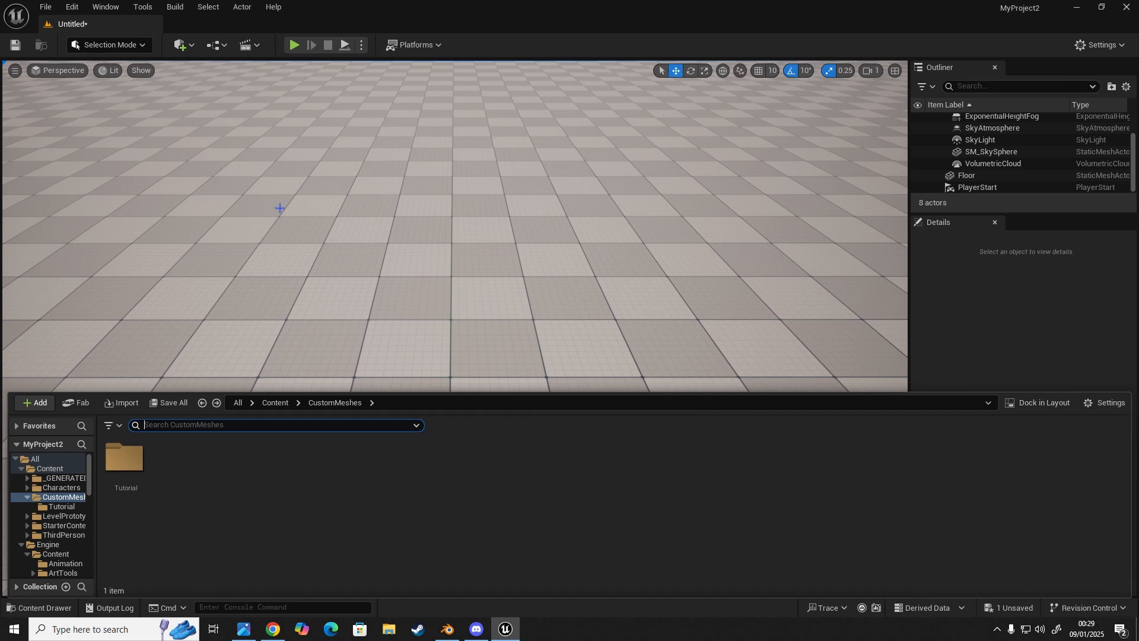
pyautogui.moveTo(576, 372)
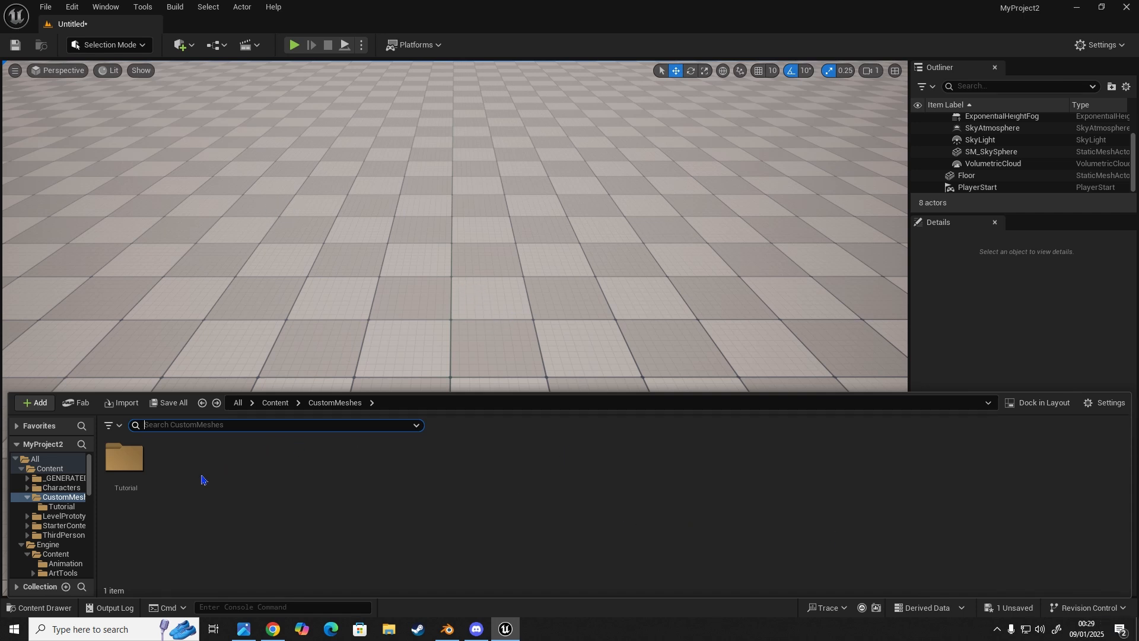
pyautogui.click(35, 402)
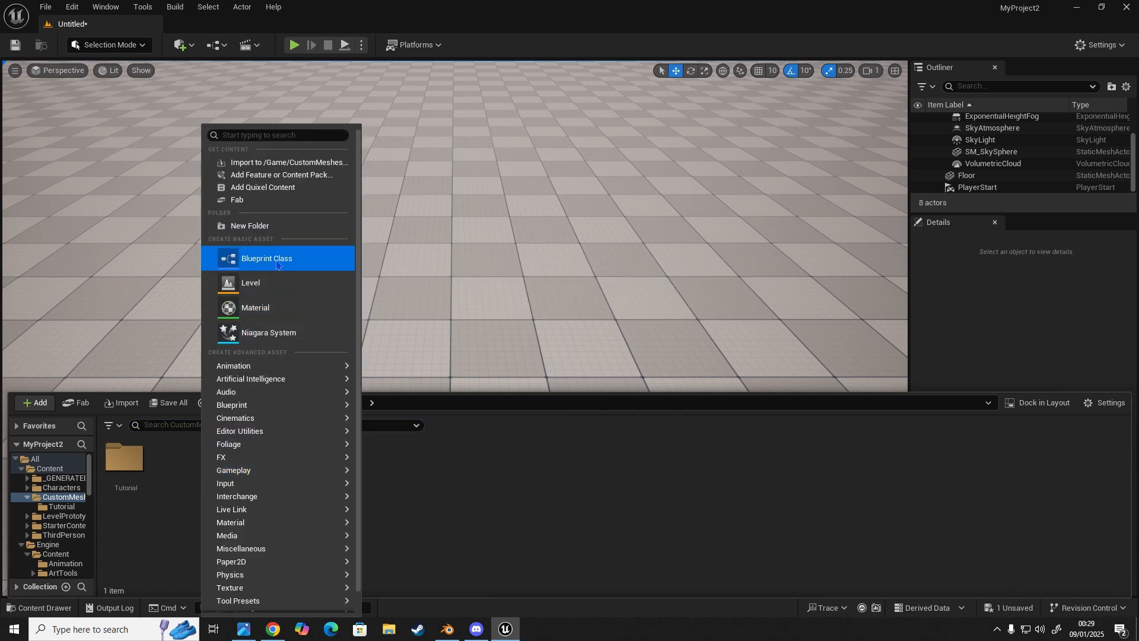
pyautogui.click(266, 258)
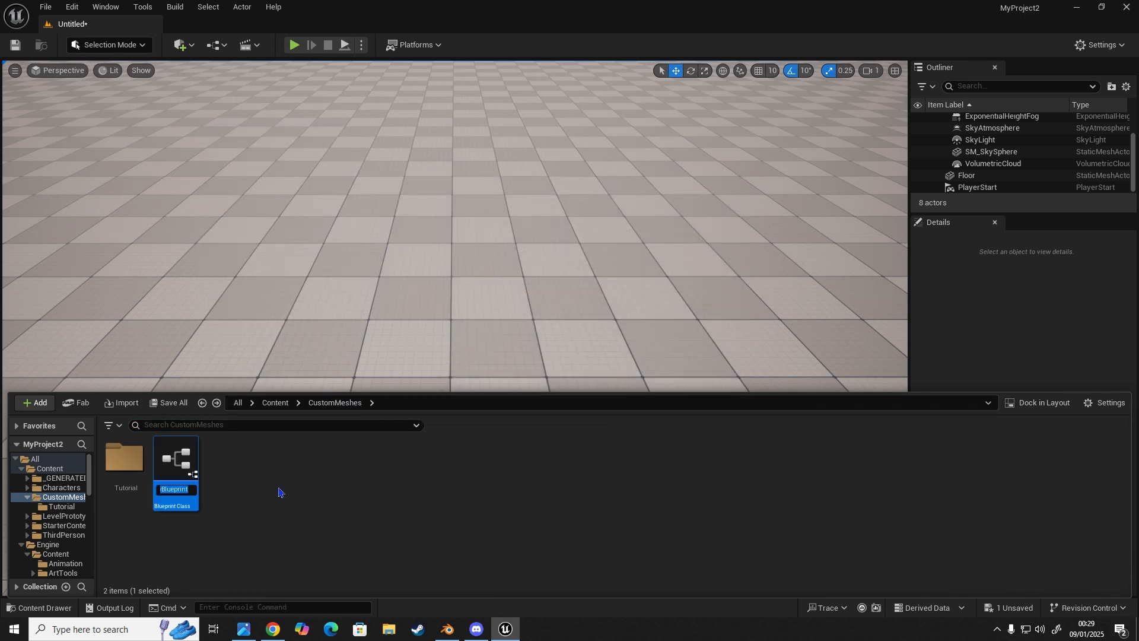
pyautogui.write('Spawne')
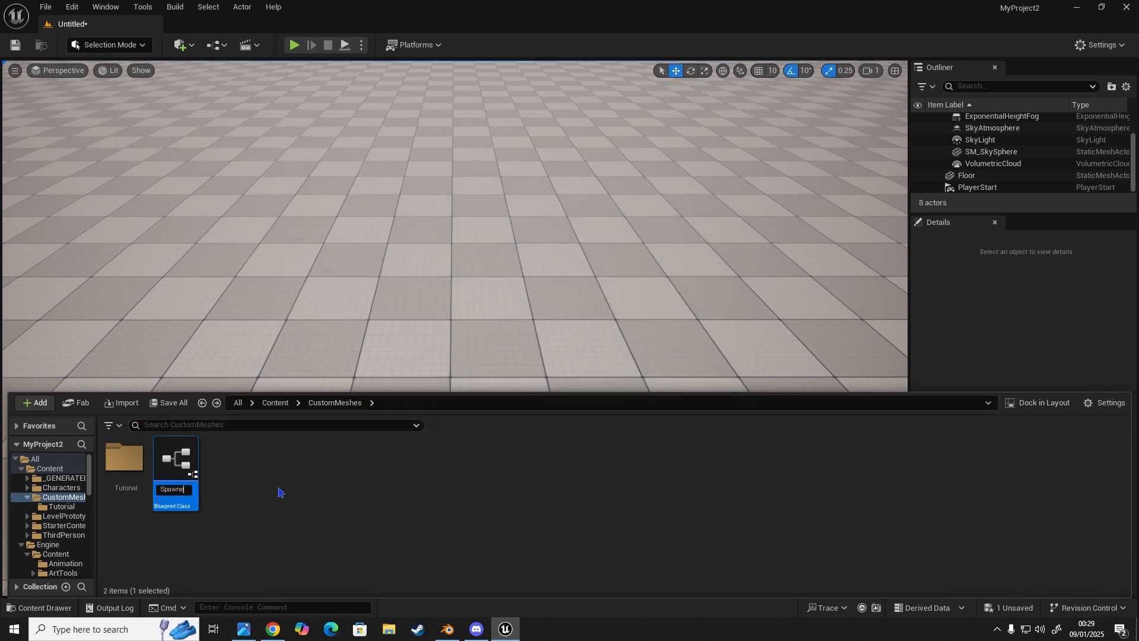
pyautogui.write('ned_Actor_1')
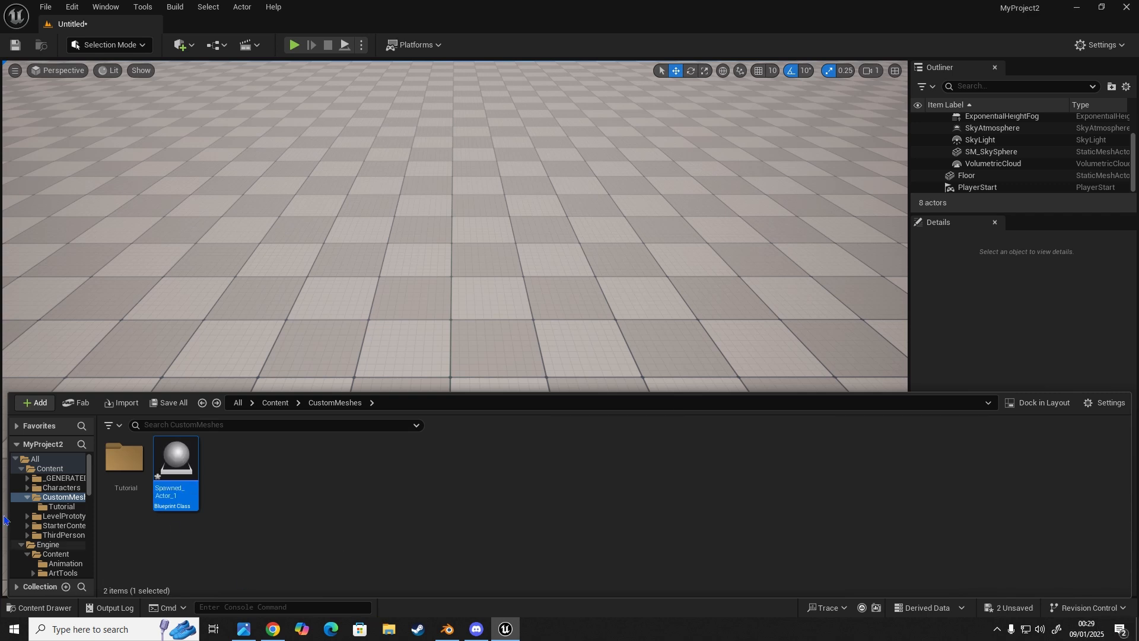
# Add a Cone mesh component to Spawned_Actor_1, raised above the root and scaled to 0.5
pyautogui.doubleClick(174, 458)
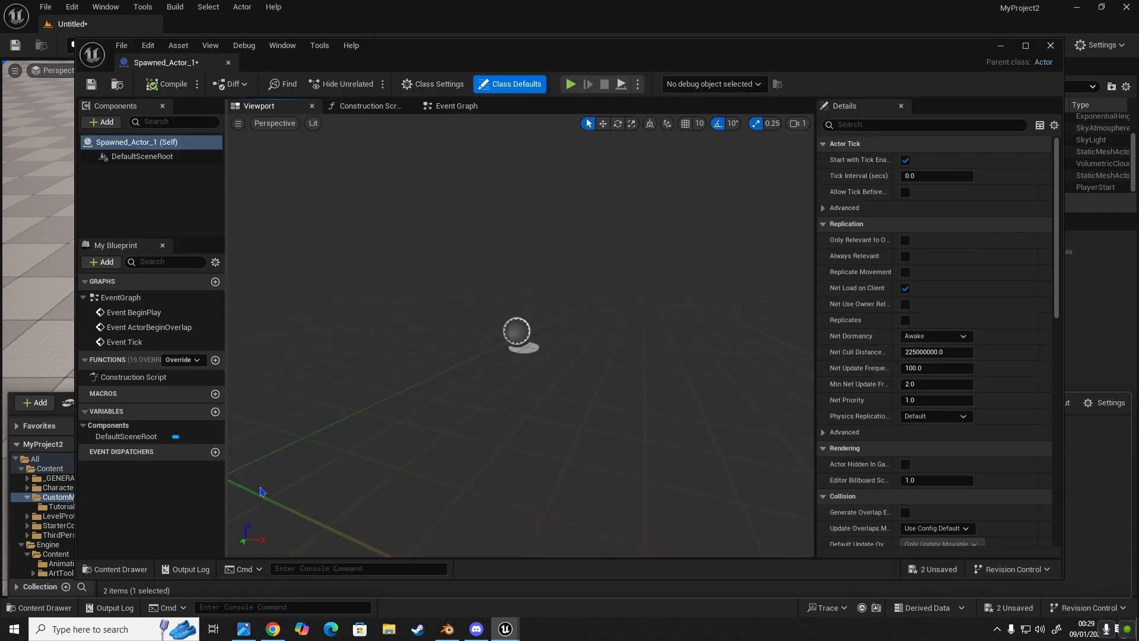
pyautogui.moveTo(340, 483)
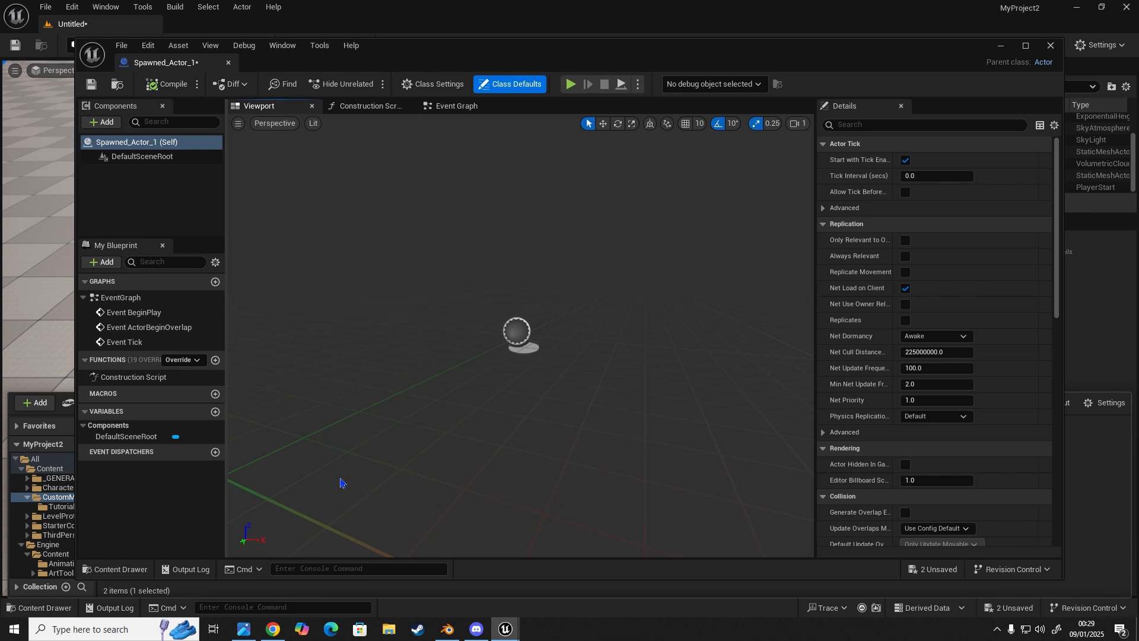
pyautogui.click(457, 105)
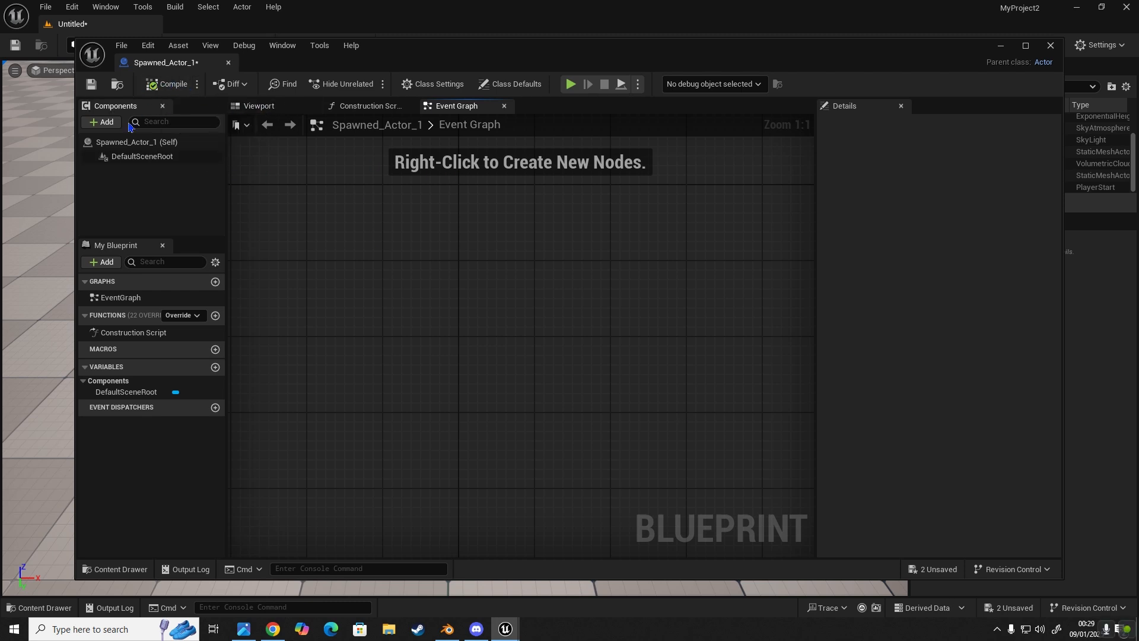
pyautogui.click(100, 121)
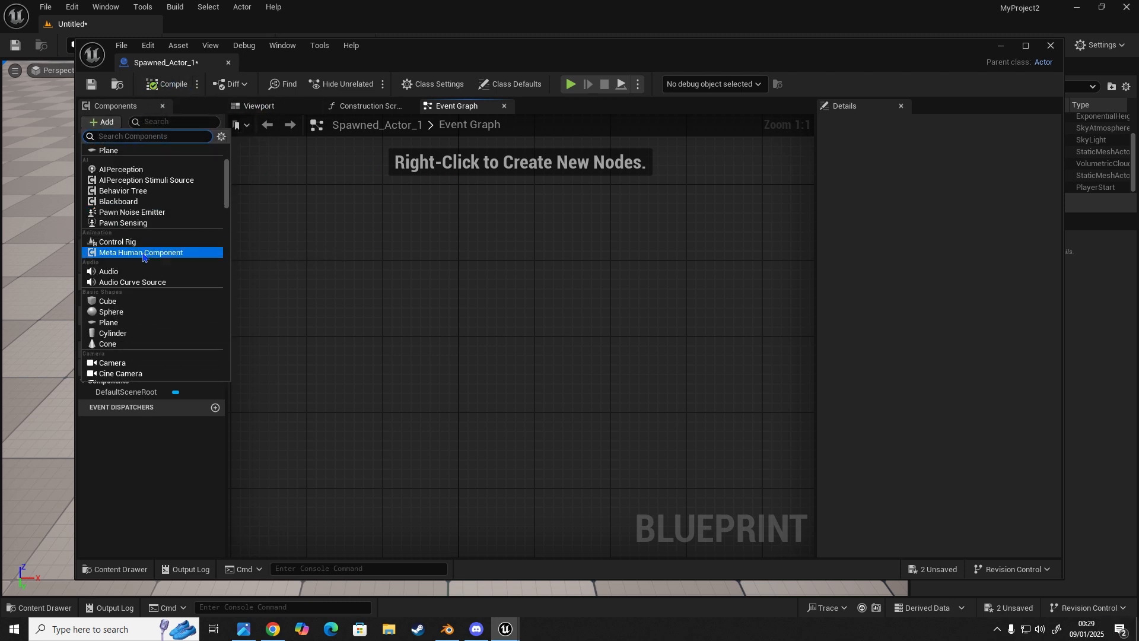
pyautogui.moveTo(107, 344)
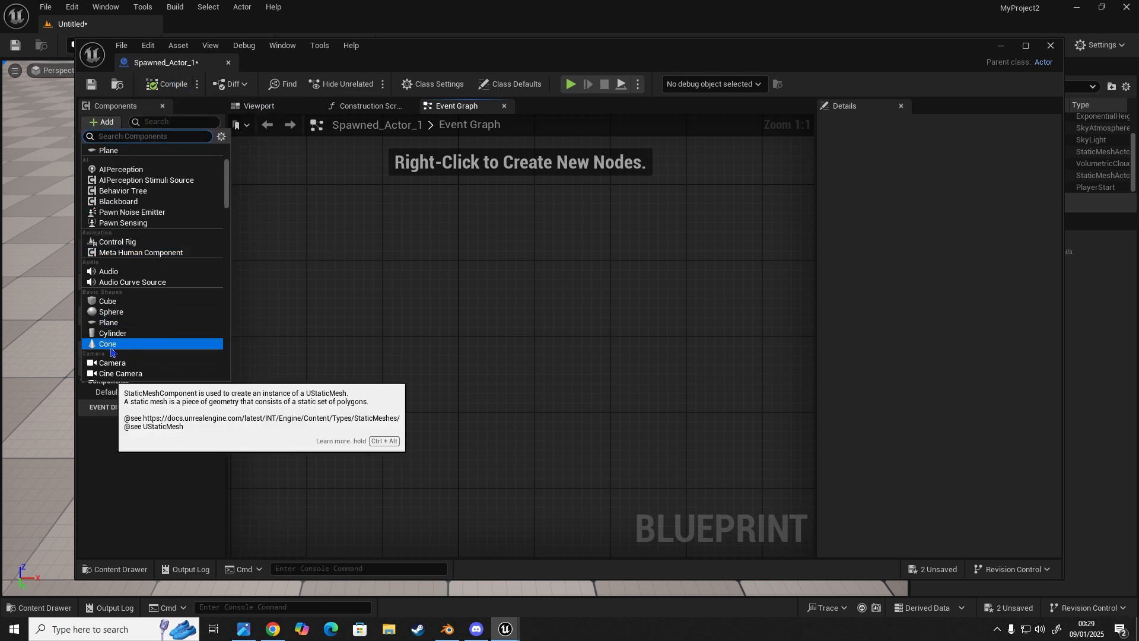
pyautogui.click(107, 344)
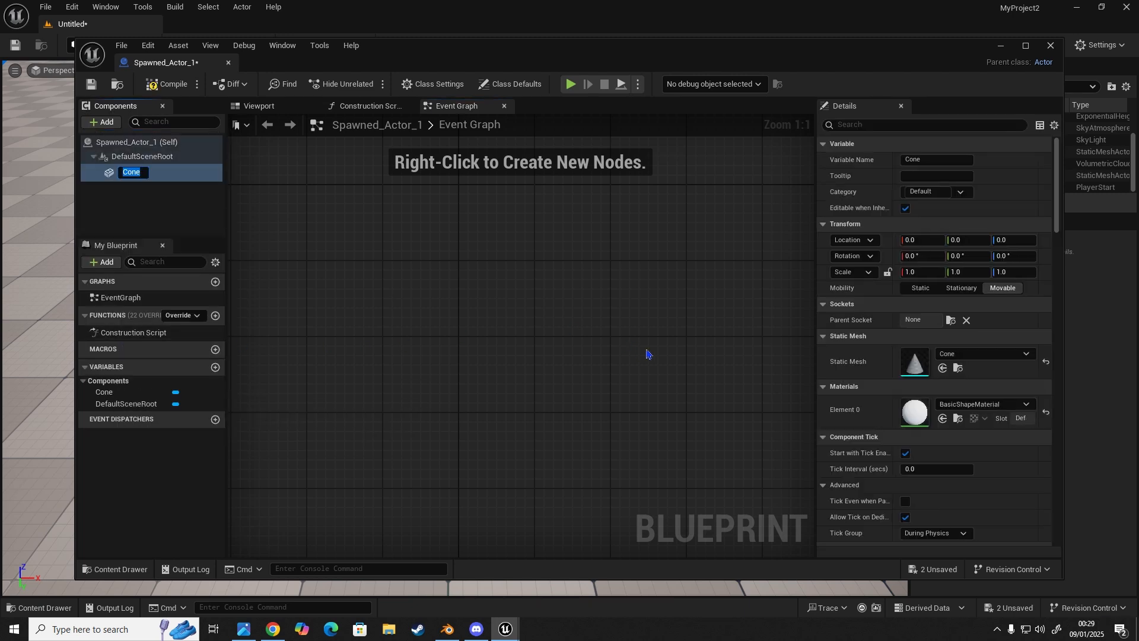
pyautogui.click(1025, 404)
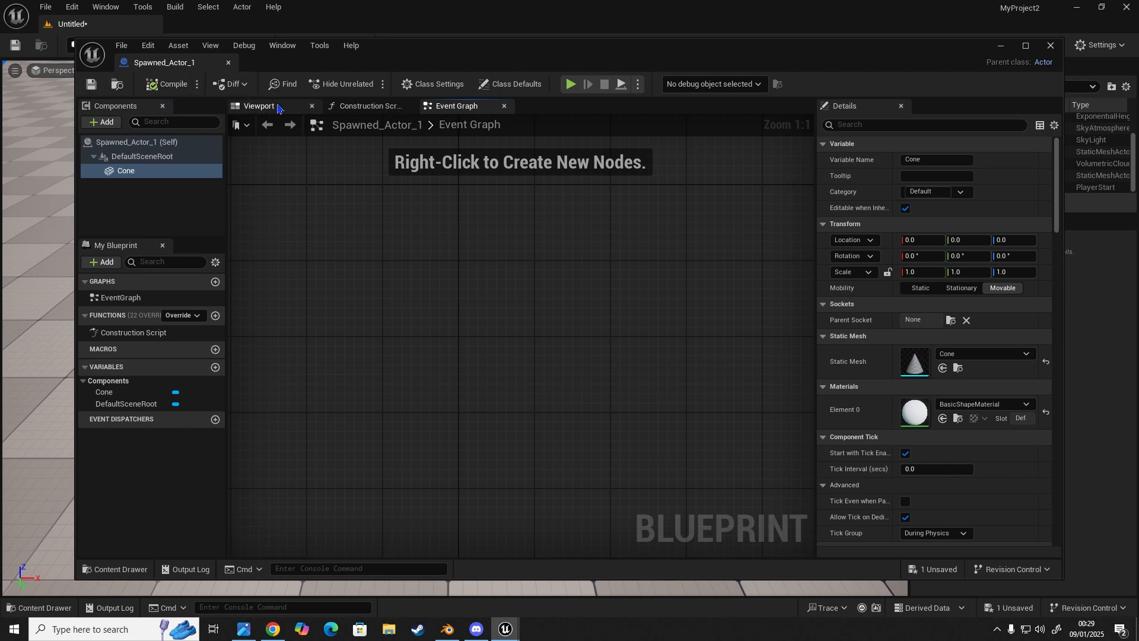
pyautogui.click(258, 106)
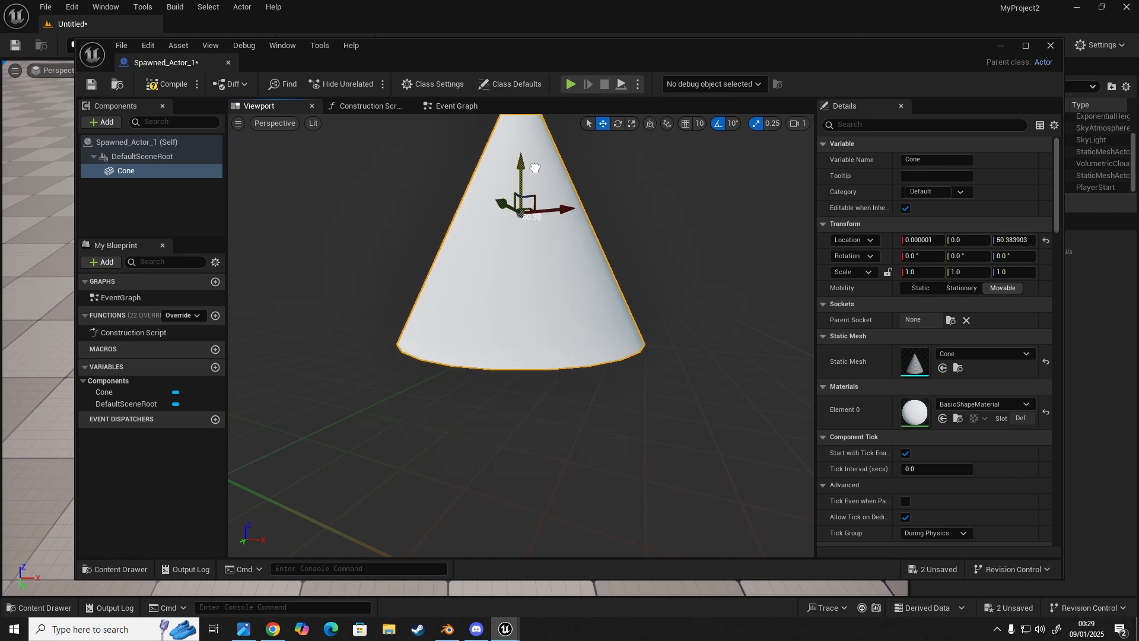
pyautogui.click(632, 124)
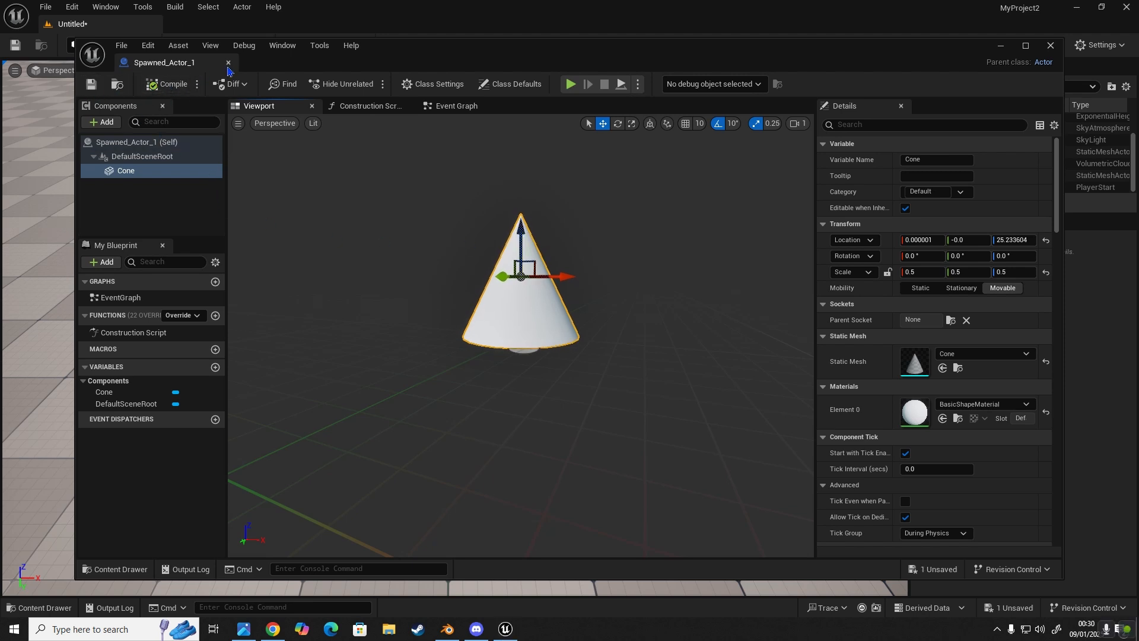
# Duplicate the cone Blueprint three times into Spawned_Actor_2, _3 and _4
pyautogui.click(228, 61)
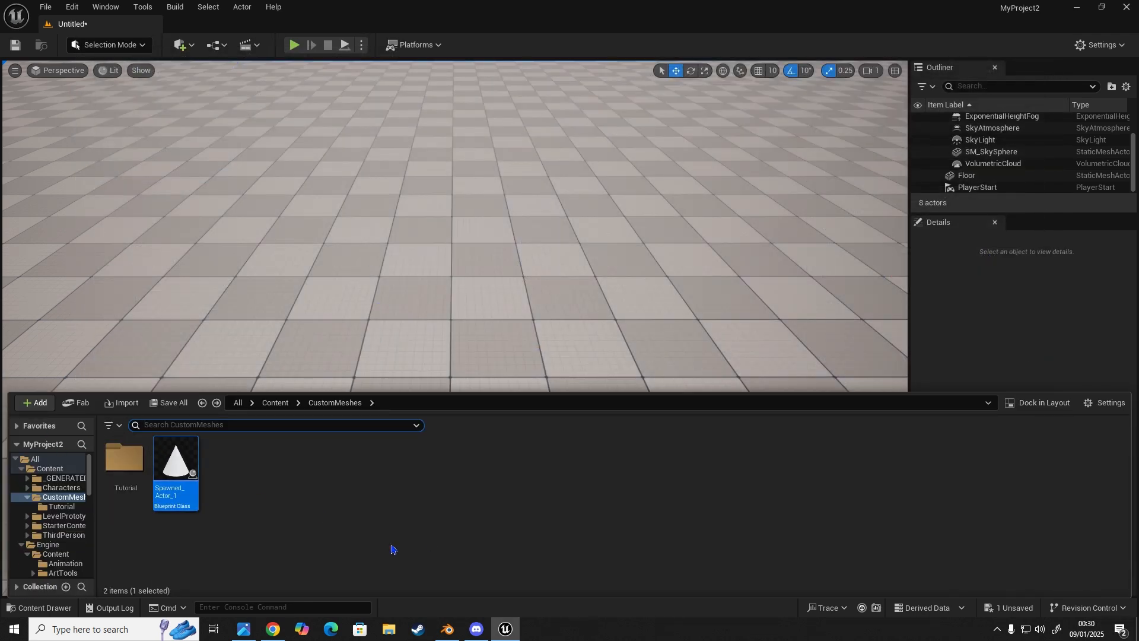
pyautogui.rightClick(175, 458)
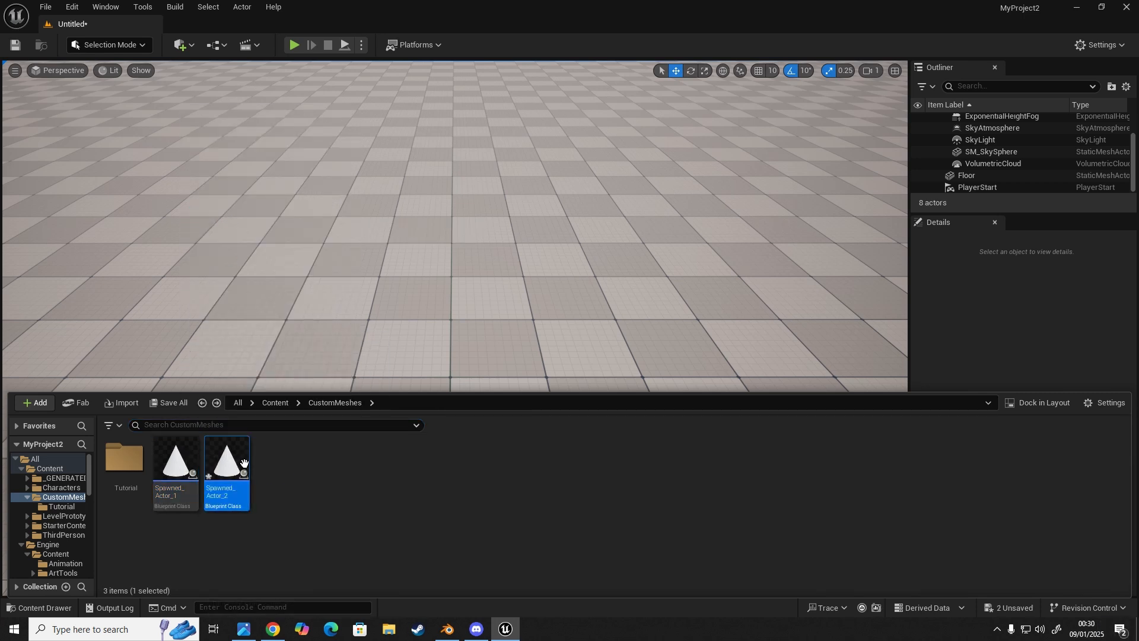
pyautogui.rightClick(227, 466)
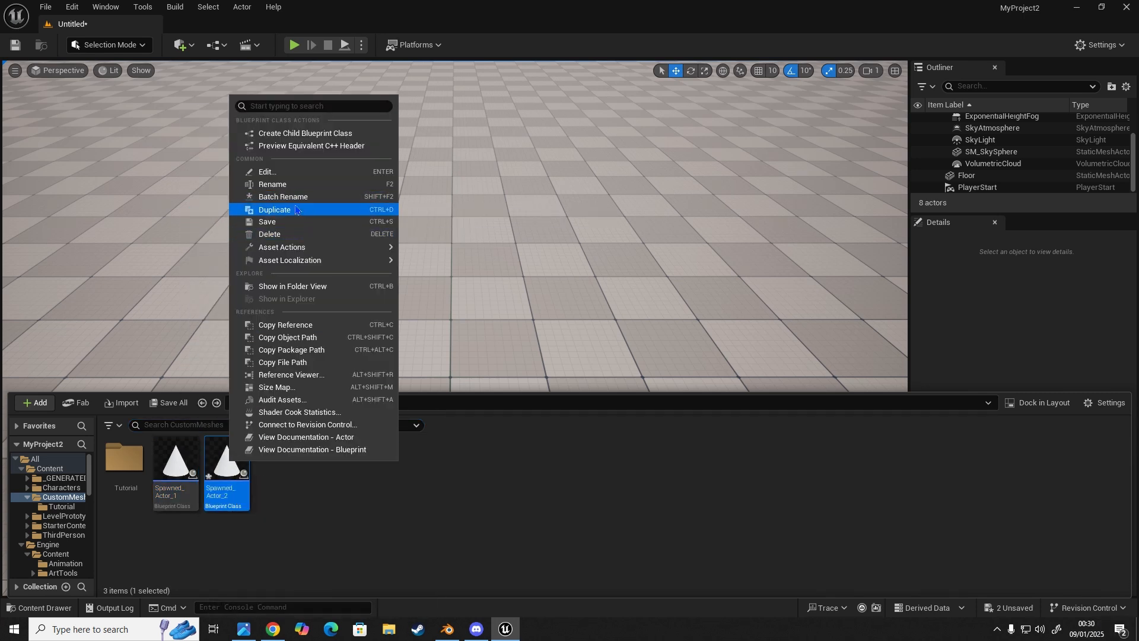
pyautogui.click(274, 209)
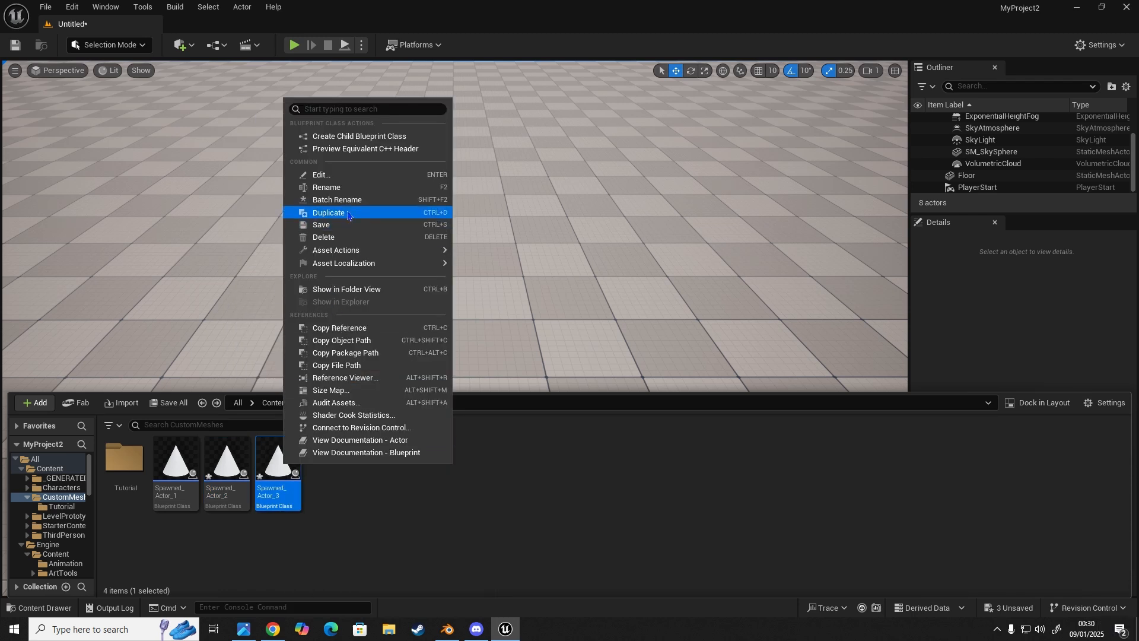
pyautogui.click(328, 213)
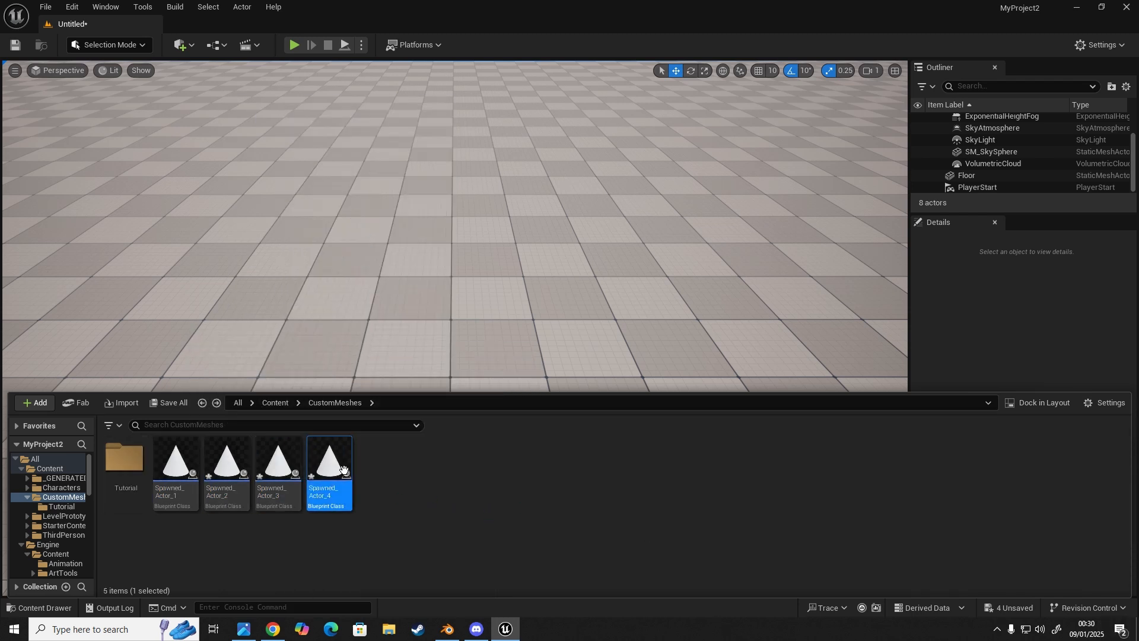
pyautogui.click(387, 486)
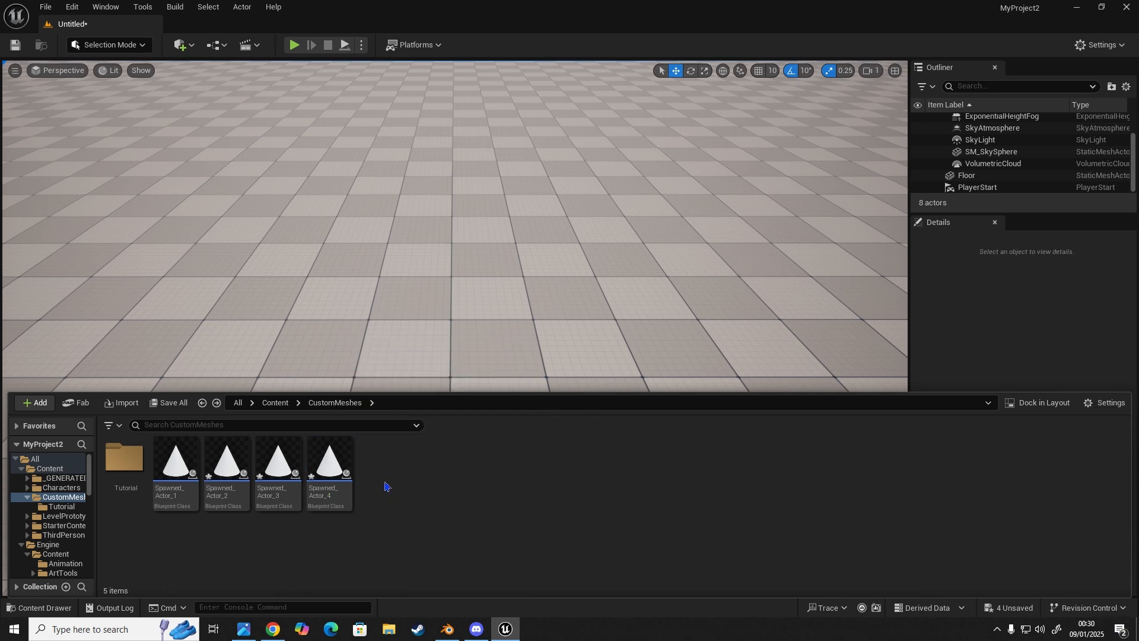
pyautogui.moveTo(330, 486)
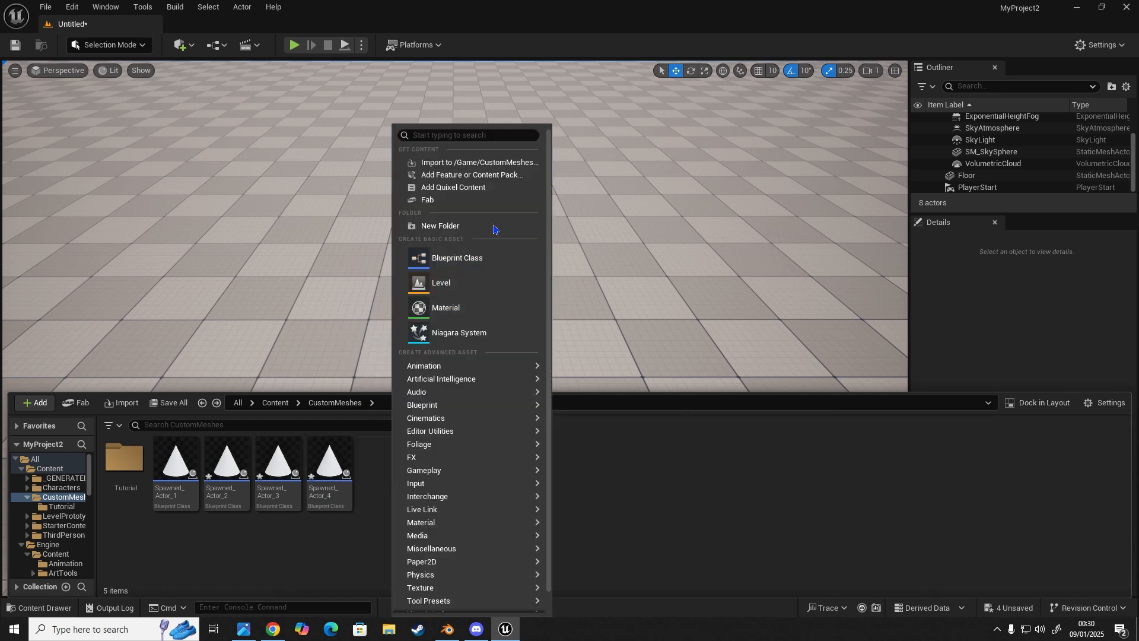
# Create NewMaterial with a red Constant3Vector connected to Base Color
pyautogui.click(446, 307)
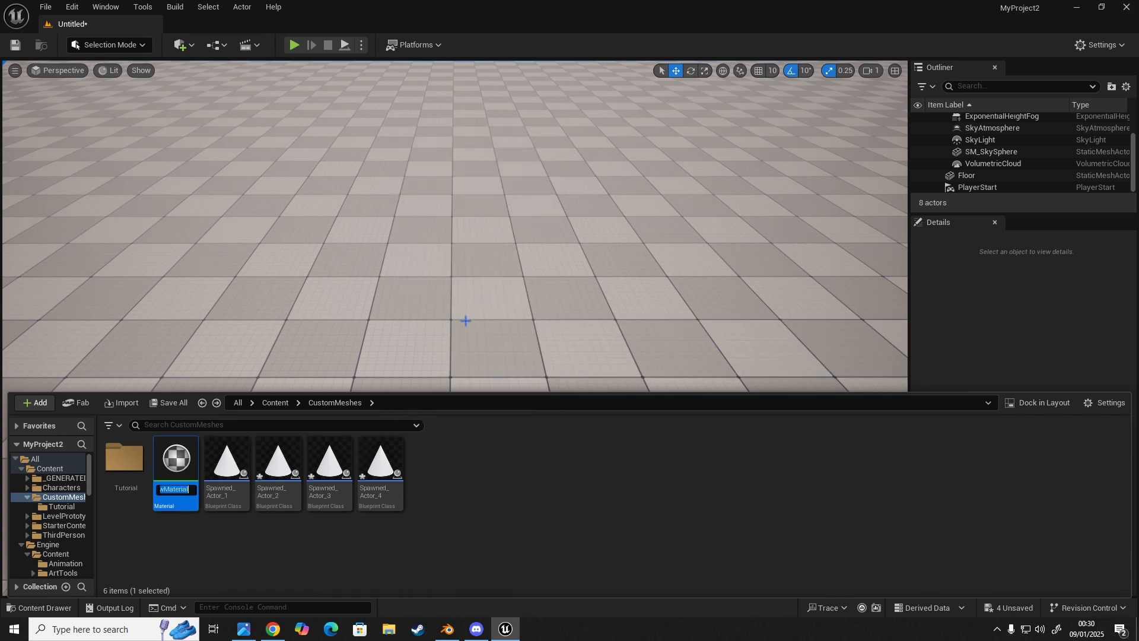
pyautogui.press('enter')
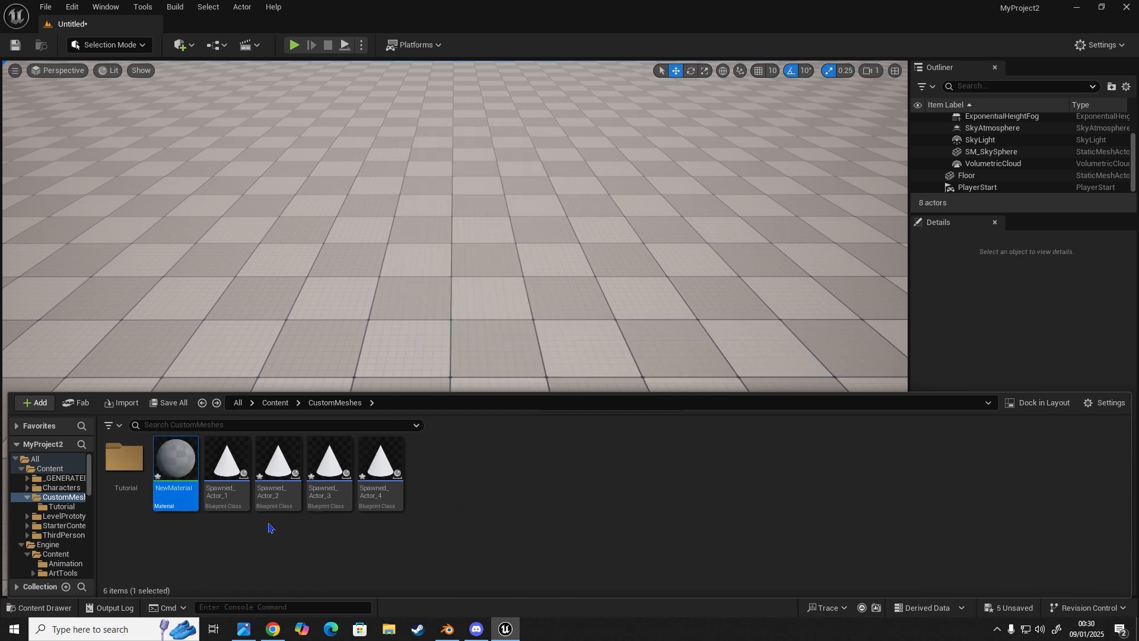
pyautogui.moveTo(174, 470)
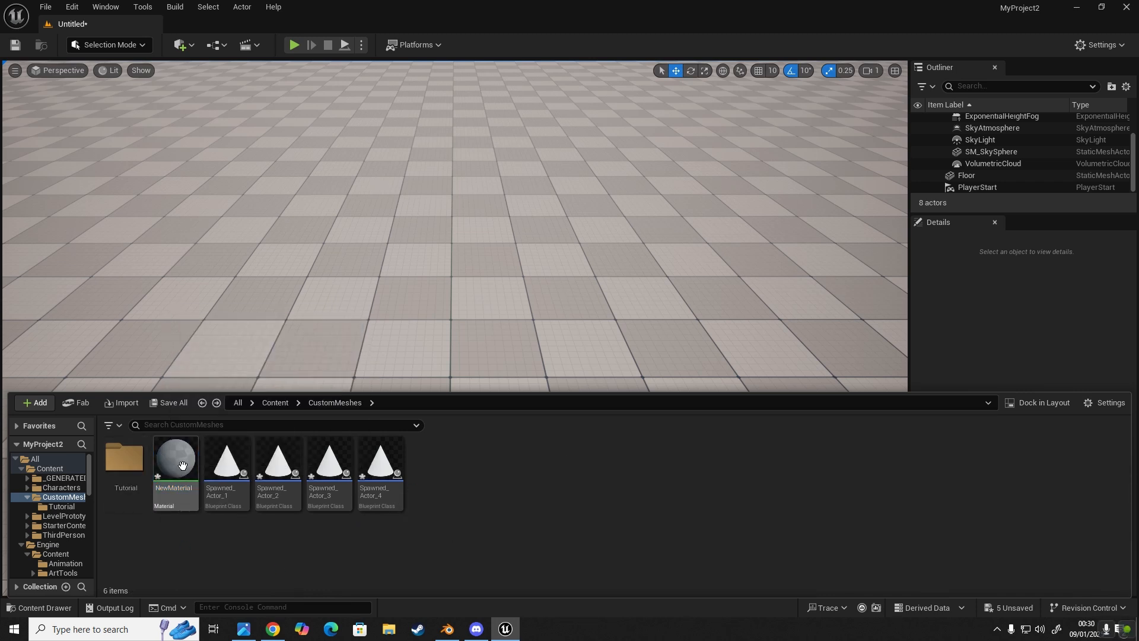
pyautogui.doubleClick(174, 460)
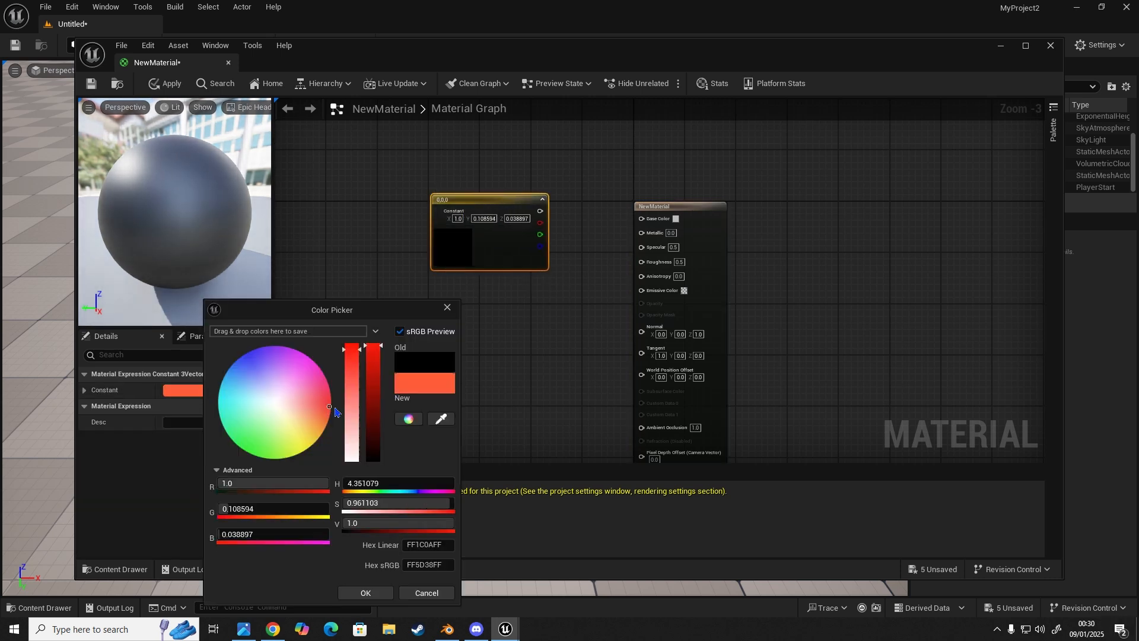
pyautogui.click(365, 593)
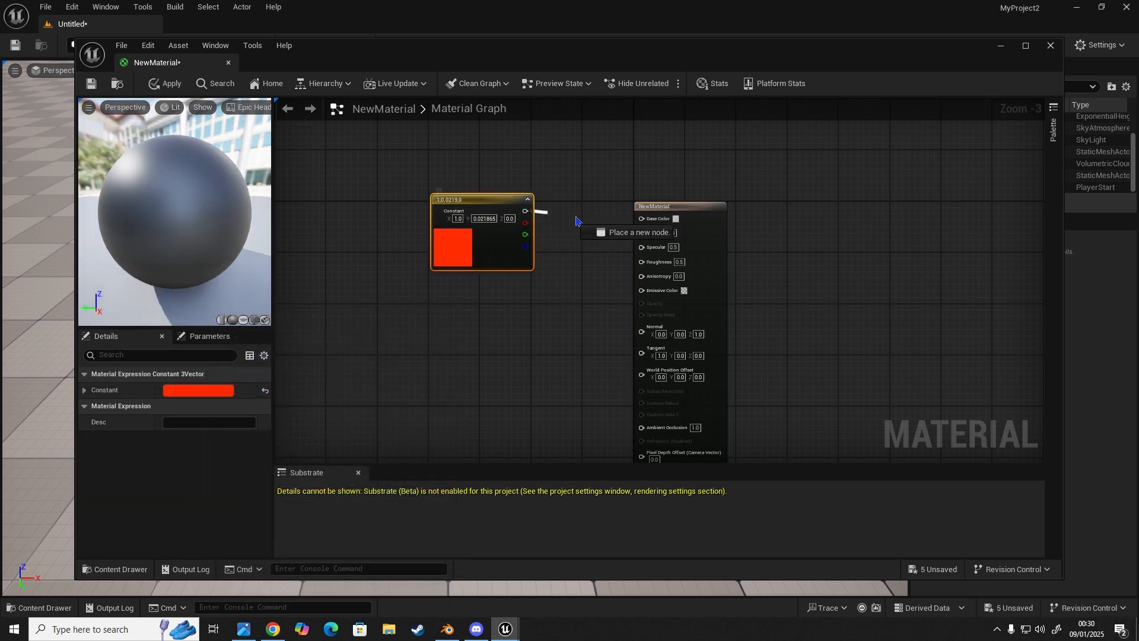
pyautogui.click(165, 83)
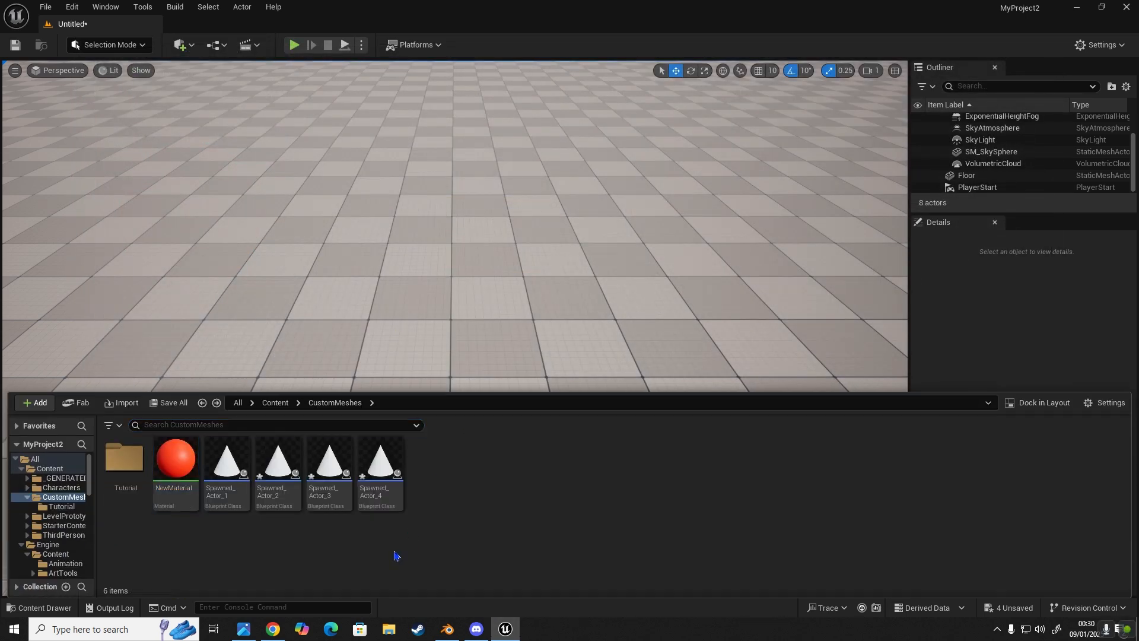
# Duplicate NewMaterial into NewMaterial1, NewMaterial2 and NewMaterial3
pyautogui.rightClick(175, 460)
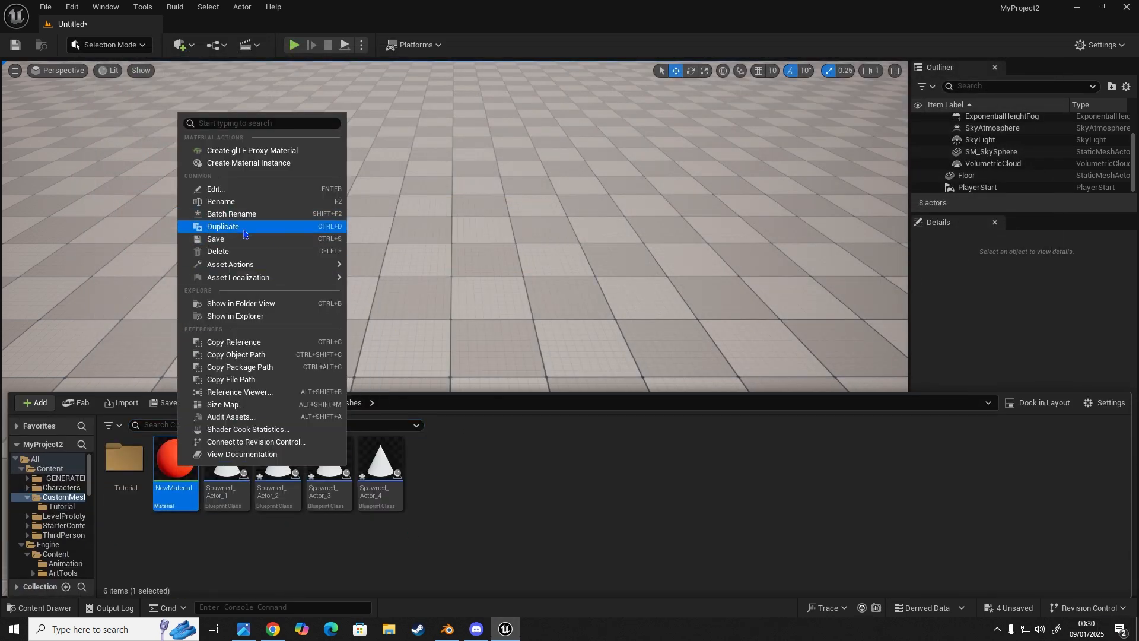
pyautogui.click(224, 225)
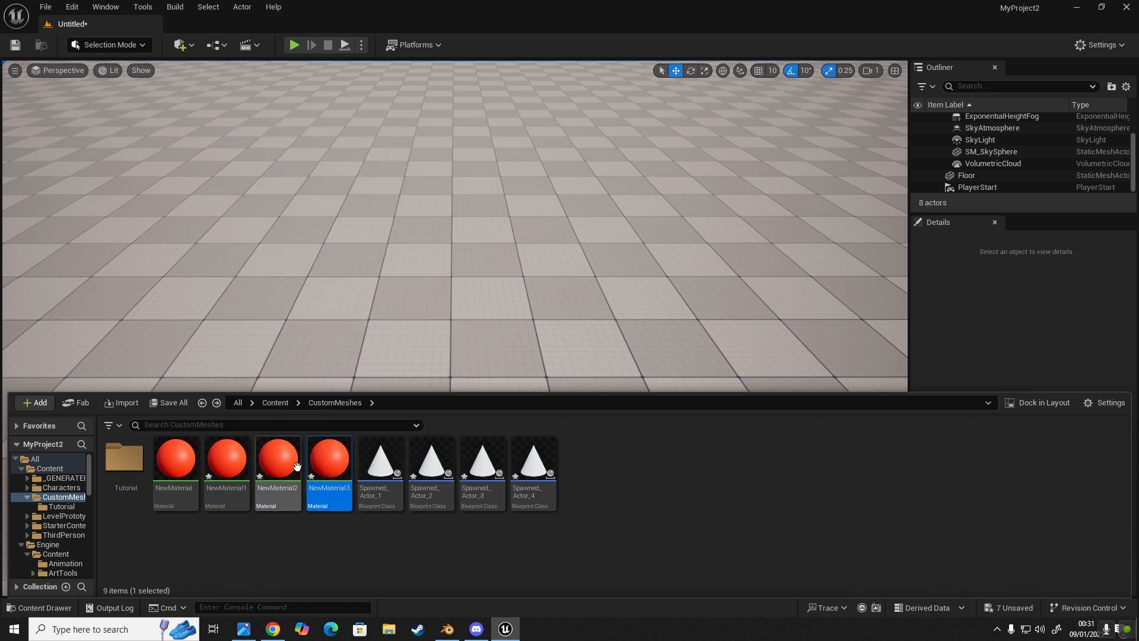
pyautogui.moveTo(373, 561)
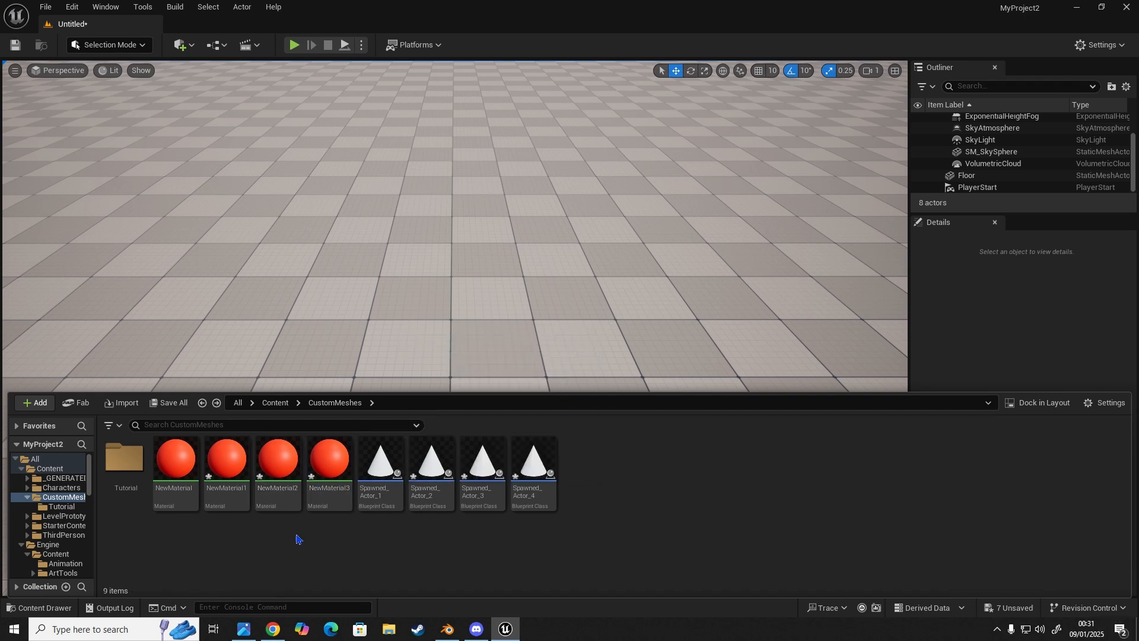
# Recolour NewMaterial1 cyan, NewMaterial2 purple and NewMaterial3 yellow
pyautogui.doubleClick(225, 458)
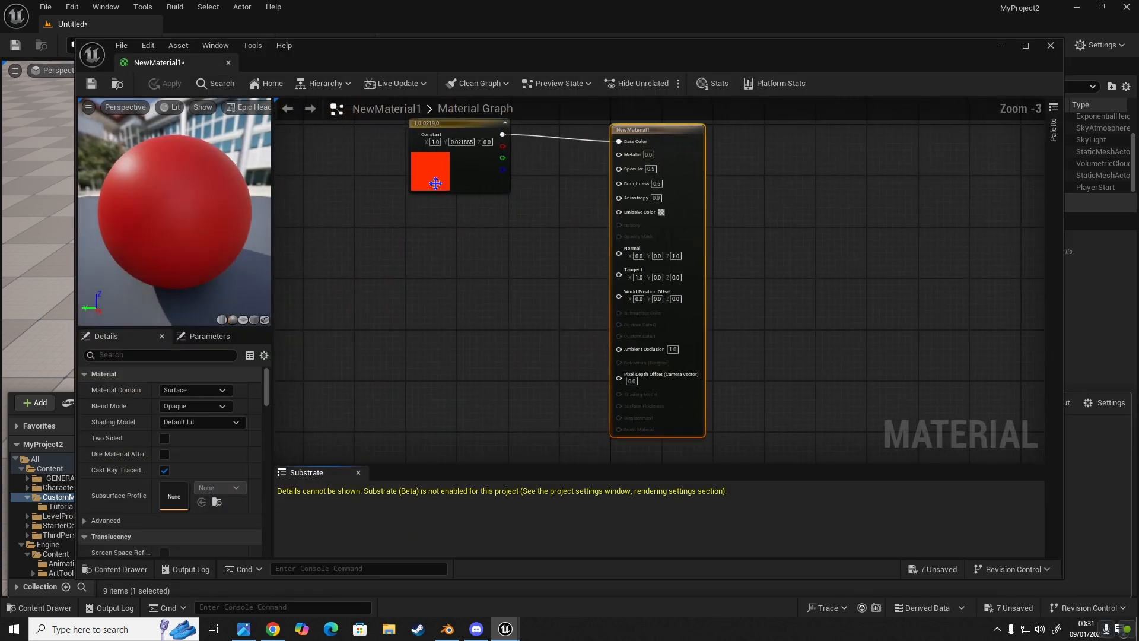
pyautogui.doubleClick(431, 171)
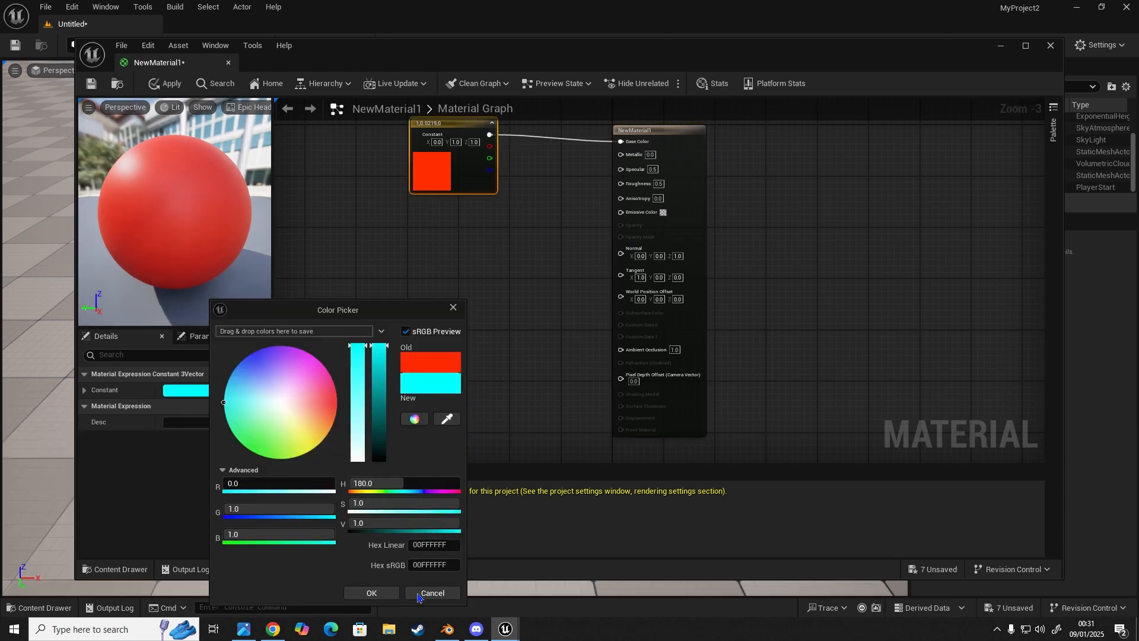
pyautogui.click(370, 593)
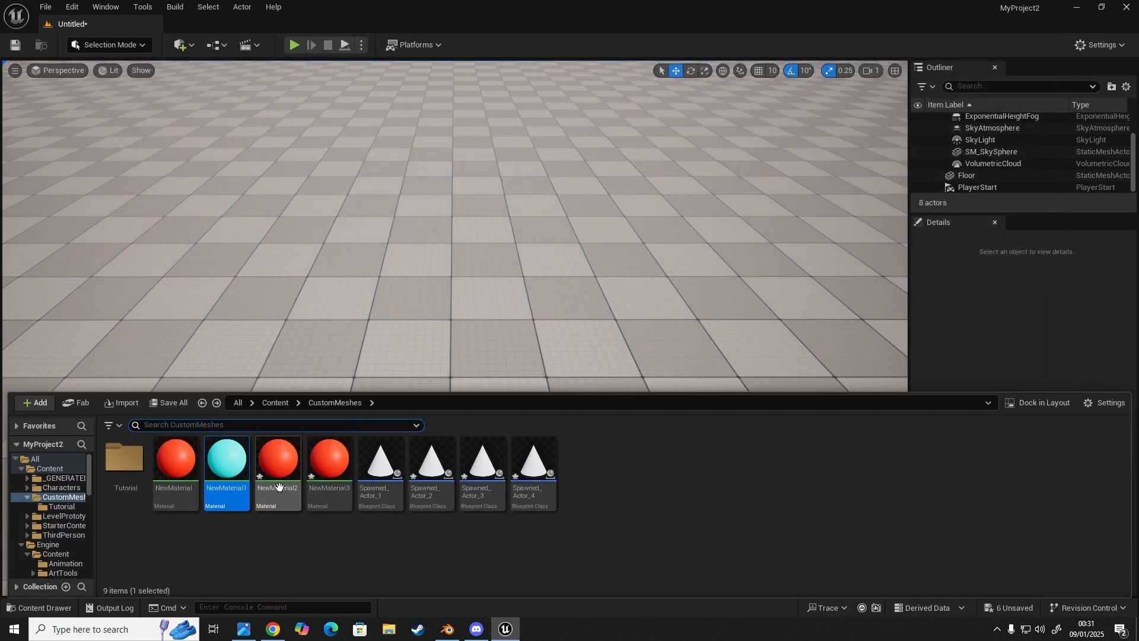
pyautogui.doubleClick(278, 460)
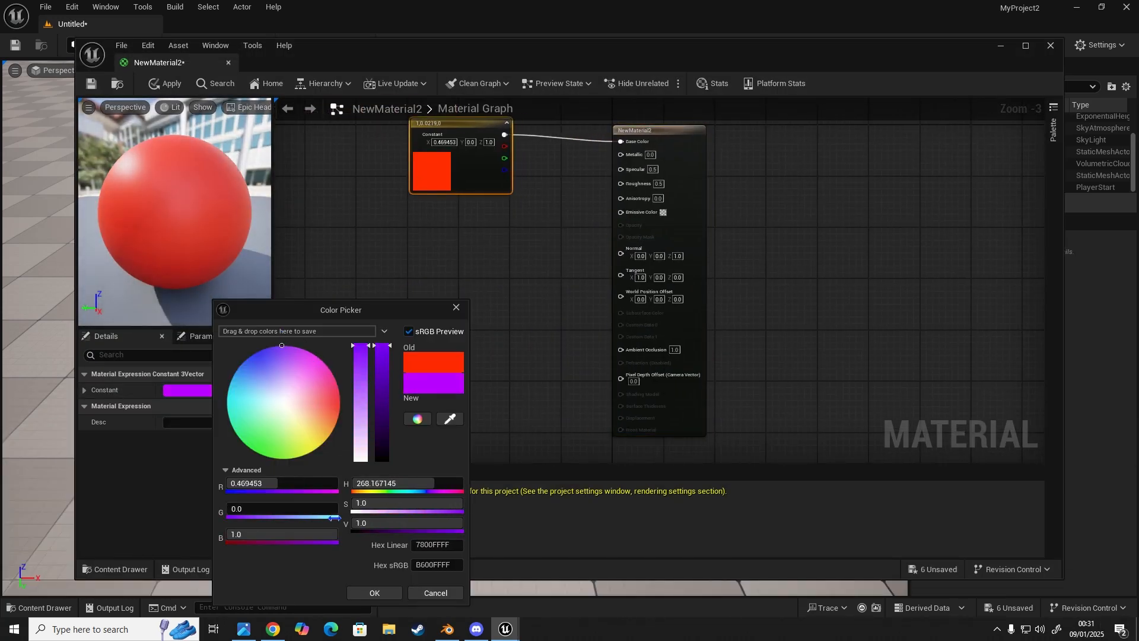
pyautogui.click(374, 593)
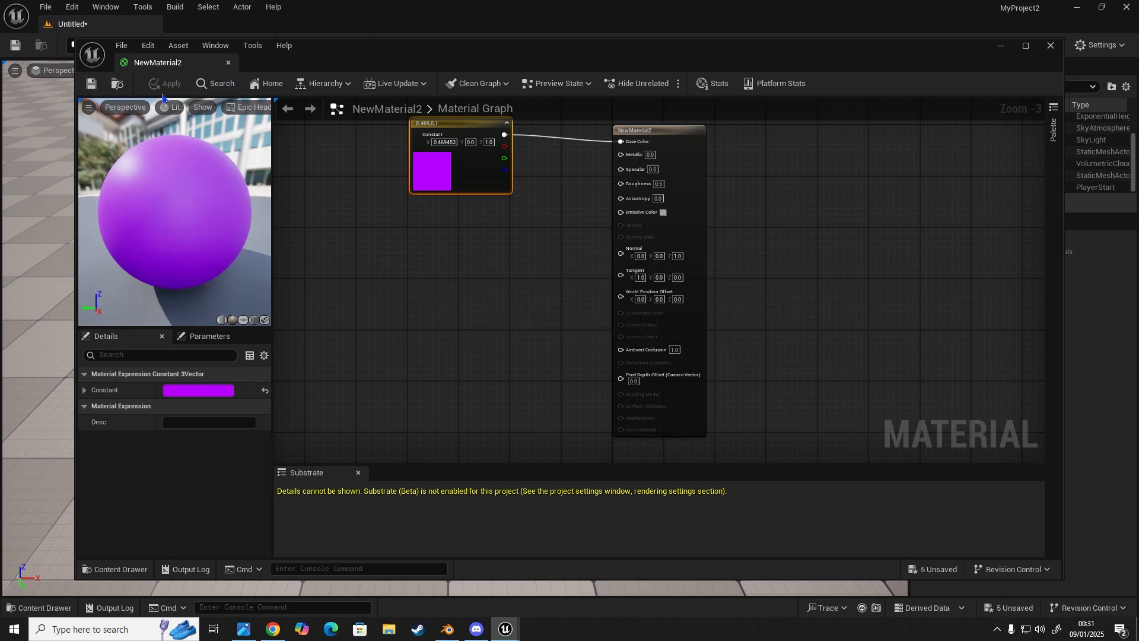
pyautogui.click(1050, 45)
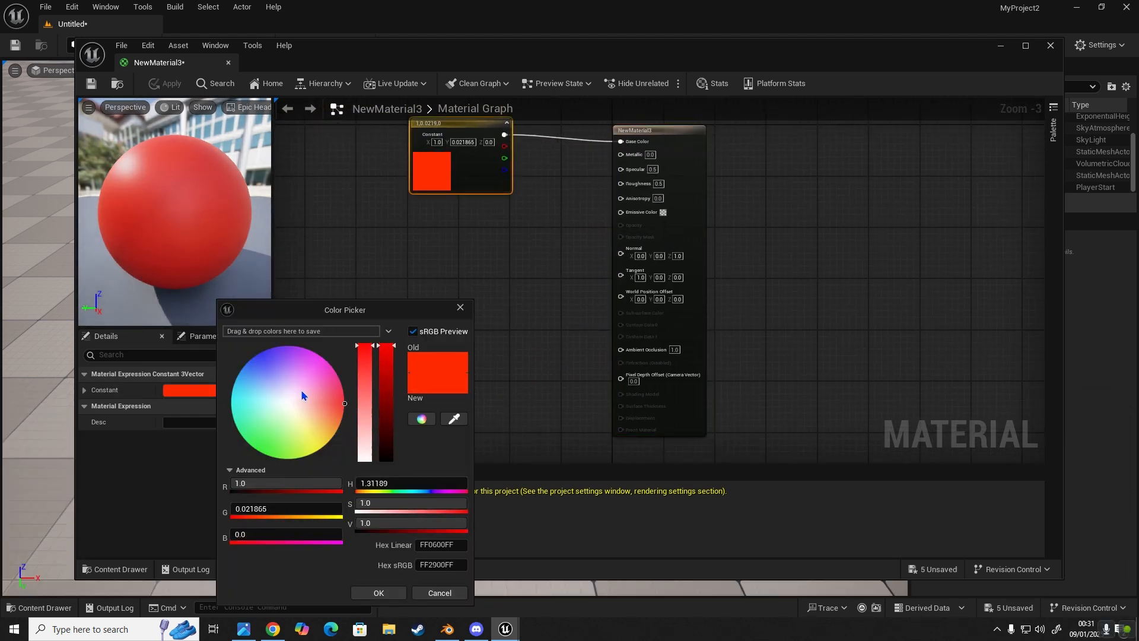
pyautogui.click(307, 456)
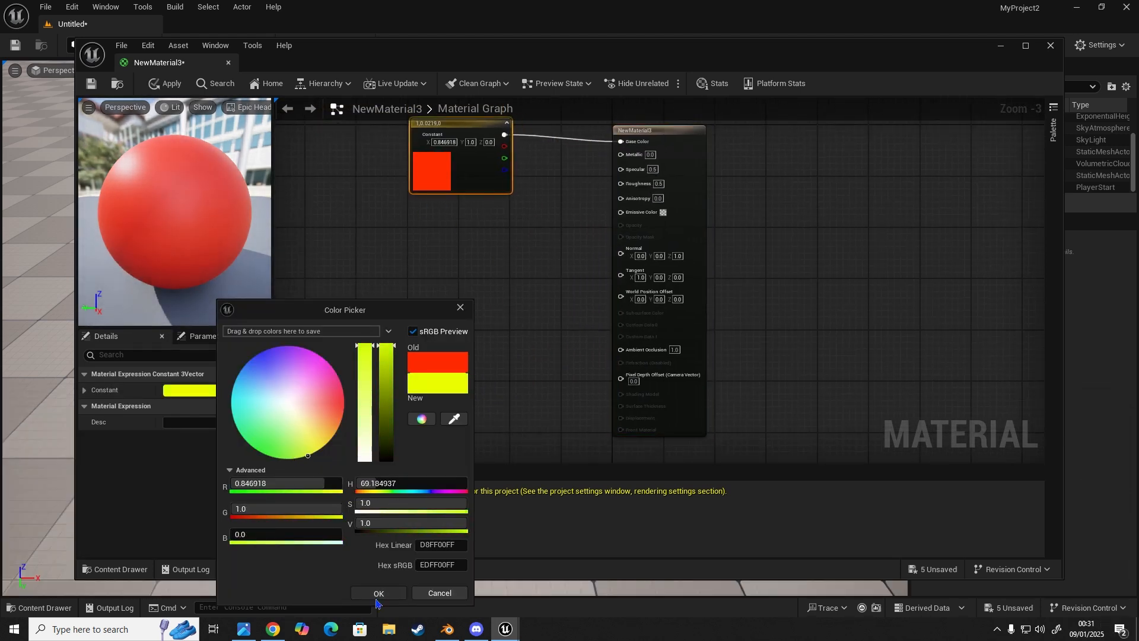
pyautogui.click(379, 593)
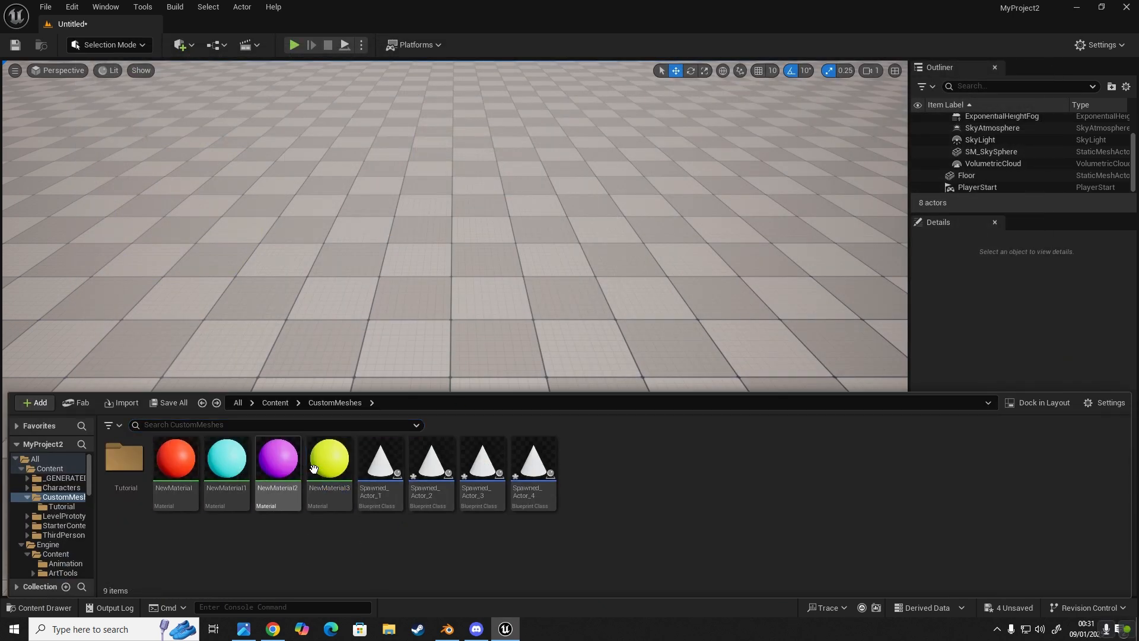
pyautogui.moveTo(371, 461)
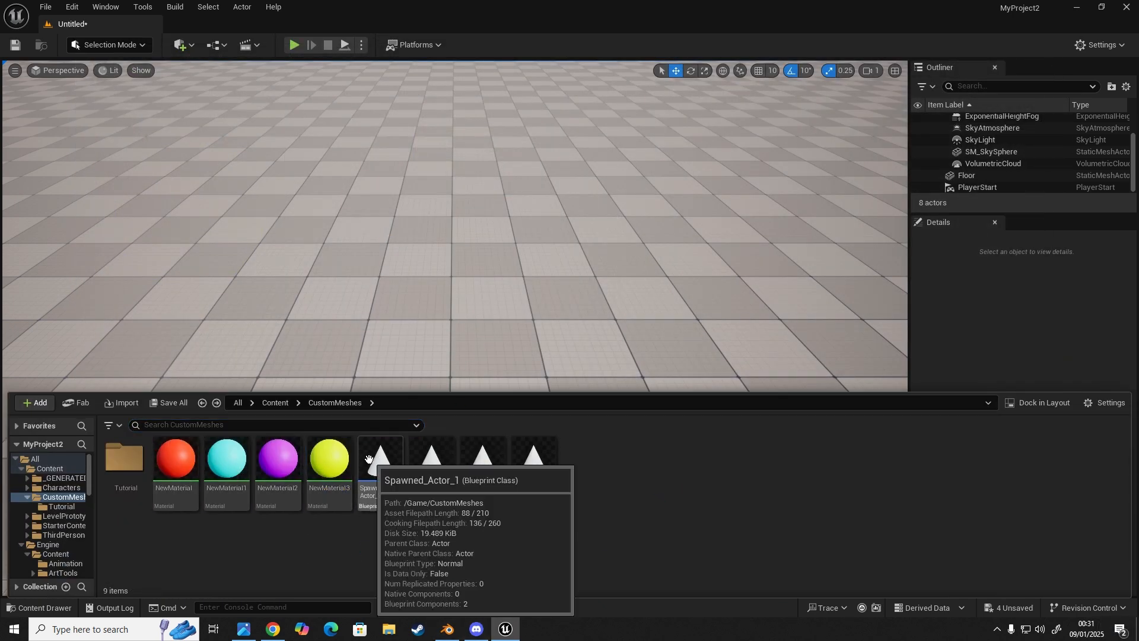
# Assign the red NewMaterial to Spawned_Actor_1's cone
pyautogui.doubleClick(380, 458)
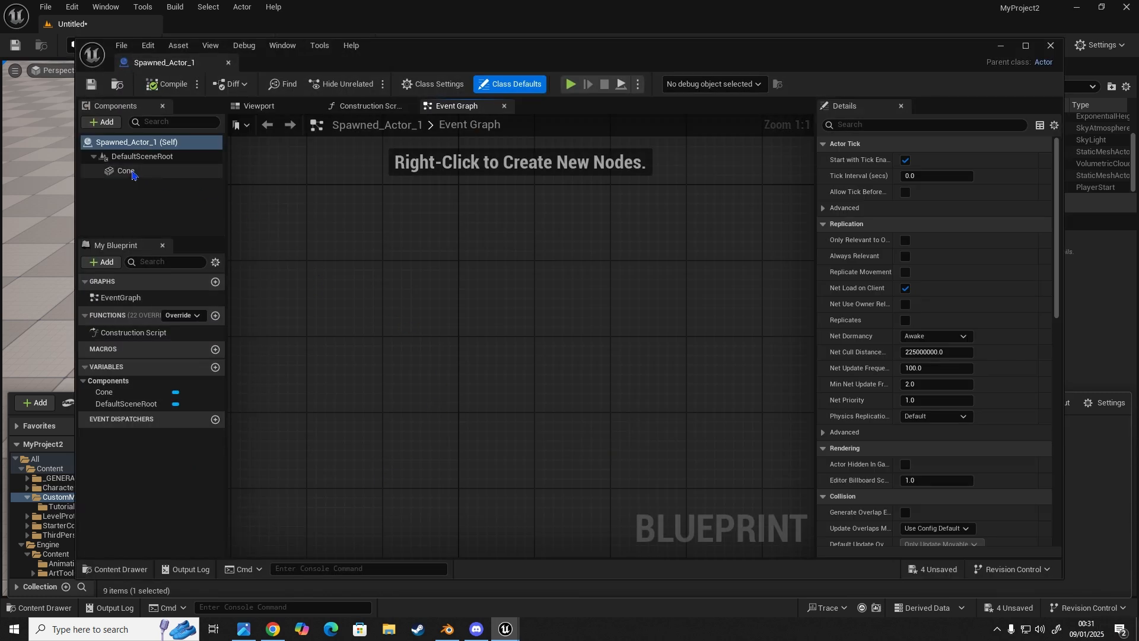
pyautogui.moveTo(142, 173)
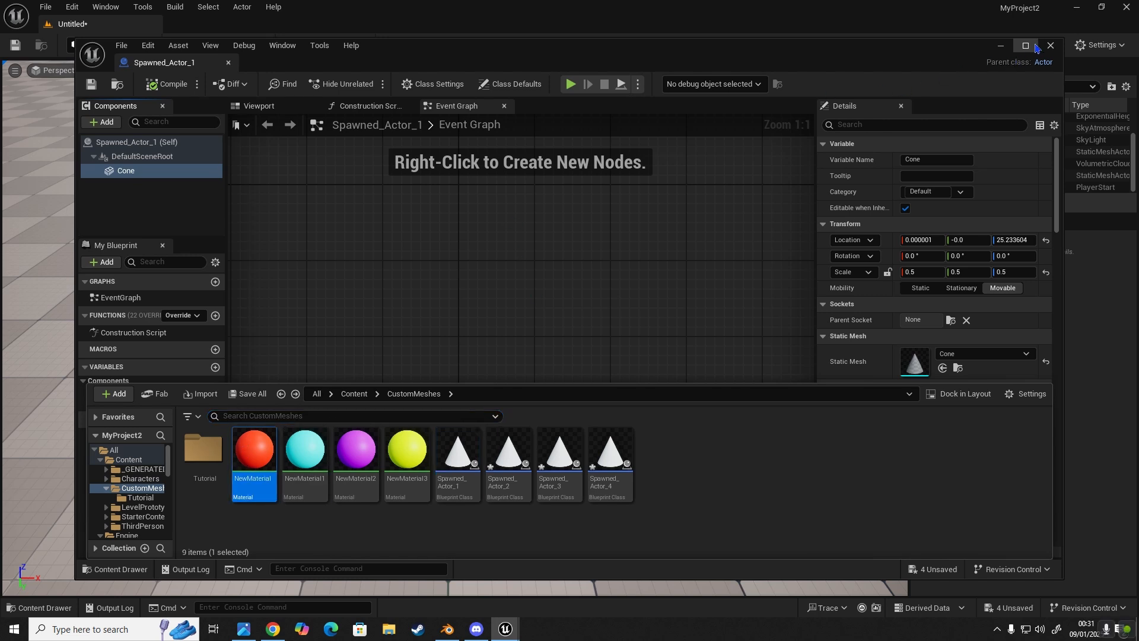
pyautogui.click(1025, 45)
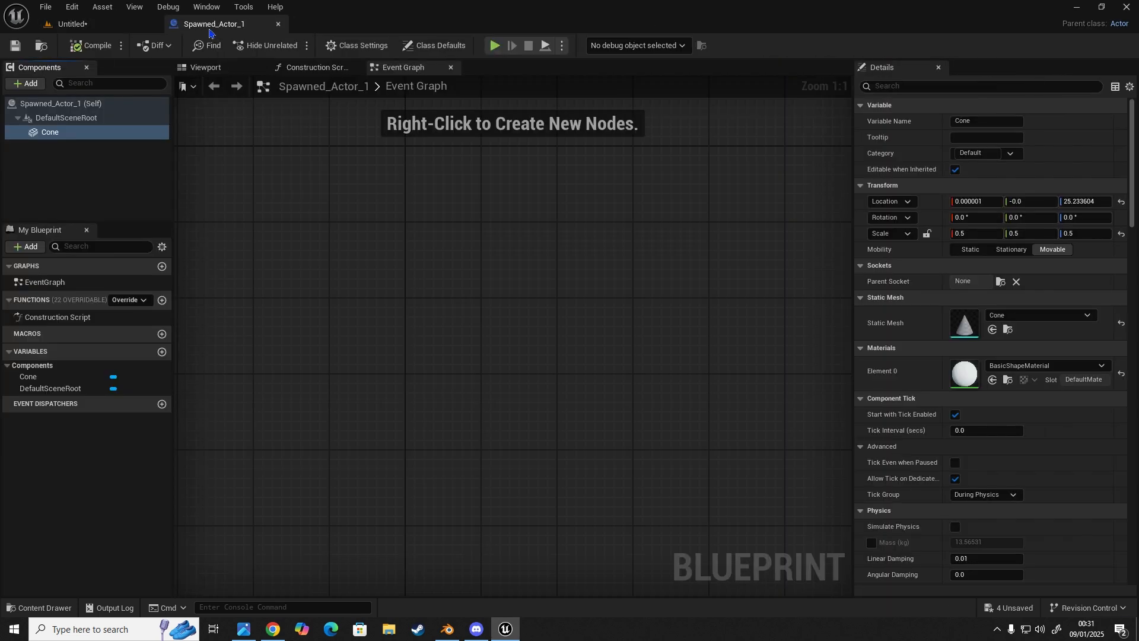
pyautogui.click(39, 607)
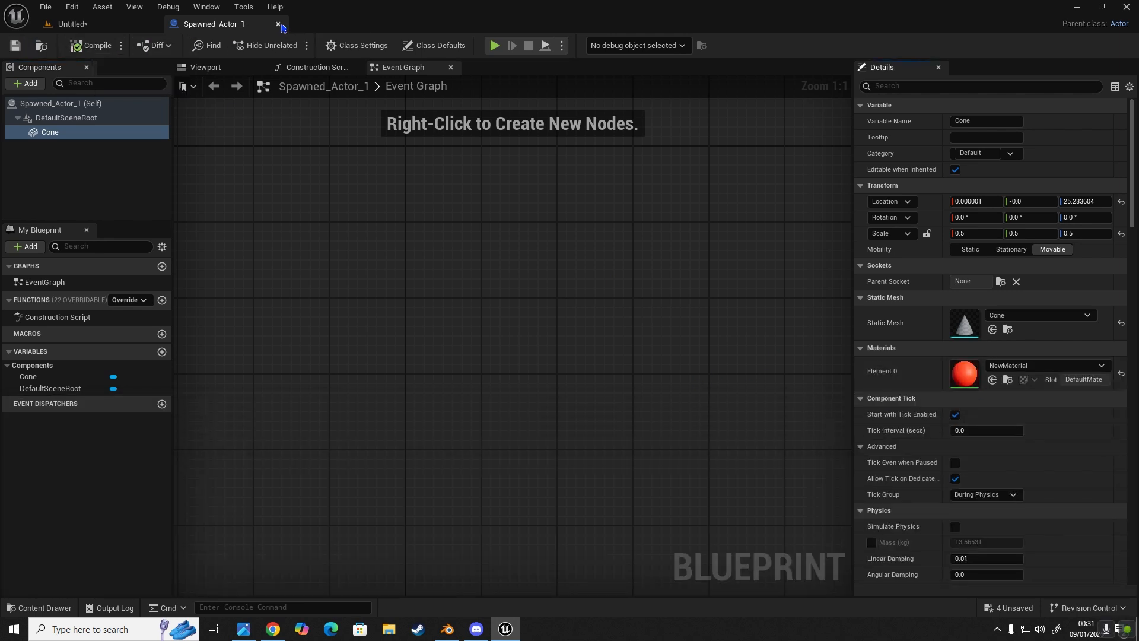
pyautogui.click(276, 23)
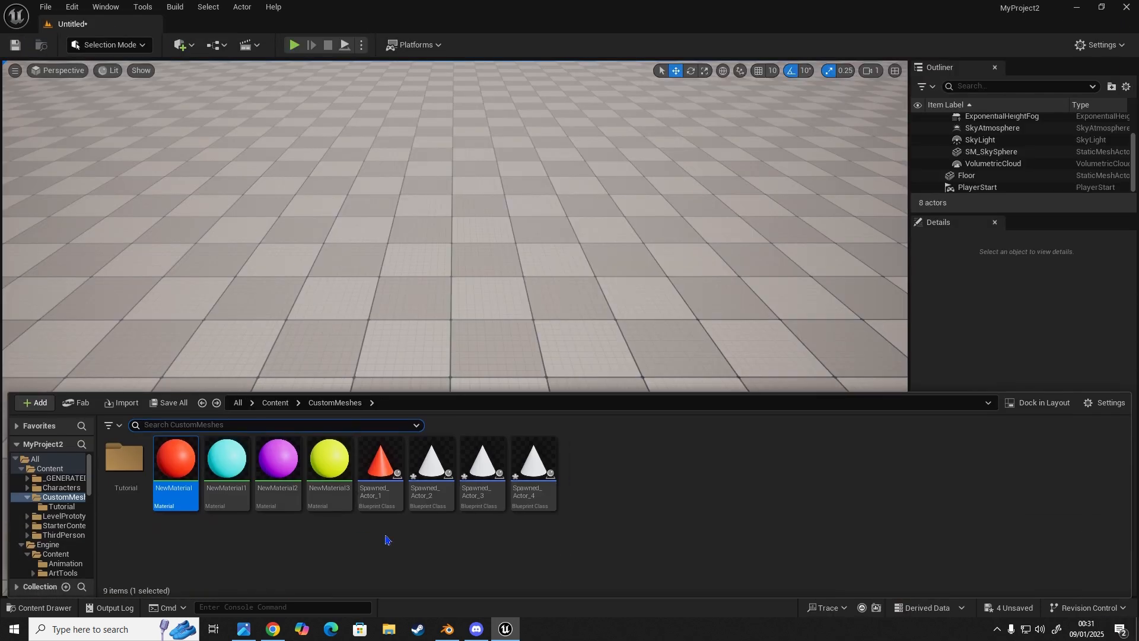
pyautogui.moveTo(427, 472)
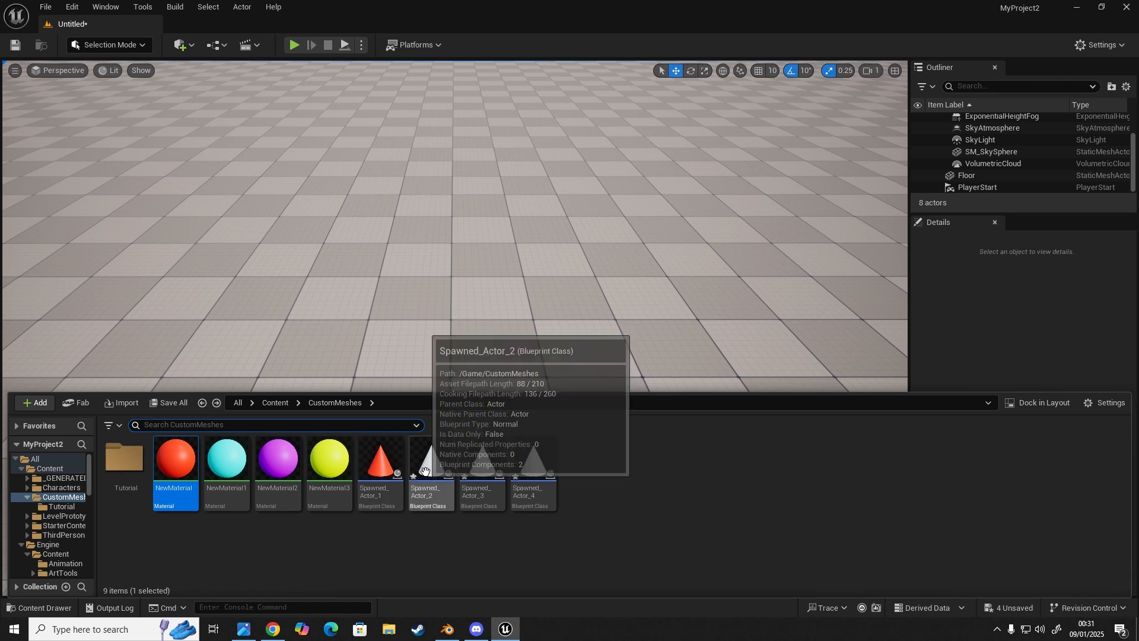
# Assign cyan NewMaterial1 to Spawned_Actor_2's cone and purple NewMaterial2 to Spawned_Actor_3's, and compile
pyautogui.doubleClick(431, 465)
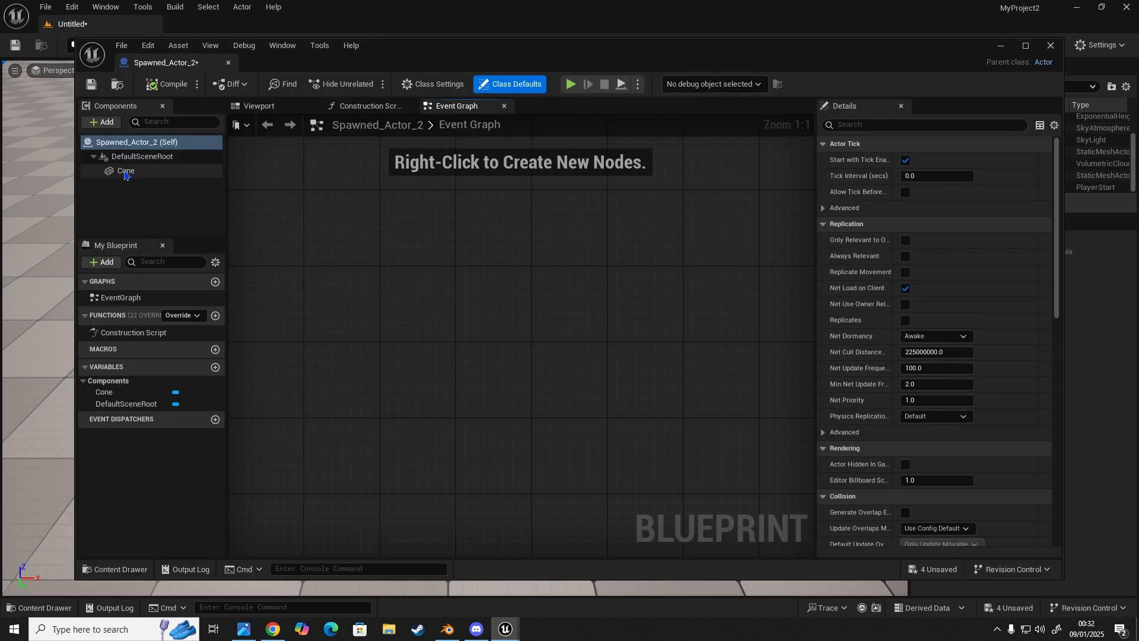
pyautogui.click(126, 171)
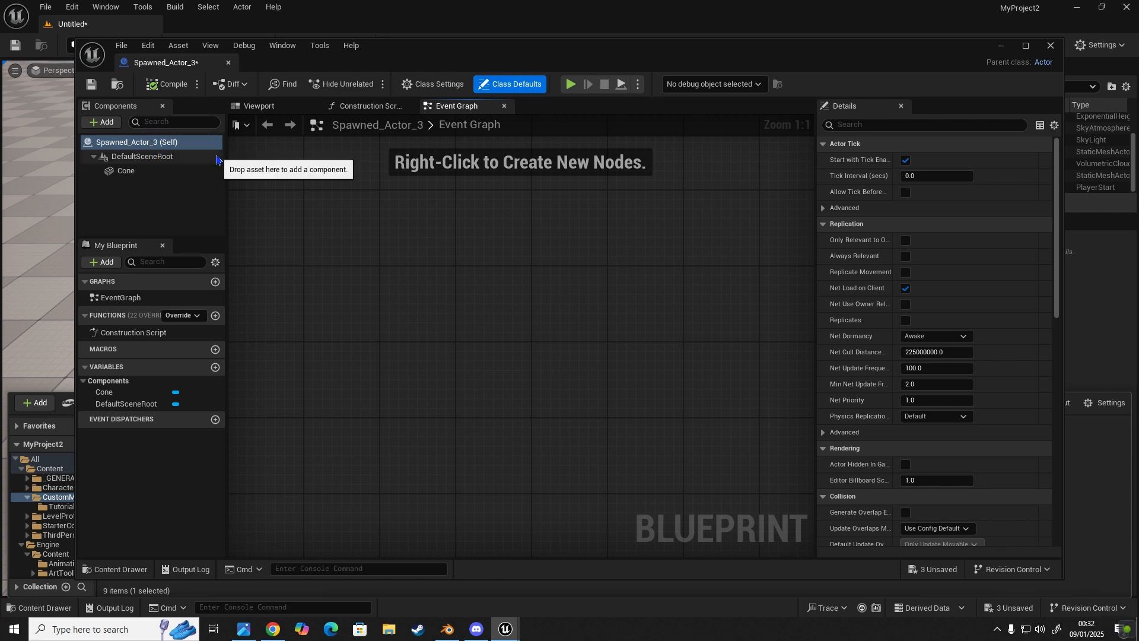
pyautogui.moveTo(181, 171)
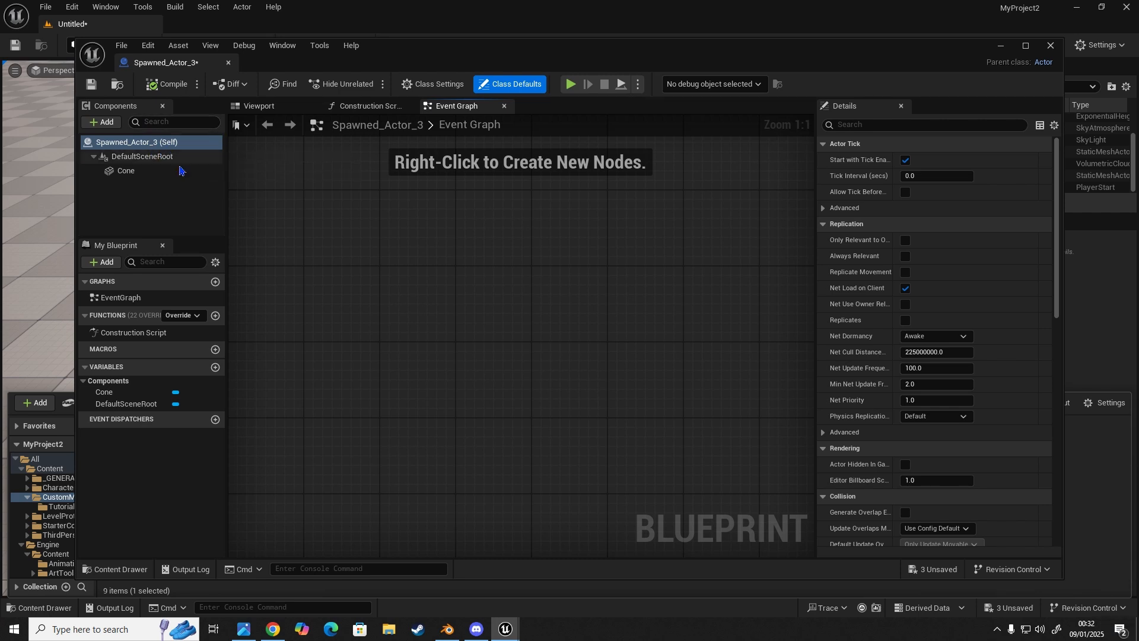
pyautogui.click(125, 171)
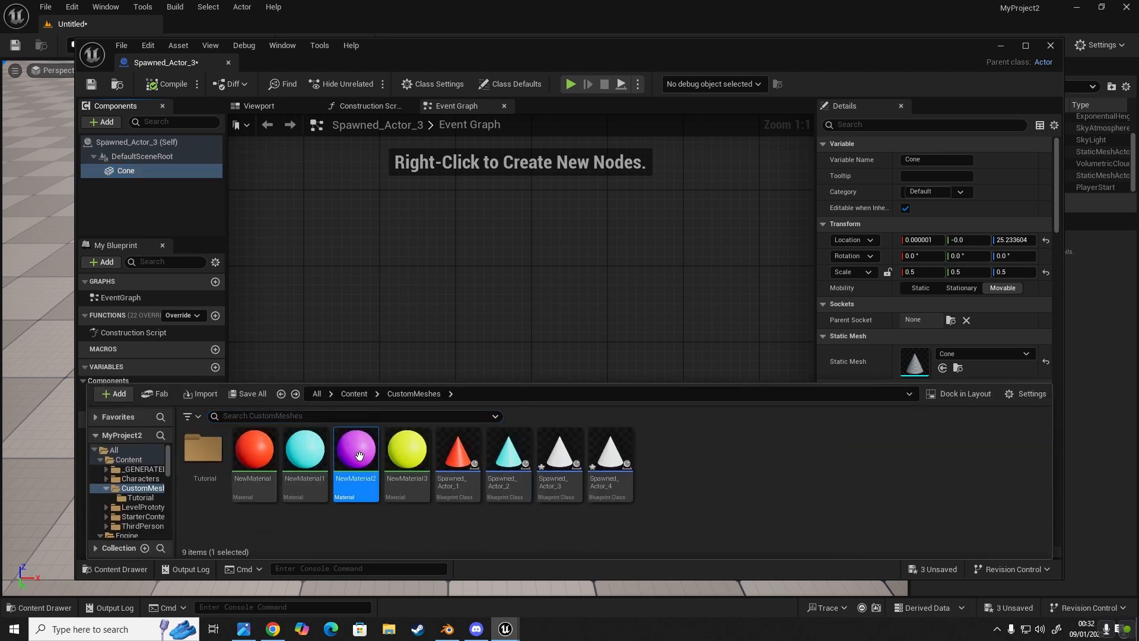
pyautogui.click(168, 84)
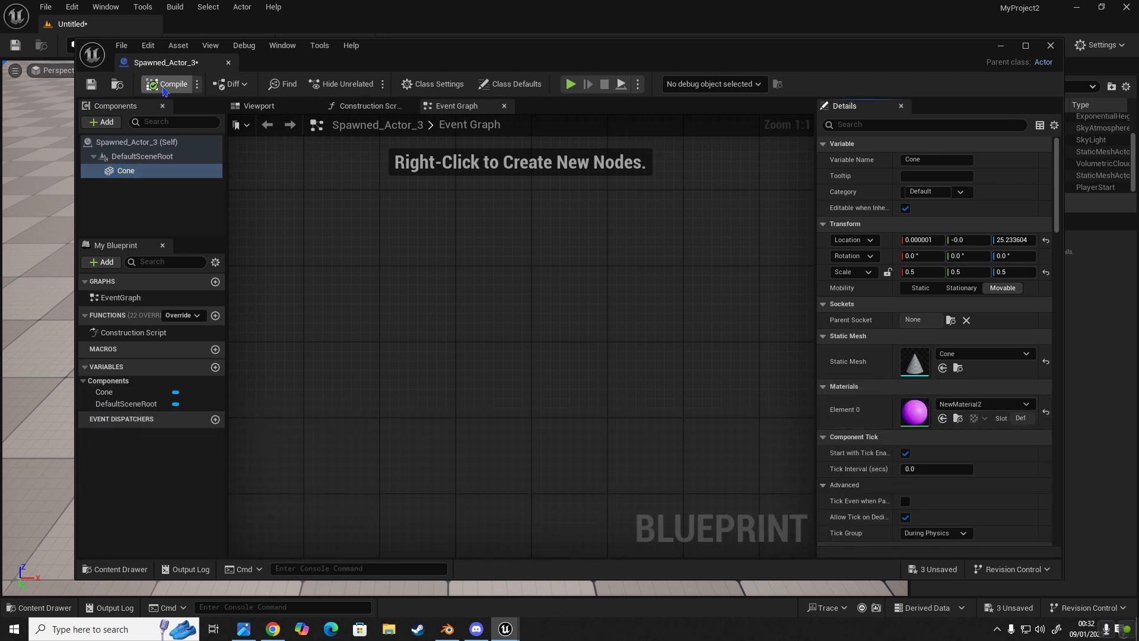
pyautogui.click(1048, 45)
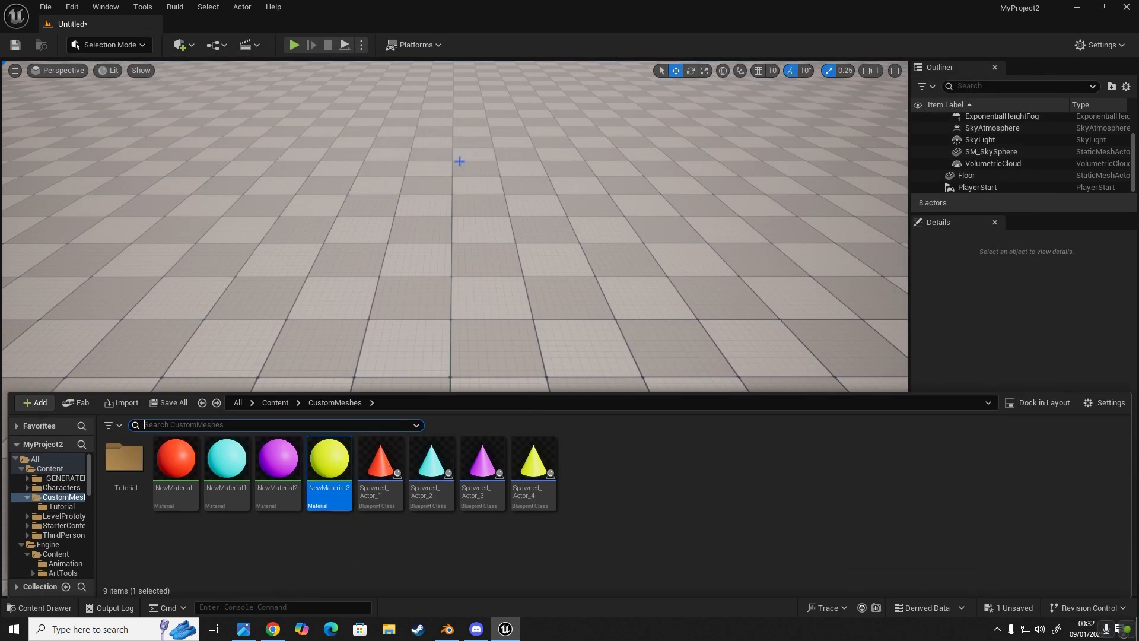
pyautogui.moveTo(226, 169)
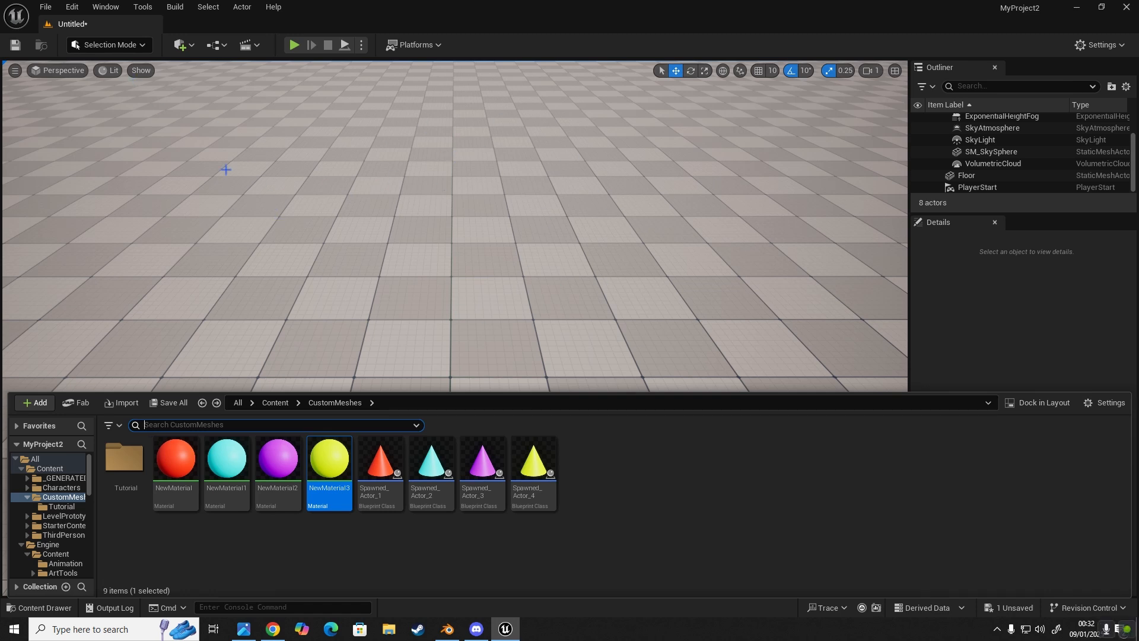
pyautogui.moveTo(357, 311)
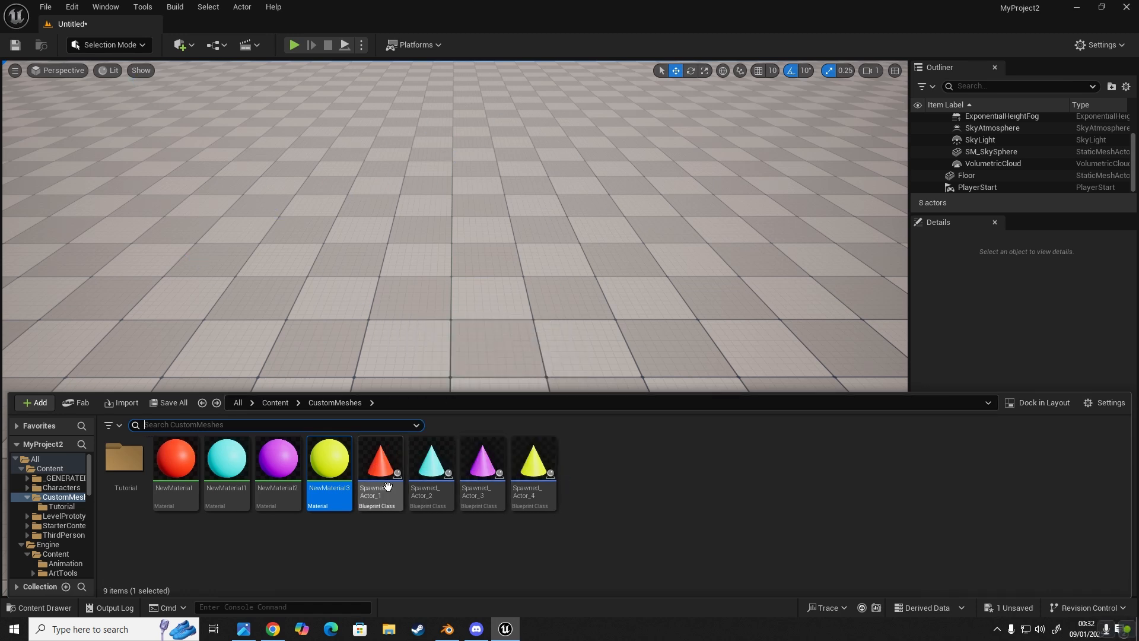
pyautogui.moveTo(377, 491)
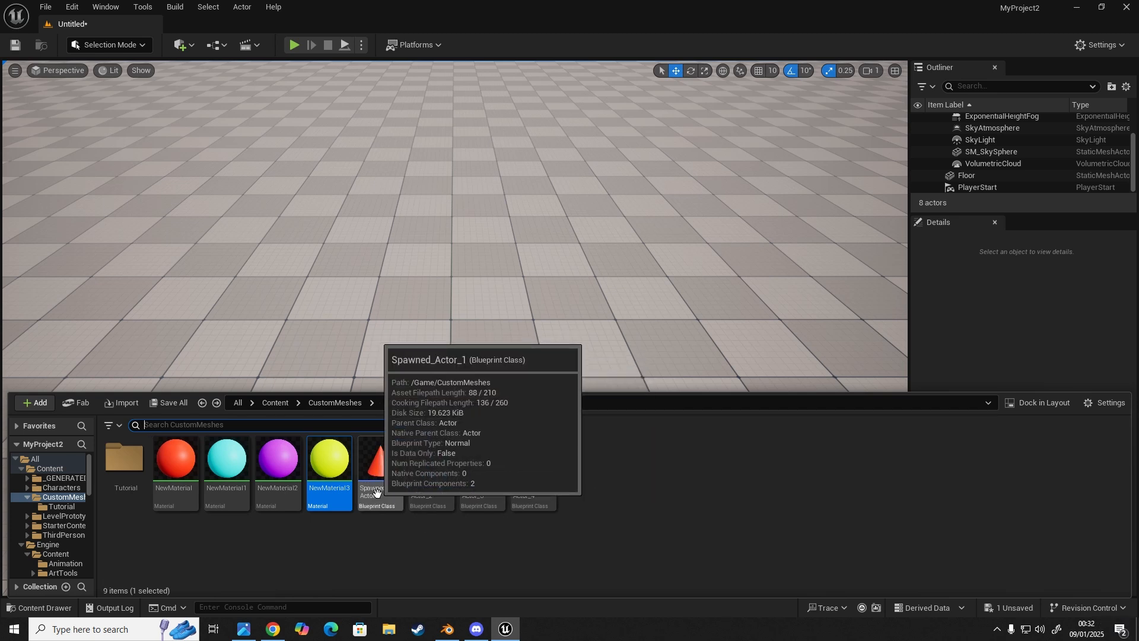
pyautogui.moveTo(426, 527)
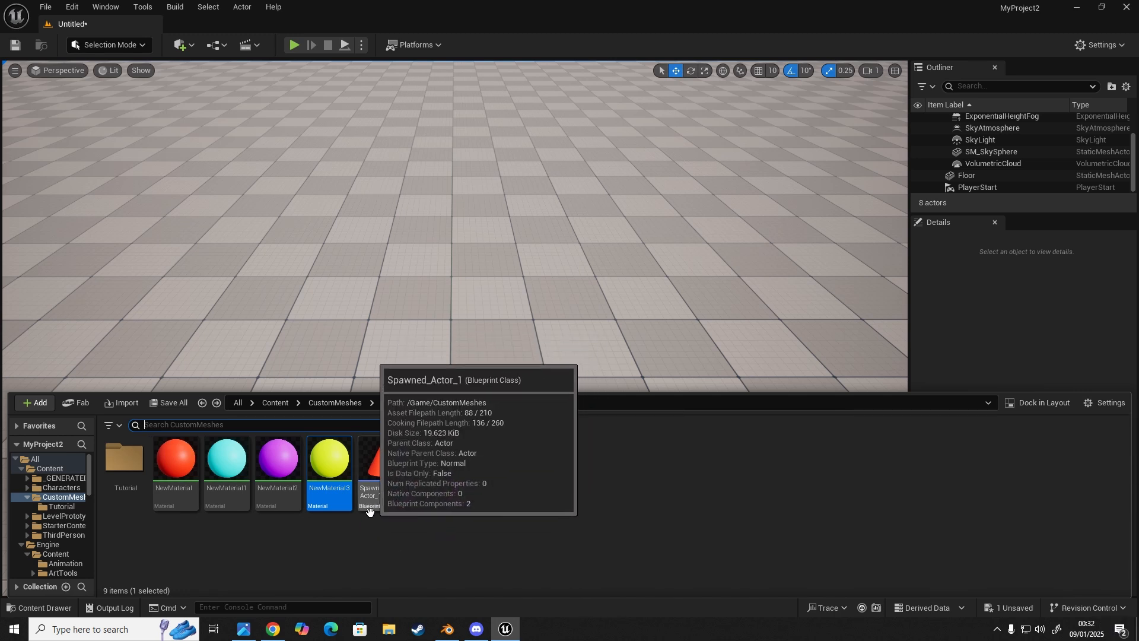
pyautogui.moveTo(379, 527)
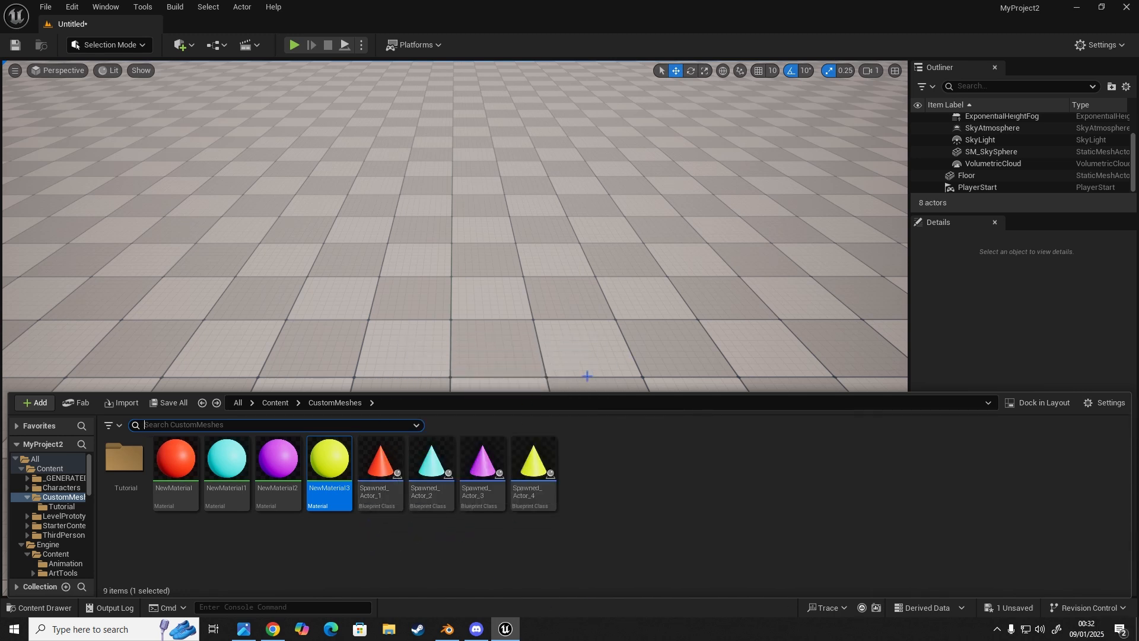
# Close the Content Drawer to show the empty level floor in full view
pyautogui.click(40, 608)
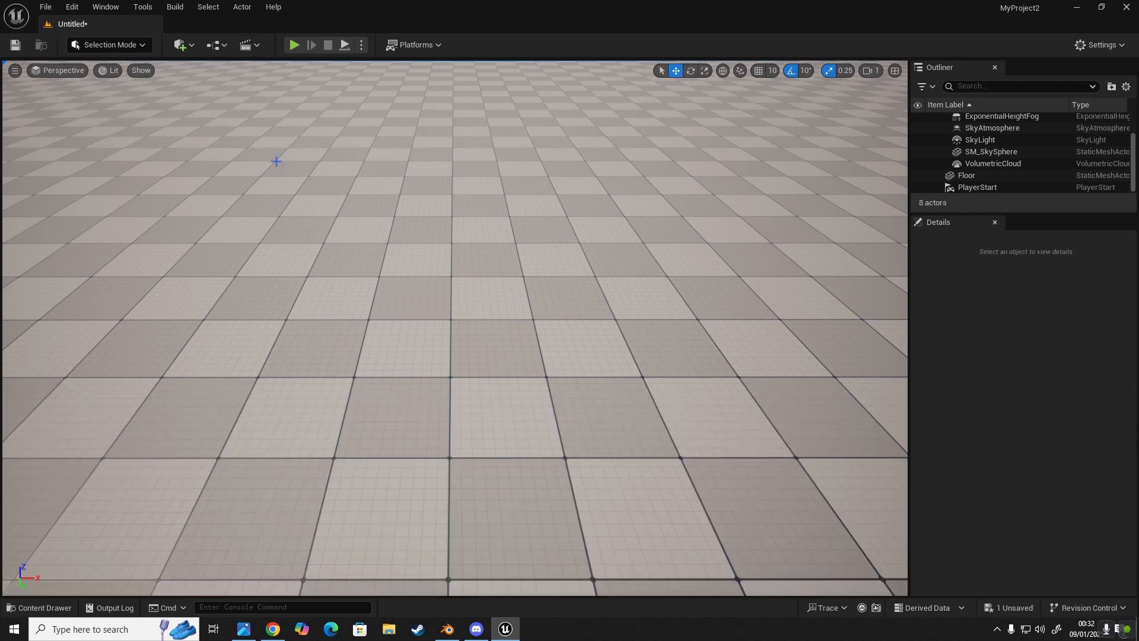
pyautogui.moveTo(662, 288)
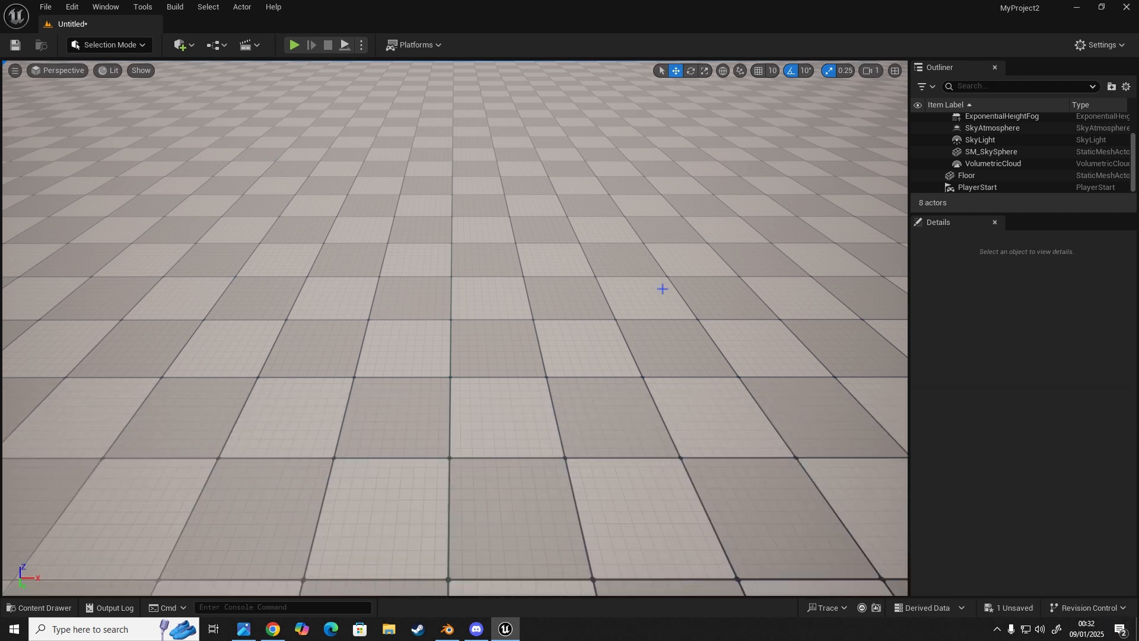
pyautogui.moveTo(391, 293)
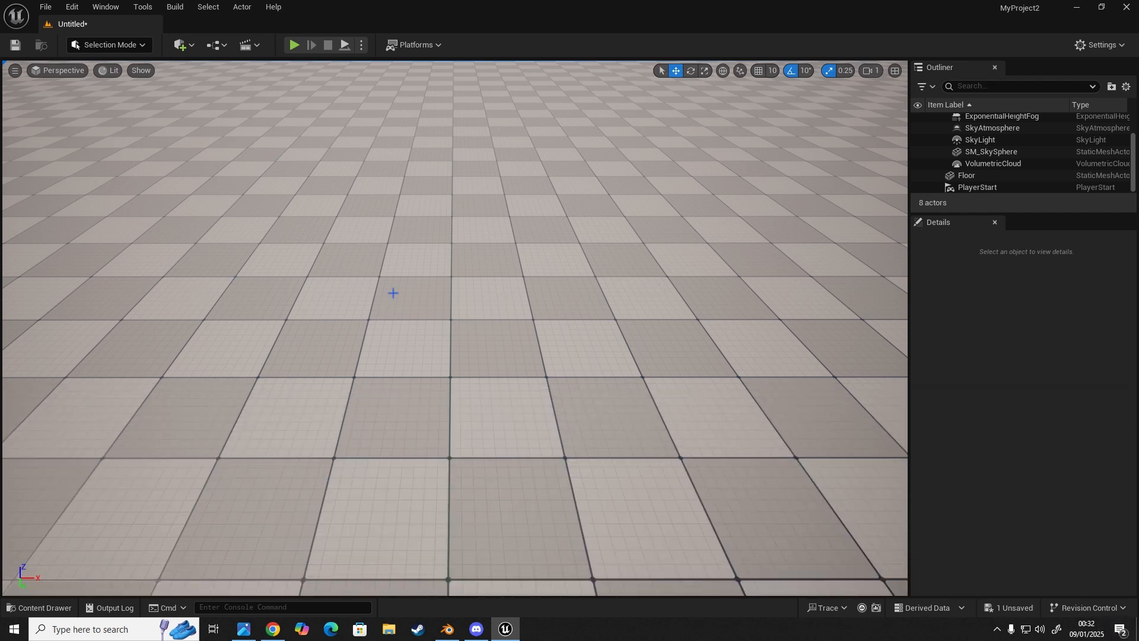
# Place a Plane on the floor, Alt-drag three duplicates in a row, and select all four
pyautogui.click(45, 607)
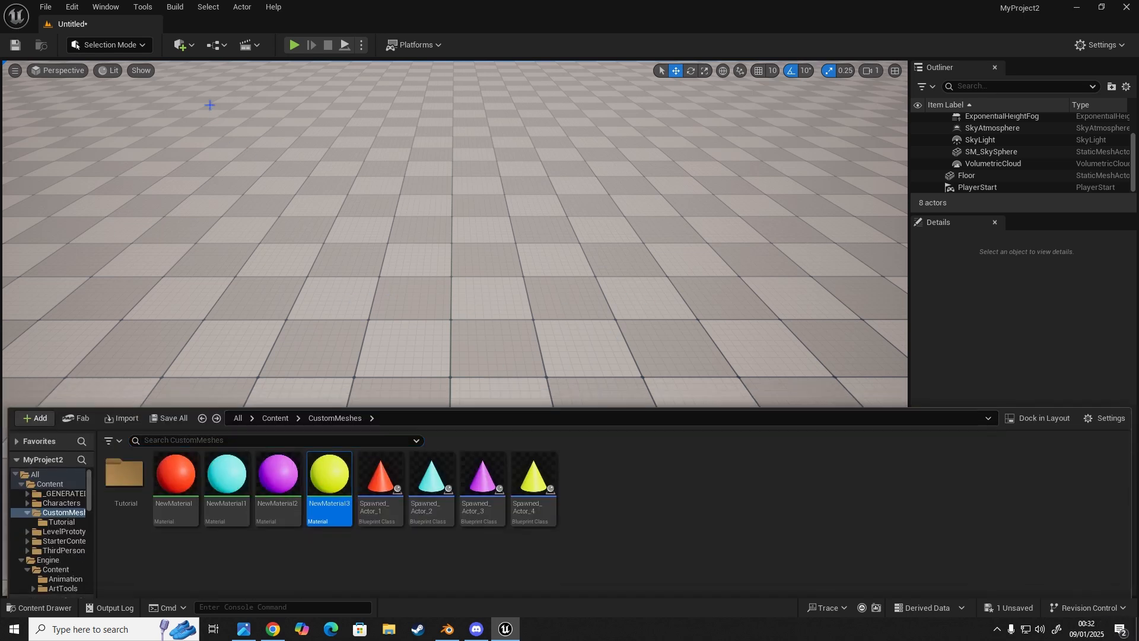
pyautogui.click(179, 45)
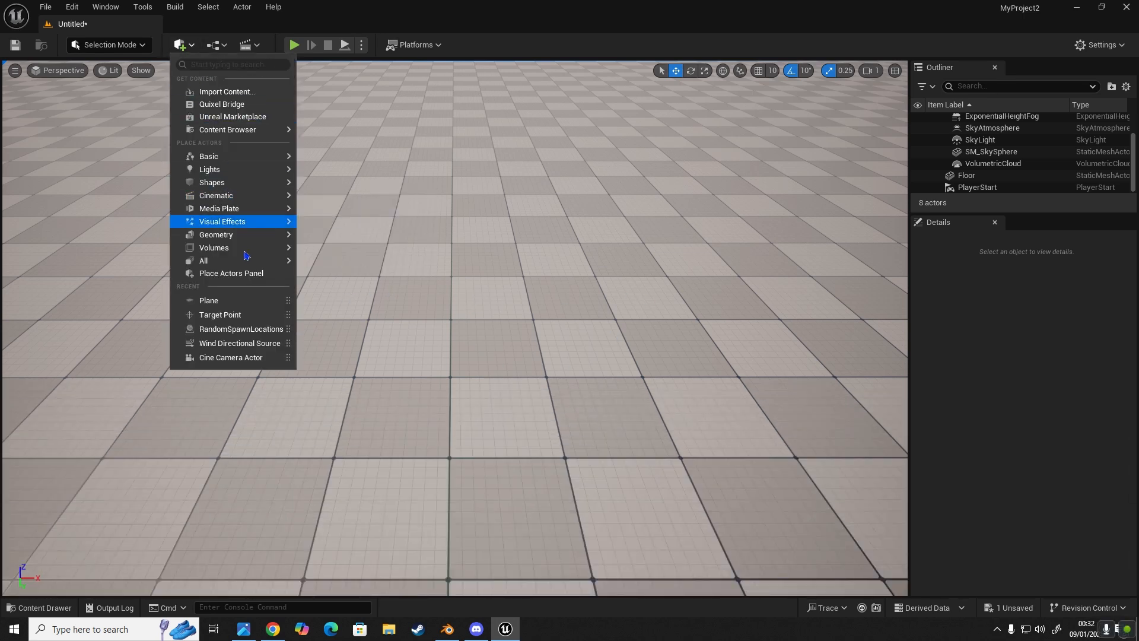
pyautogui.moveTo(212, 183)
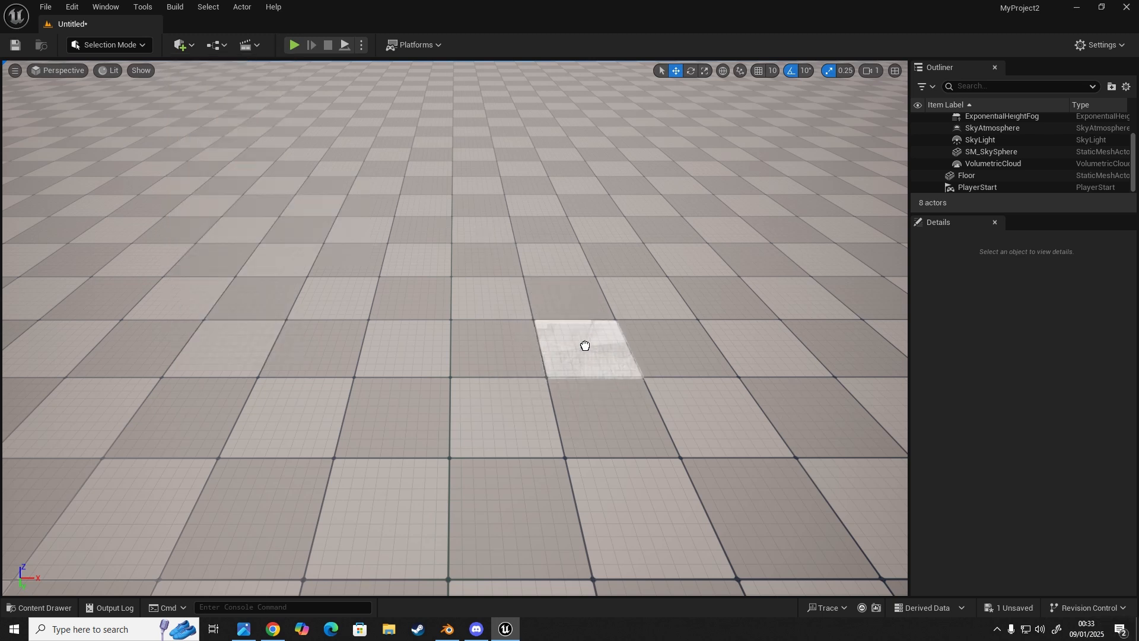
pyautogui.click(584, 349)
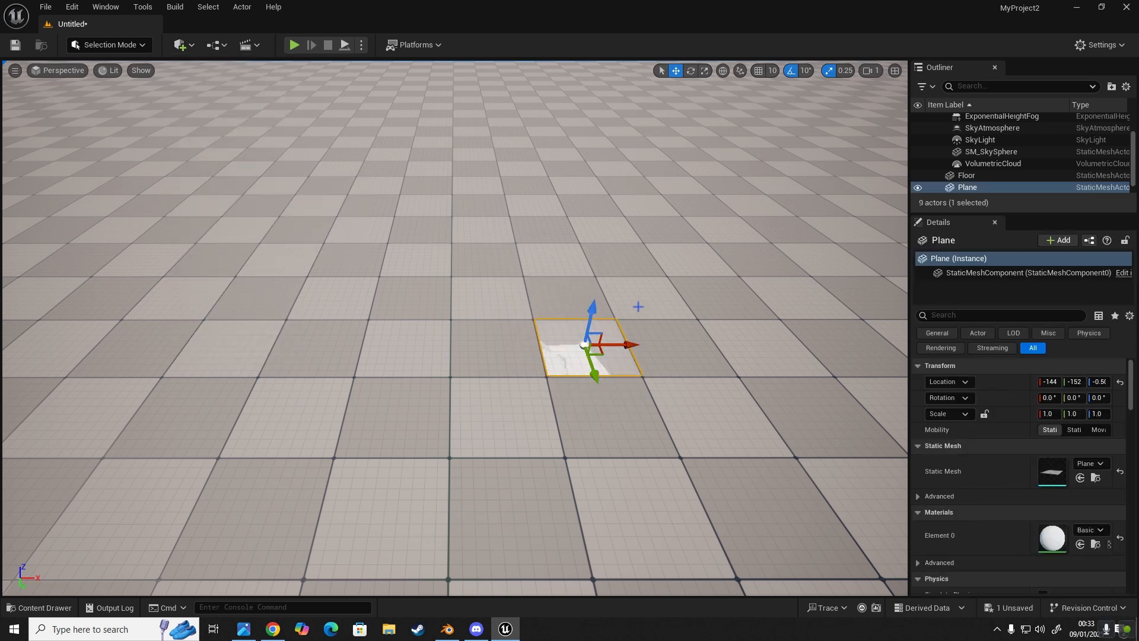
pyautogui.click(966, 175)
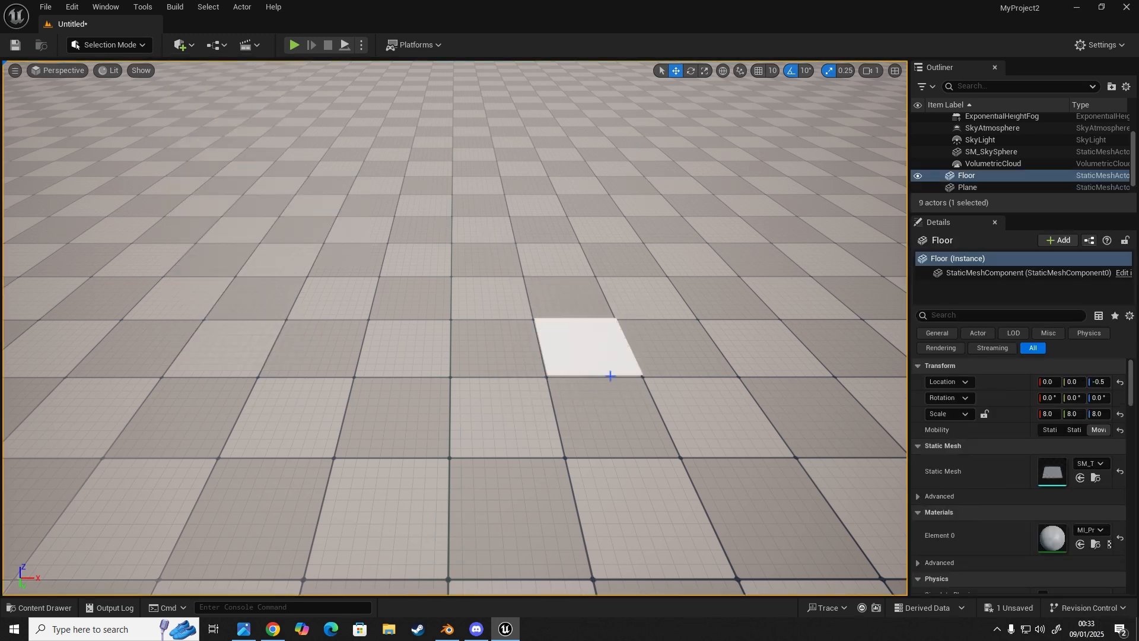
pyautogui.click(968, 187)
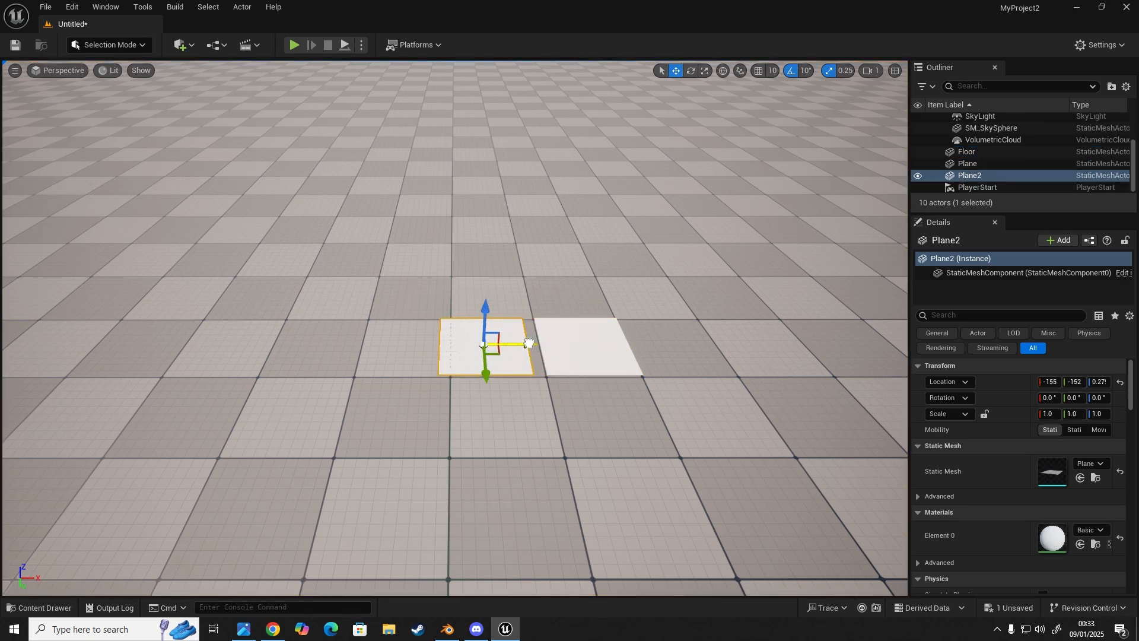
pyautogui.moveTo(523, 342); pyautogui.dragTo(451, 343)
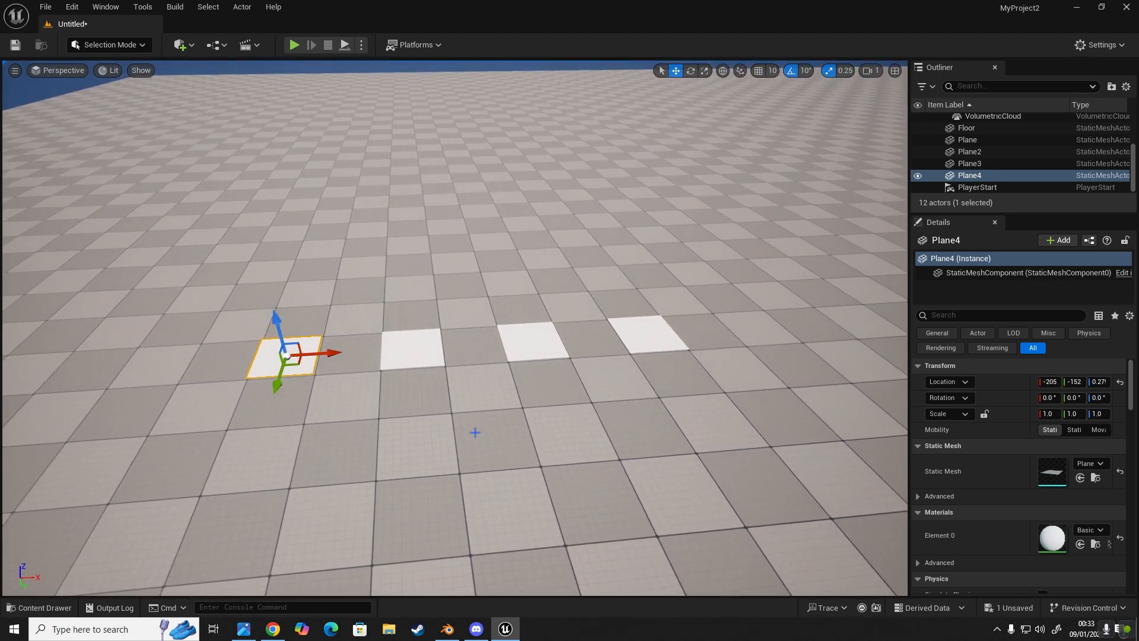
pyautogui.click(44, 607)
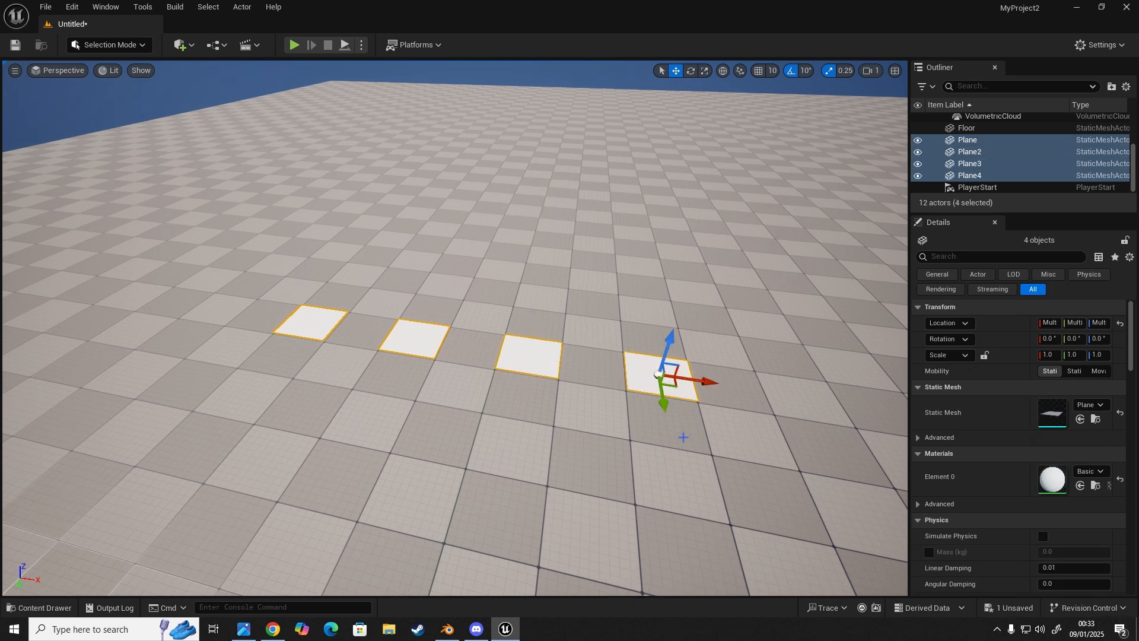
pyautogui.moveTo(676, 434)
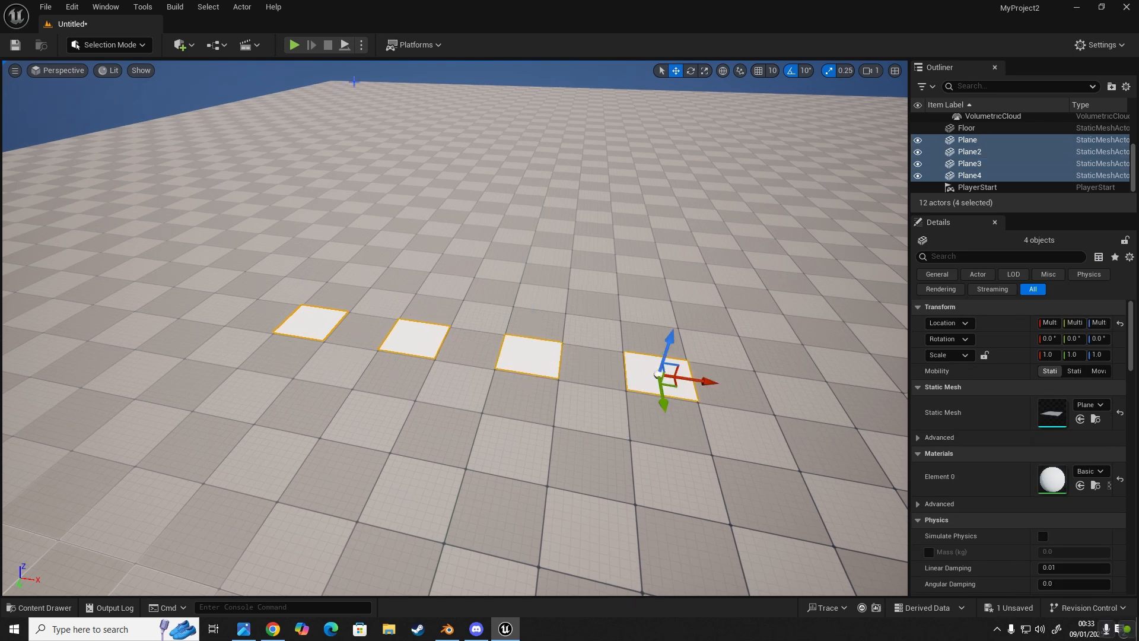
# In the level Blueprint graph, create references to Plane–Plane4 and spread them apart vertically
pyautogui.click(249, 45)
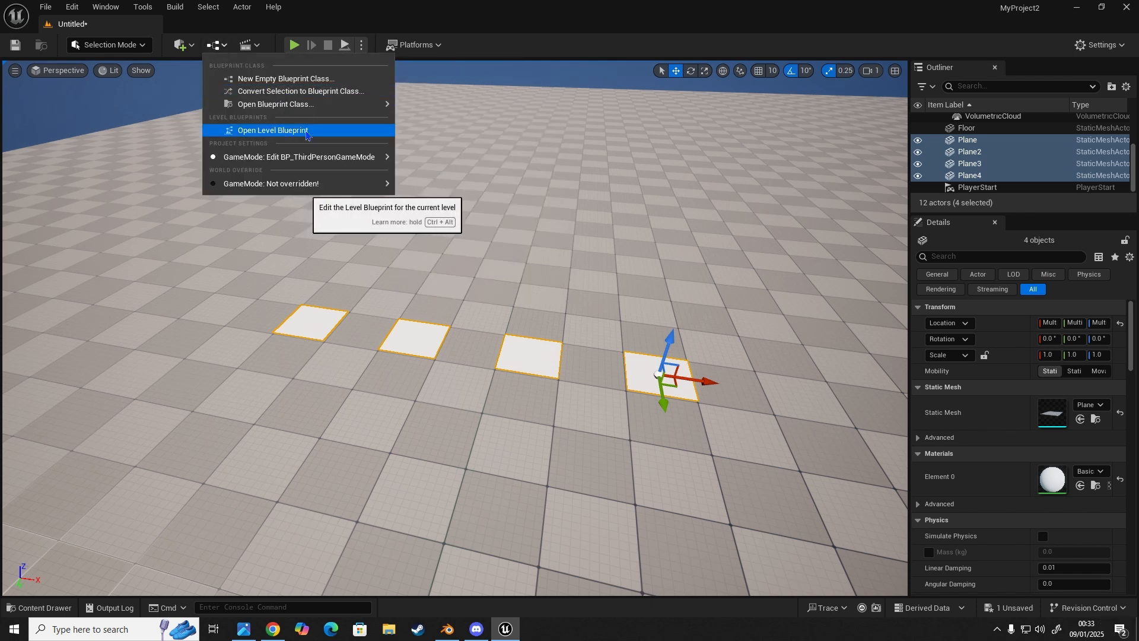
pyautogui.click(273, 130)
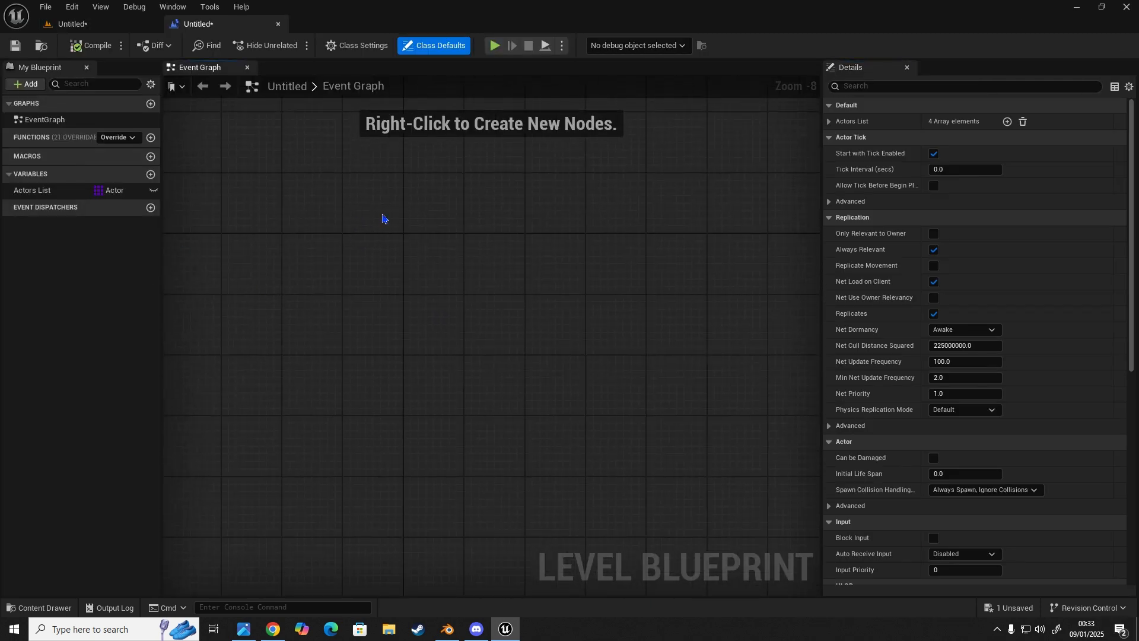
pyautogui.scroll(-3)
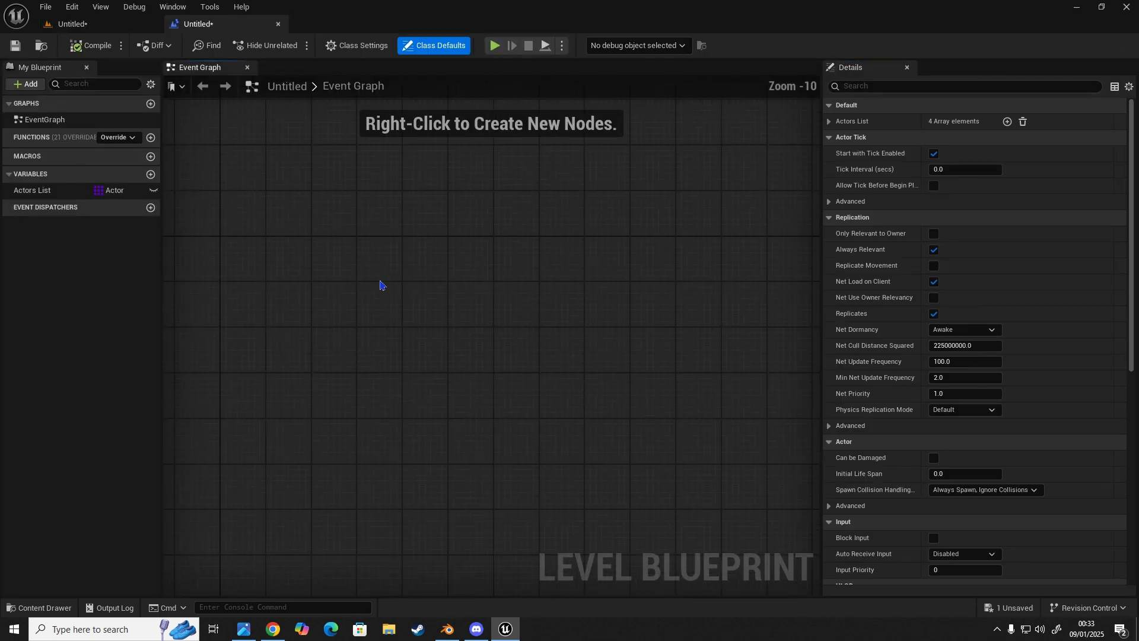
pyautogui.rightClick(381, 285)
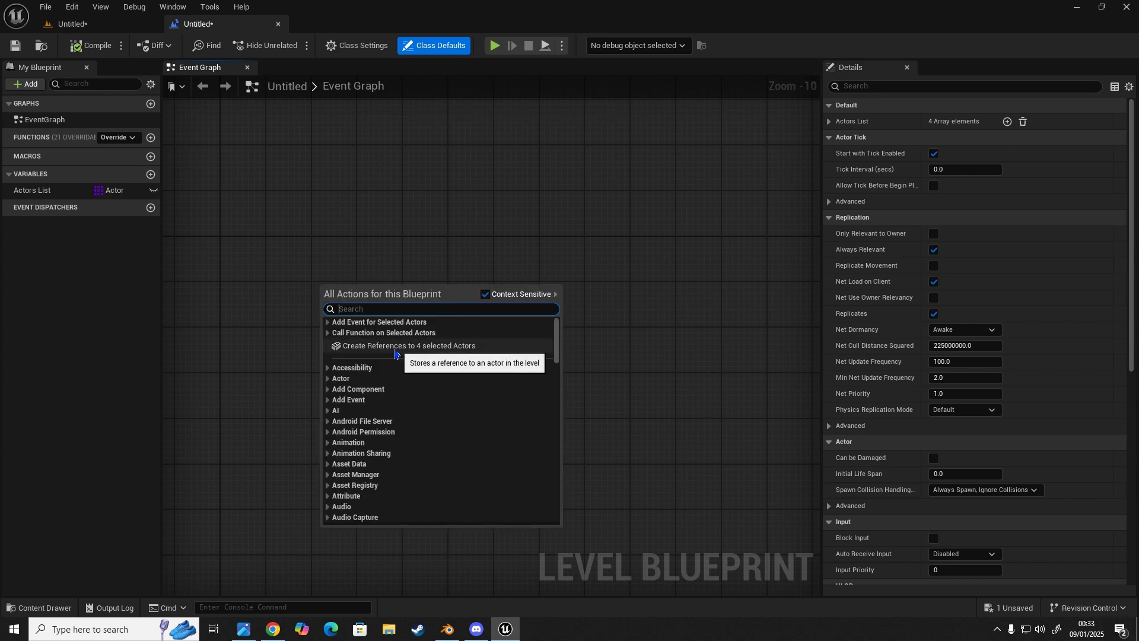
pyautogui.click(408, 345)
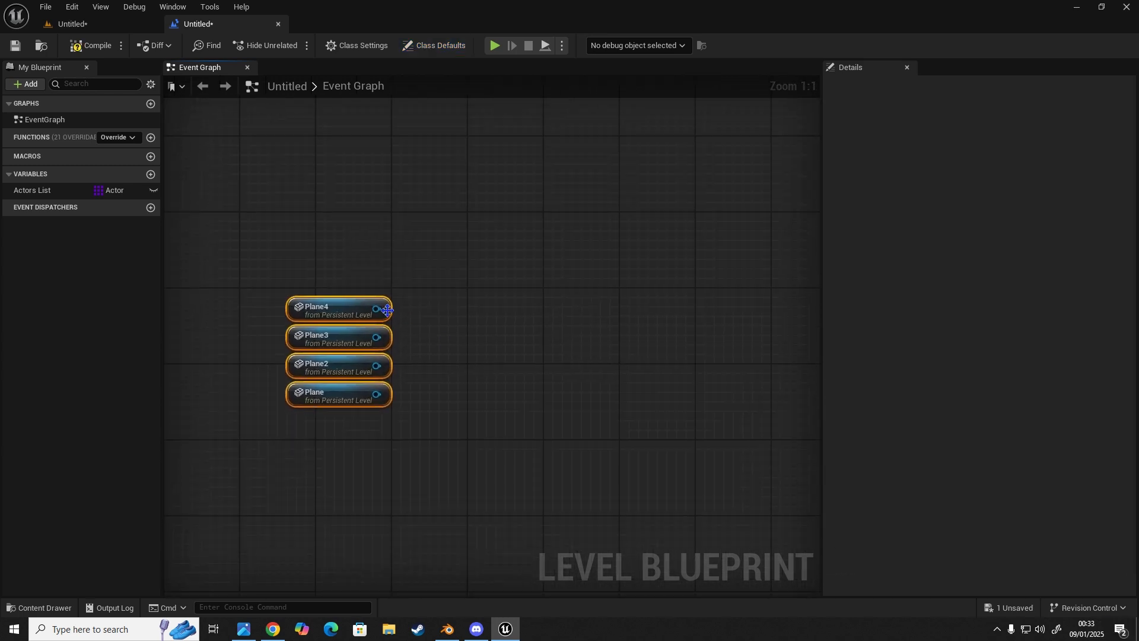
pyautogui.moveTo(338, 394); pyautogui.dragTo(349, 432)
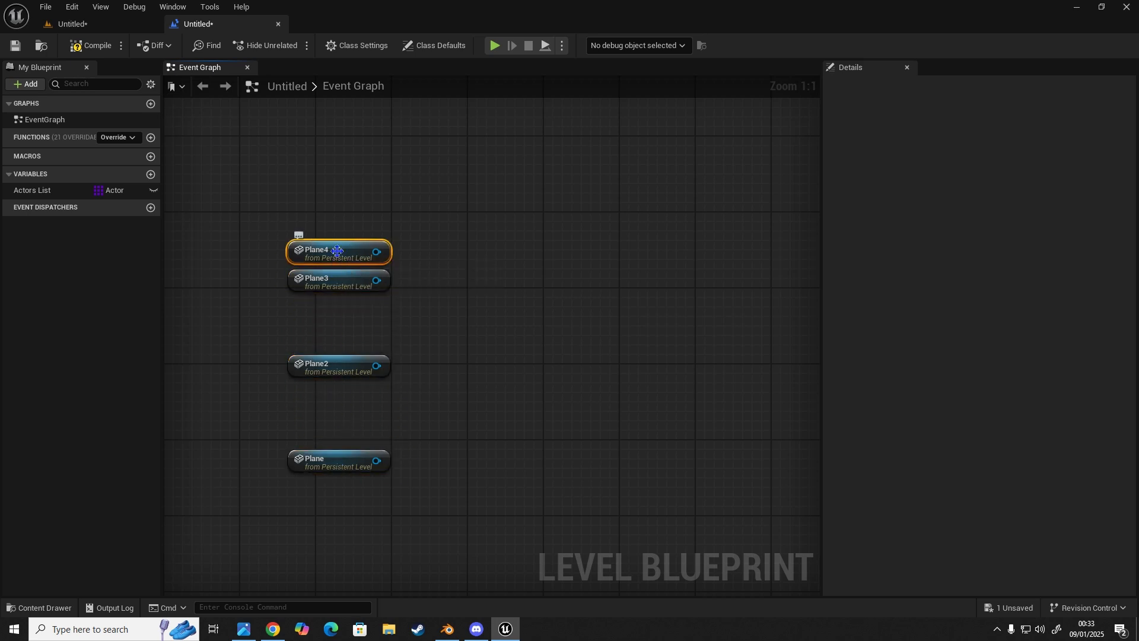
pyautogui.moveTo(338, 252); pyautogui.dragTo(338, 203)
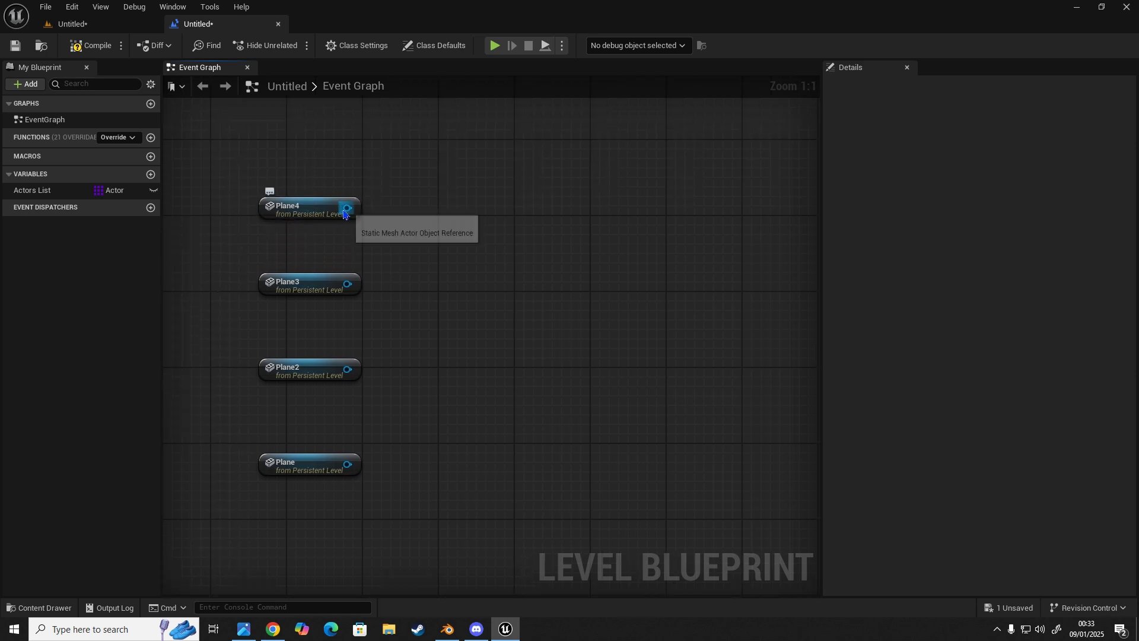
# Chain Plane4 and Plane2 references through Static Mesh Component into Get World Location nodes
pyautogui.moveTo(347, 207); pyautogui.dragTo(498, 228)
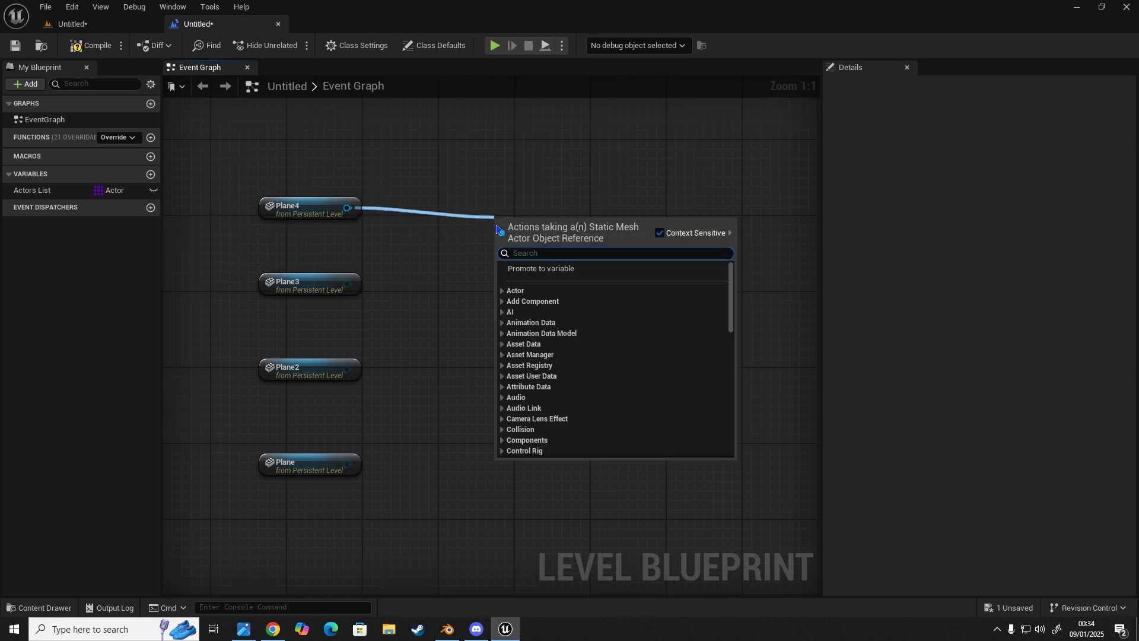
pyautogui.write('get world loc')
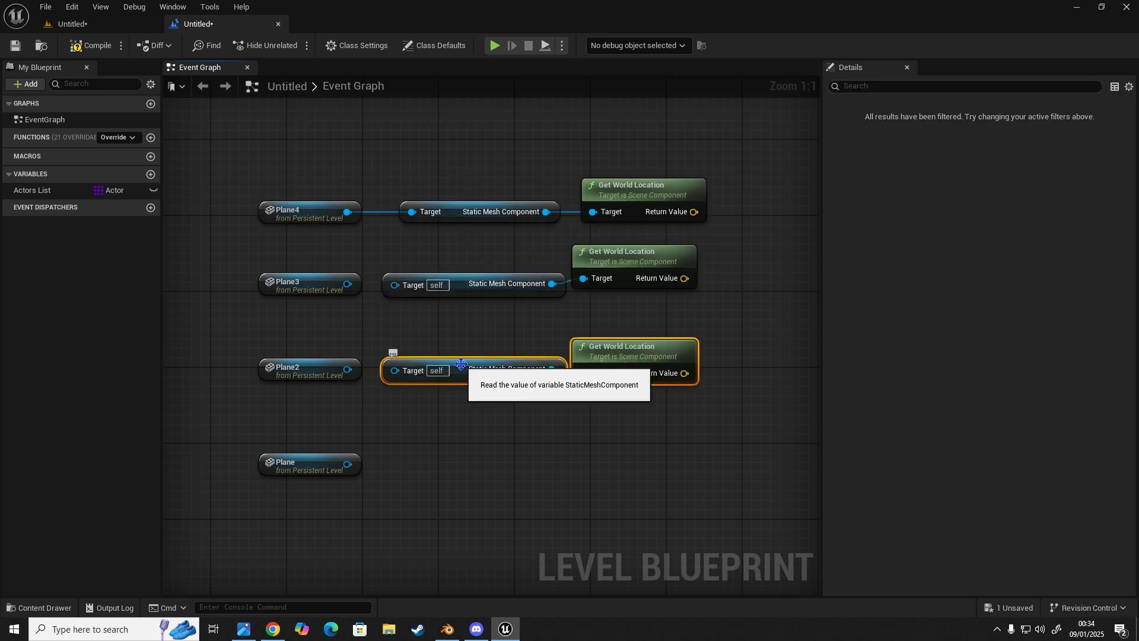
pyautogui.moveTo(461, 363); pyautogui.dragTo(401, 458)
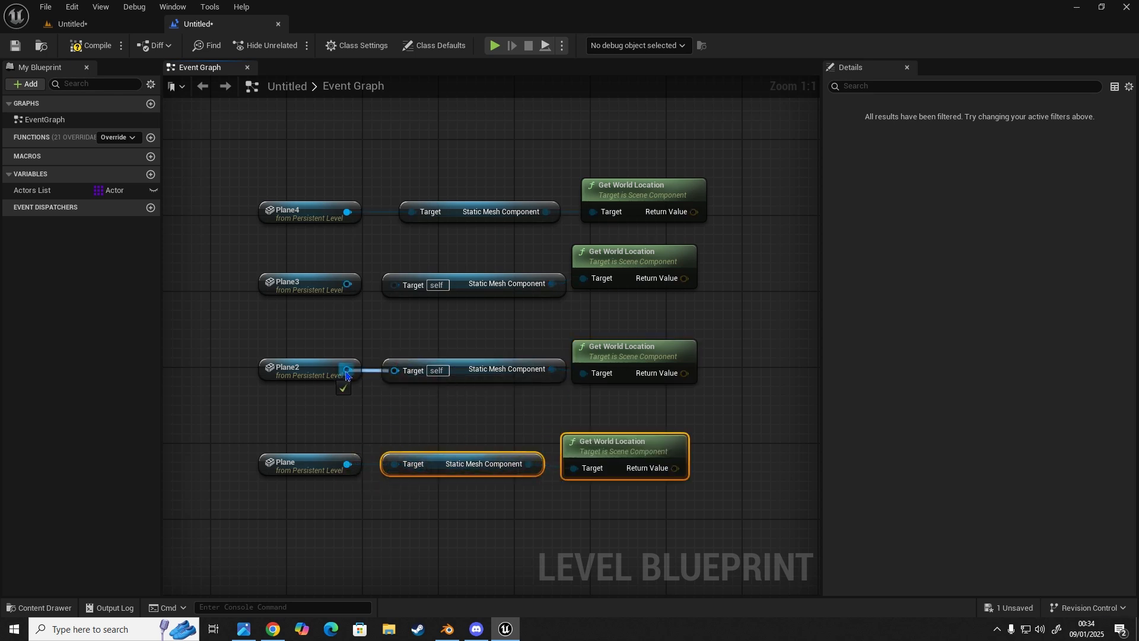
pyautogui.moveTo(346, 374); pyautogui.dragTo(447, 332)
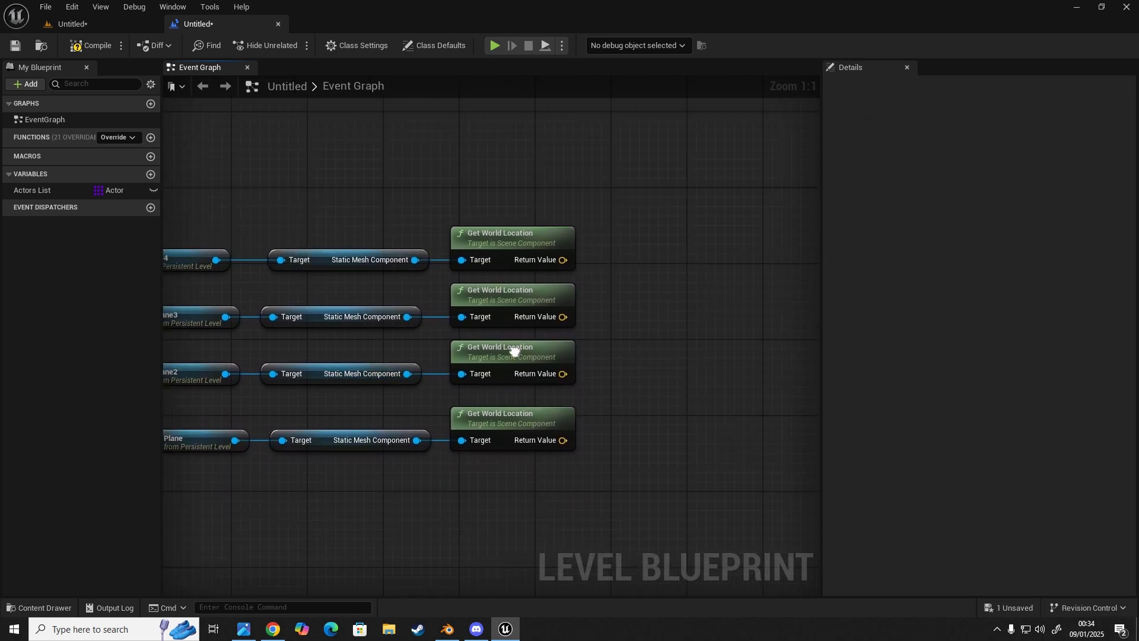
# Add a Select node fed by the plane world locations, with an extra option pin
pyautogui.moveTo(415, 267); pyautogui.dragTo(499, 280)
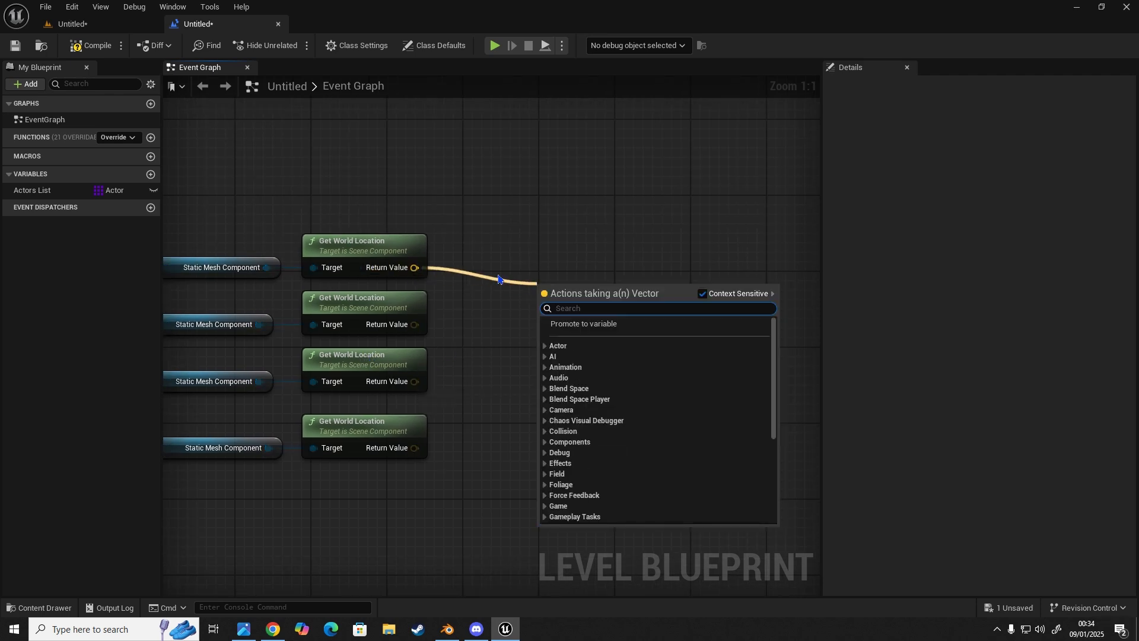
pyautogui.write('select')
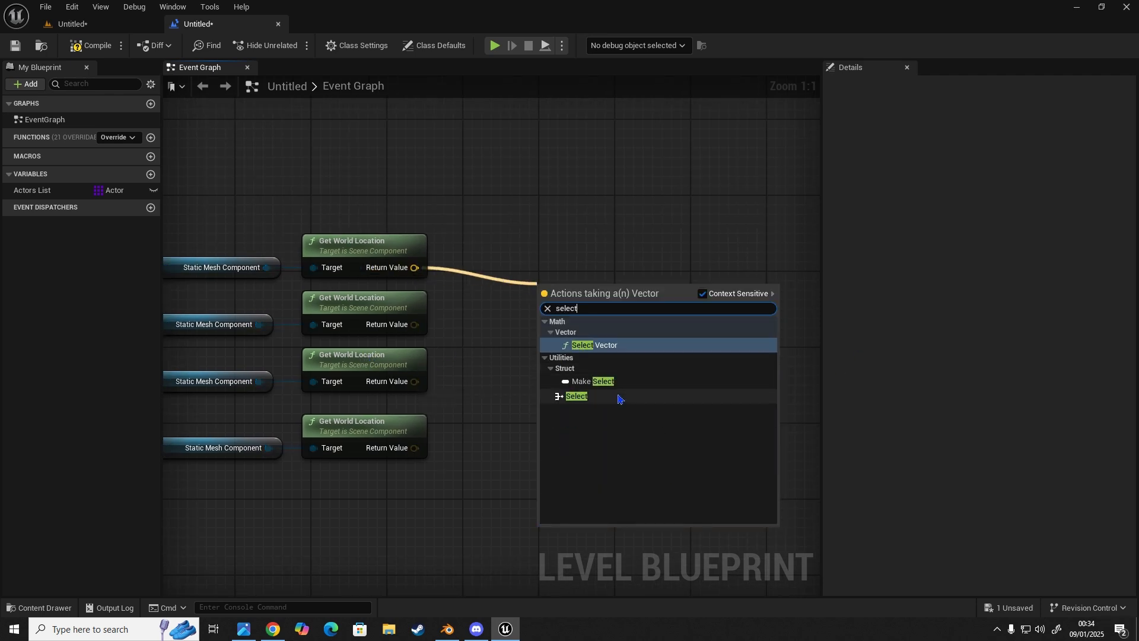
pyautogui.click(577, 397)
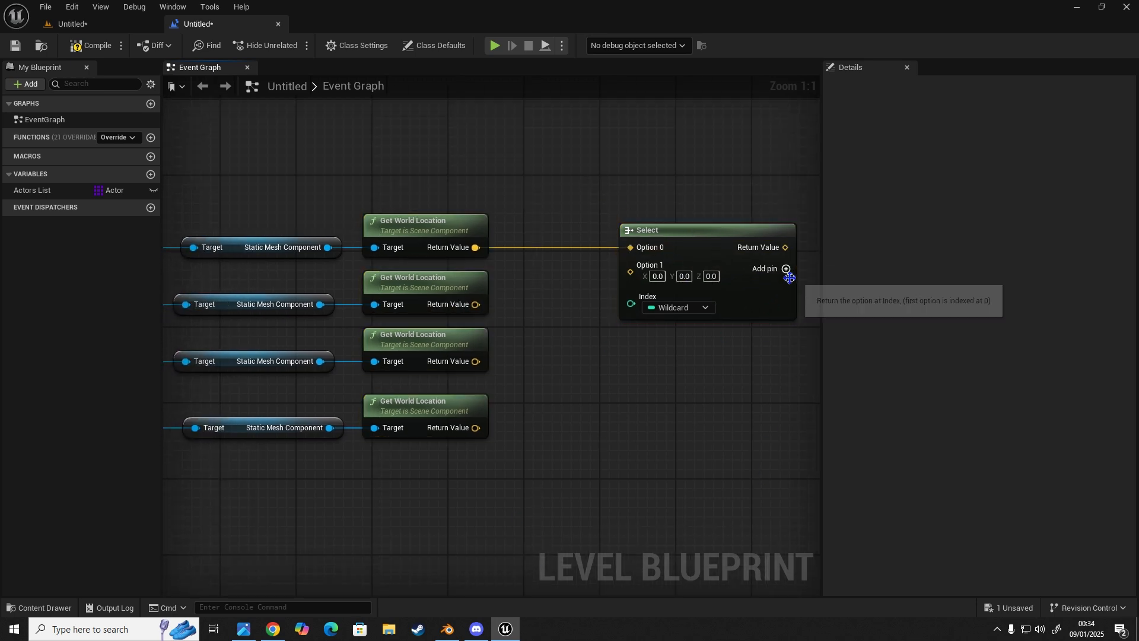
pyautogui.click(786, 268)
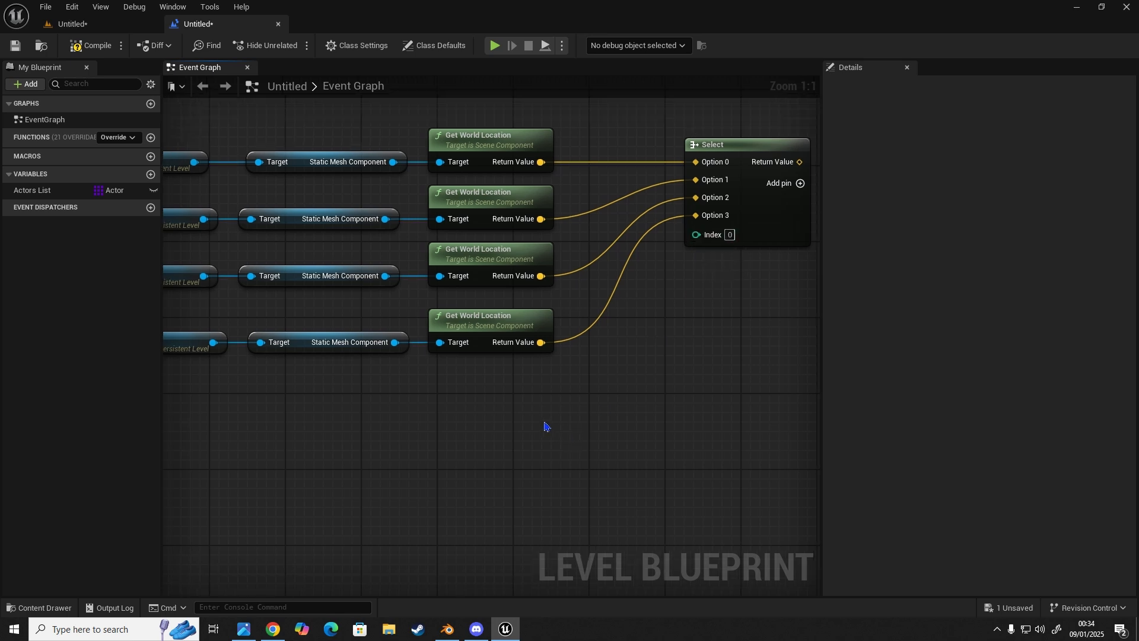
# Drive the Select index with a Random Integer in Range node, Max set to 4
pyautogui.moveTo(694, 234); pyautogui.dragTo(609, 400)
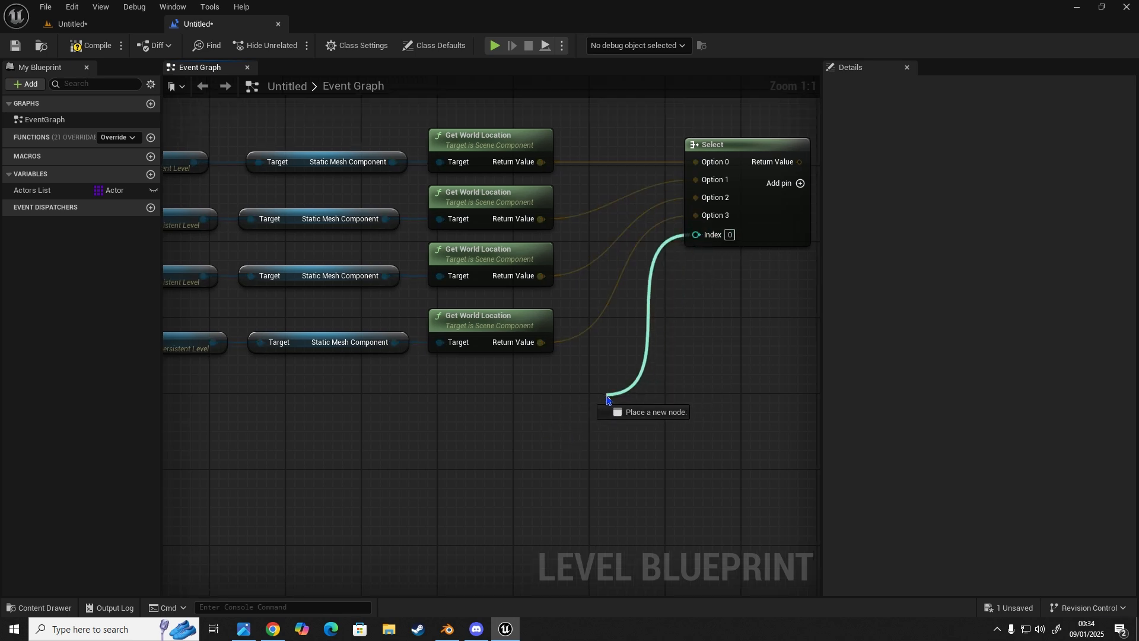
pyautogui.write('rando')
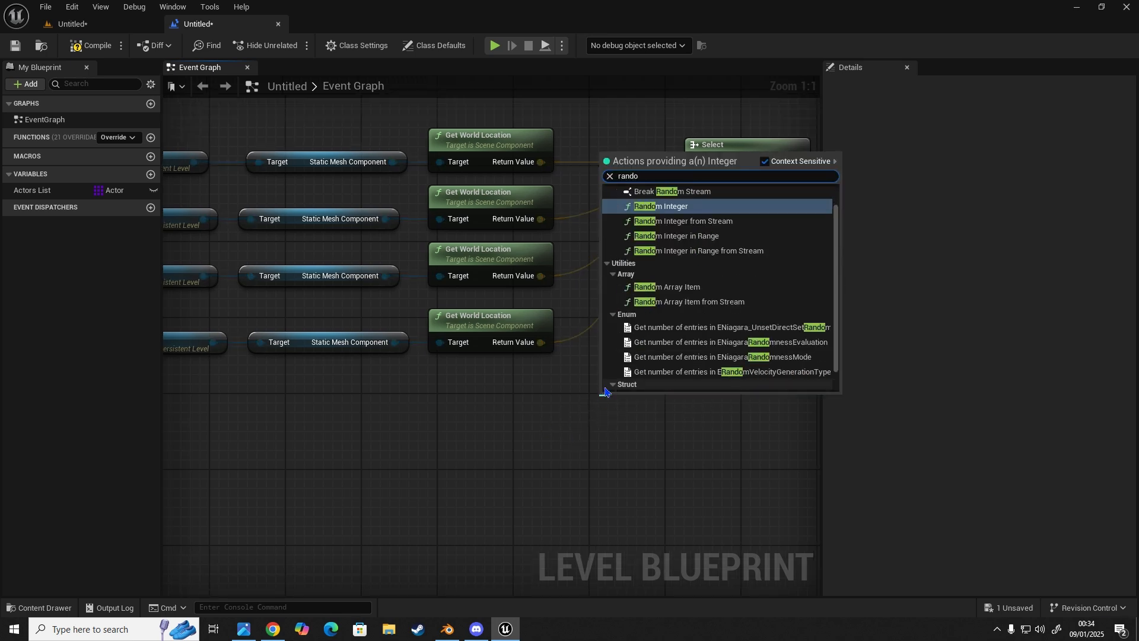
pyautogui.moveTo(698, 245)
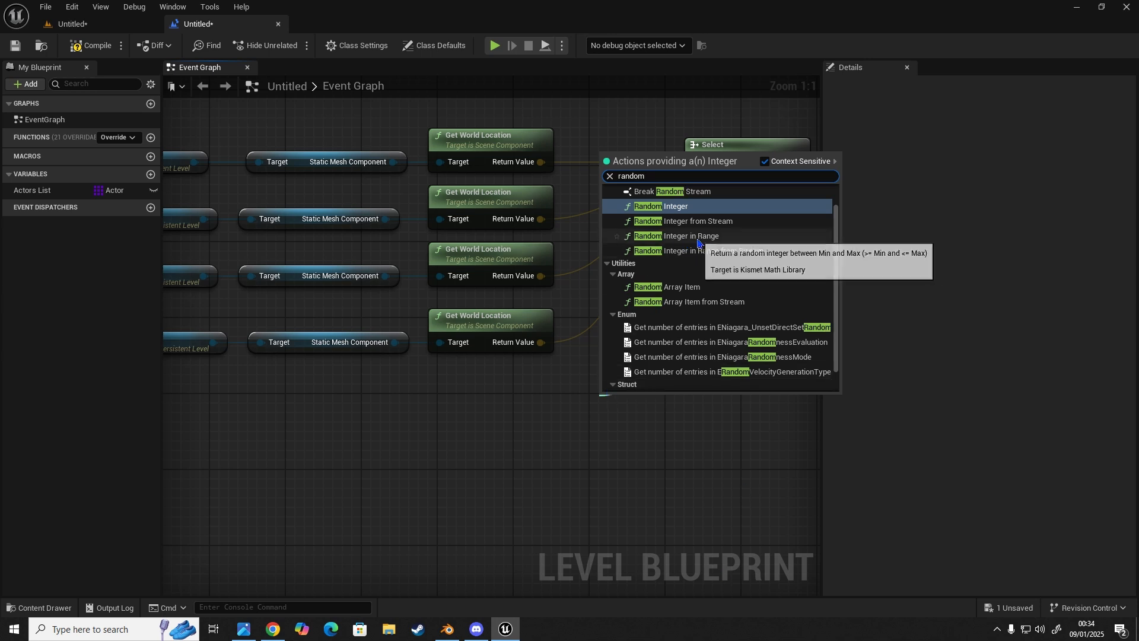
pyautogui.click(674, 235)
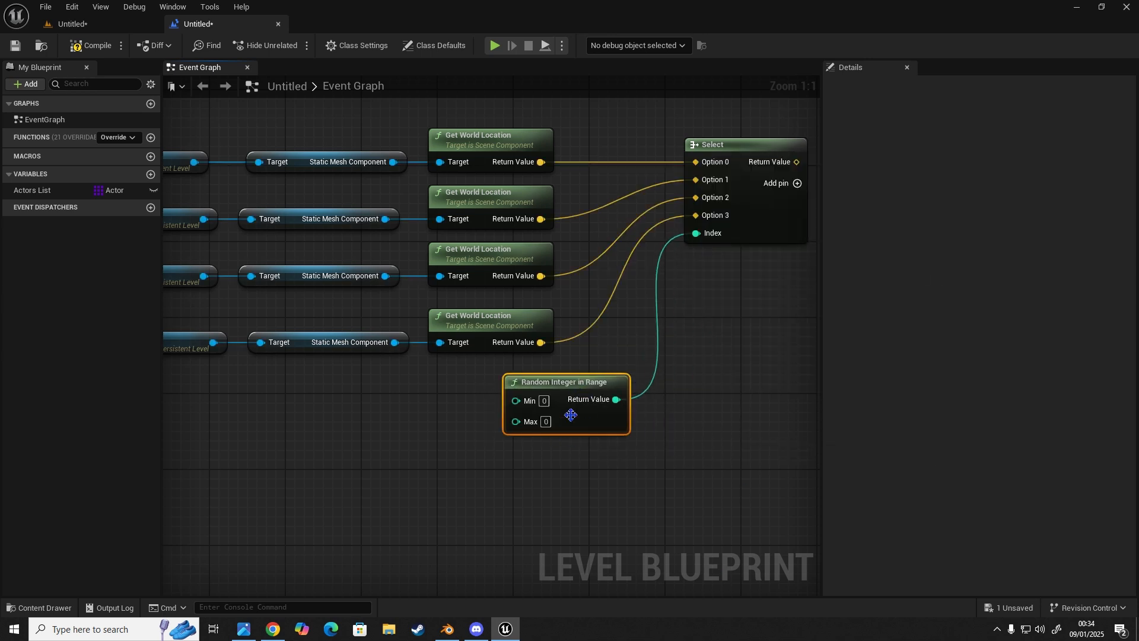
pyautogui.write('4')
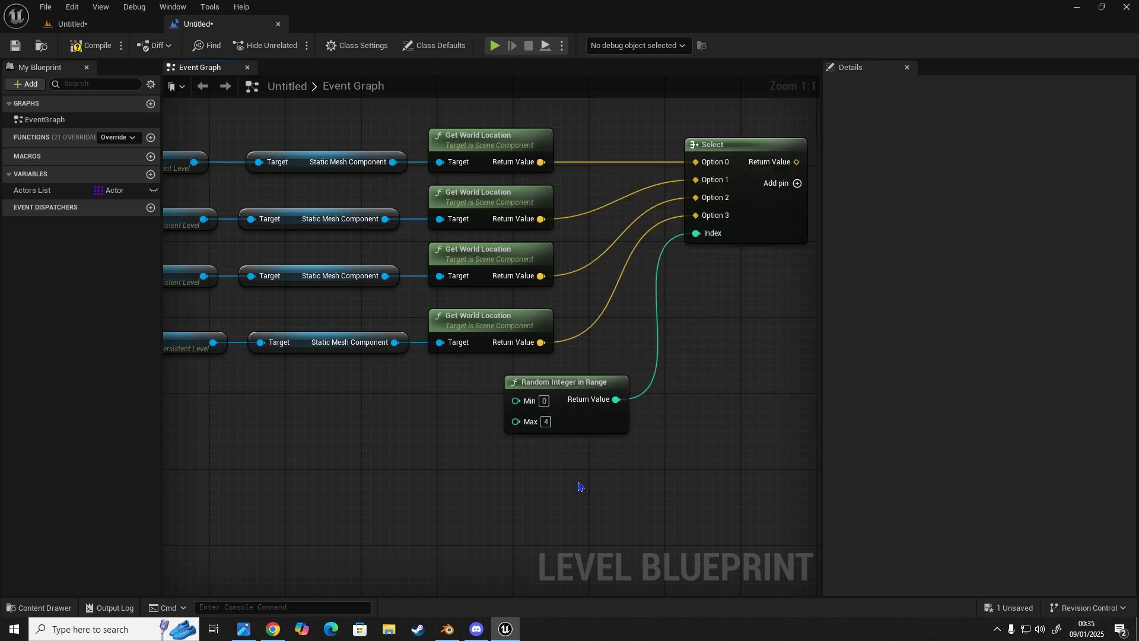
pyautogui.click(565, 382)
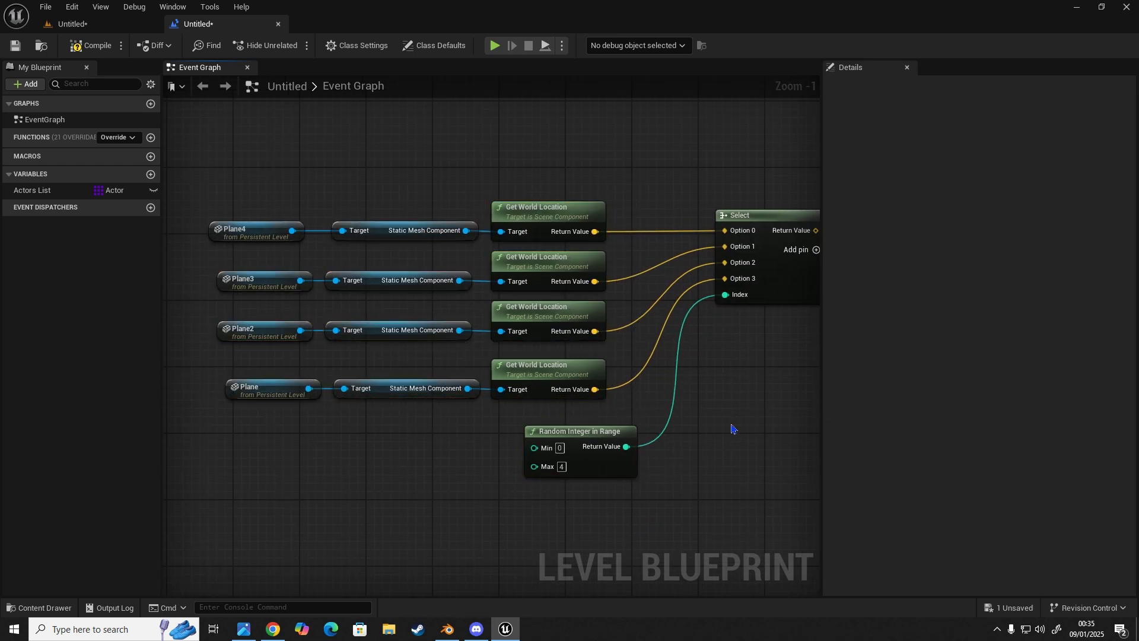
pyautogui.moveTo(602, 289)
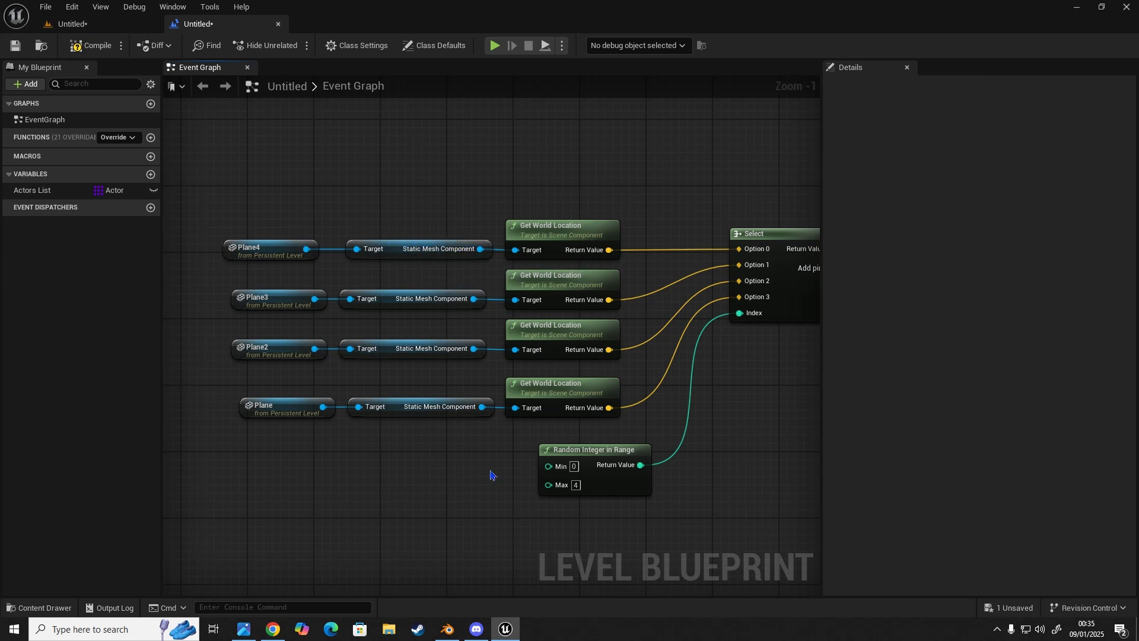
pyautogui.moveTo(501, 451)
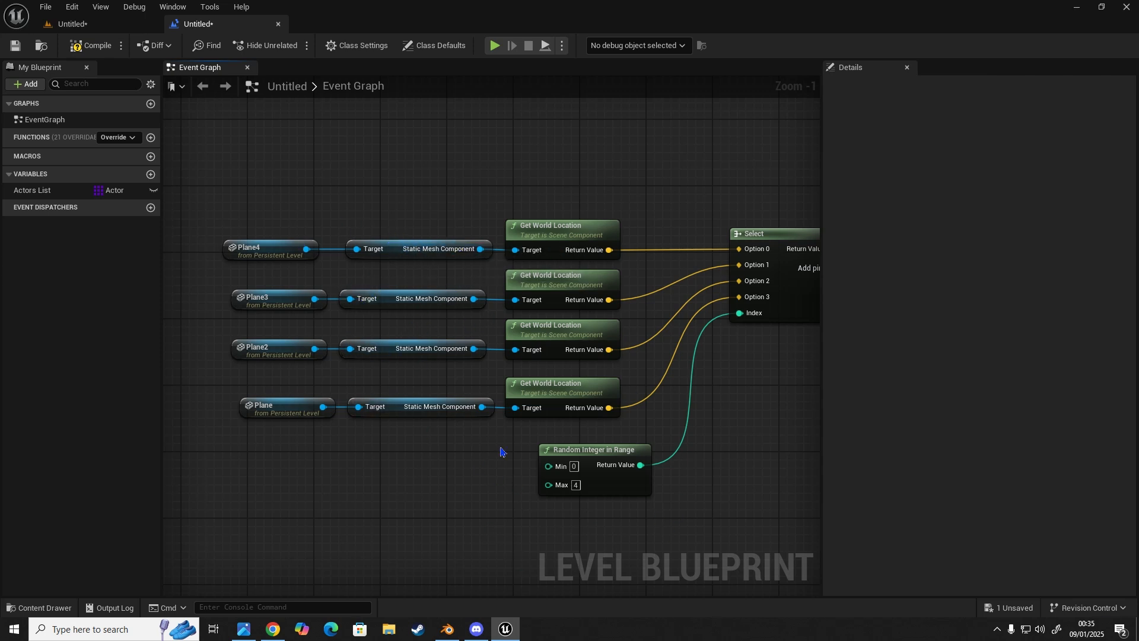
pyautogui.moveTo(500, 451); pyautogui.dragTo(636, 525)
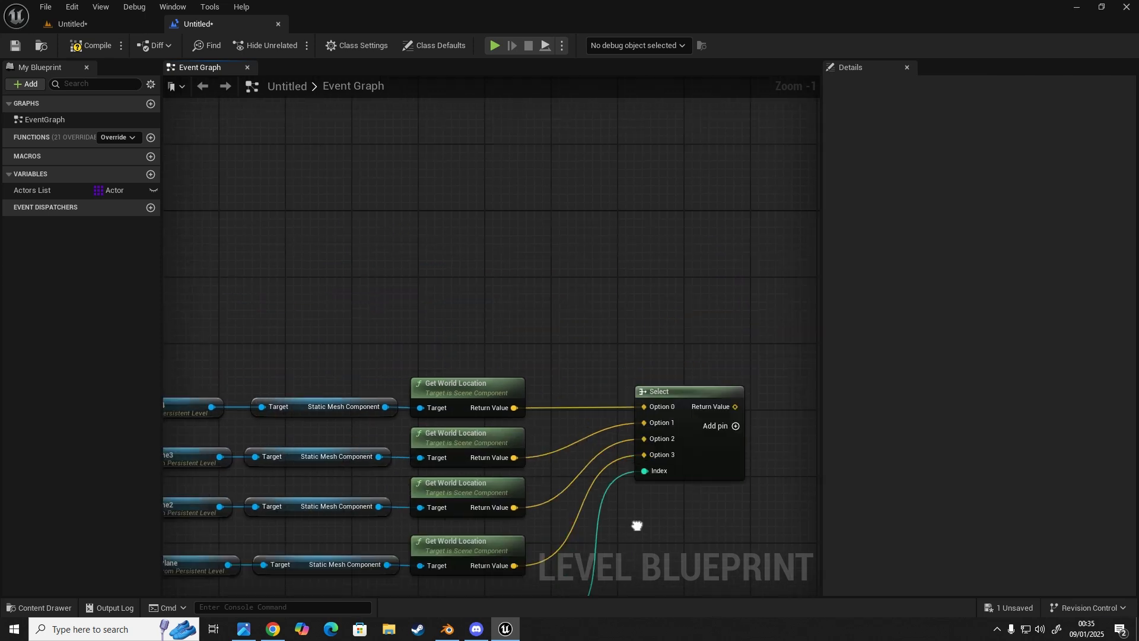
pyautogui.scroll(-3)
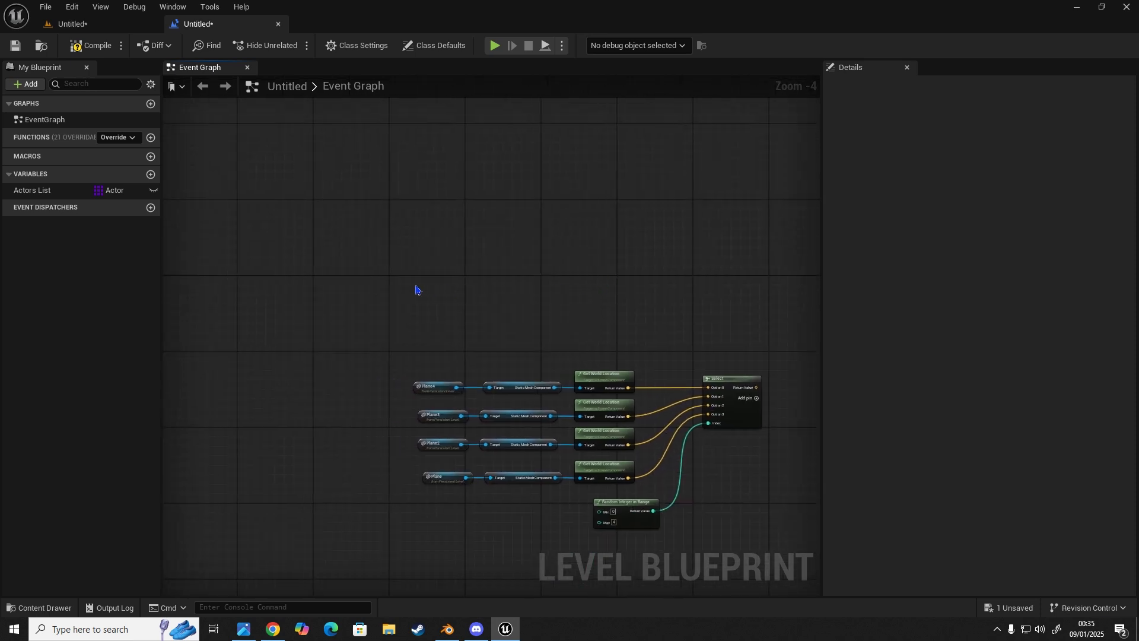
# Add a custom event Spawn Random Actor whose exec pin runs a Set Timer by Event node
pyautogui.write('custom even')
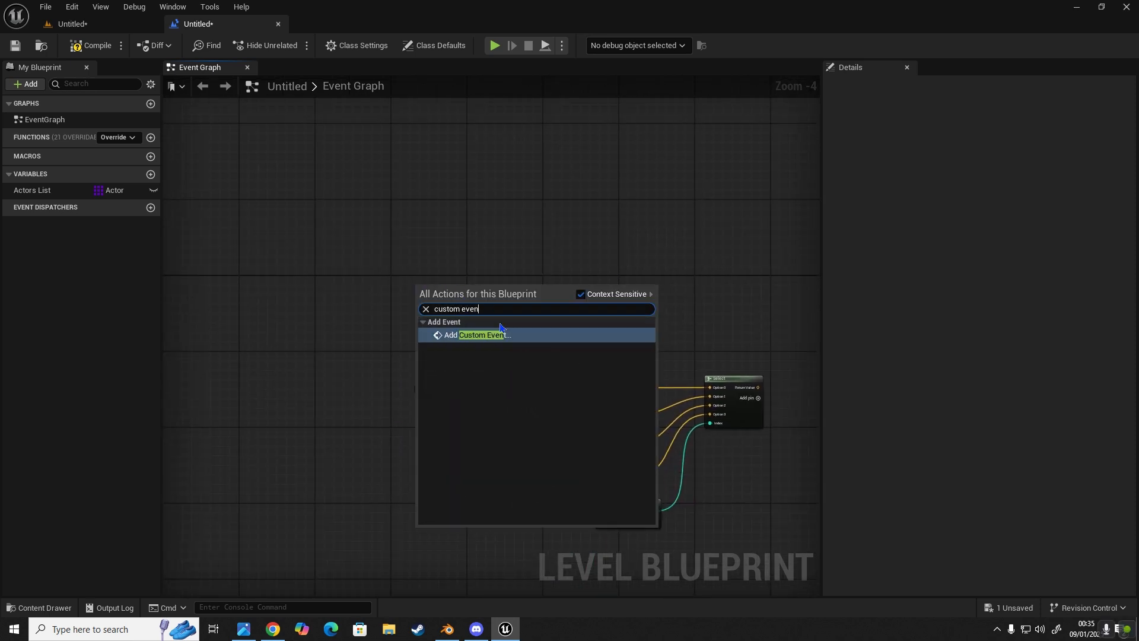
pyautogui.click(481, 335)
pyautogui.write('Spawn Random Actor')
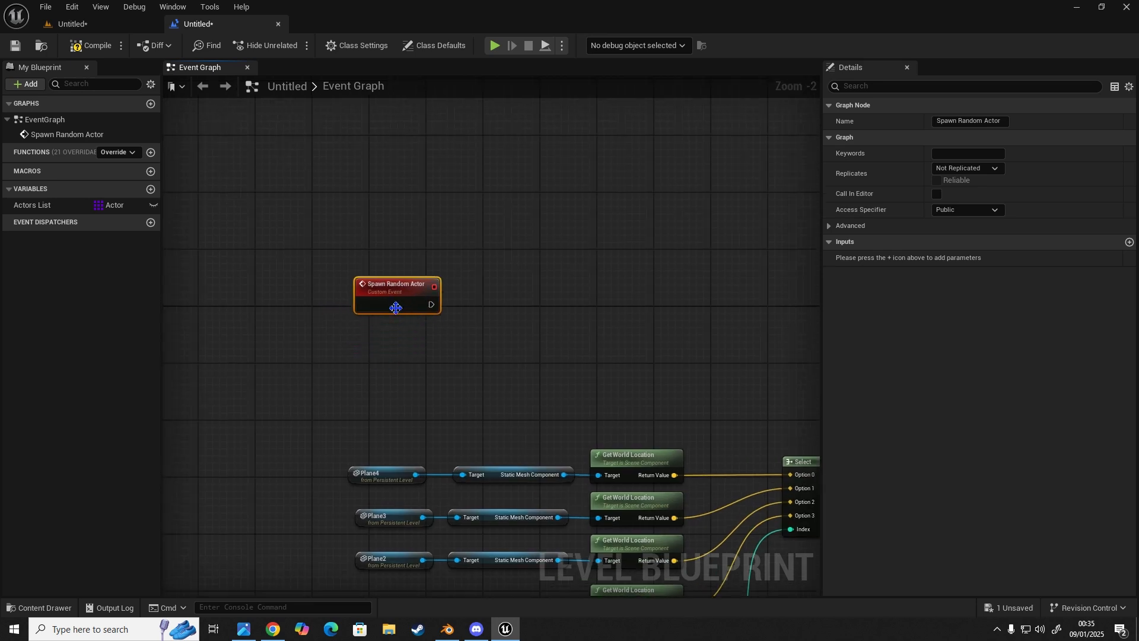
pyautogui.moveTo(432, 305)
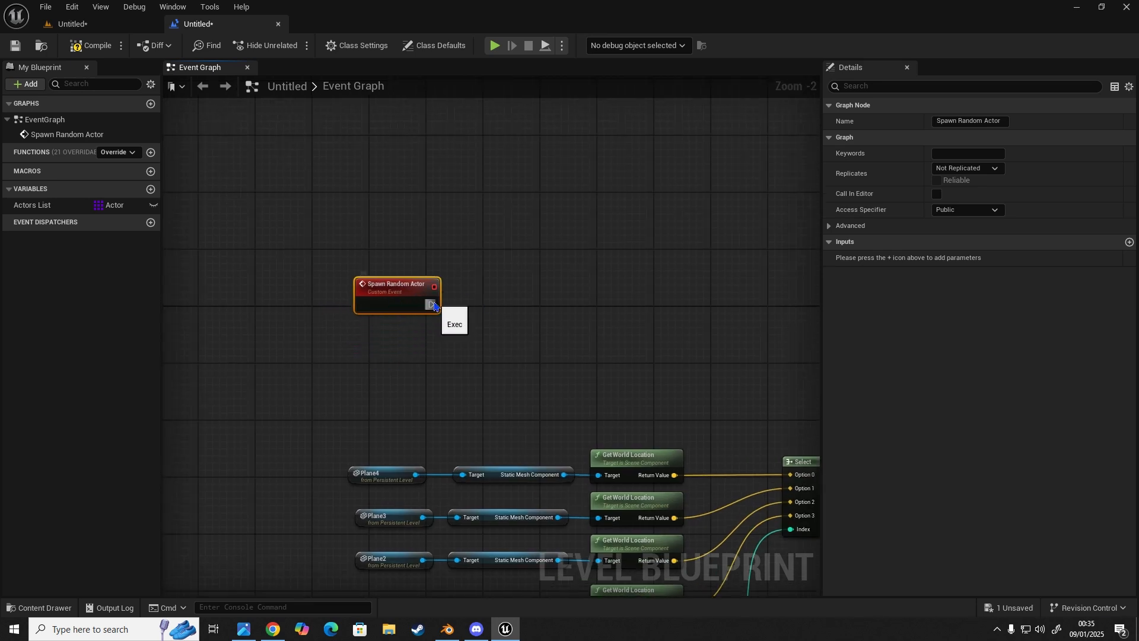
pyautogui.moveTo(433, 305); pyautogui.dragTo(466, 308)
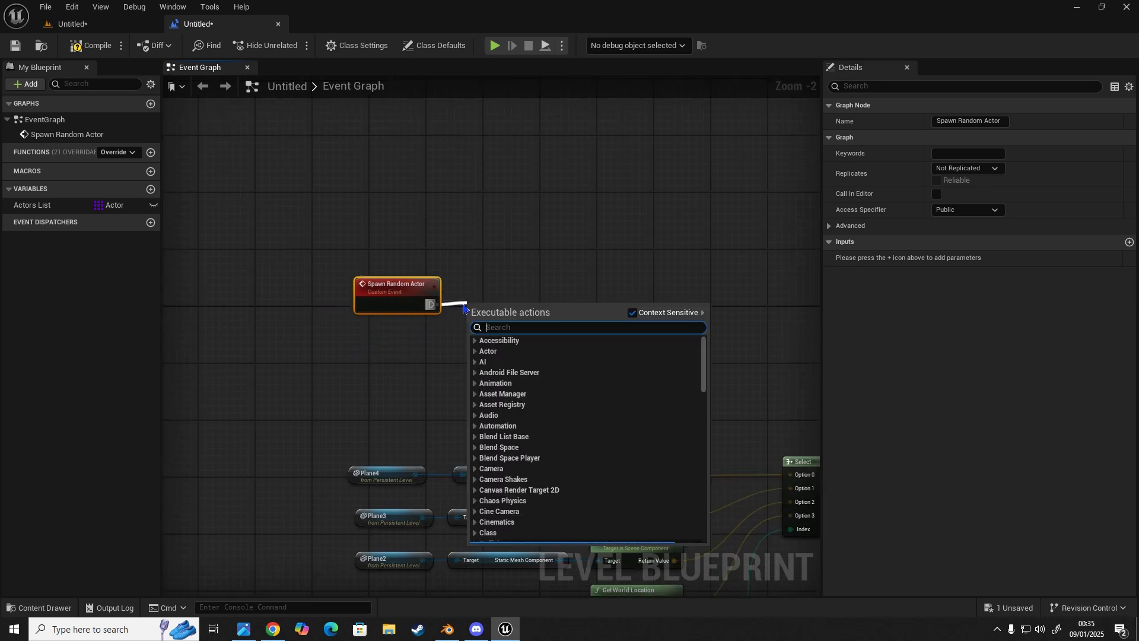
pyautogui.write('timer by event')
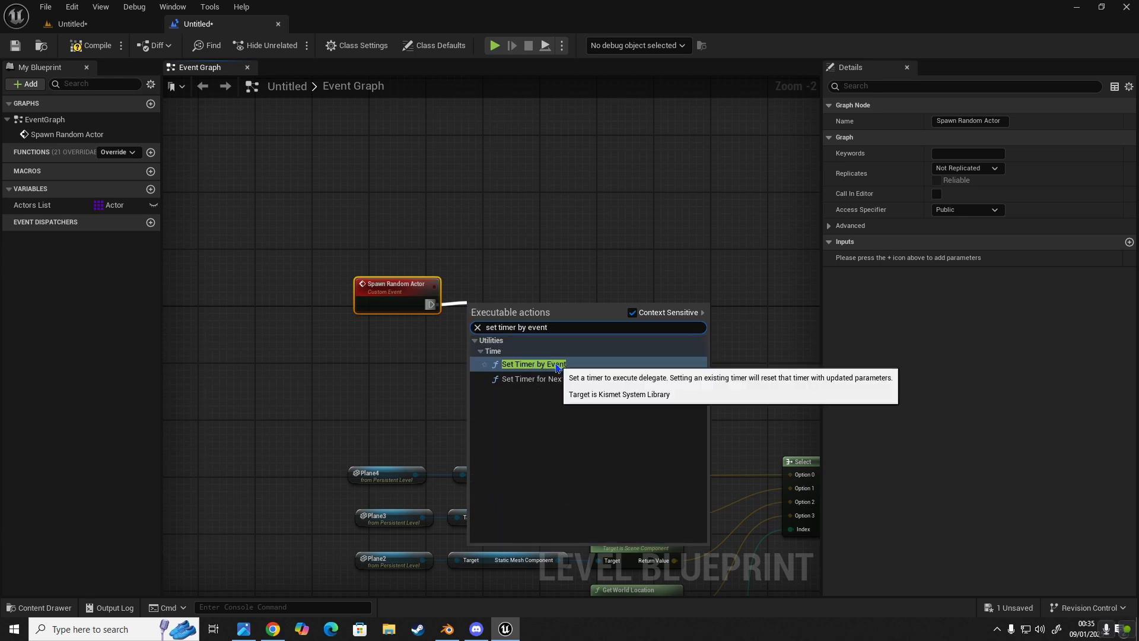
pyautogui.click(534, 365)
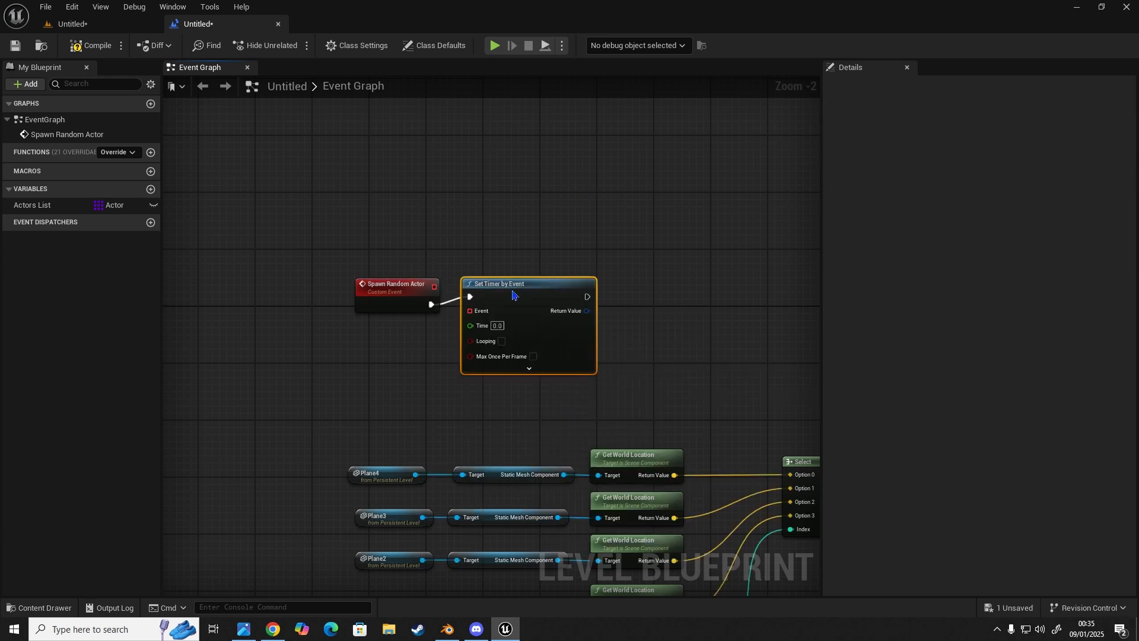
pyautogui.moveTo(431, 305); pyautogui.dragTo(445, 306)
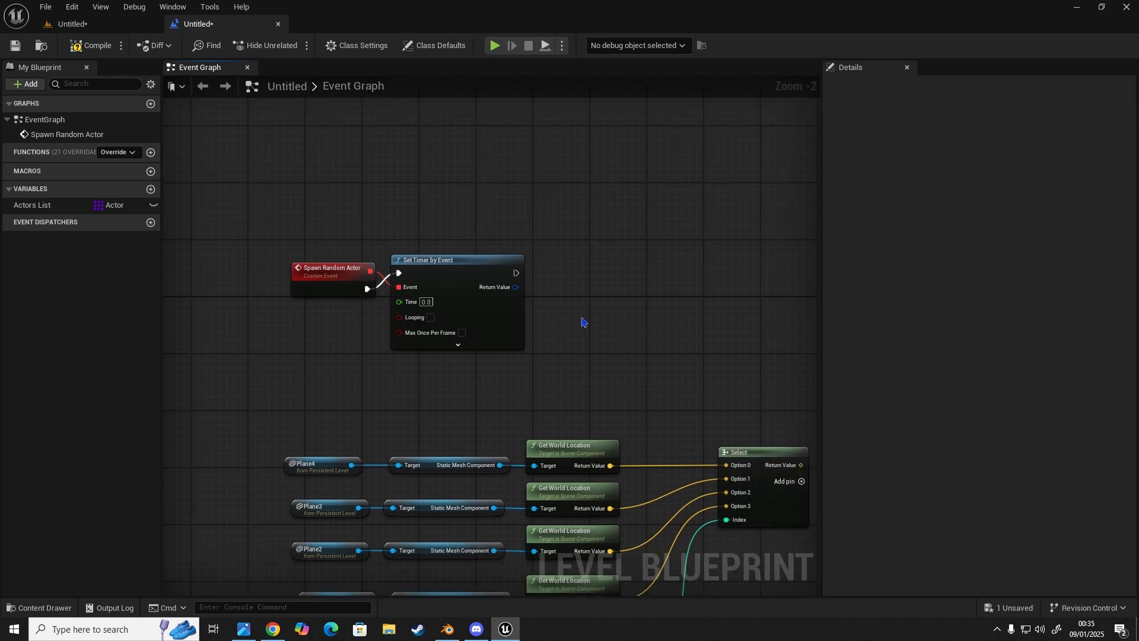
pyautogui.moveTo(571, 342)
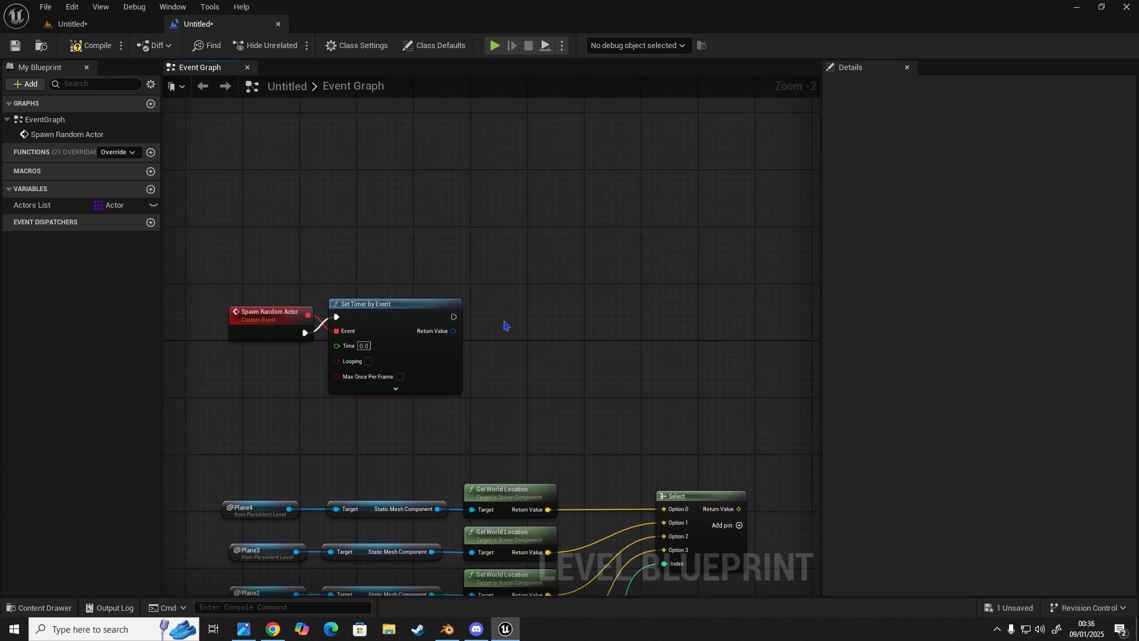
pyautogui.moveTo(521, 330)
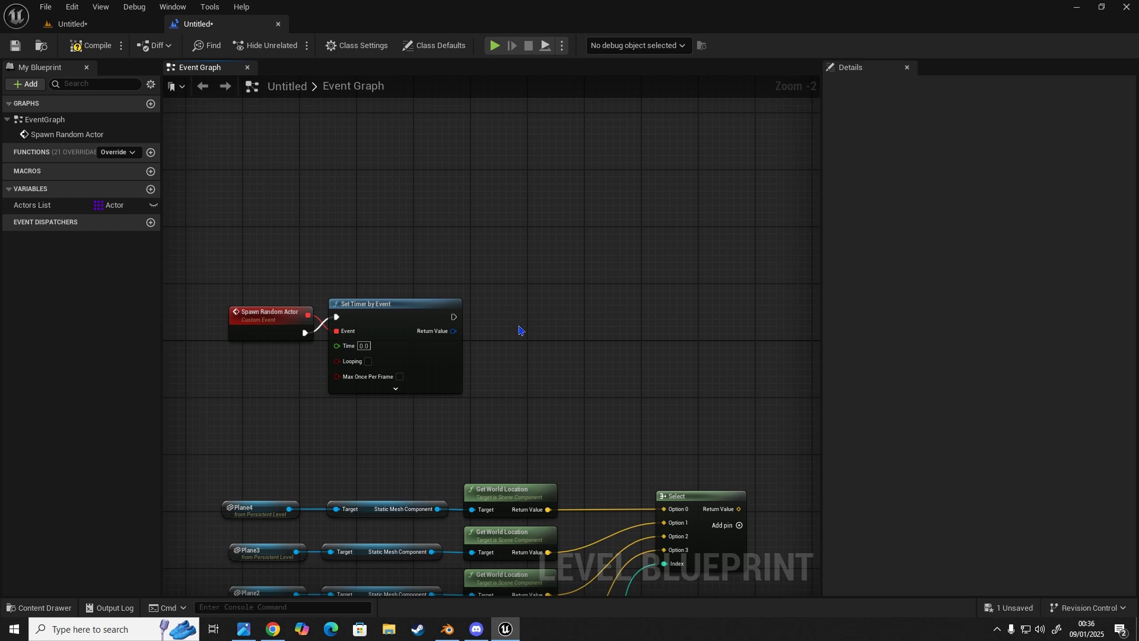
pyautogui.moveTo(508, 323)
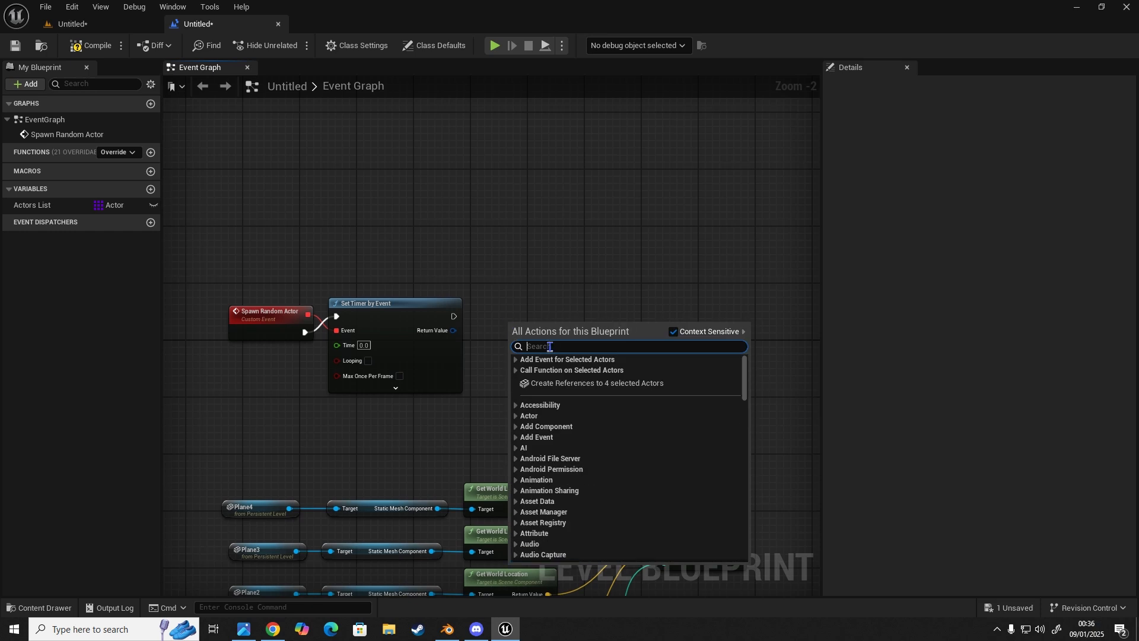
# Search the action list for Do N and add it next to Set Timer by Event
pyautogui.write('Do N')
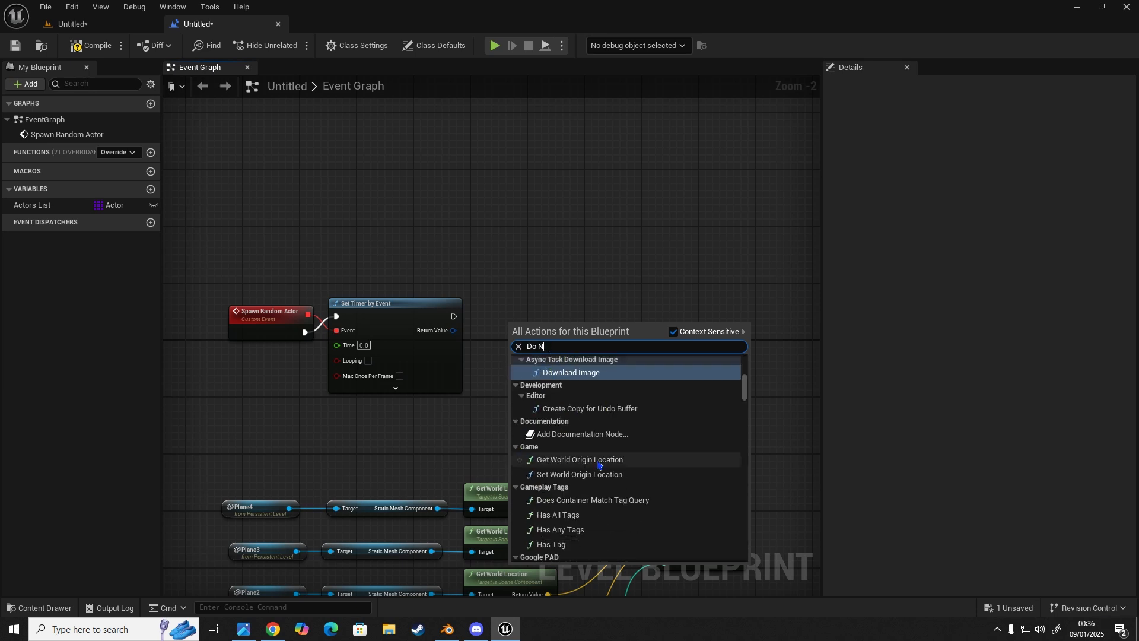
pyautogui.scroll(-3)
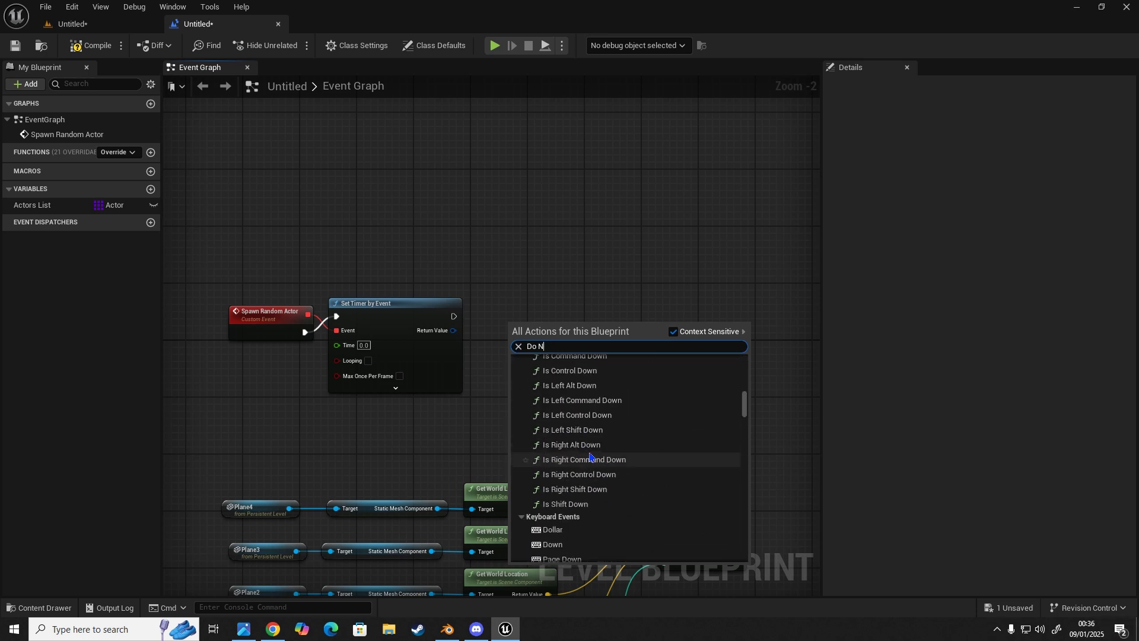
pyautogui.scroll(-3)
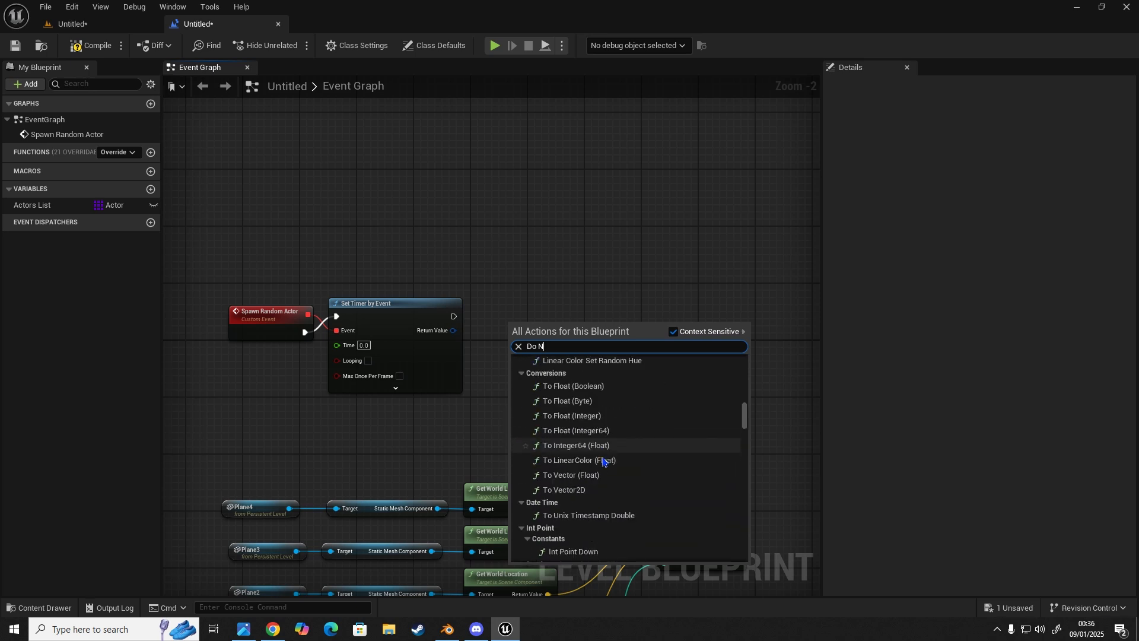
pyautogui.scroll(-3)
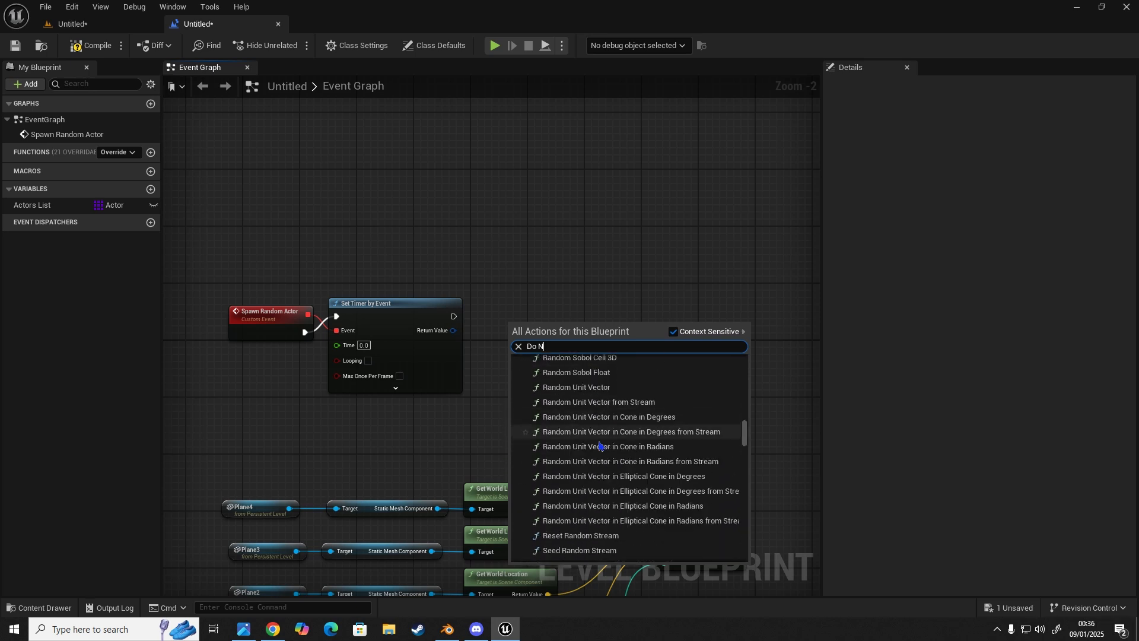
pyautogui.scroll(-3)
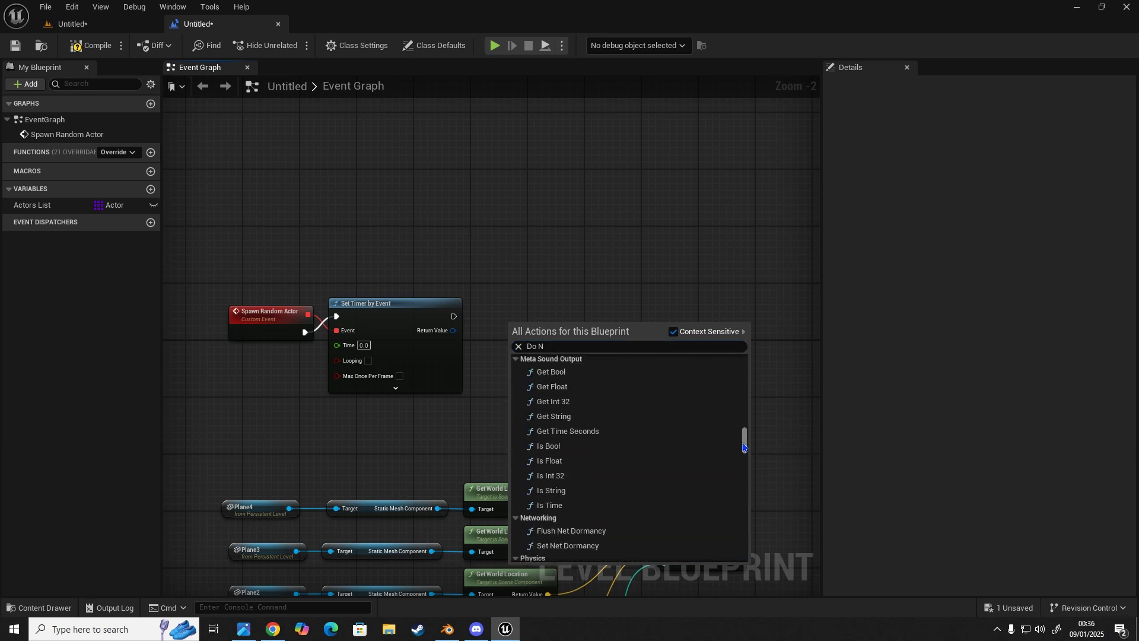
pyautogui.scroll(-3)
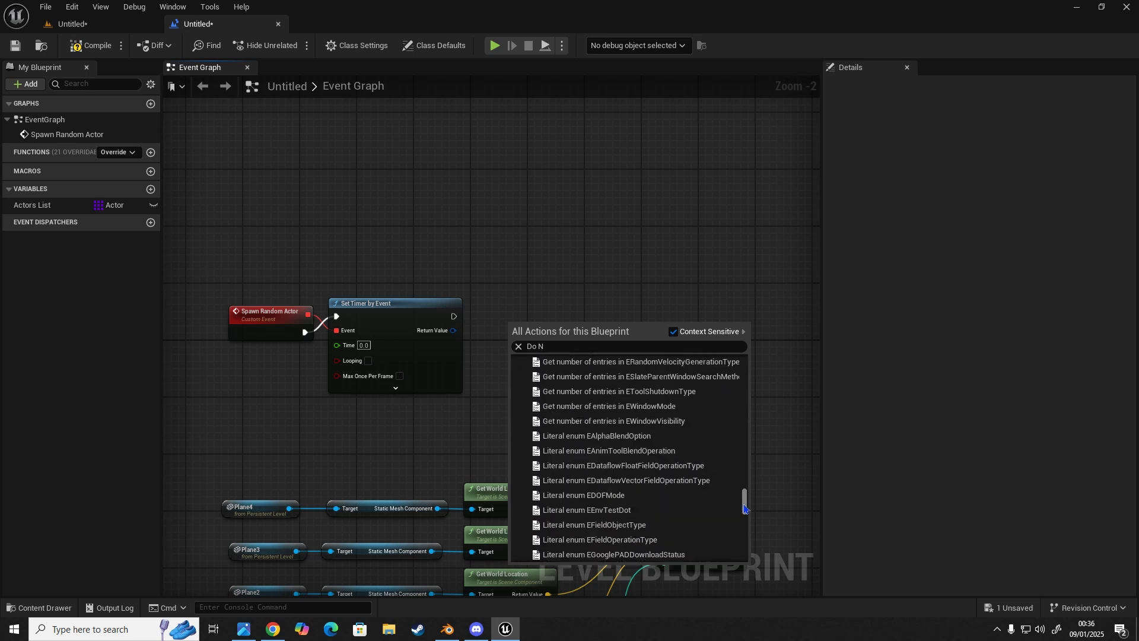
pyautogui.scroll(-3)
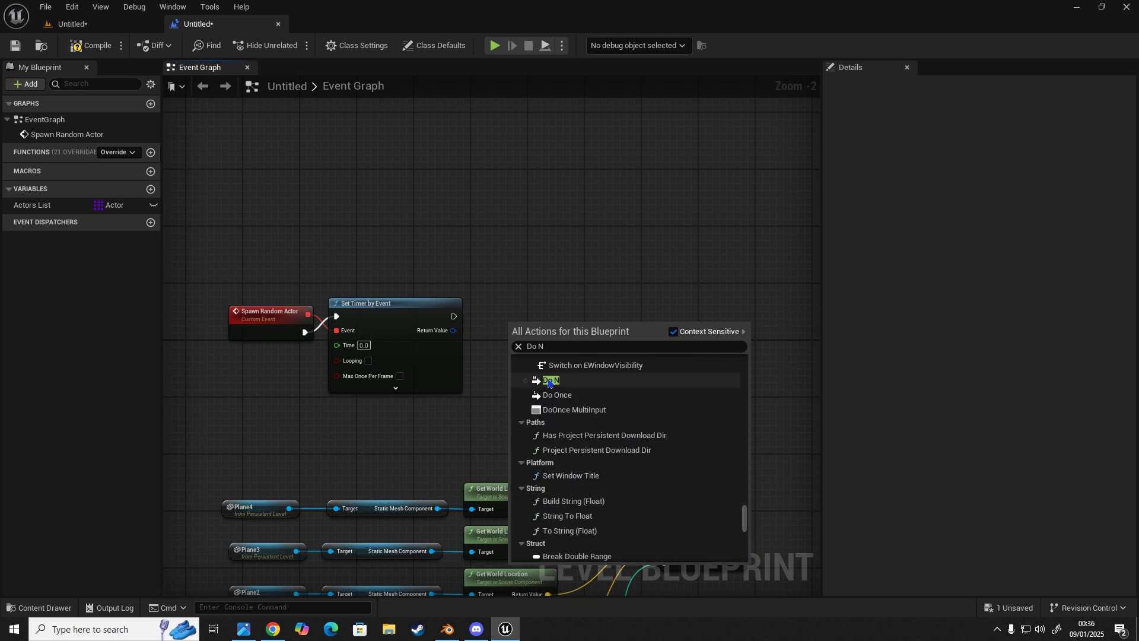
pyautogui.click(549, 379)
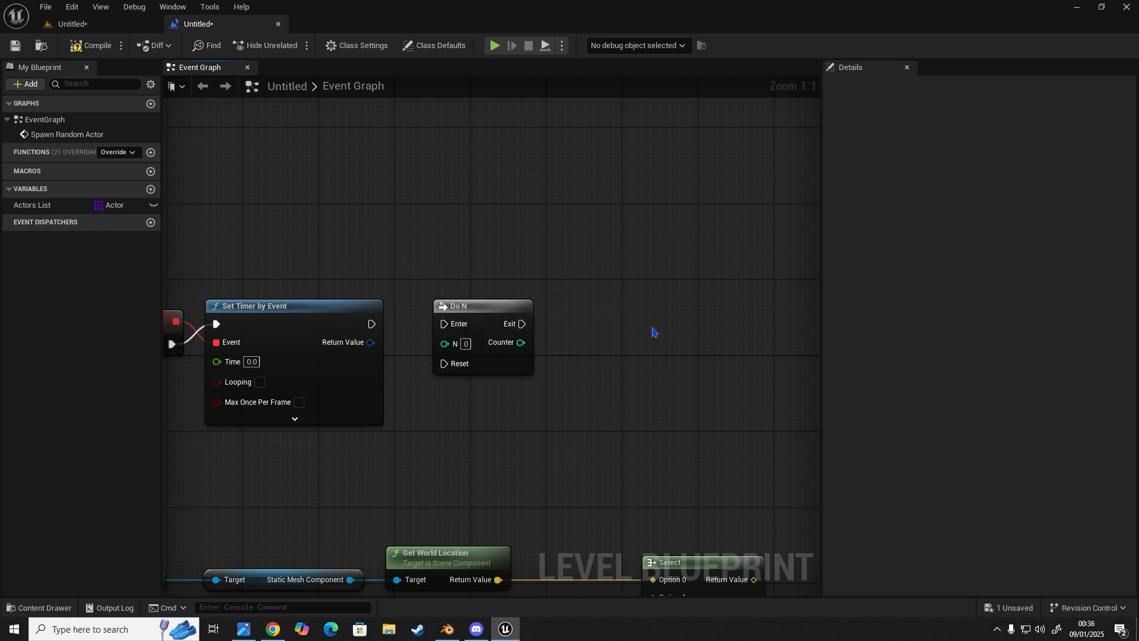
pyautogui.moveTo(667, 322)
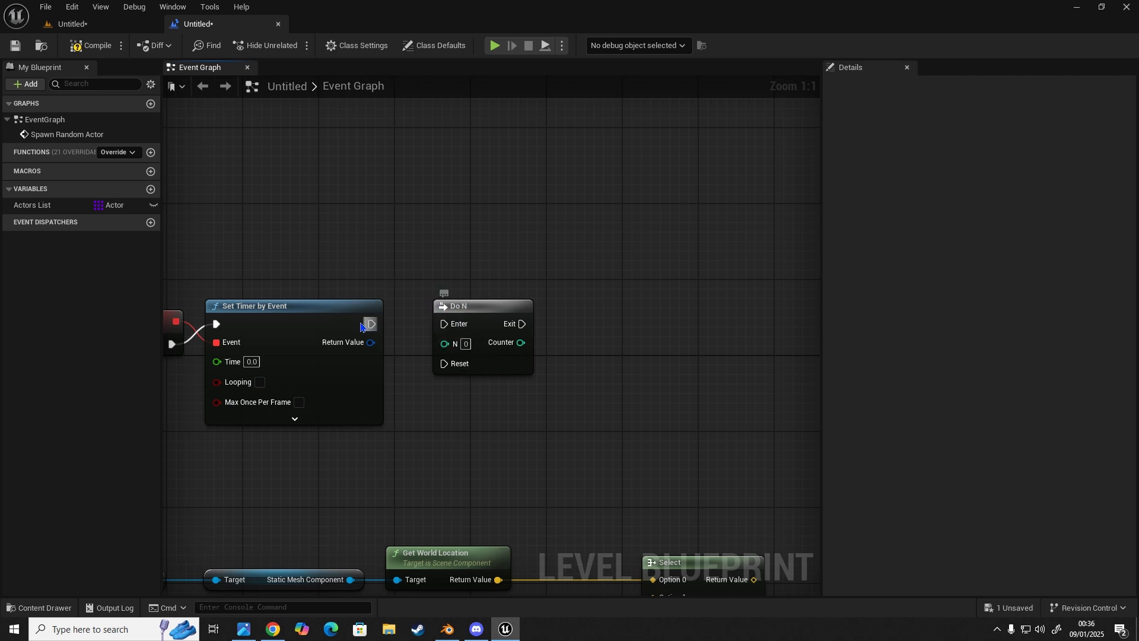
# Wire the timer into Do N with N 3, and make the timer loop every 2.0 seconds
pyautogui.moveTo(371, 324); pyautogui.dragTo(443, 324)
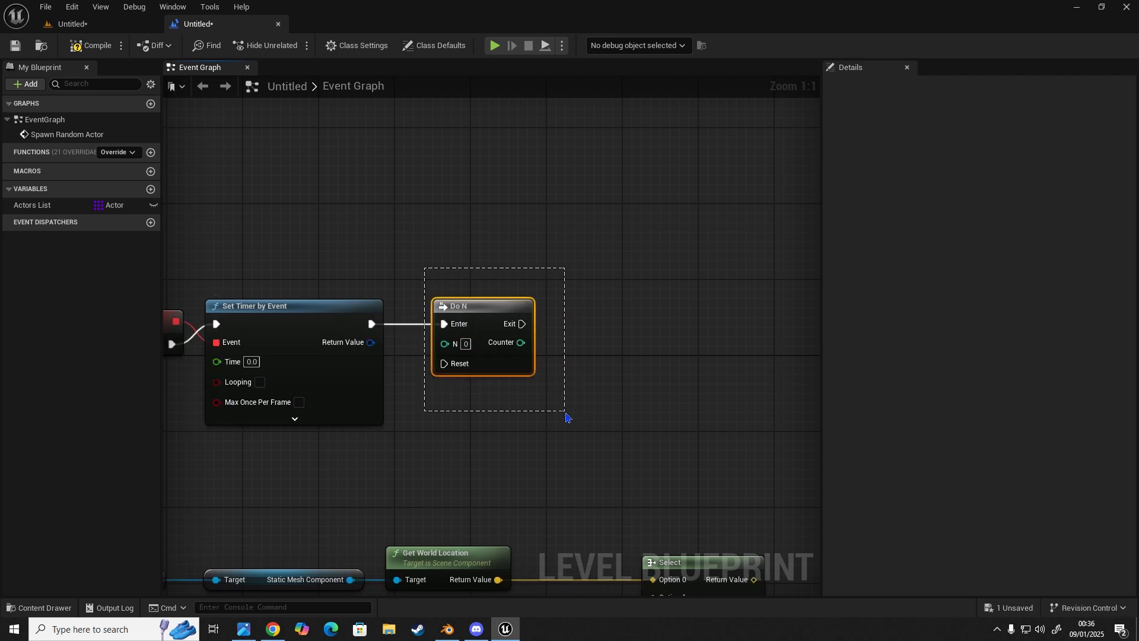
pyautogui.click(443, 344)
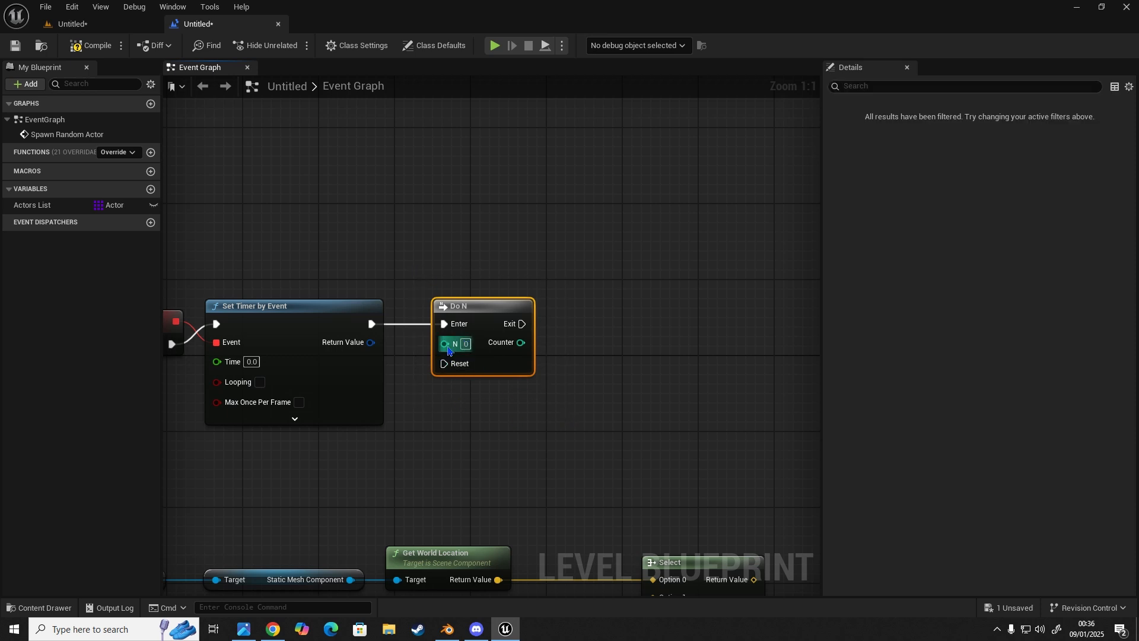
pyautogui.moveTo(482, 305); pyautogui.dragTo(578, 296)
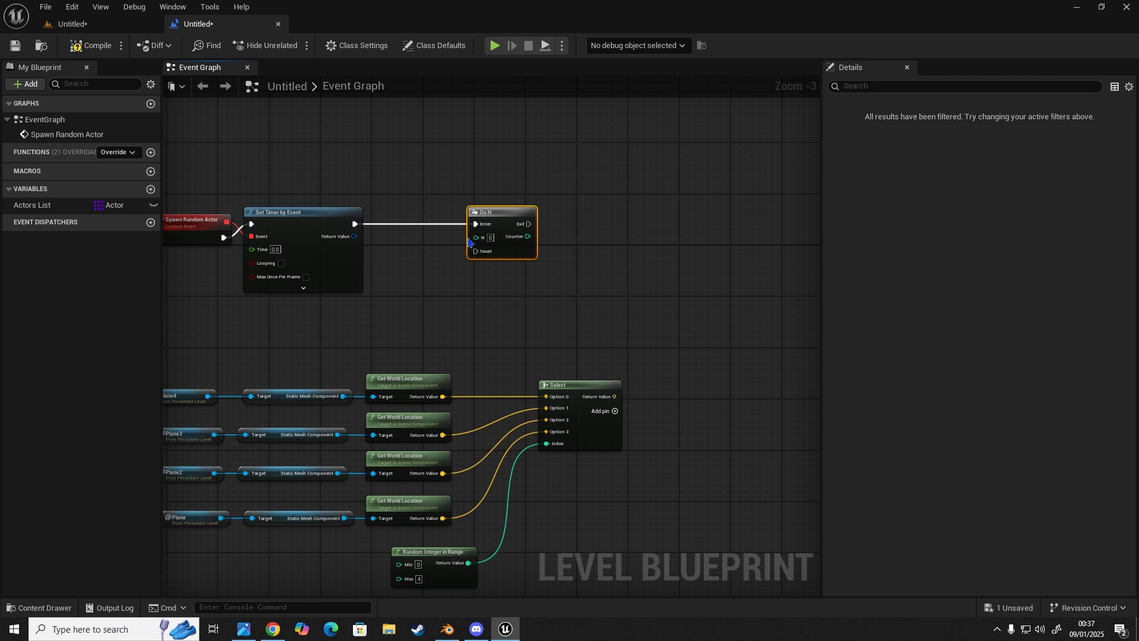
pyautogui.moveTo(475, 238)
pyautogui.write('3')
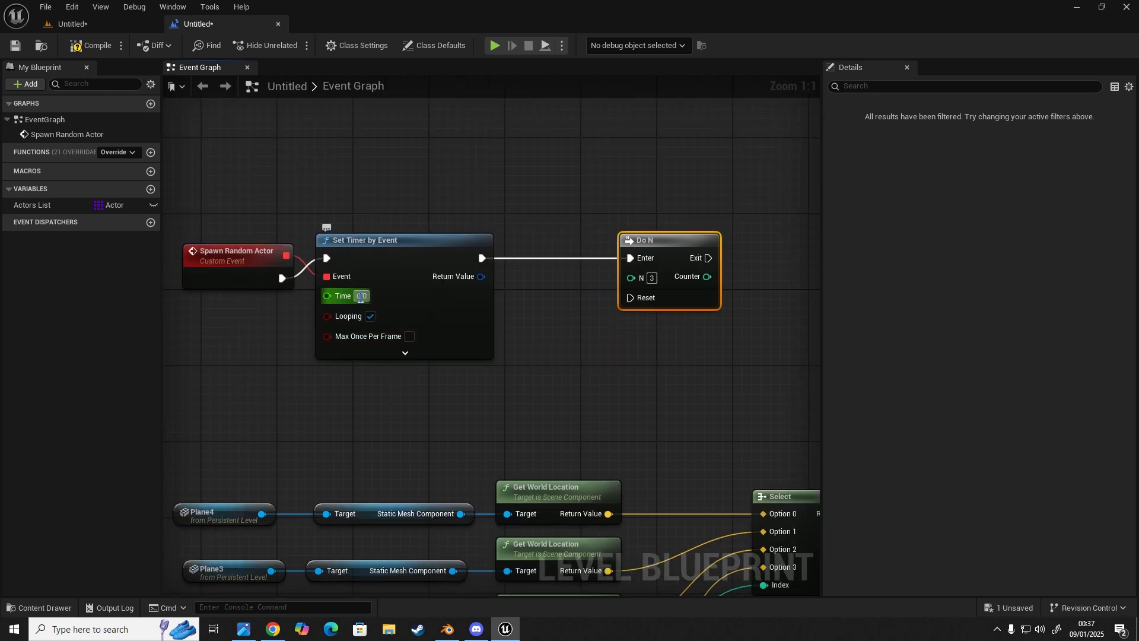
pyautogui.write('2.0')
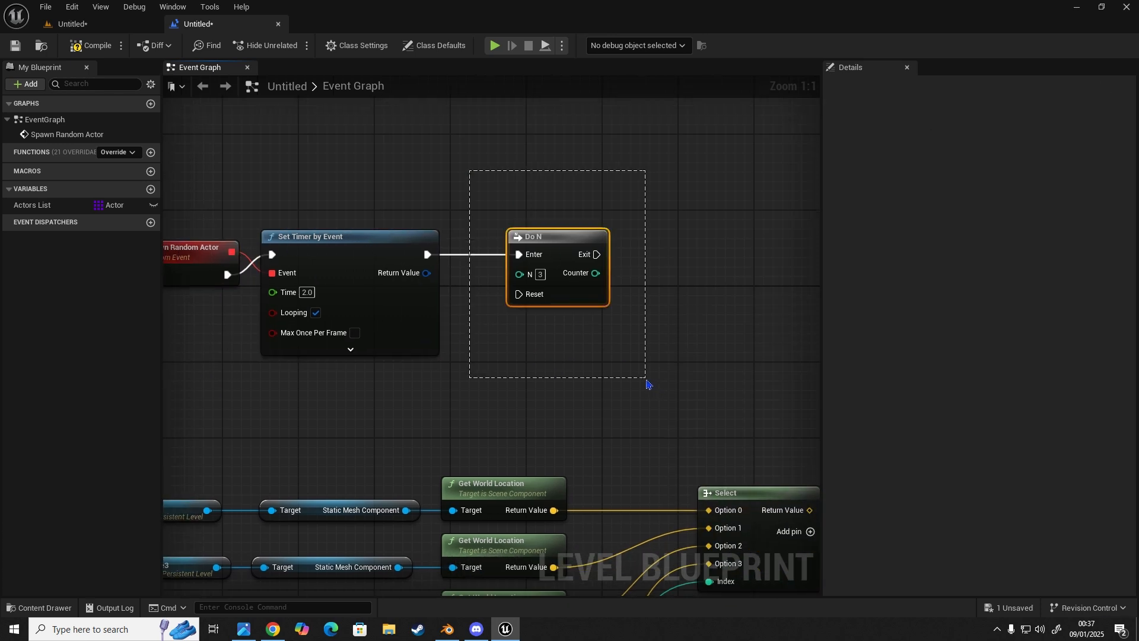
pyautogui.click(555, 236)
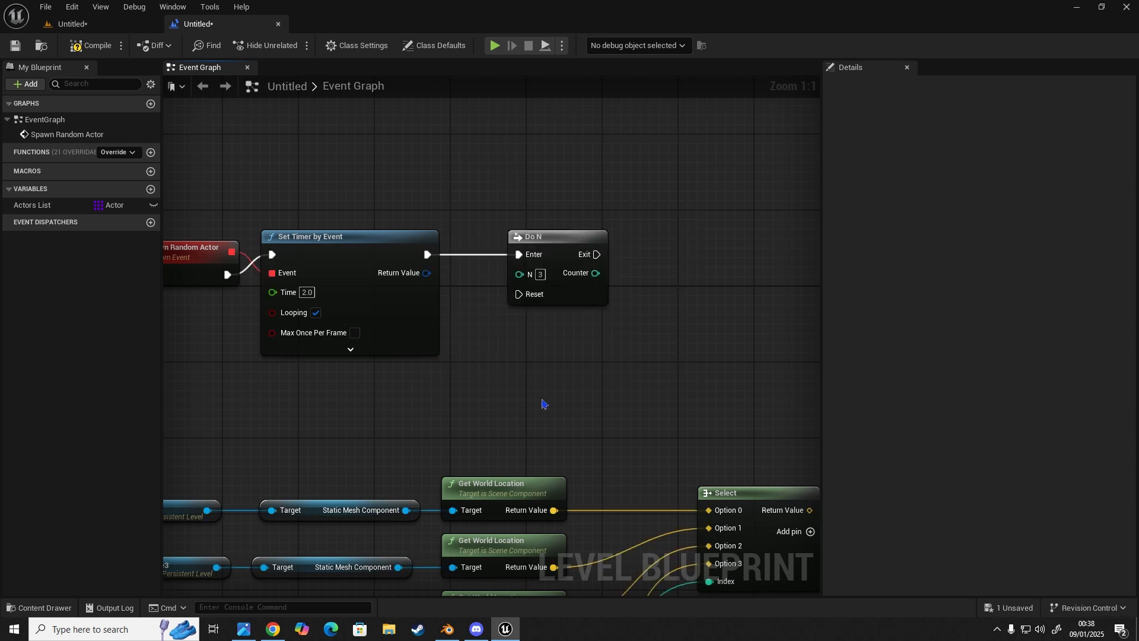
# Add a Delay node with Duration 2.0 after the Do N exit
pyautogui.scroll(-3)
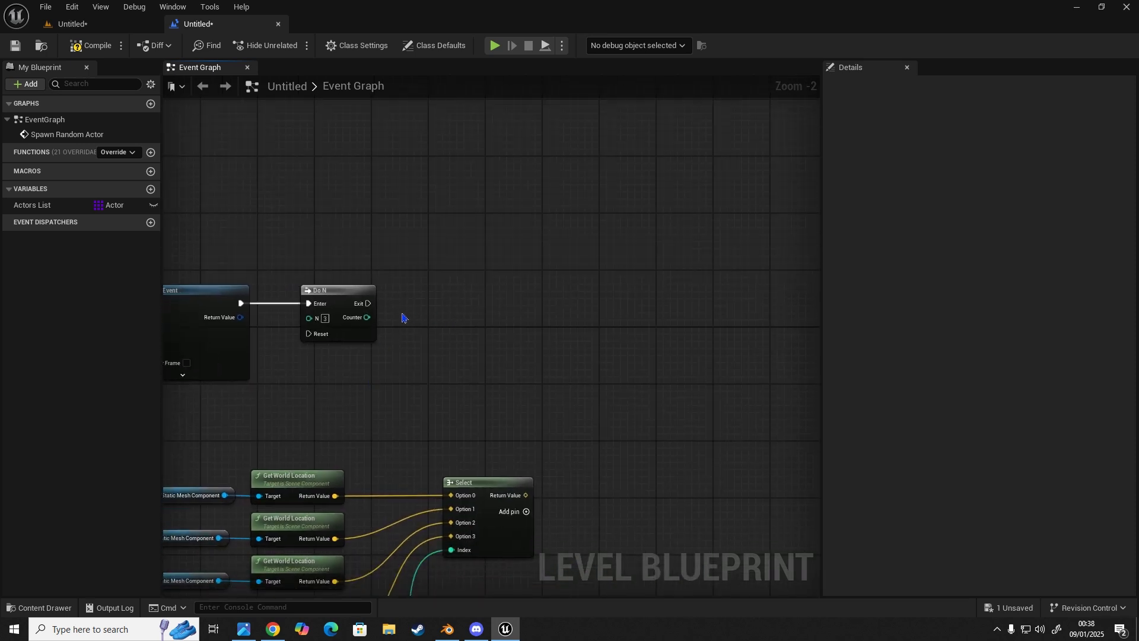
pyautogui.click(404, 318)
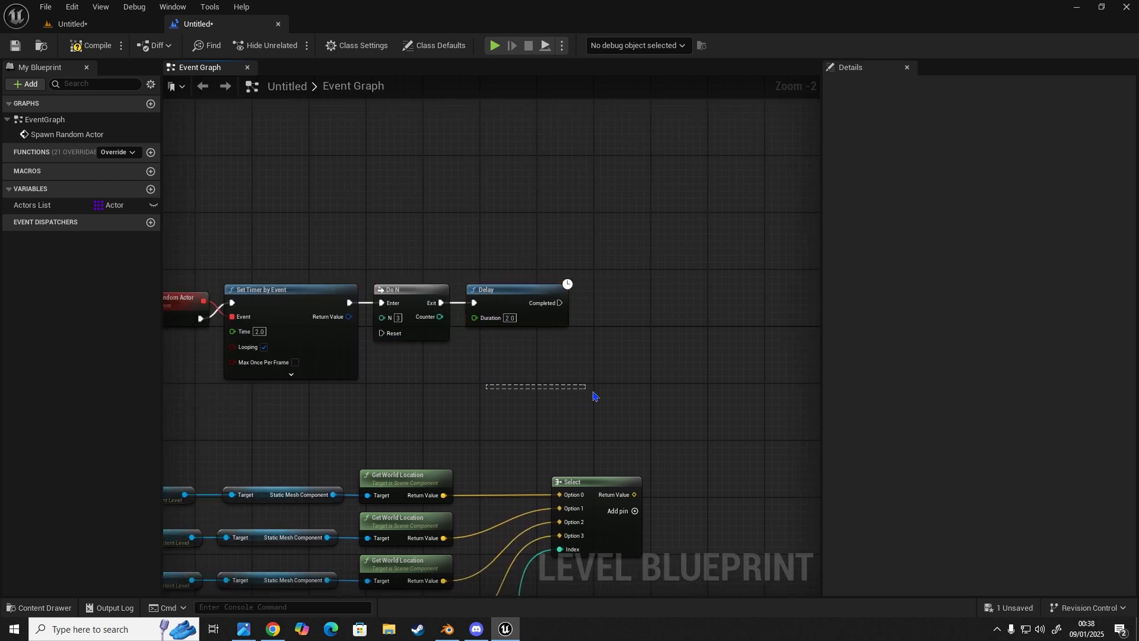
pyautogui.scroll(-3)
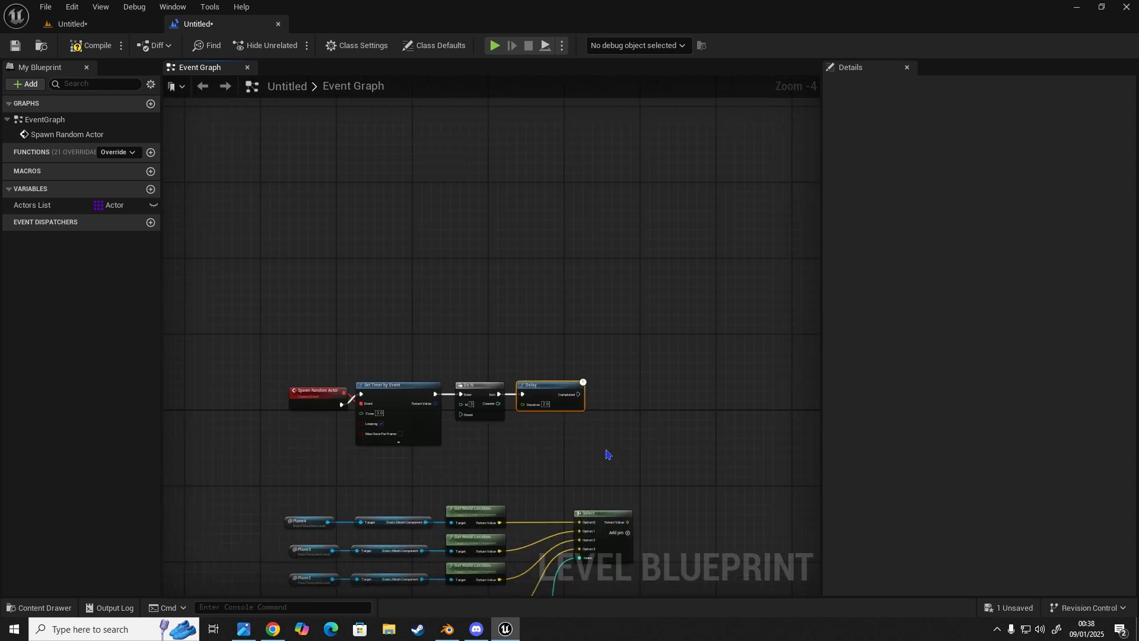
pyautogui.moveTo(627, 359)
pyautogui.write('s')
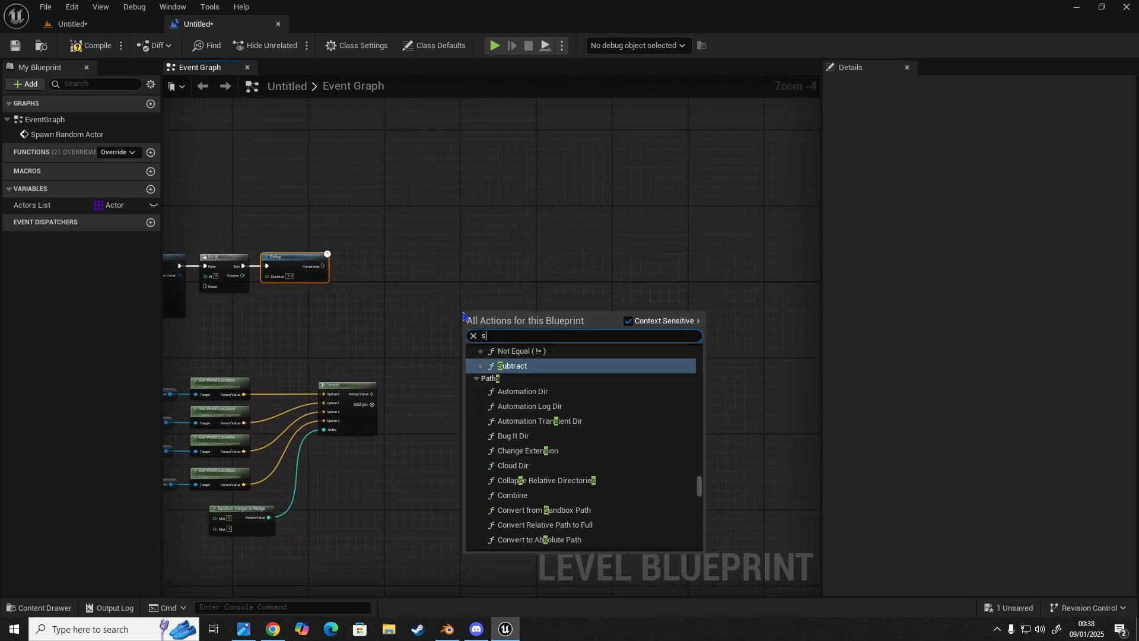
# Add Spawn Actor from Class with a split Spawn Transform, run from the Delay's completion
pyautogui.write('pawn actor')
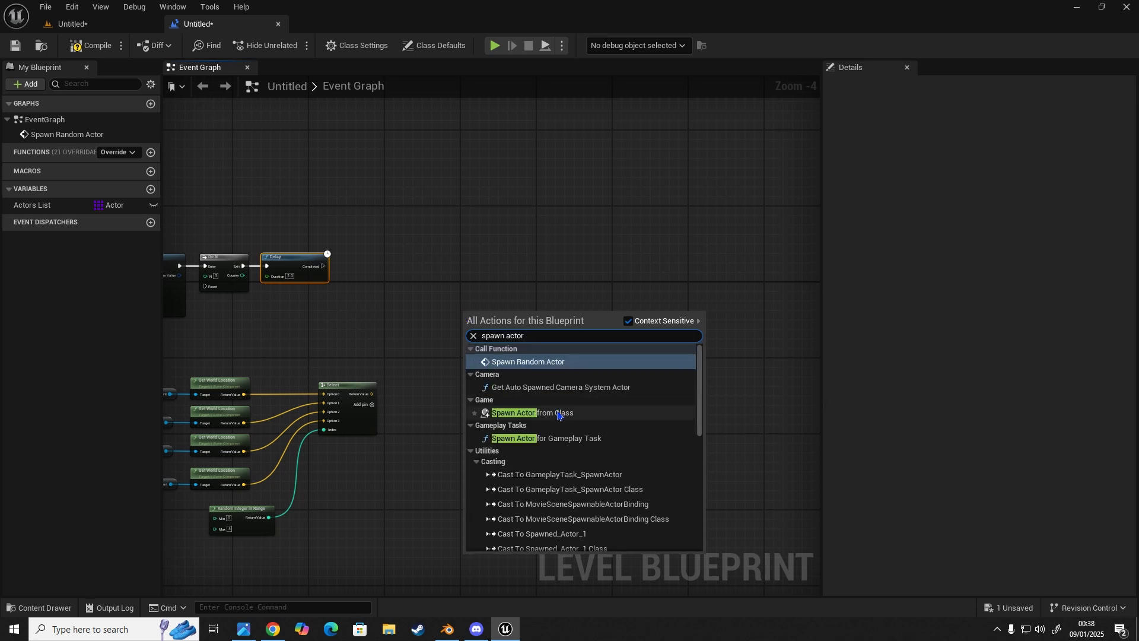
pyautogui.click(513, 413)
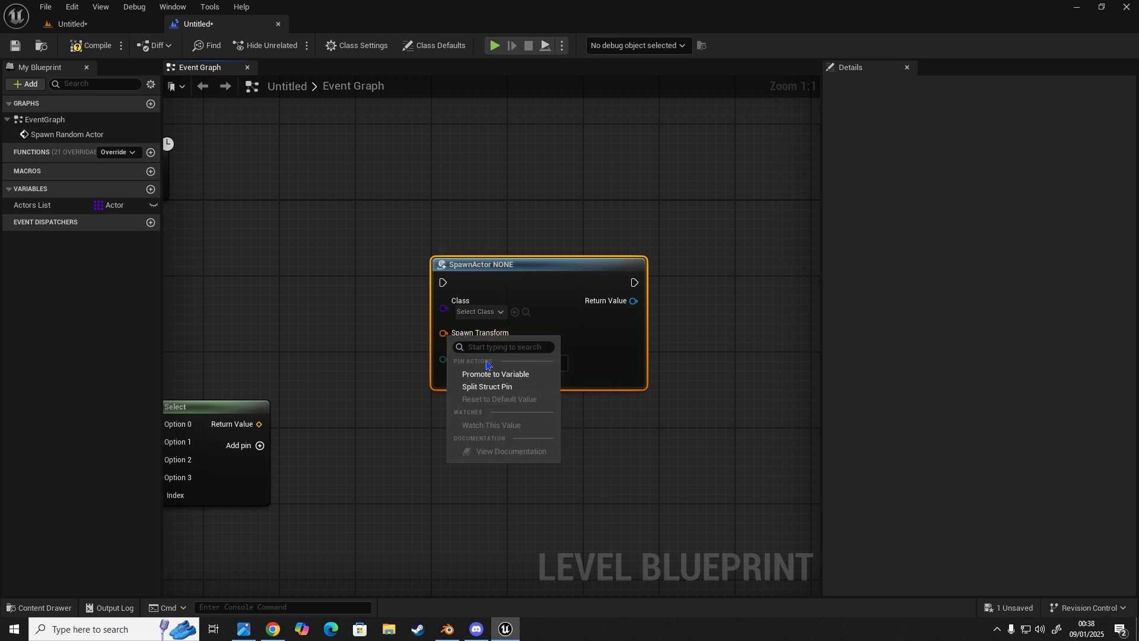
pyautogui.click(487, 387)
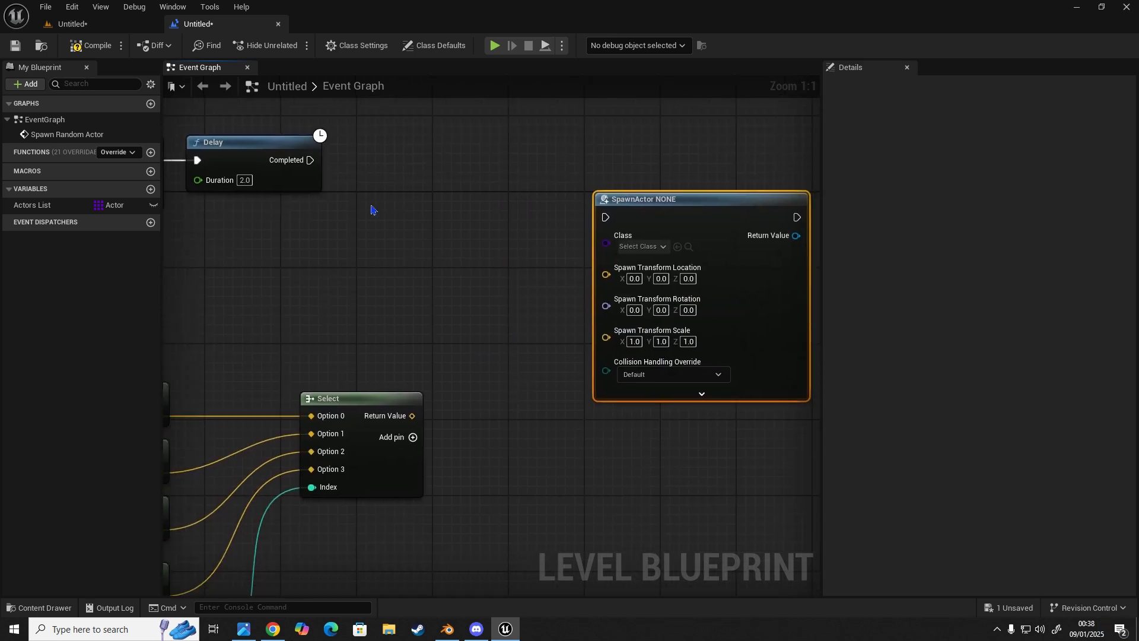
pyautogui.moveTo(309, 160); pyautogui.dragTo(605, 217)
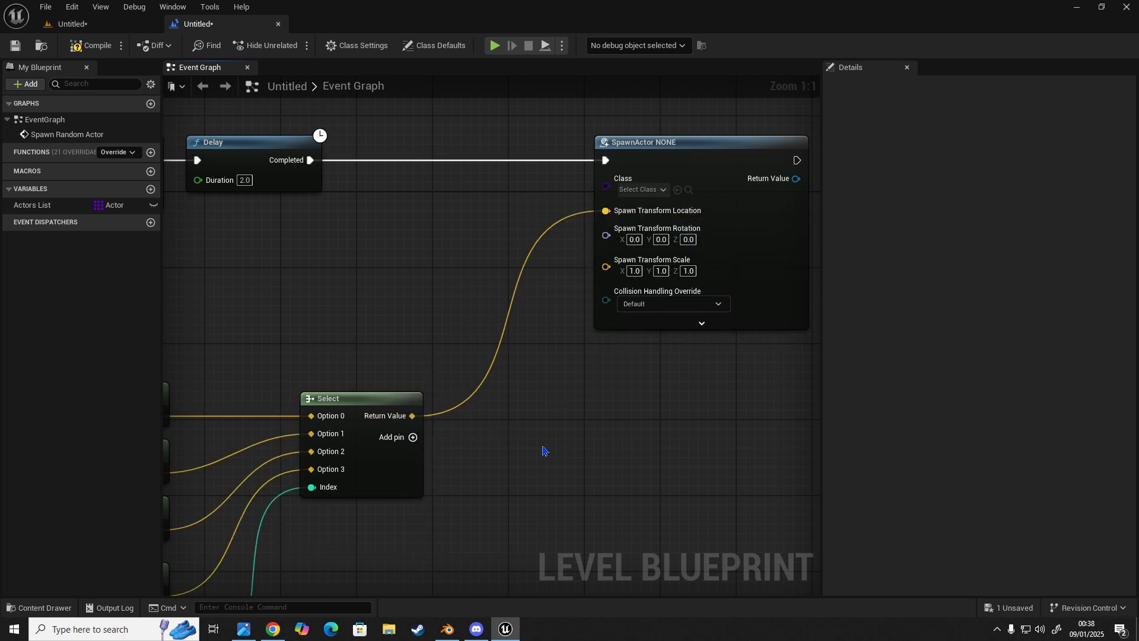
# Set Collision Handling to Try To Adjust Location, But Always Spawn
pyautogui.click(672, 304)
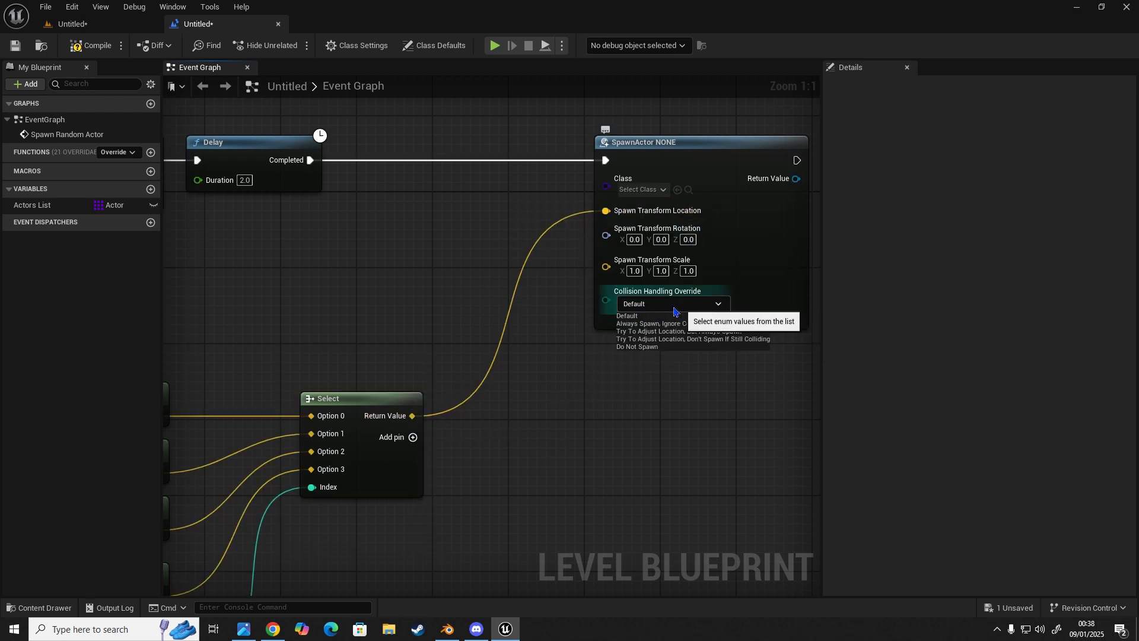
pyautogui.moveTo(648, 339)
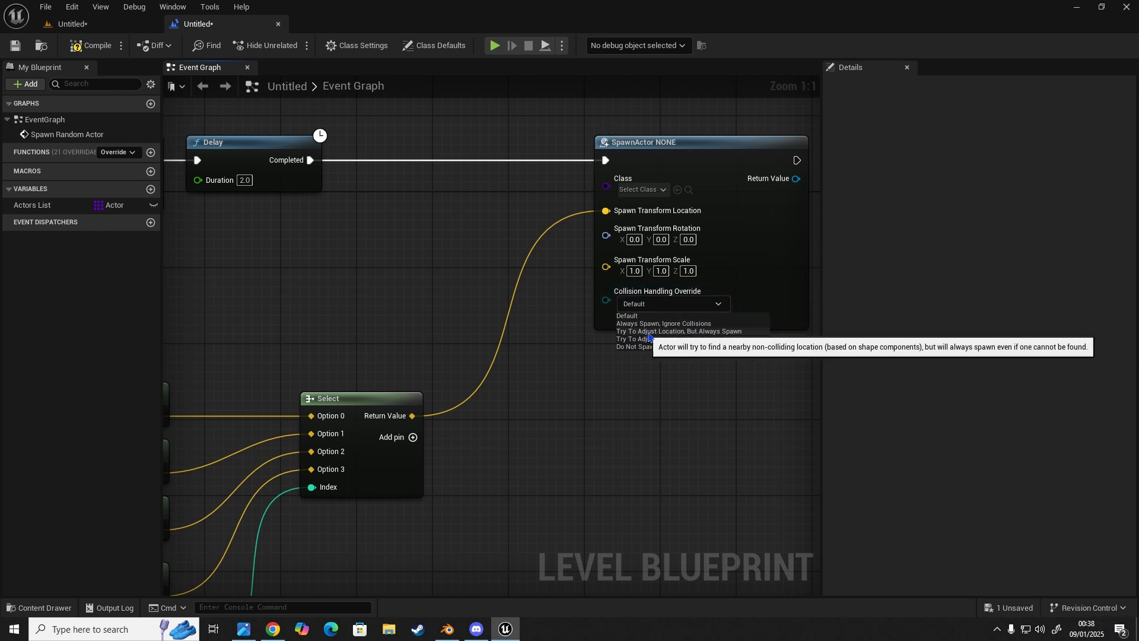
pyautogui.click(679, 331)
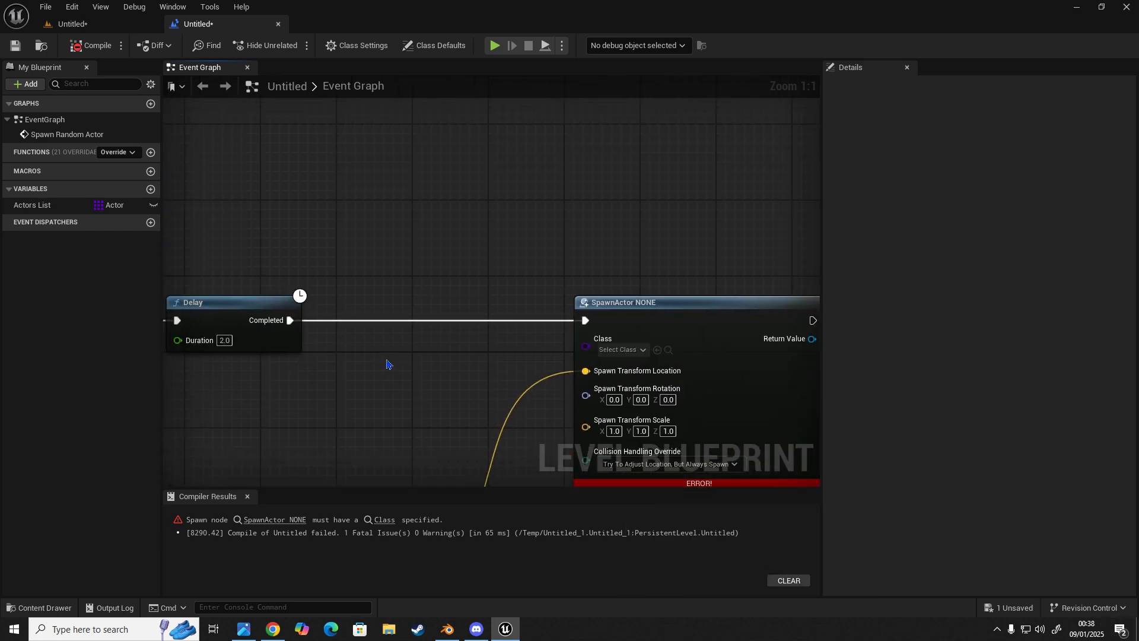
# Remove the old Actors List variable and add a new variable NewVar in My Blueprint
pyautogui.scroll(-3)
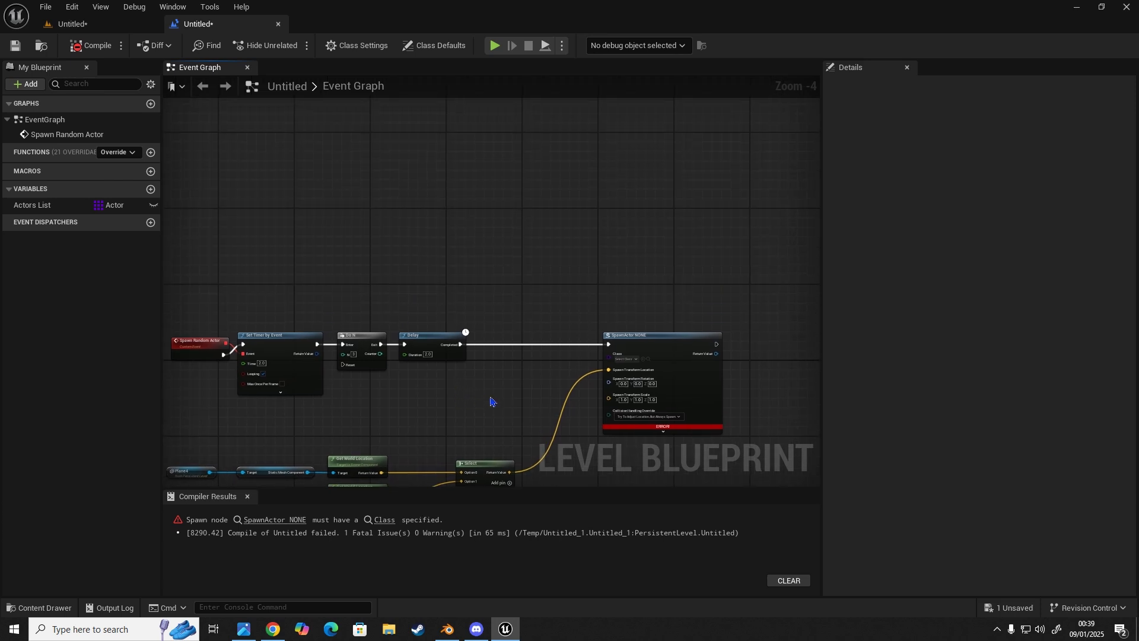
pyautogui.moveTo(534, 402)
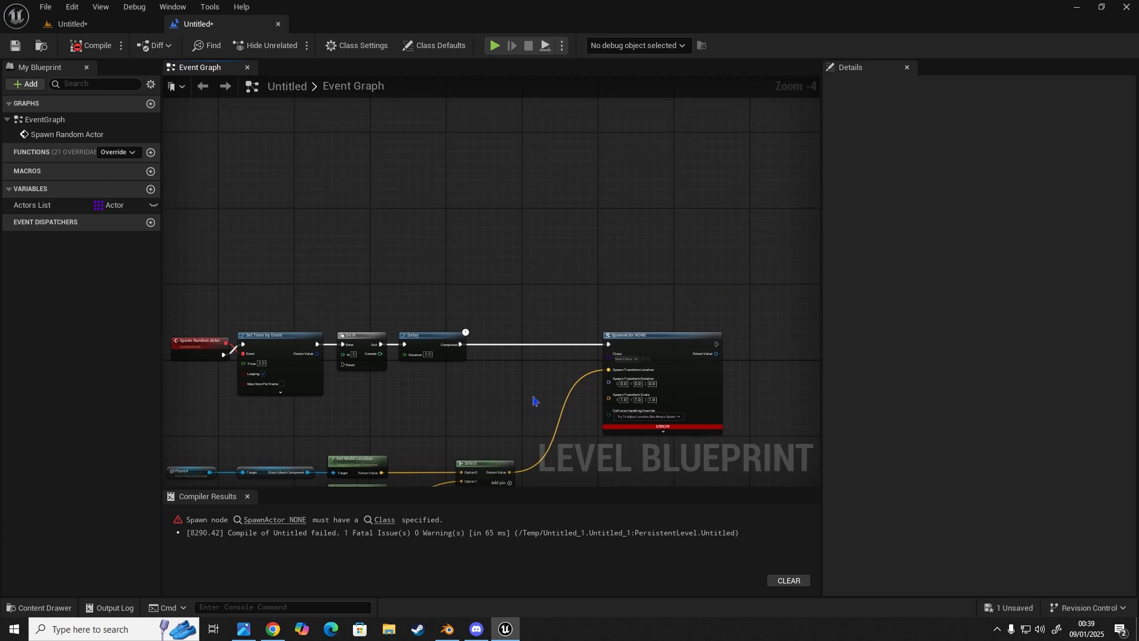
pyautogui.click(32, 204)
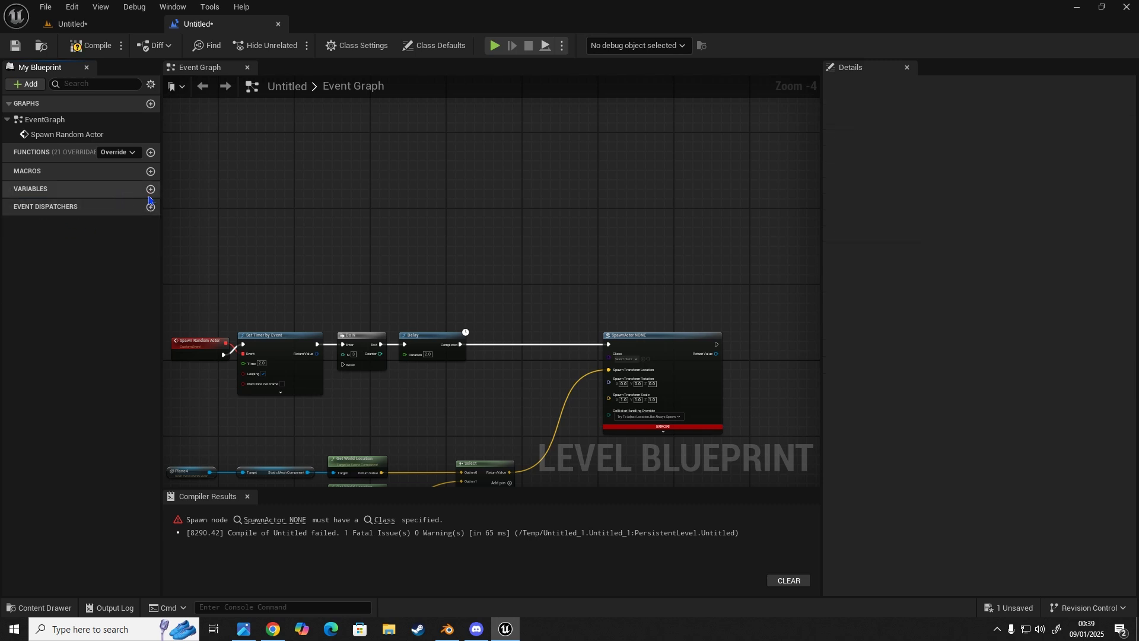
pyautogui.click(150, 188)
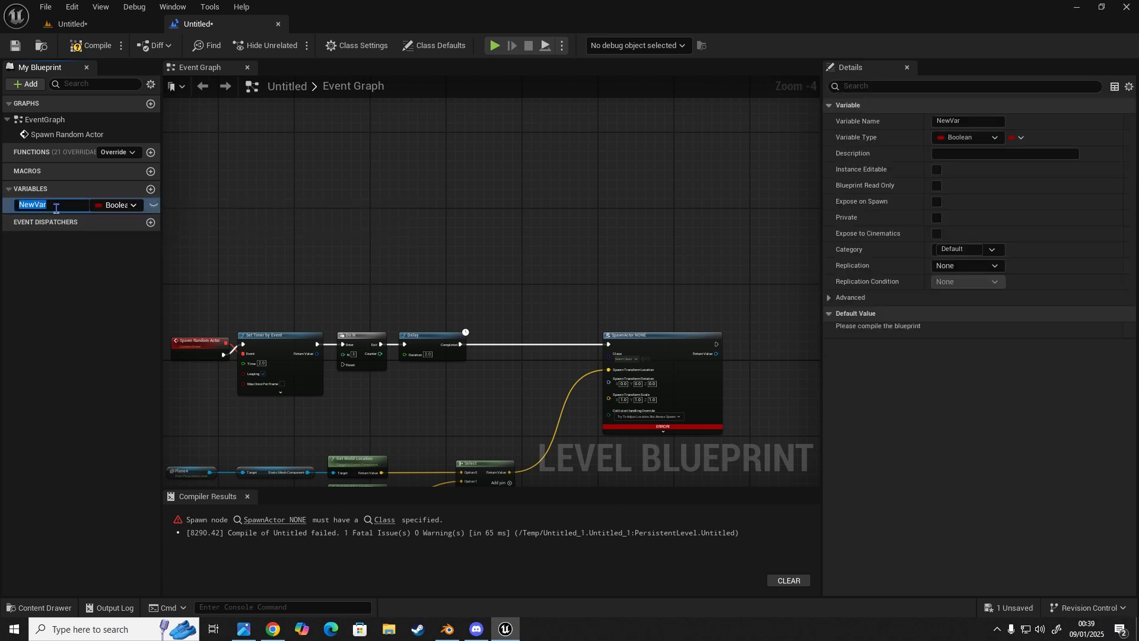
# Type the variable as an Actor reference array and rename it Actor List
pyautogui.click(133, 204)
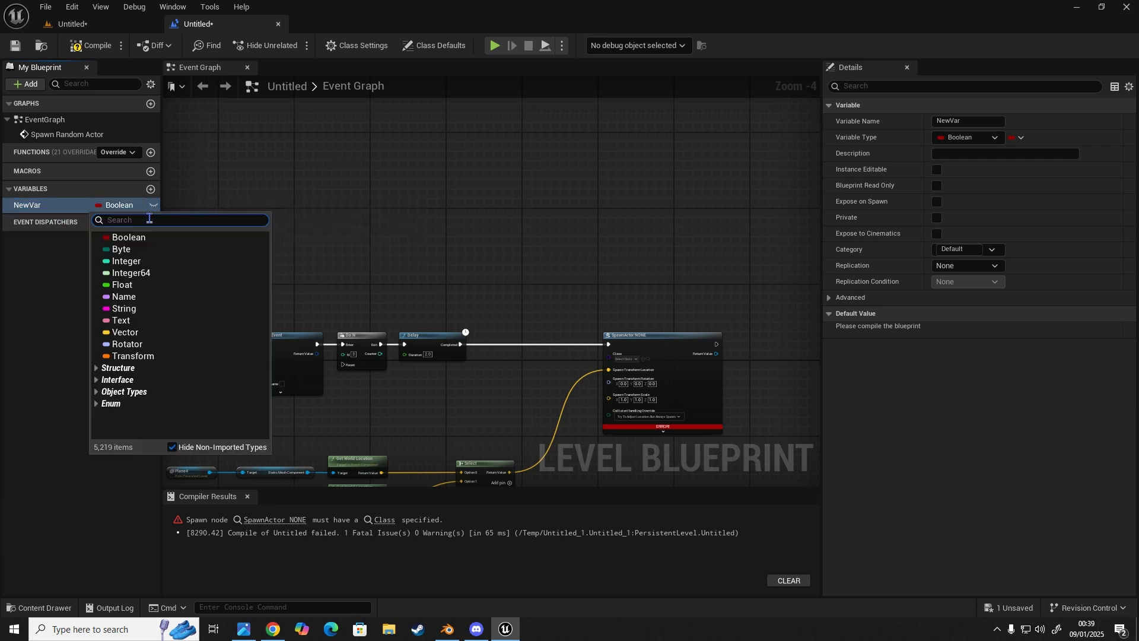
pyautogui.write('actor')
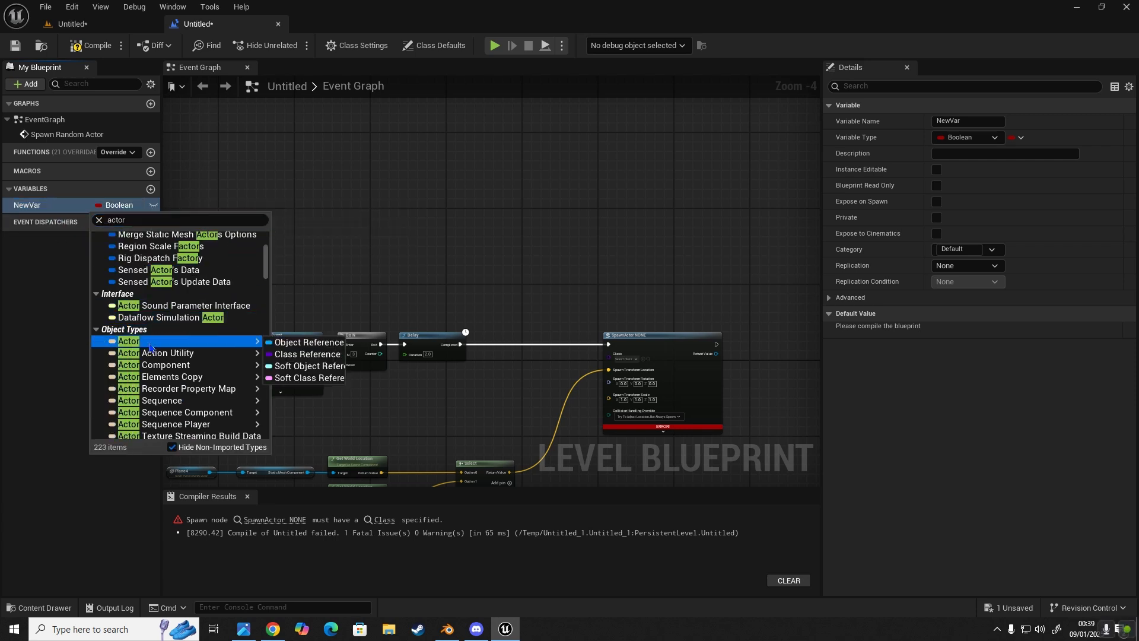
pyautogui.moveTo(128, 342)
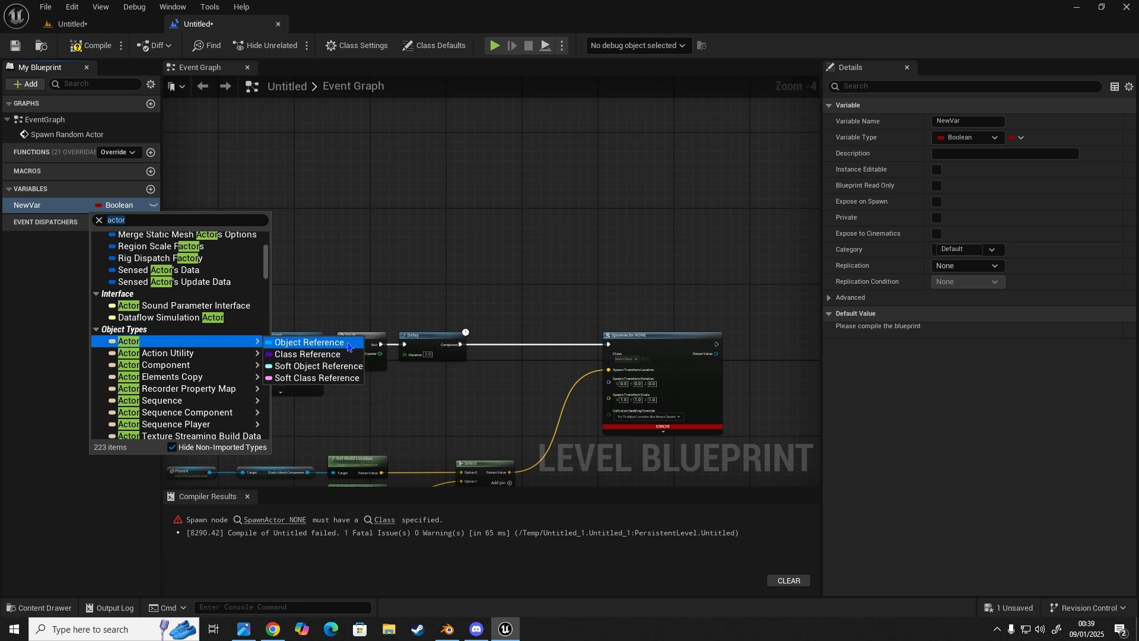
pyautogui.moveTo(306, 353)
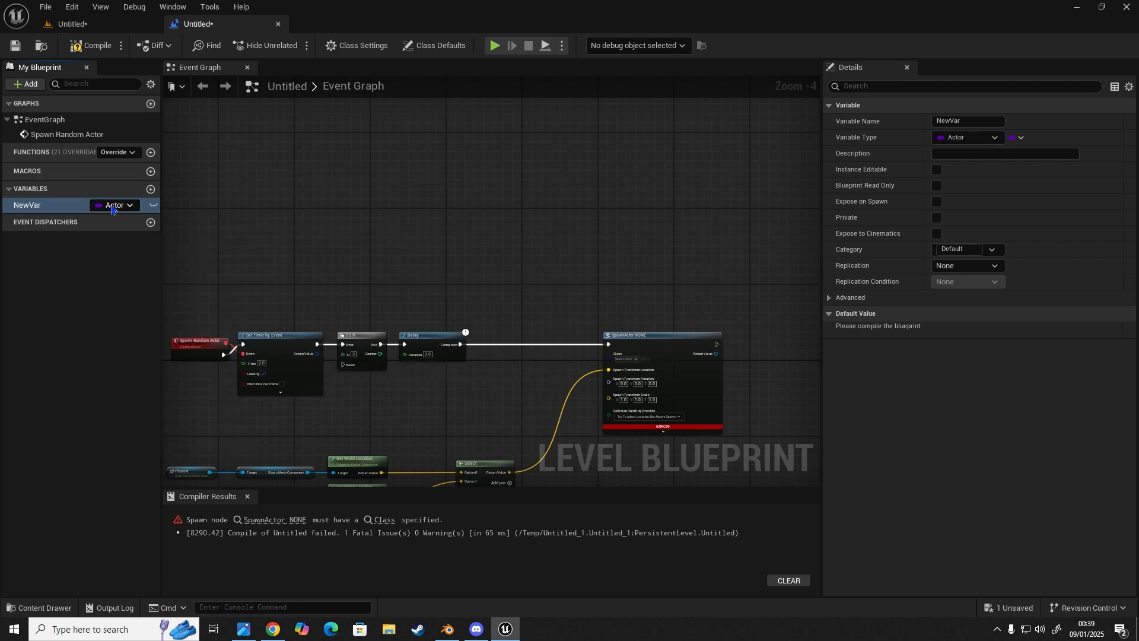
pyautogui.moveTo(109, 210)
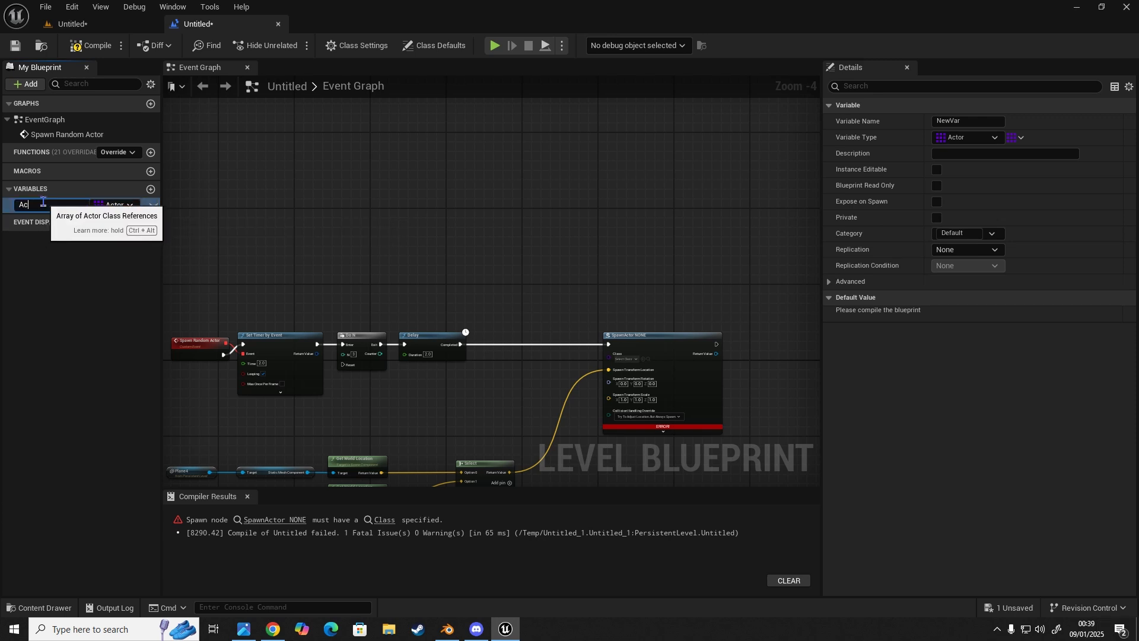
pyautogui.write('Actor List')
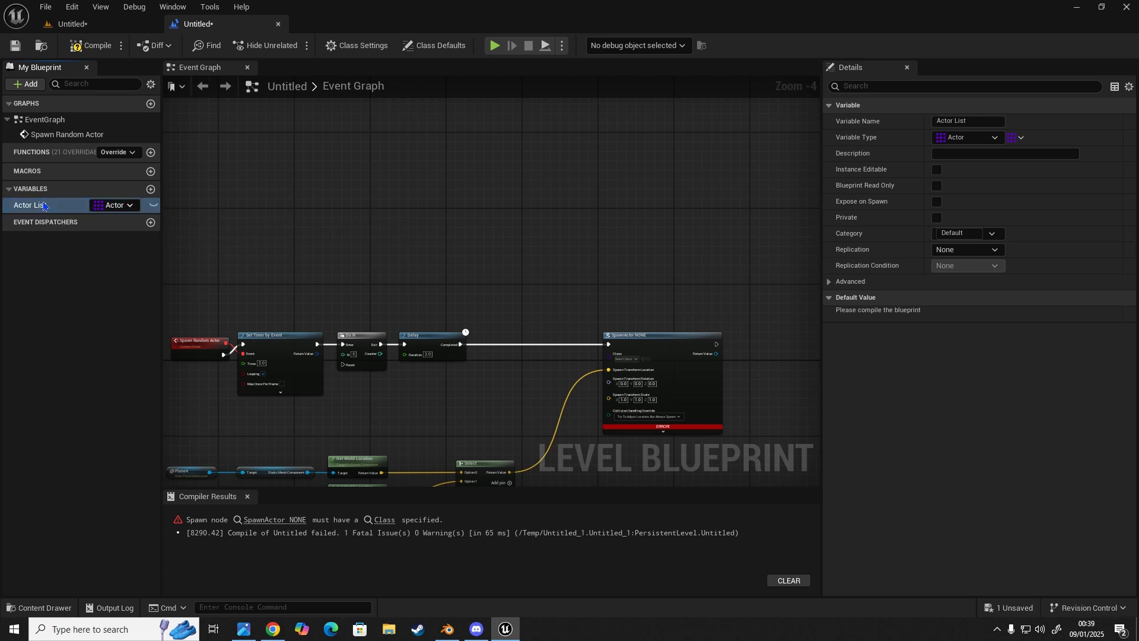
pyautogui.moveTo(26, 210)
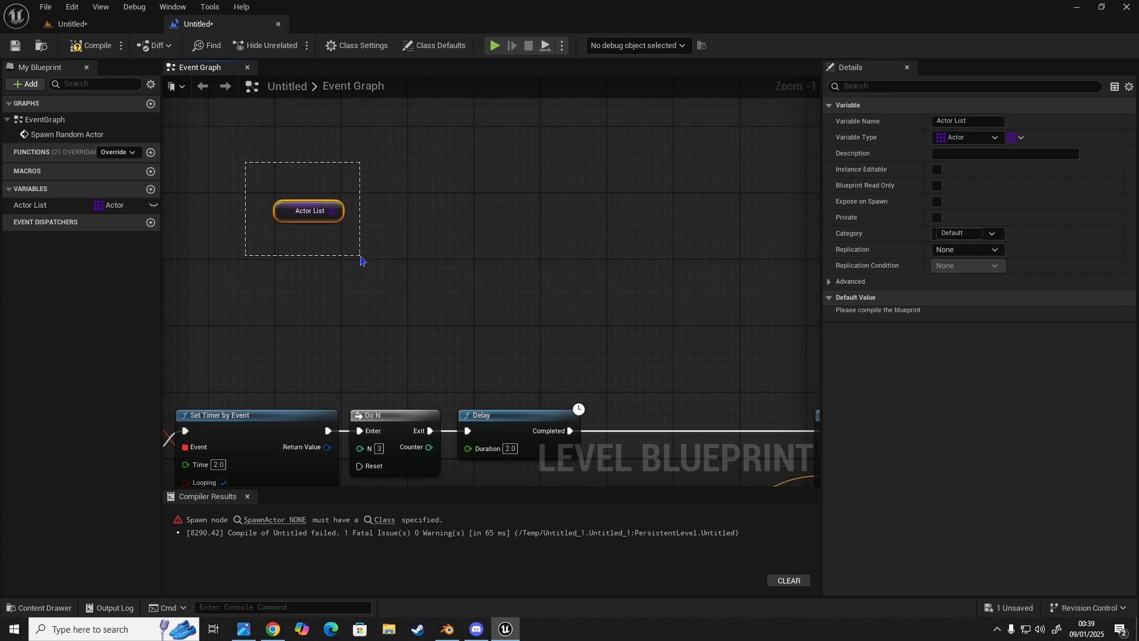
# Add Length and Get nodes reading from the Actor List array
pyautogui.moveTo(336, 212); pyautogui.dragTo(381, 267)
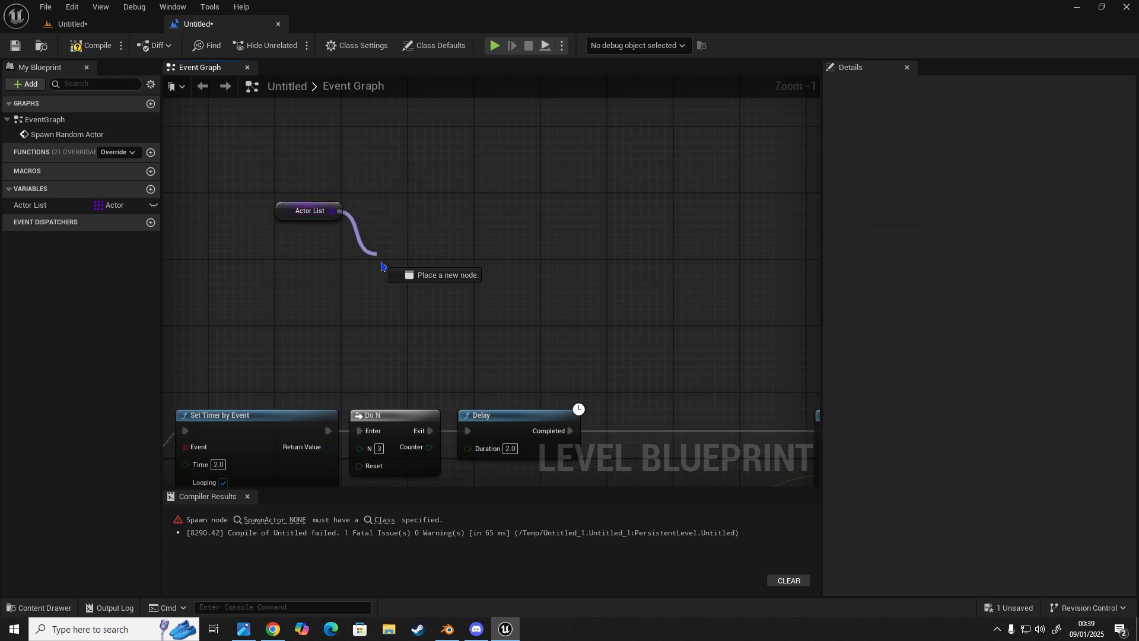
pyautogui.write('leng')
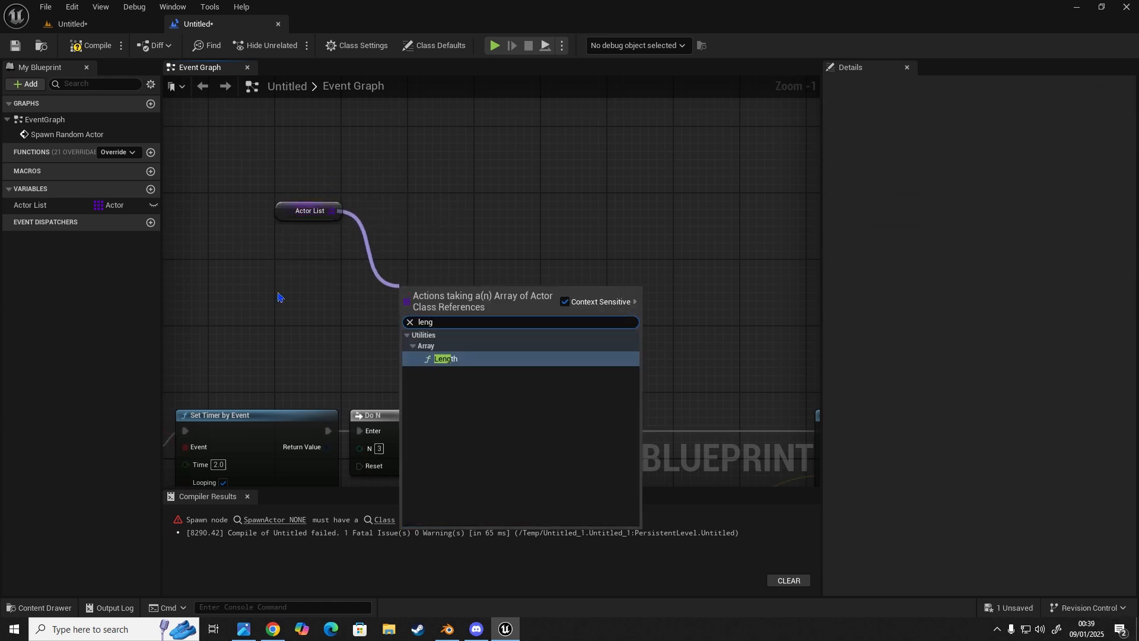
pyautogui.click(442, 358)
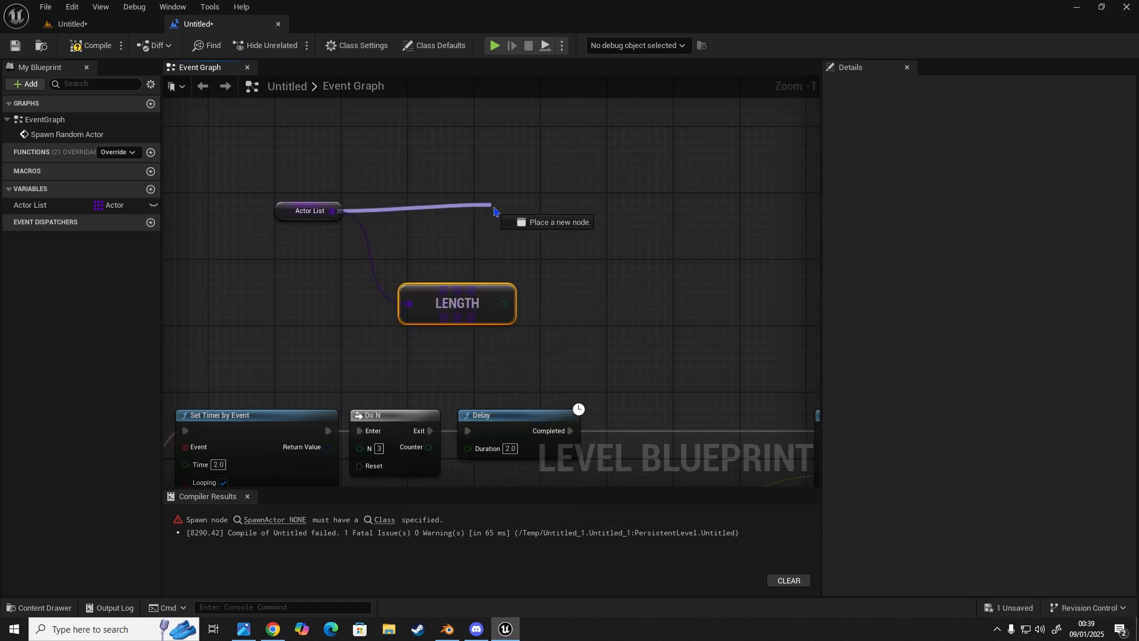
pyautogui.click(492, 209)
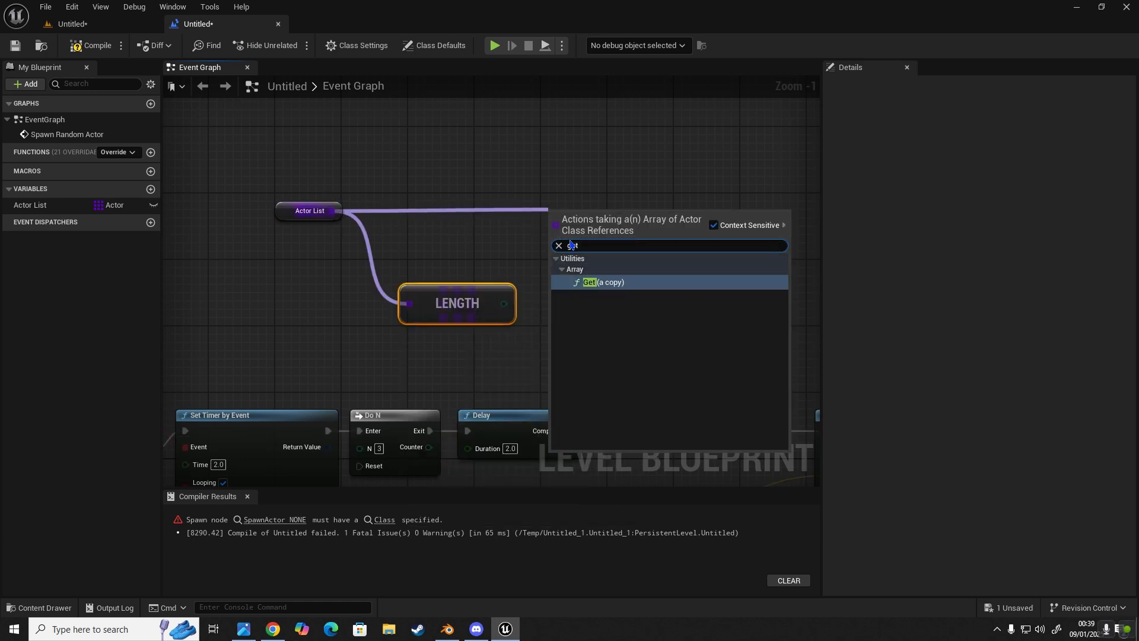
pyautogui.moveTo(625, 289)
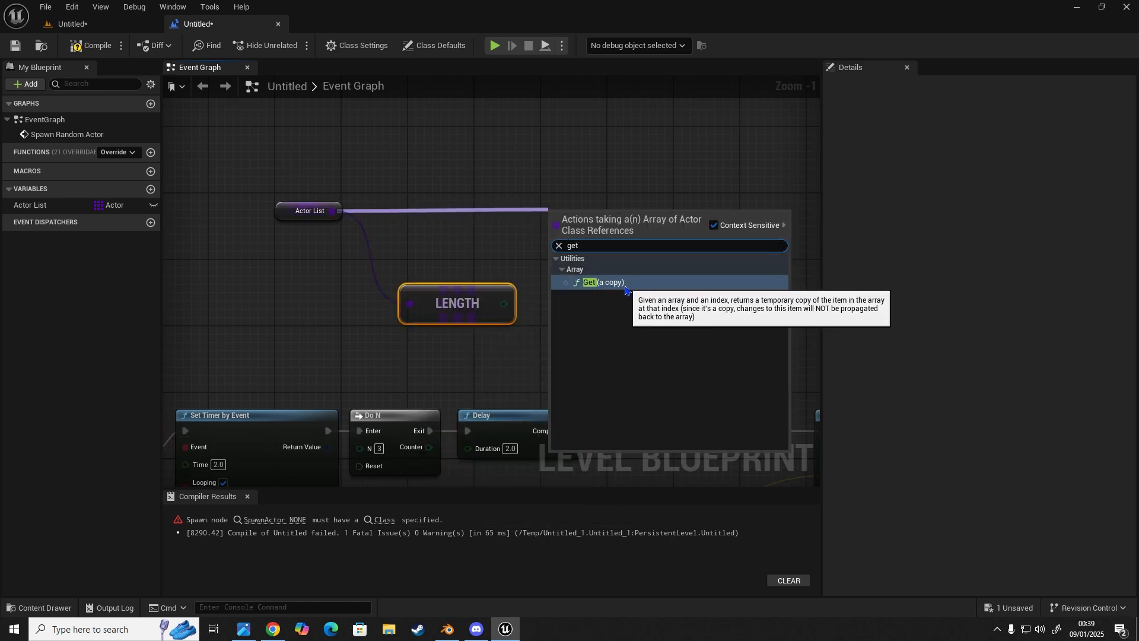
pyautogui.click(590, 282)
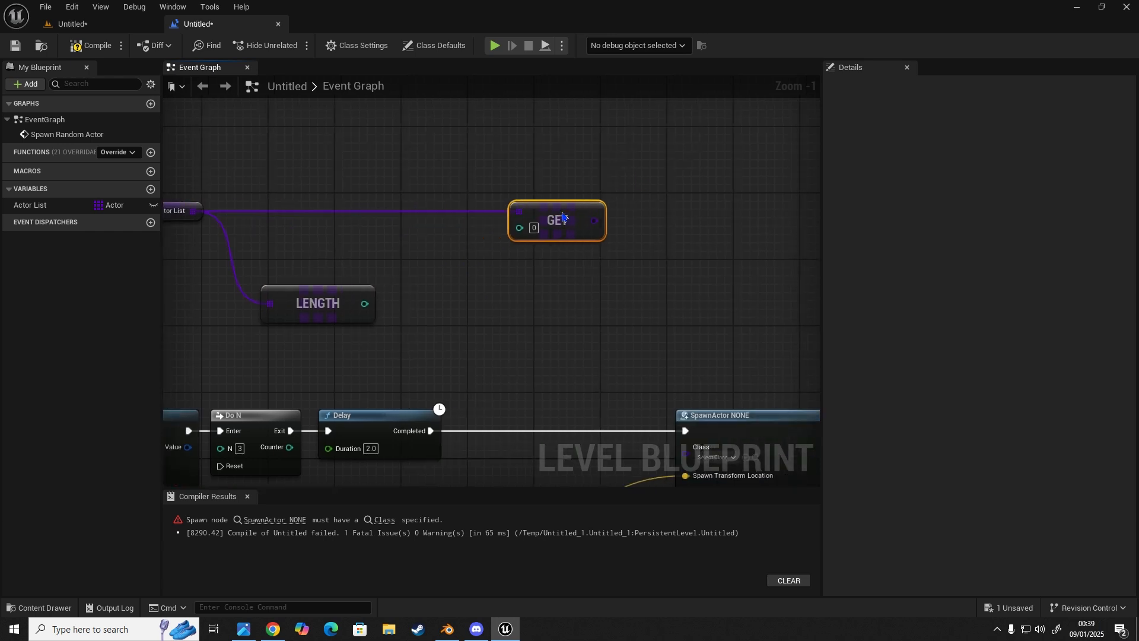
# Feed Length into a Random Integer node that indexes the Get node
pyautogui.moveTo(365, 303); pyautogui.dragTo(411, 314)
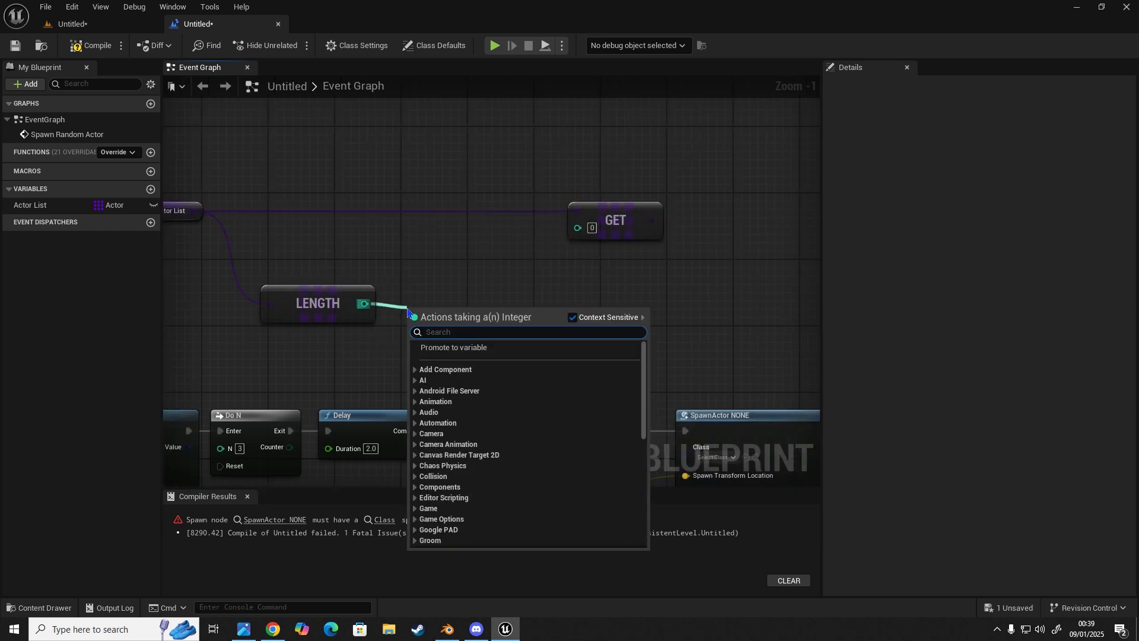
pyautogui.write('random')
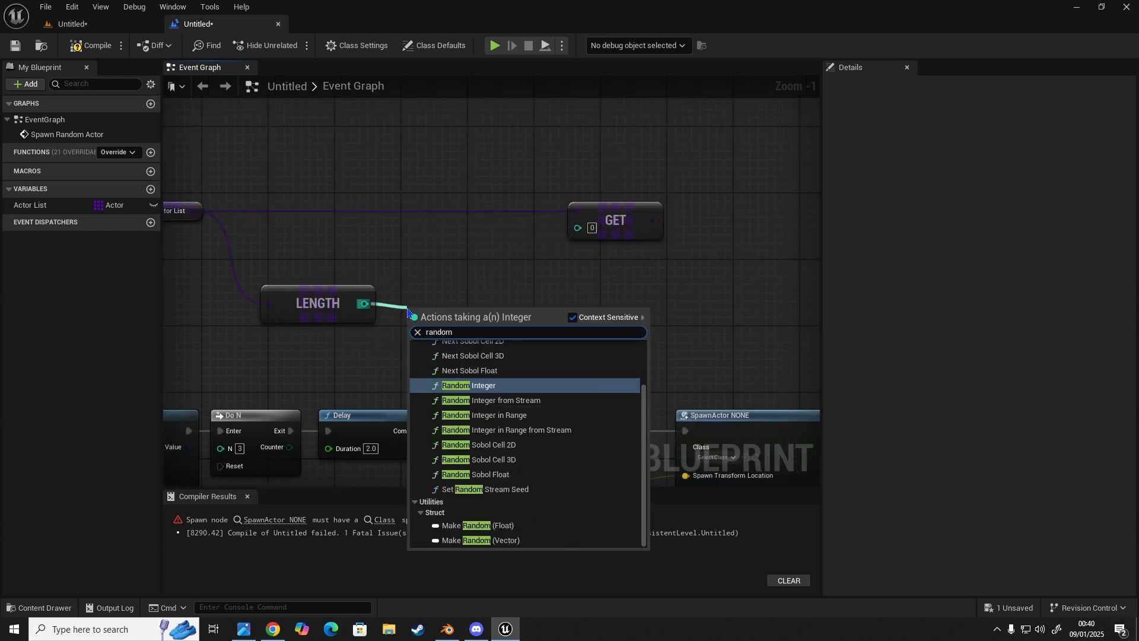
pyautogui.click(469, 385)
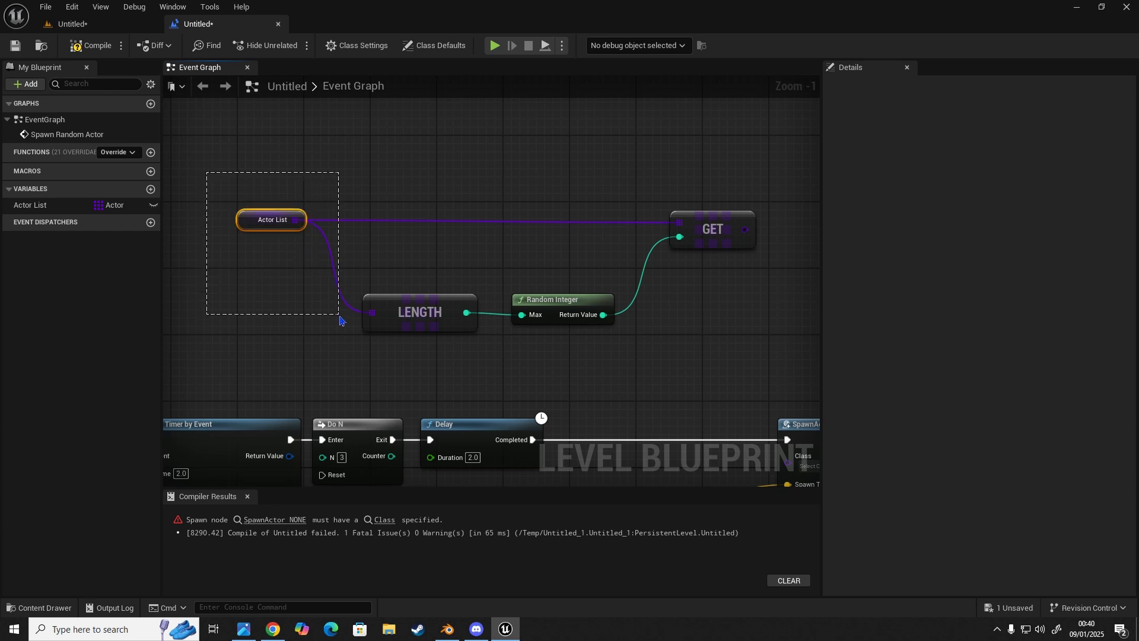
pyautogui.click(272, 219)
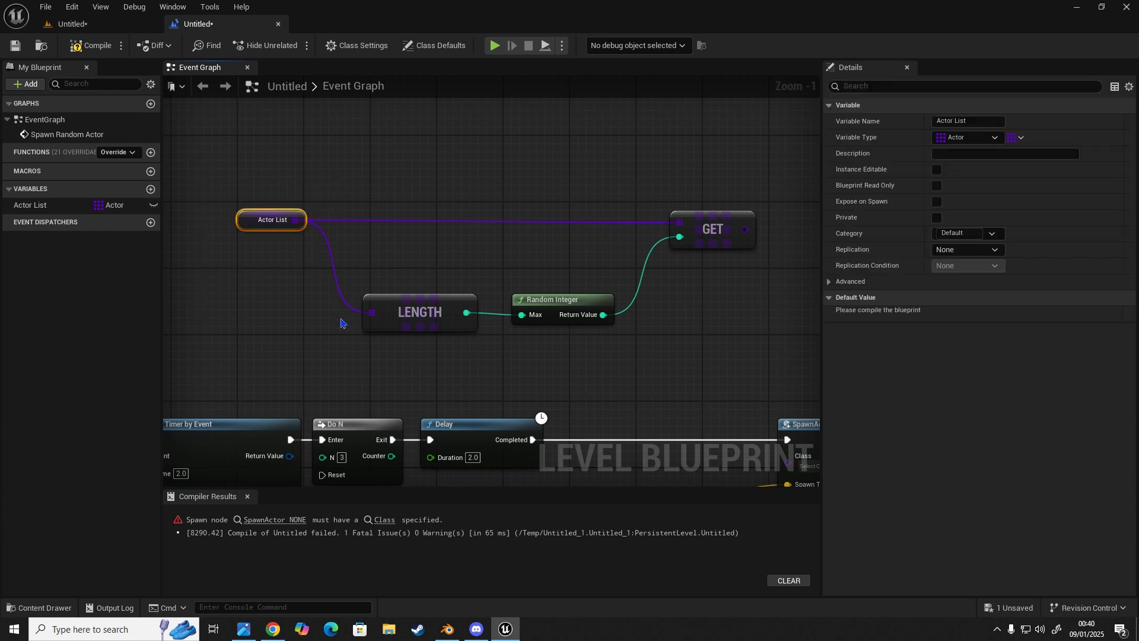
pyautogui.moveTo(322, 197)
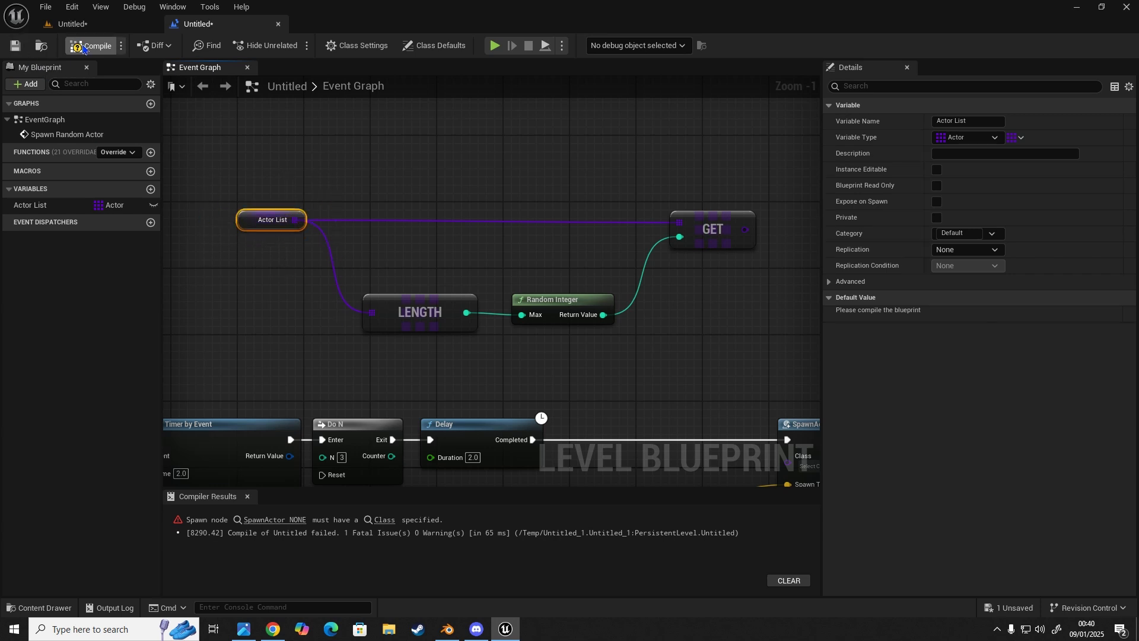
# Compile the blueprint and add empty default elements to the Actor List array
pyautogui.click(93, 45)
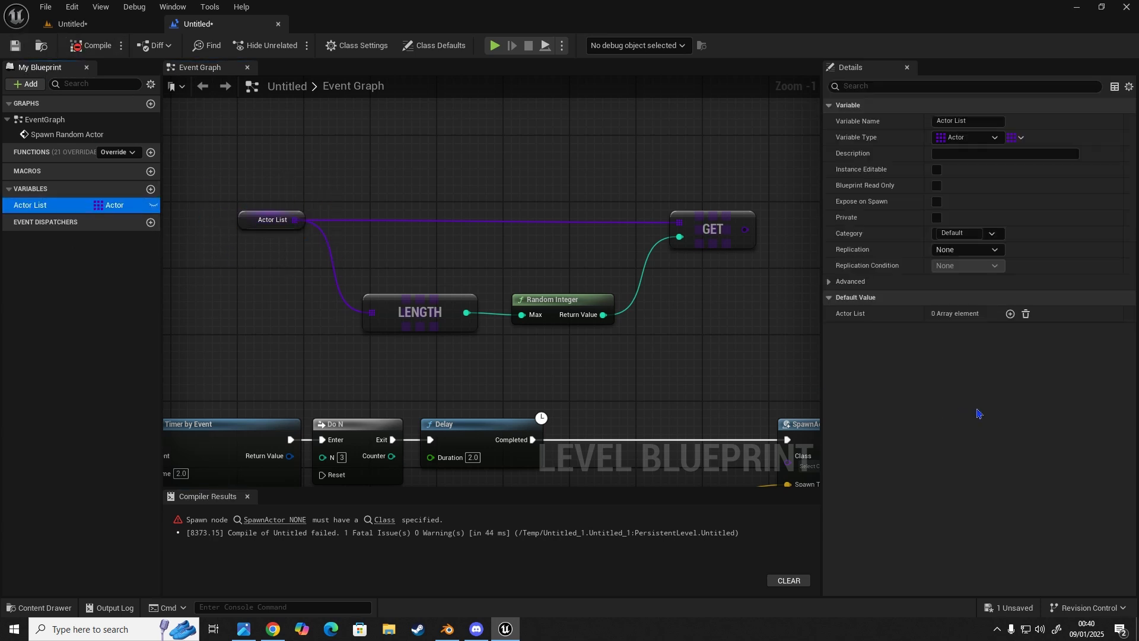
pyautogui.click(1010, 313)
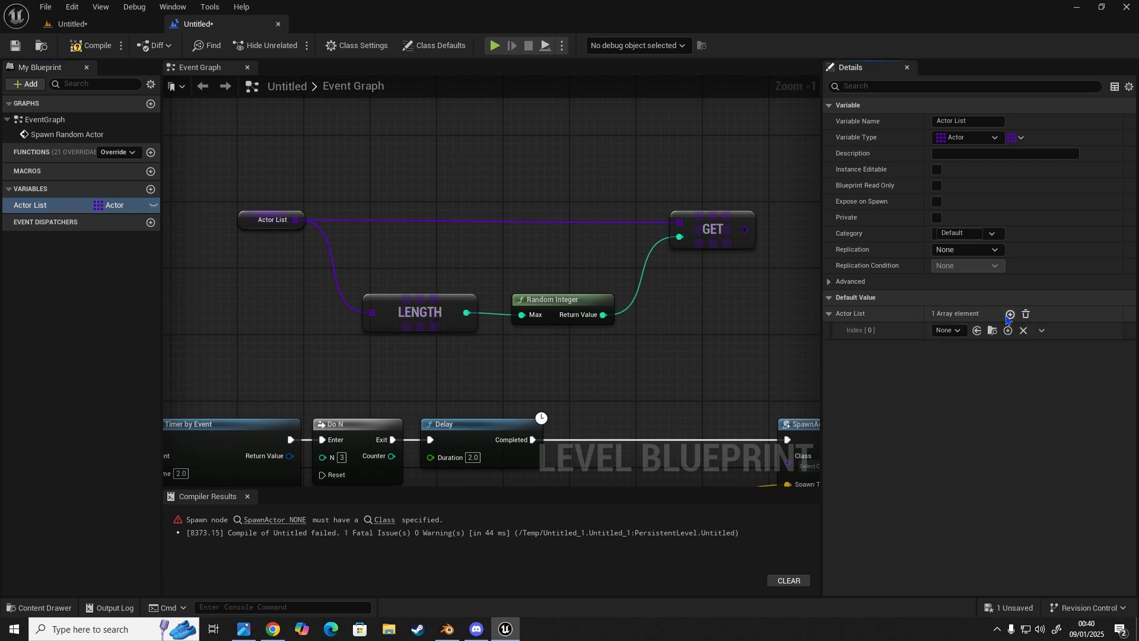
pyautogui.click(1010, 314)
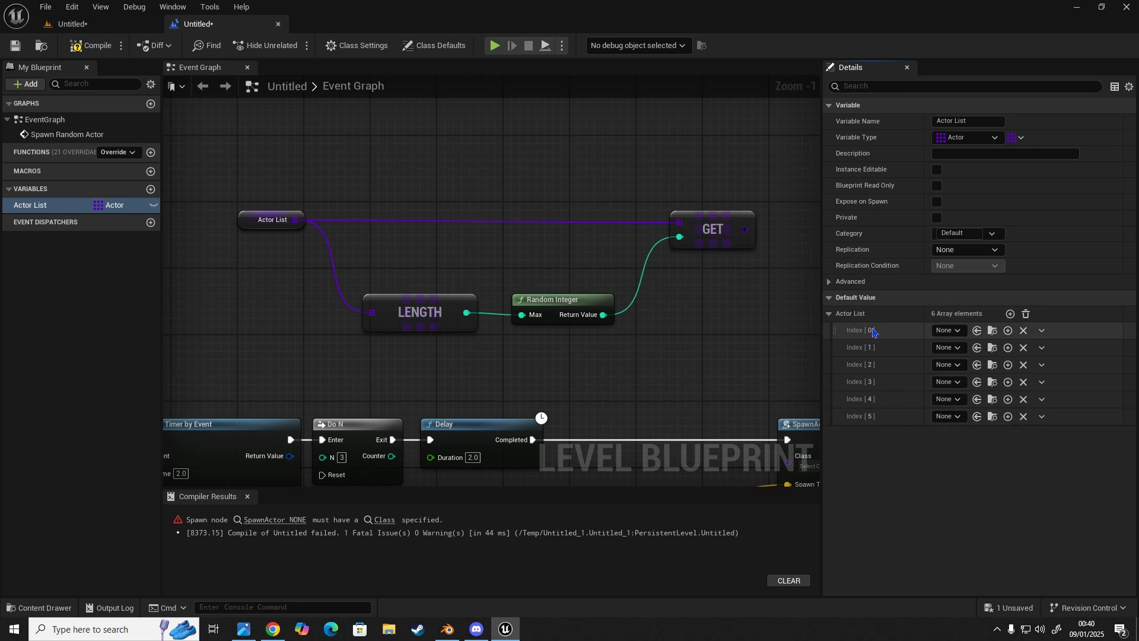
pyautogui.moveTo(881, 336)
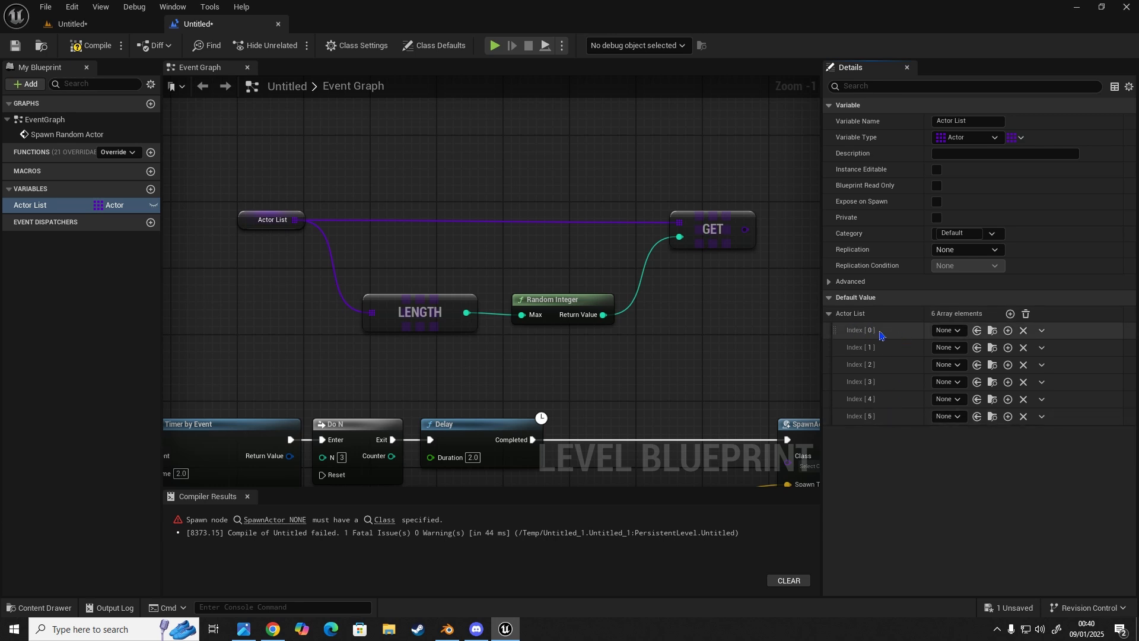
pyautogui.moveTo(892, 334)
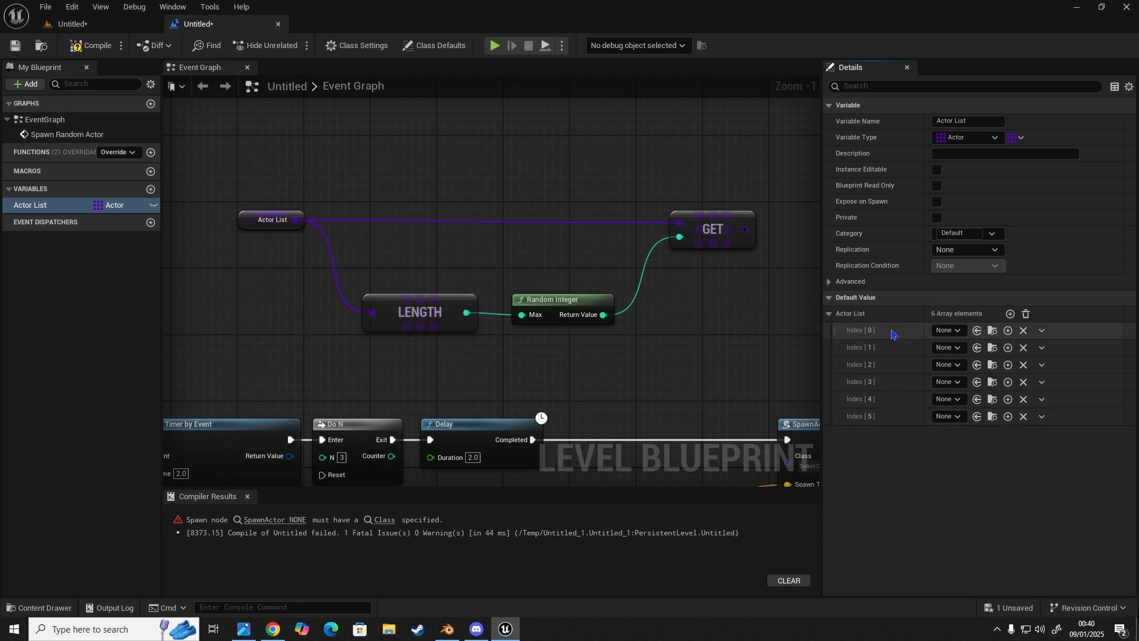
pyautogui.moveTo(878, 336)
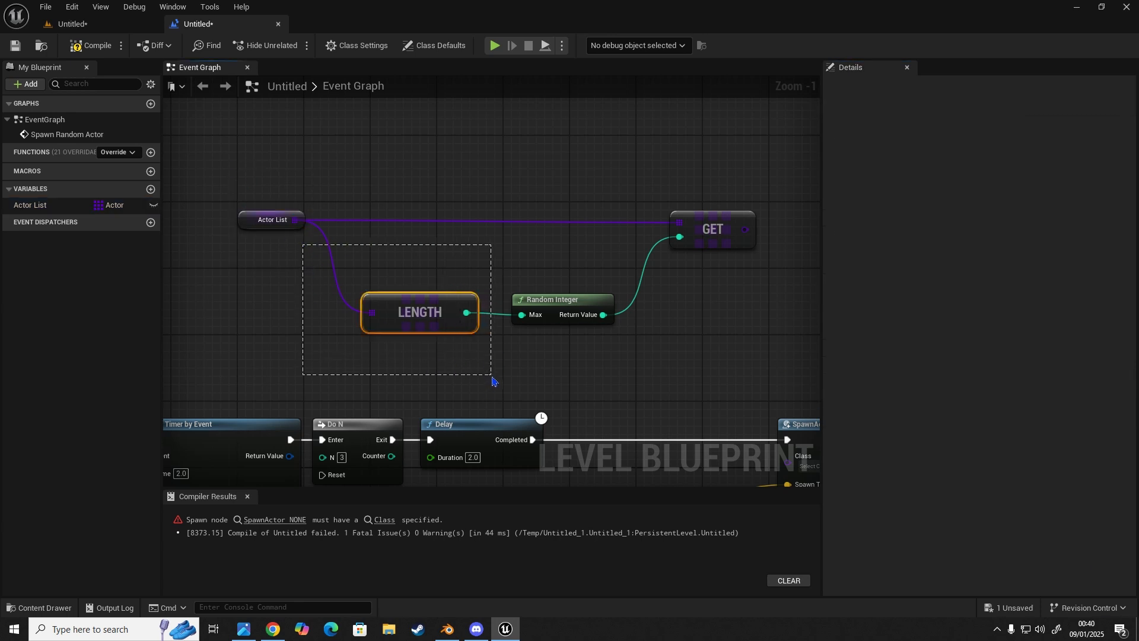
# Review Actor List's defaults and wire the random Get element into SpawnActor's Class pin
pyautogui.click(272, 219)
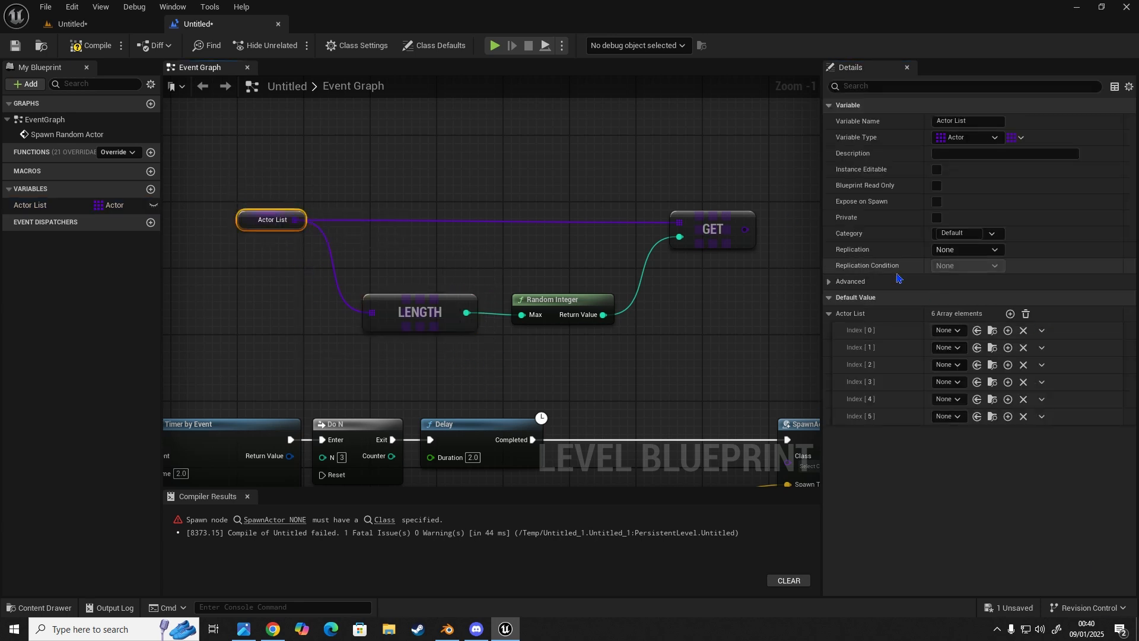
pyautogui.moveTo(887, 335)
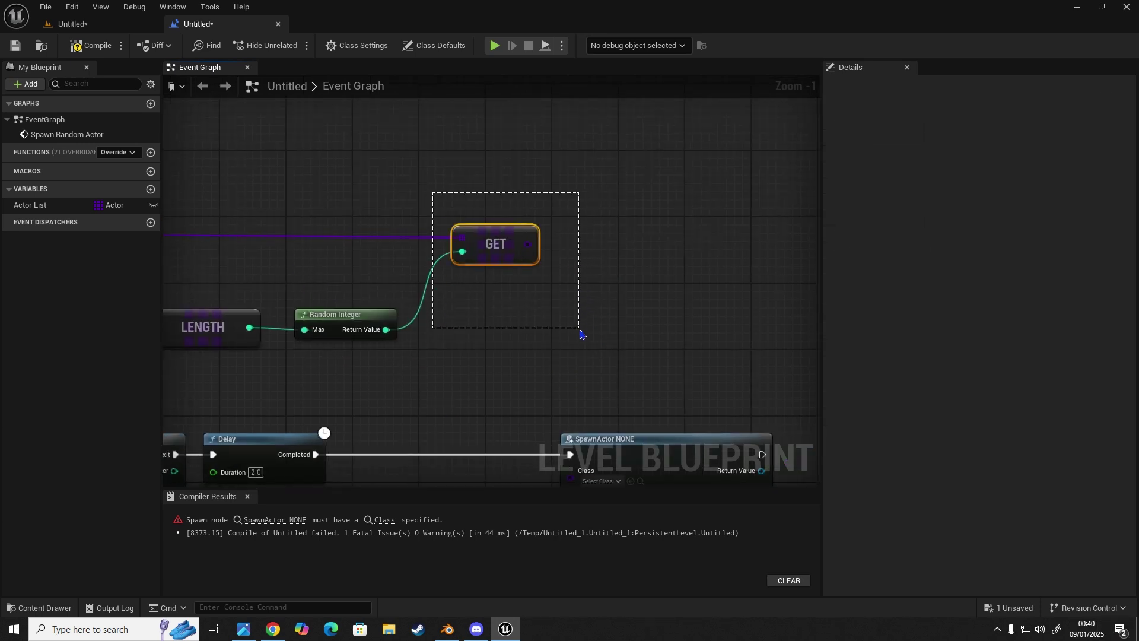
pyautogui.moveTo(579, 332)
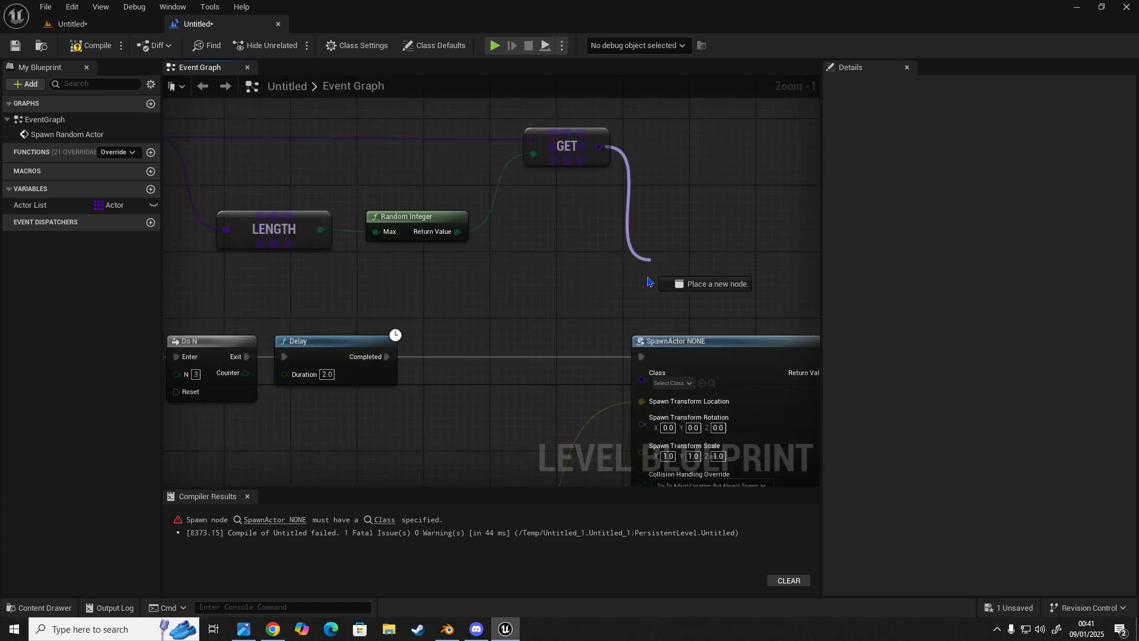
pyautogui.scroll(-3)
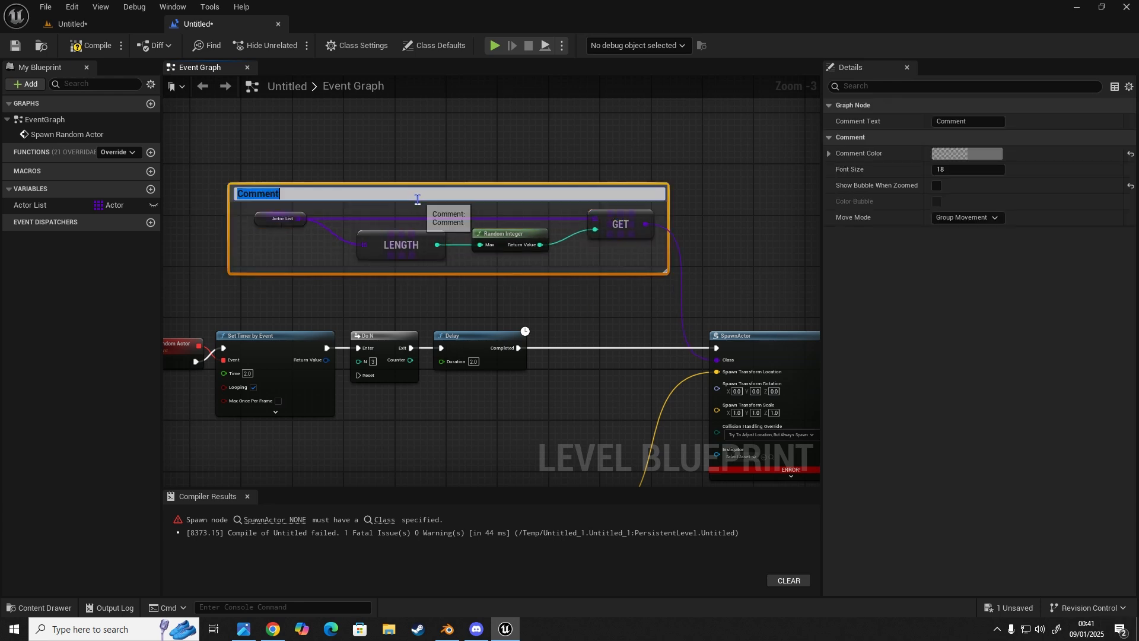
pyautogui.moveTo(339, 189)
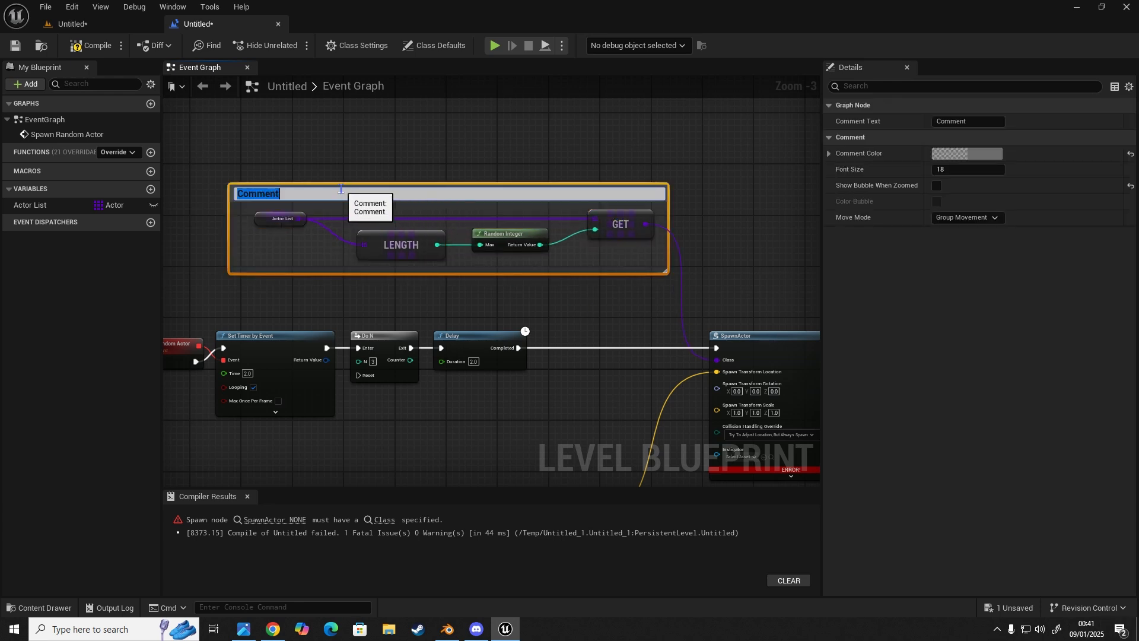
# Caption the comment: check the array length, then select a random value to spawn as an actor
pyautogui.write('Check')
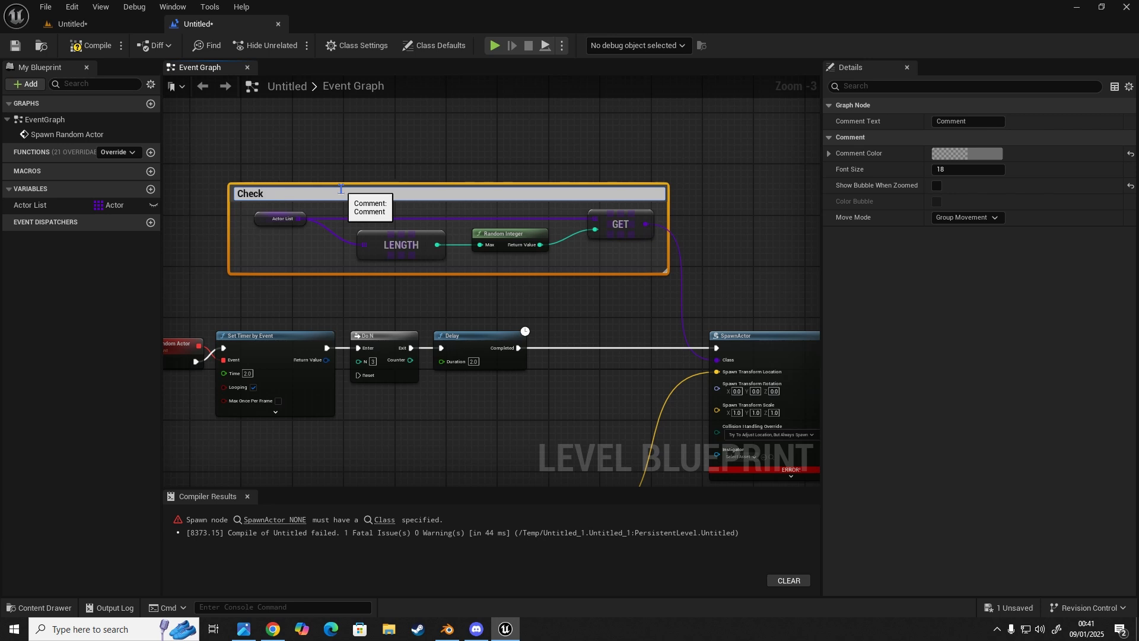
pyautogui.write('Length of the array')
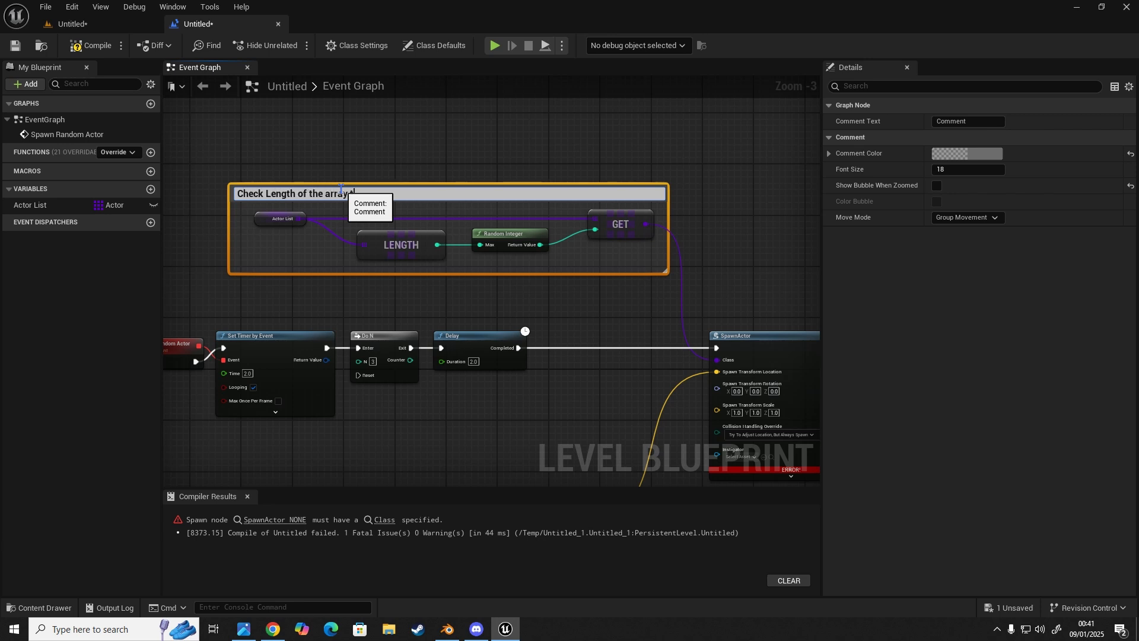
pyautogui.write('then select a random')
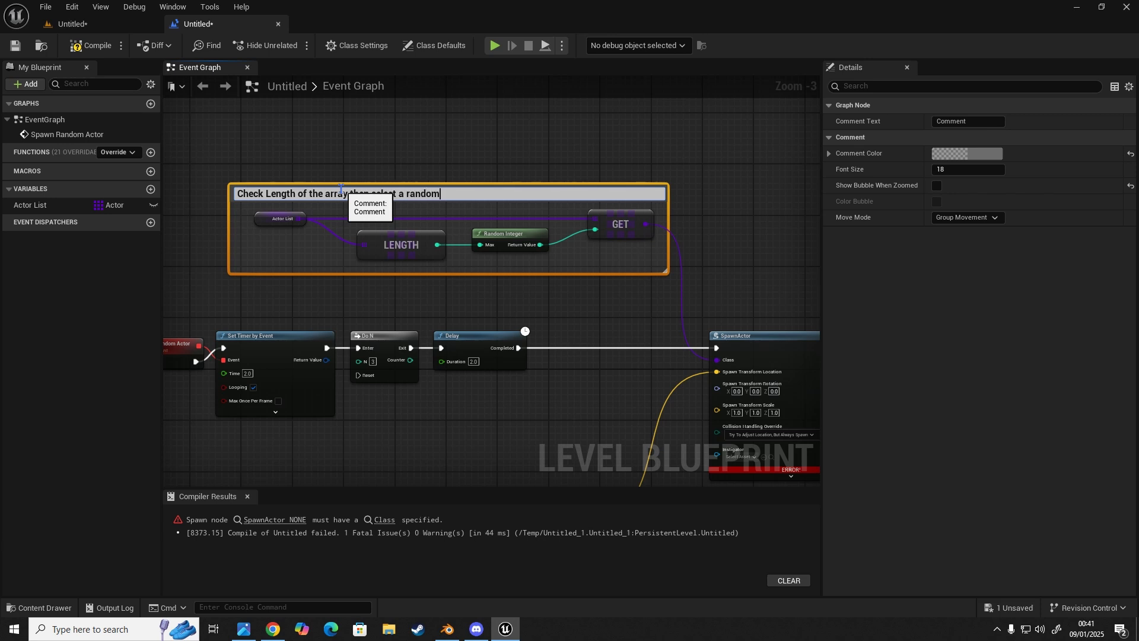
pyautogui.write('value within the array list to')
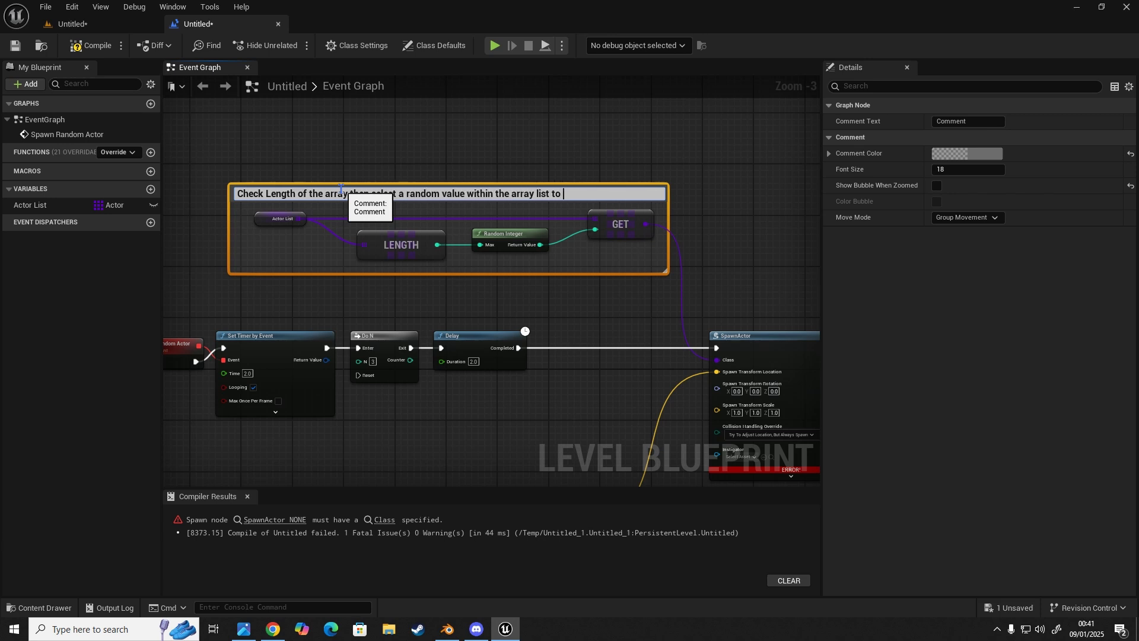
pyautogui.write('spawn as')
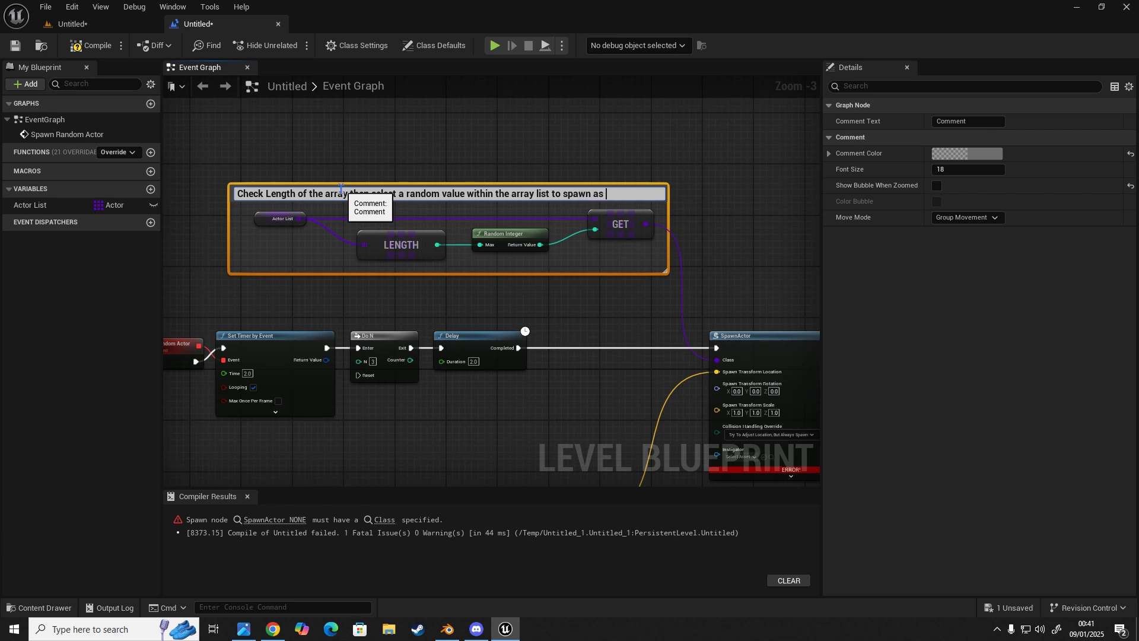
pyautogui.write('an actor')
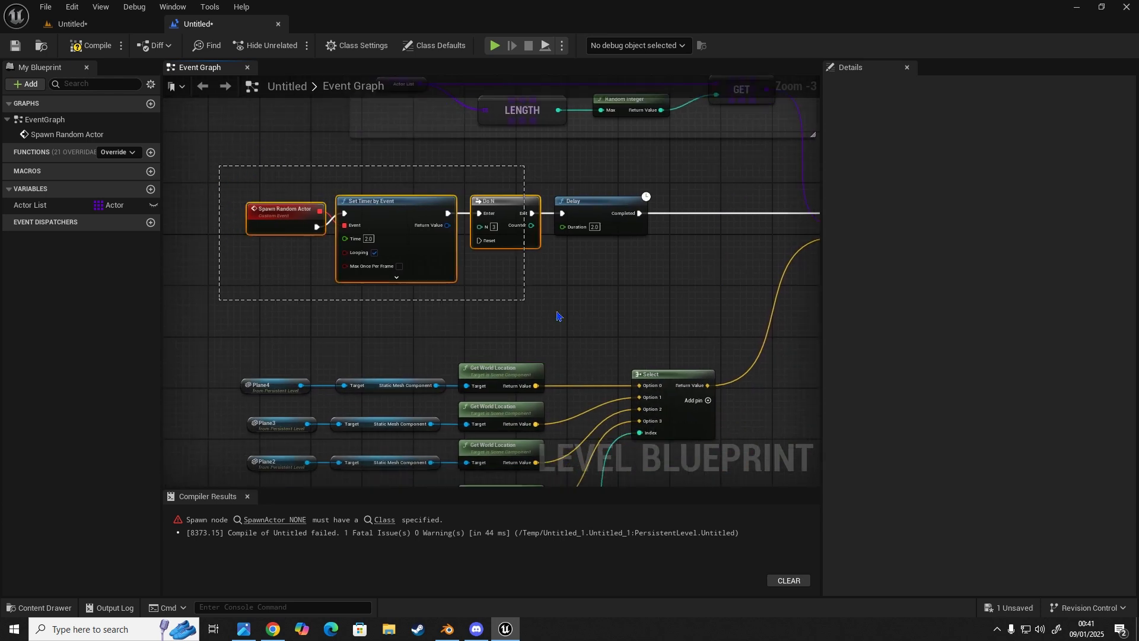
# Caption the timer comment: control how many times the code fires and when, for our custom event
pyautogui.write('C')
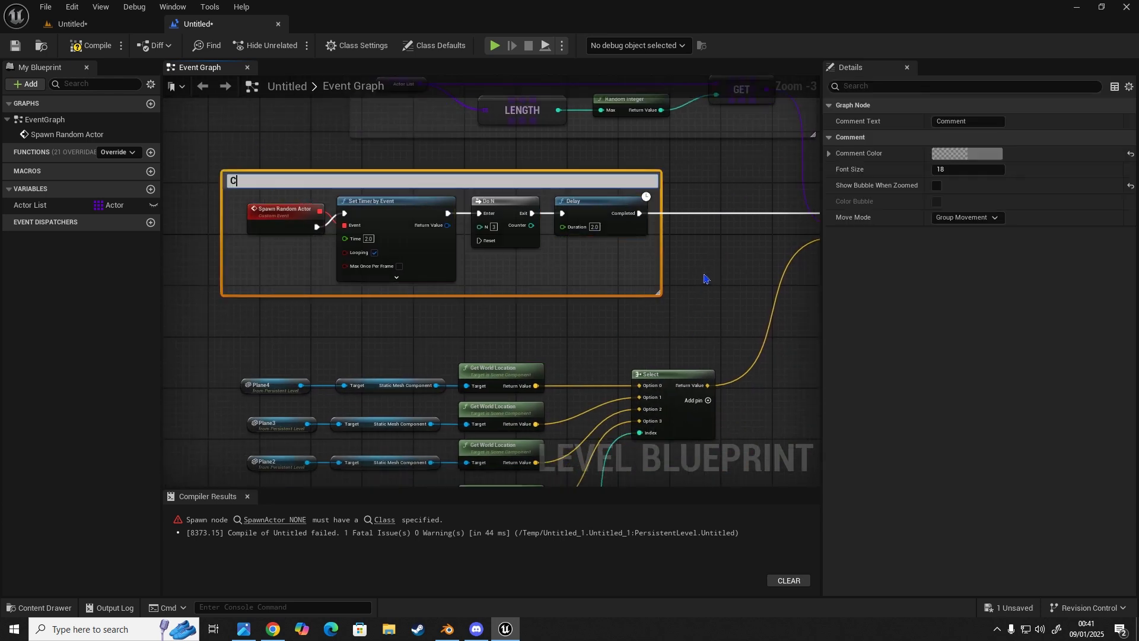
pyautogui.write('ontrol how man')
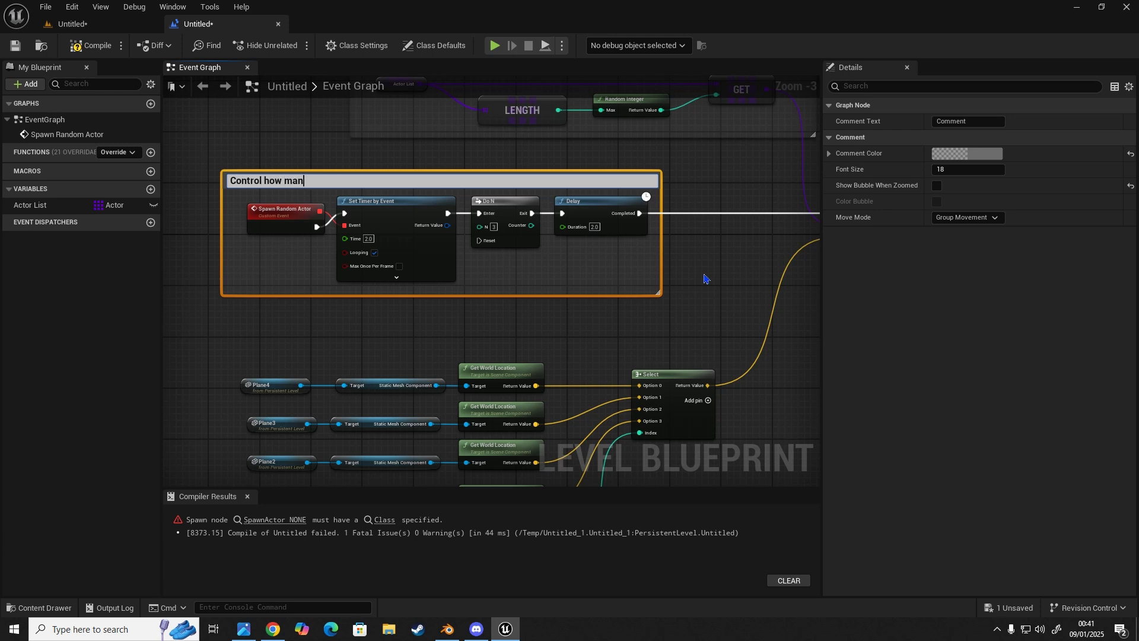
pyautogui.write('y times the code')
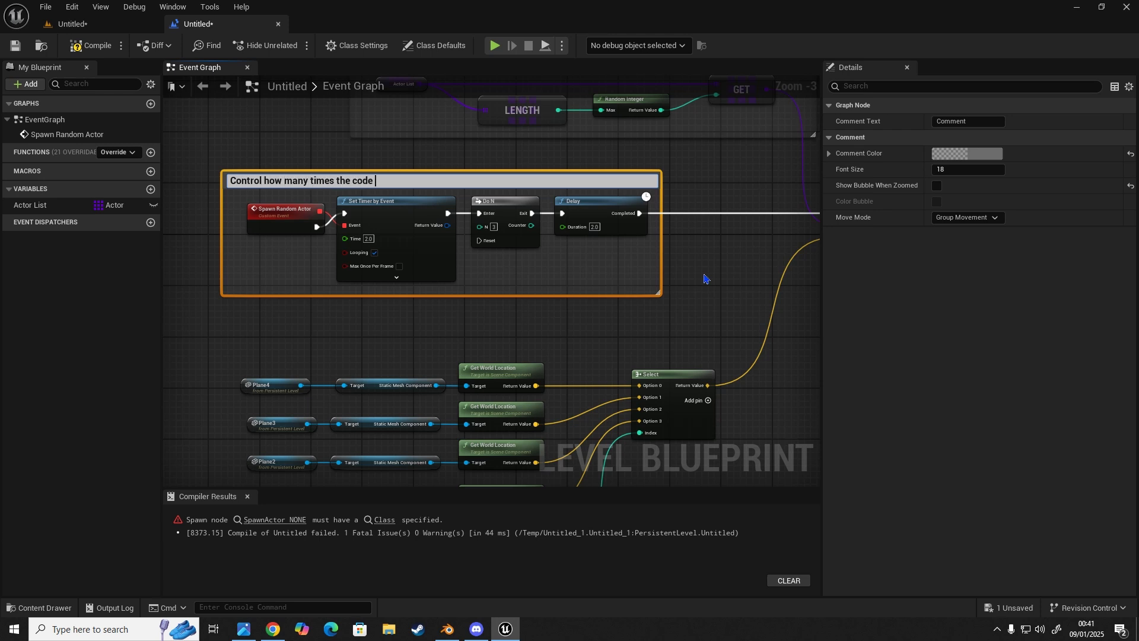
pyautogui.write('can fire off')
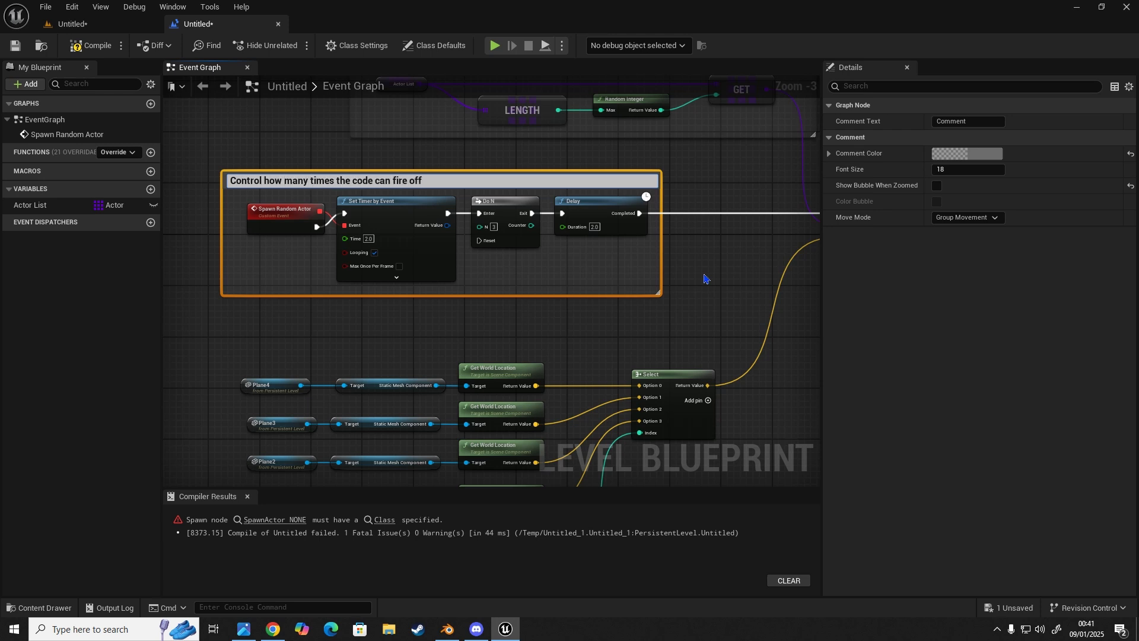
pyautogui.write('and the delay for')
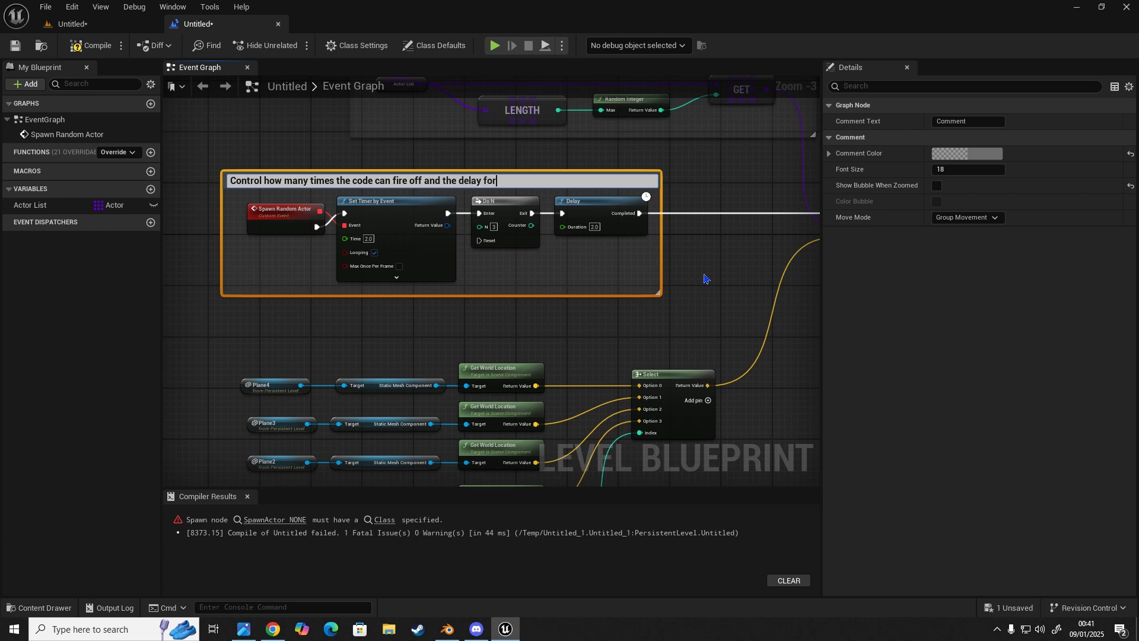
pyautogui.write('when it happens')
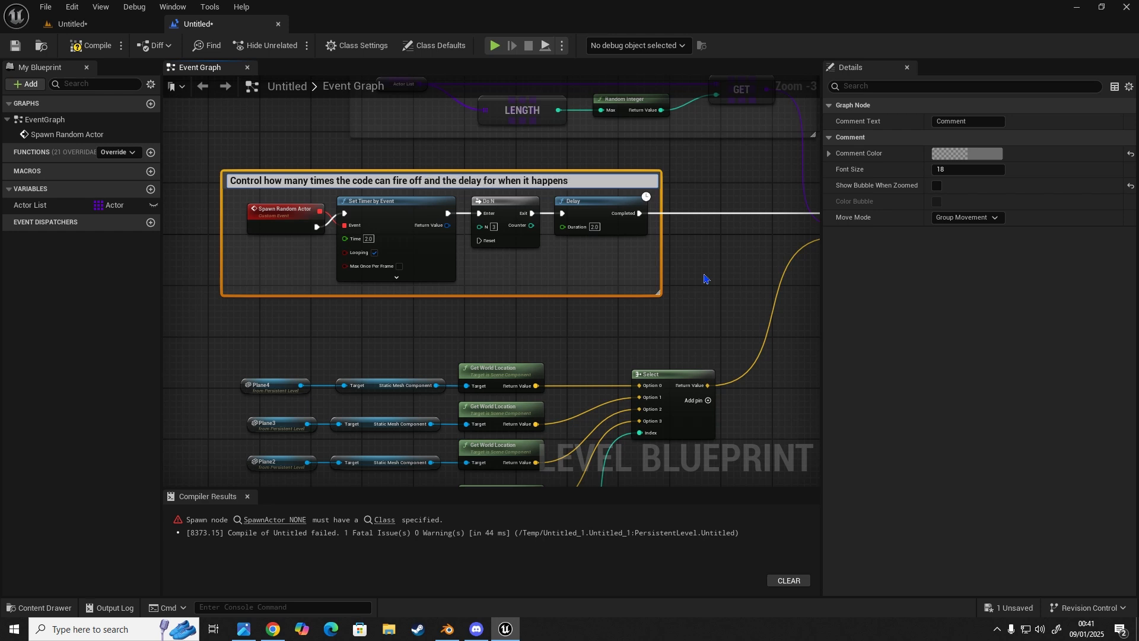
pyautogui.write('for our custom event')
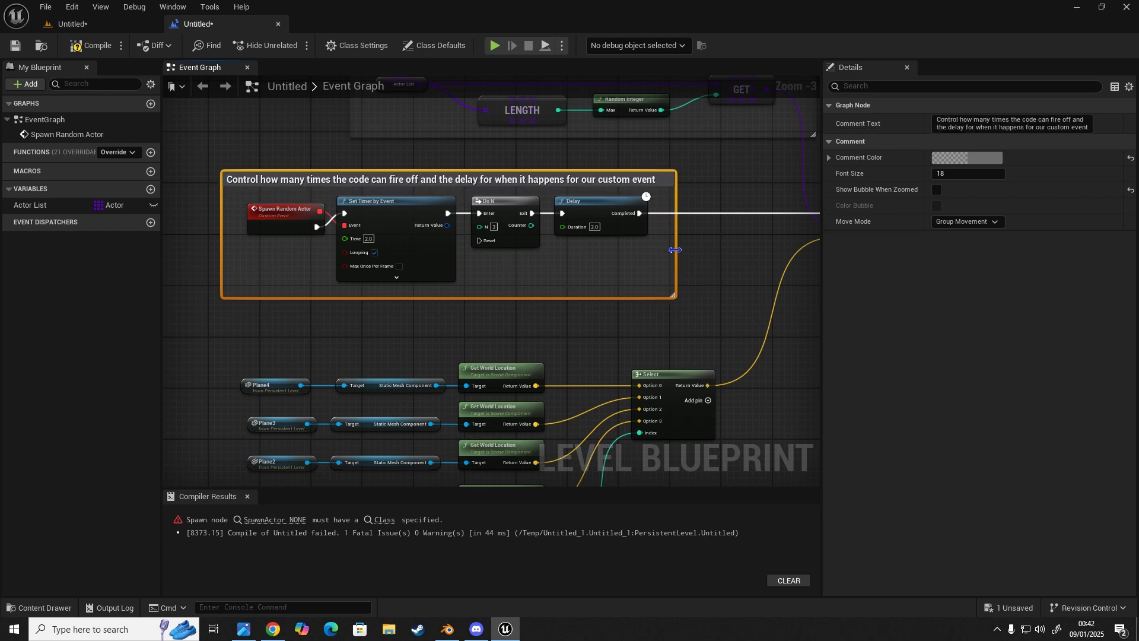
pyautogui.click(605, 332)
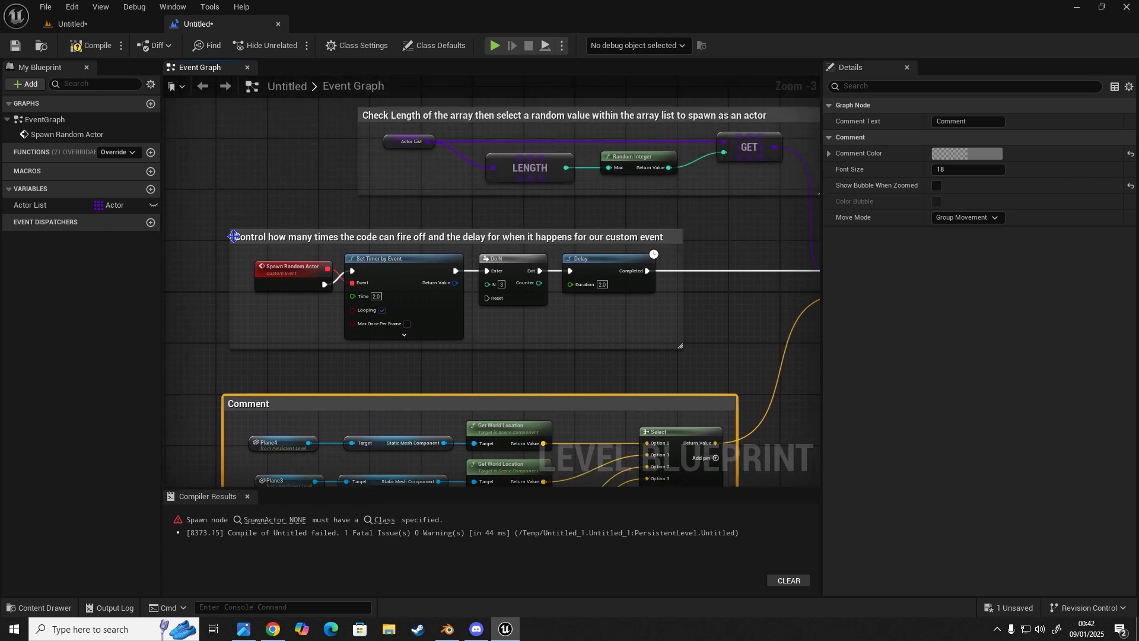
pyautogui.moveTo(529, 277)
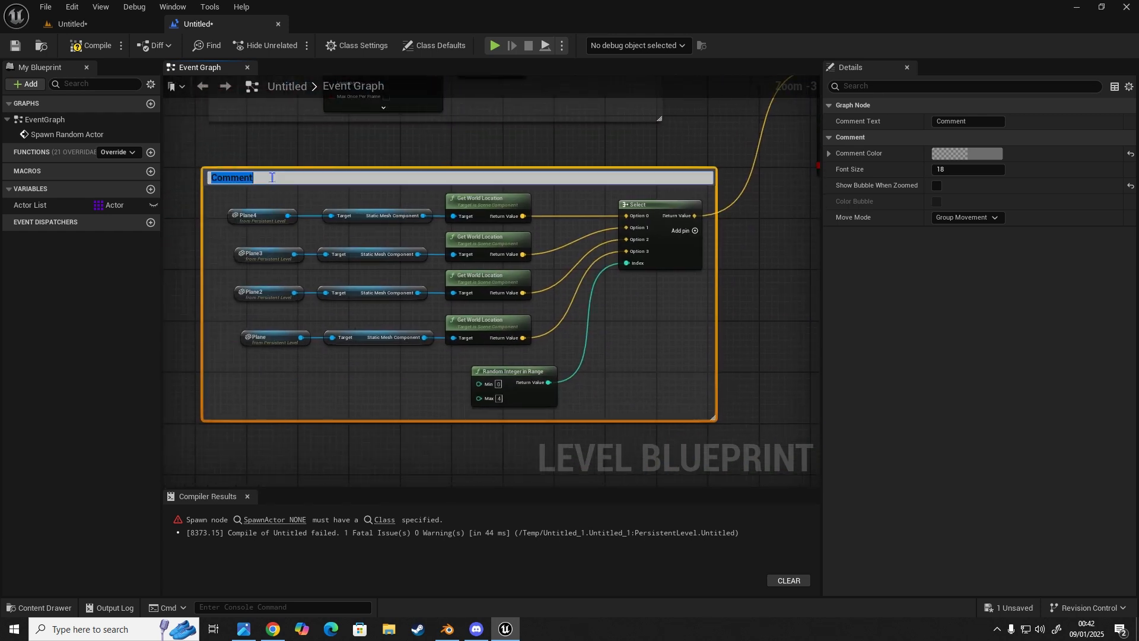
pyautogui.moveTo(273, 178)
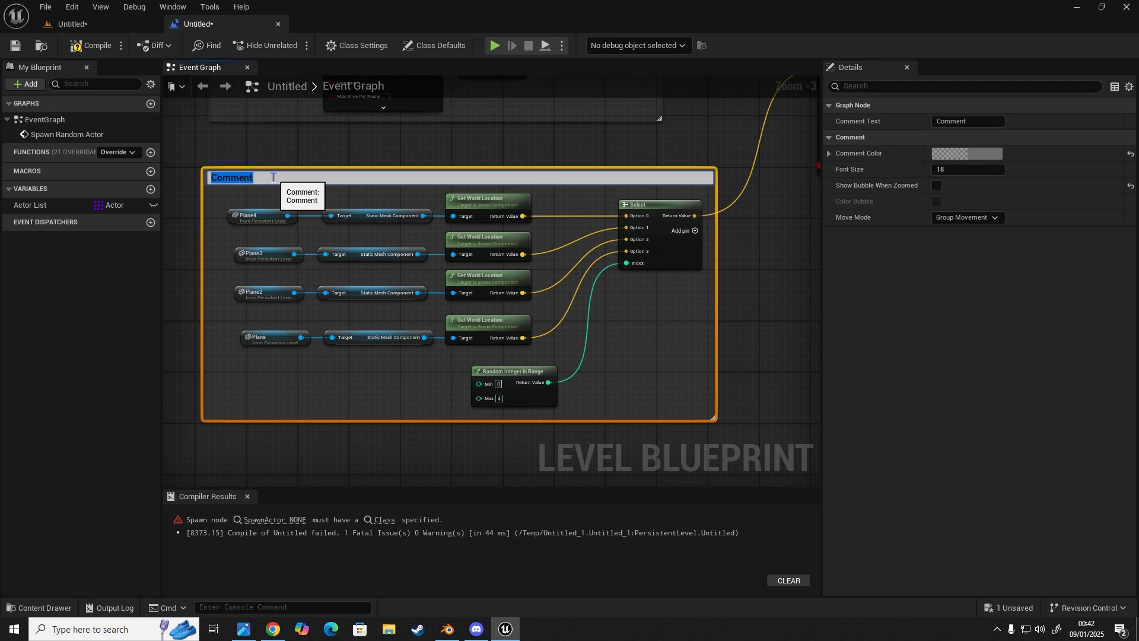
# Title the comment 'Pick 3 of the 4 spawn locations to spawn our cone shape actor.'
pyautogui.write('Pick one o')
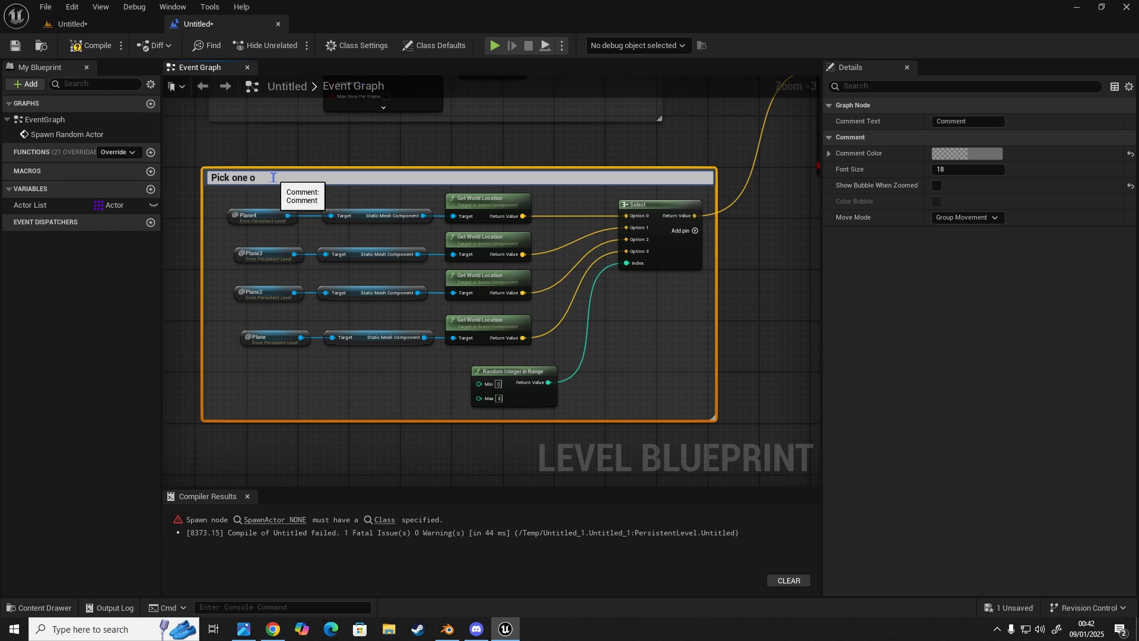
pyautogui.write('Pick 3 of')
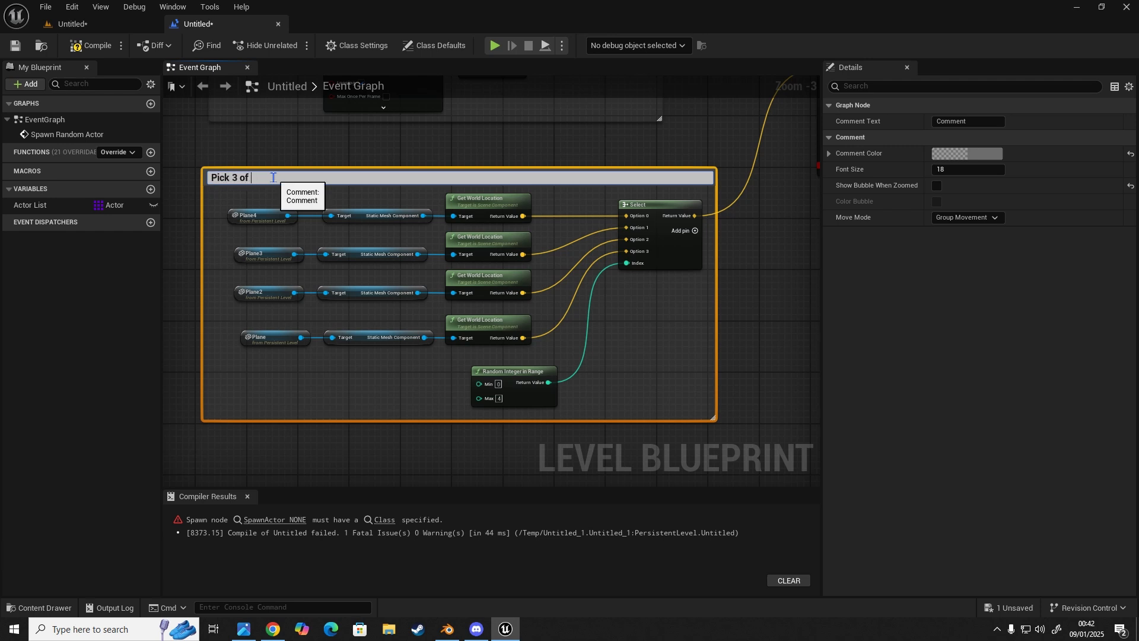
pyautogui.write('the 4 spawn')
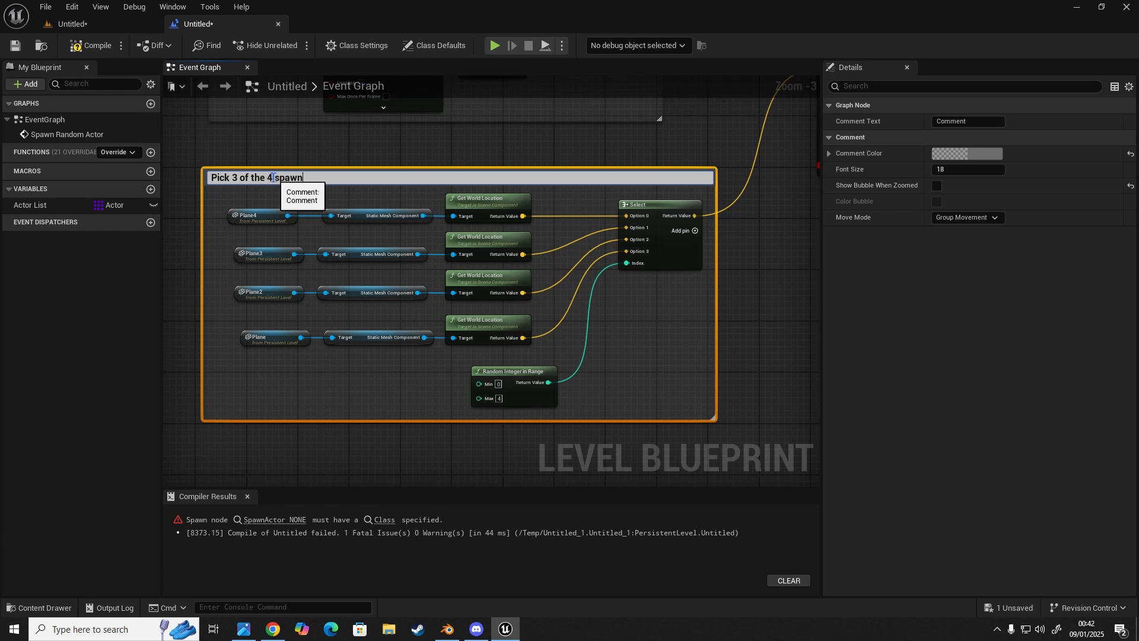
pyautogui.write('locations to spaw')
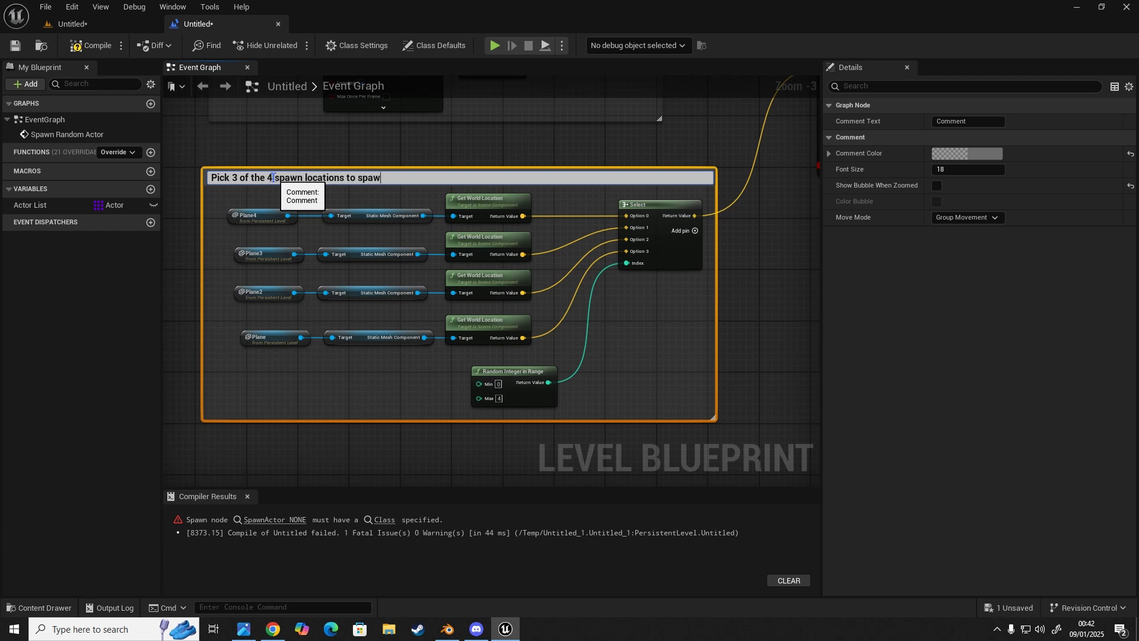
pyautogui.write('our cone')
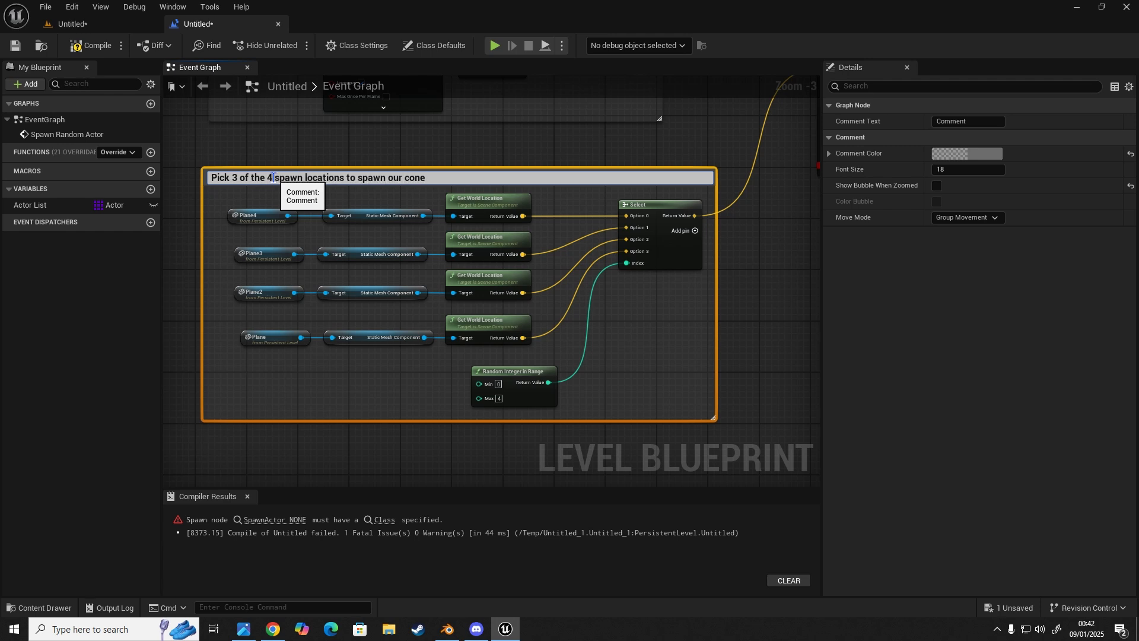
pyautogui.write('shape actor .')
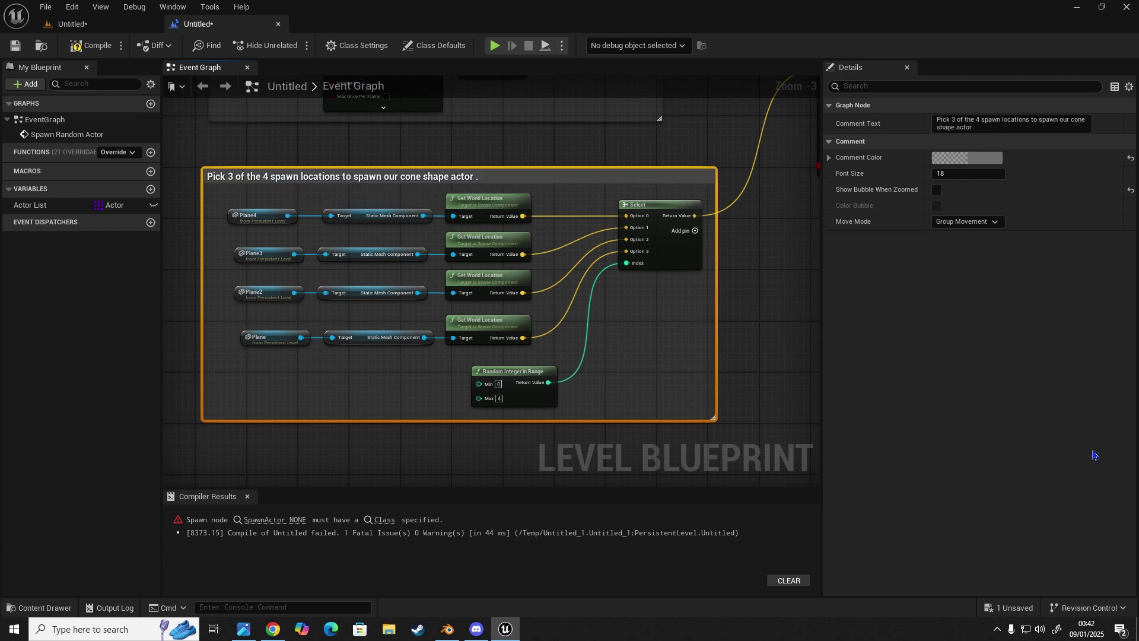
# Recompile the level blueprint so the SpawnActor class error clears
pyautogui.scroll(-3)
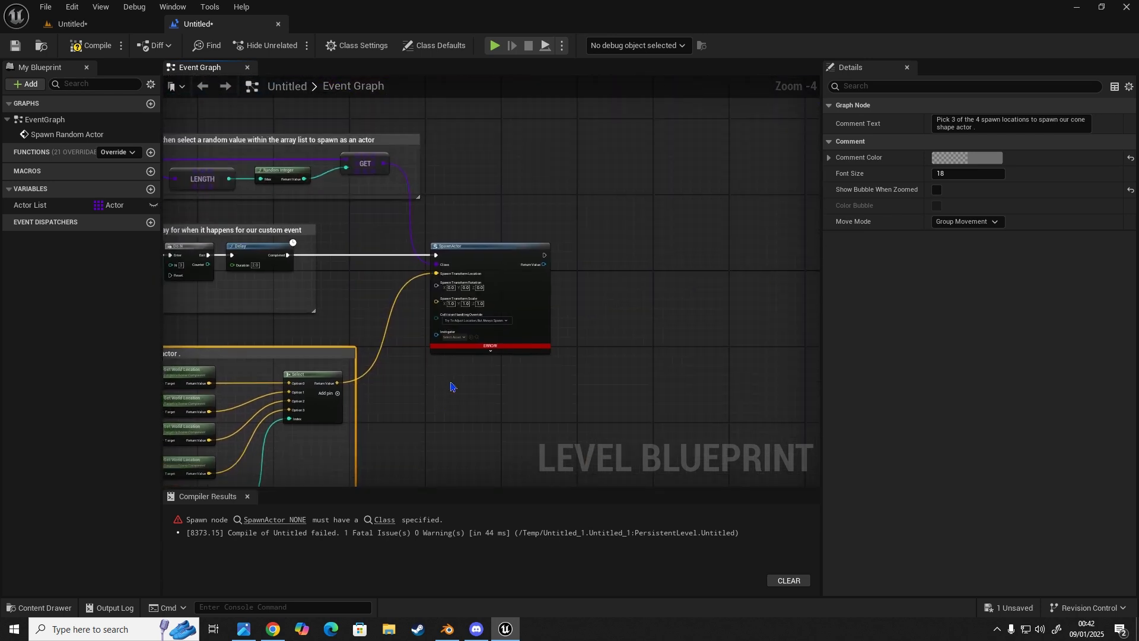
pyautogui.click(93, 45)
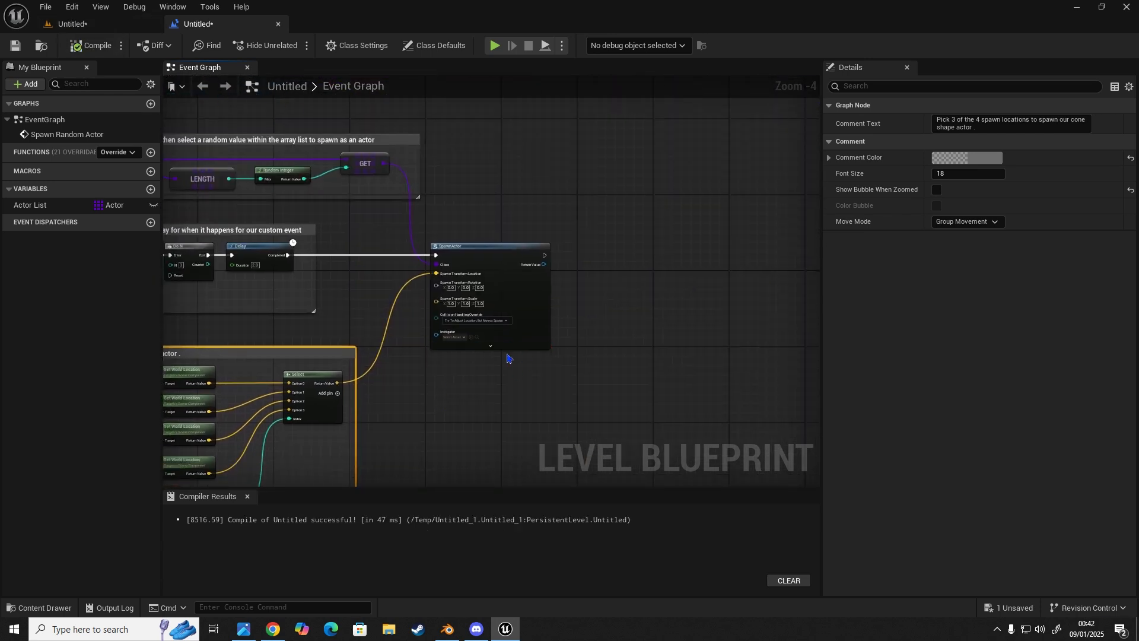
pyautogui.moveTo(368, 268)
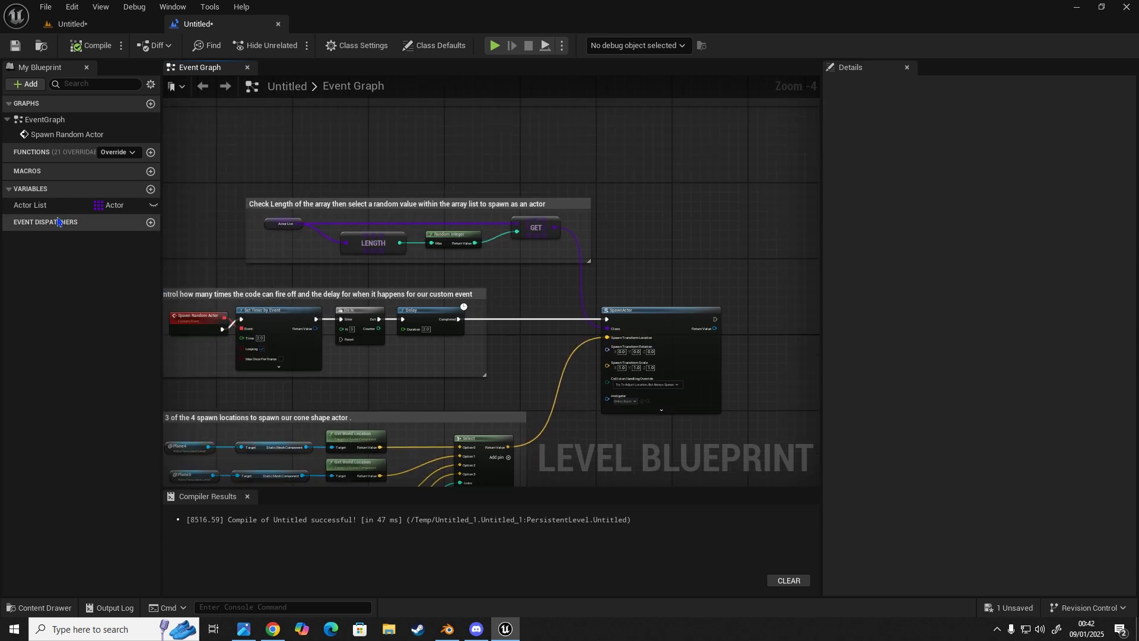
# Fill Actor List's four default elements with Spawned_Actor_1 through Spawned_Actor_4 from the Content Drawer
pyautogui.click(30, 204)
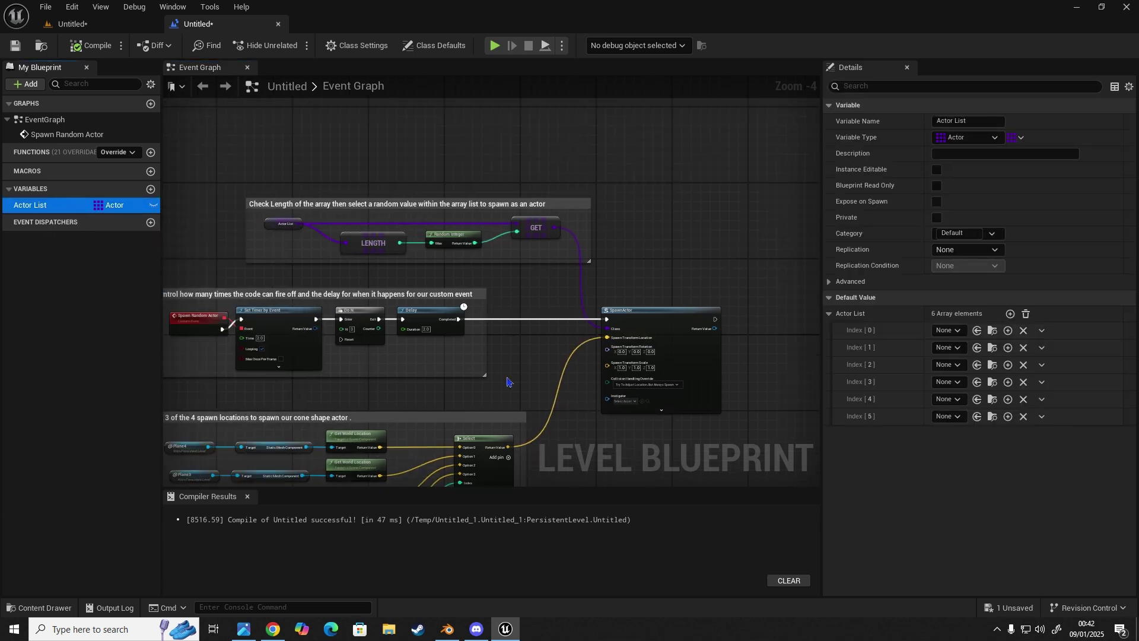
pyautogui.moveTo(522, 384)
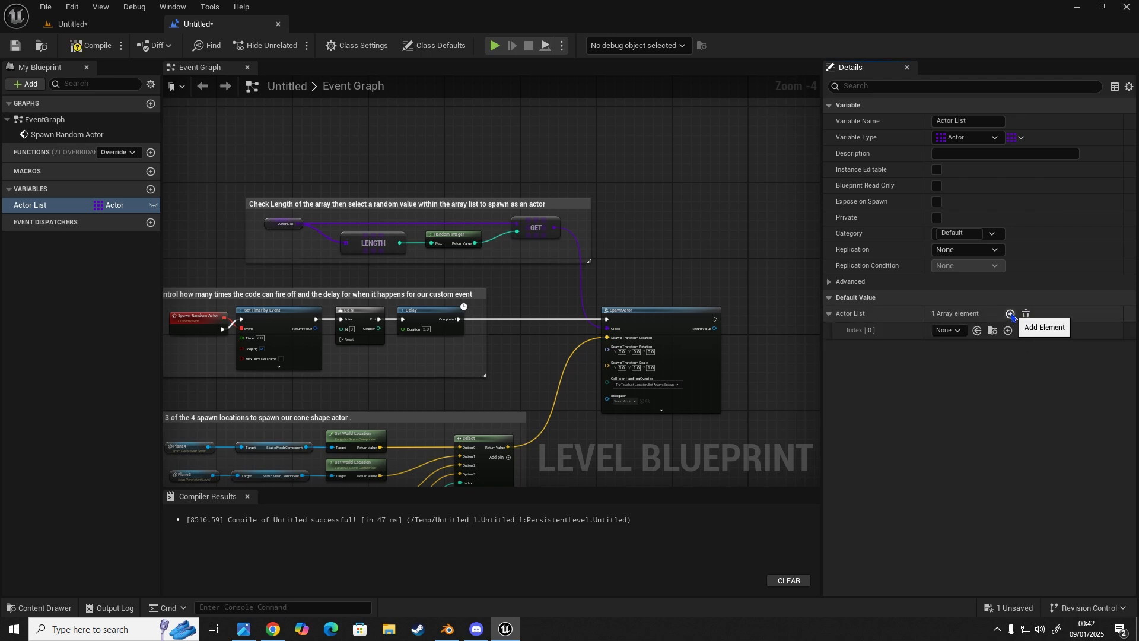
pyautogui.click(1011, 313)
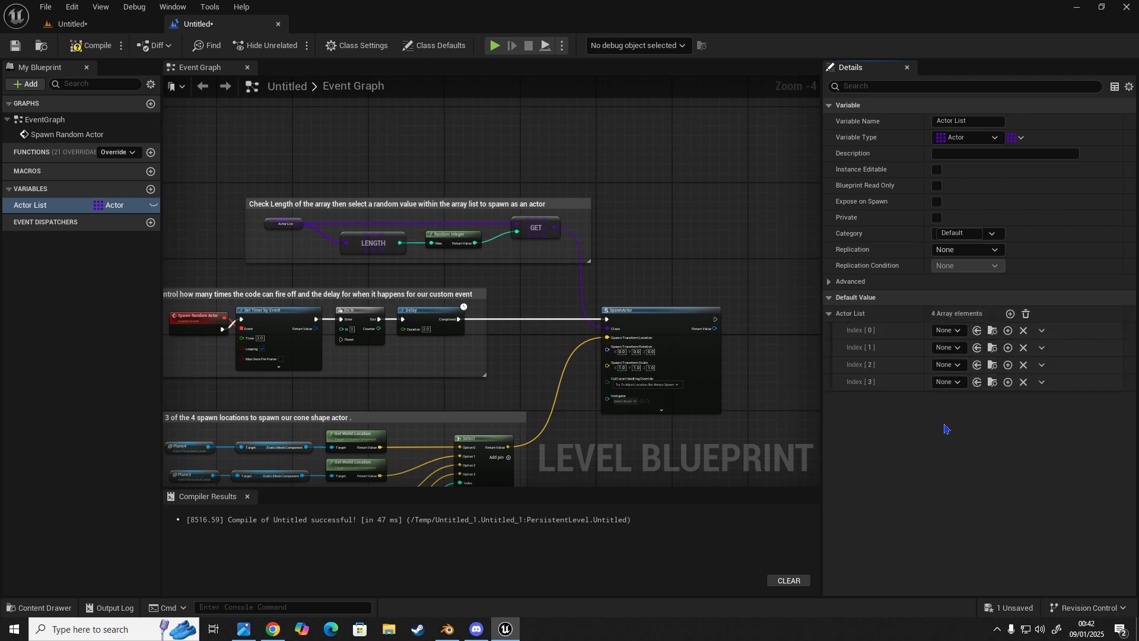
pyautogui.moveTo(496, 238)
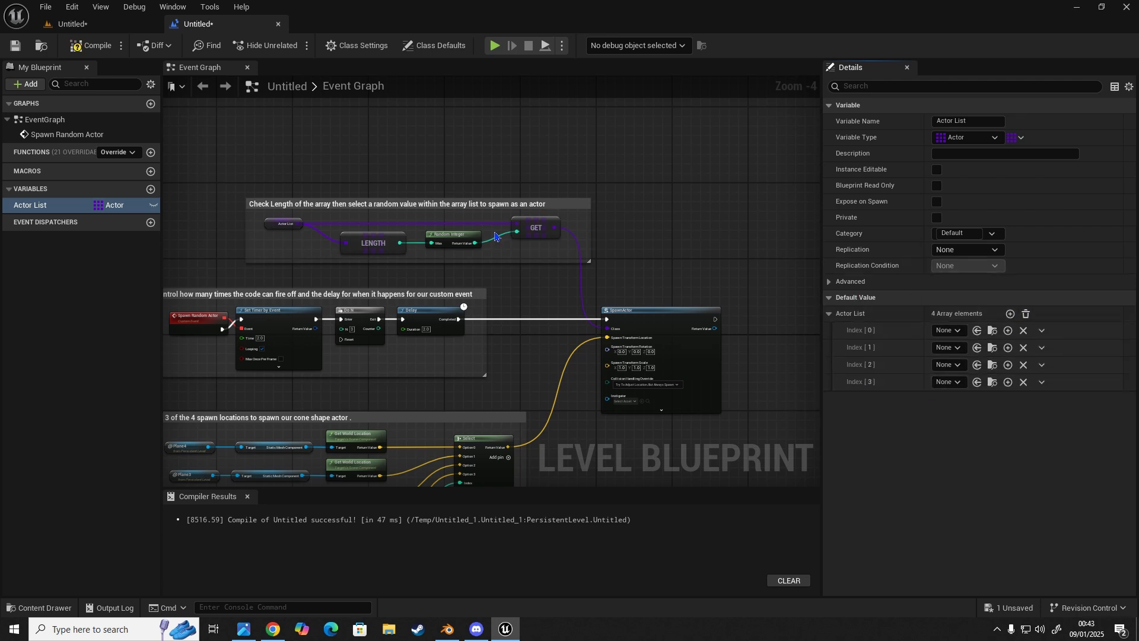
pyautogui.click(39, 608)
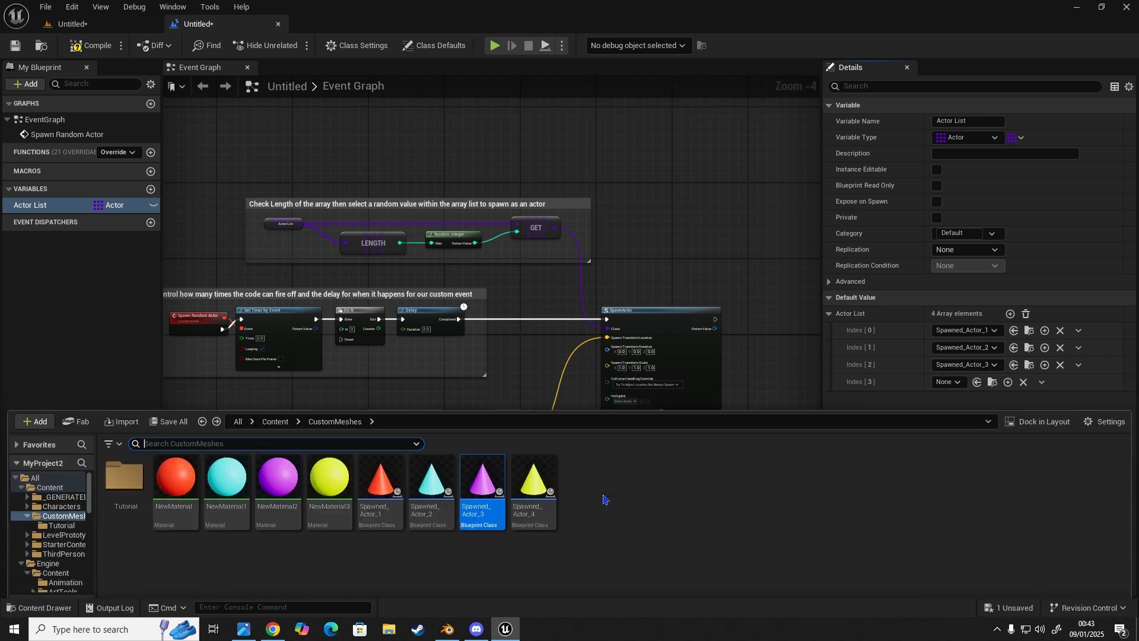
pyautogui.moveTo(529, 463)
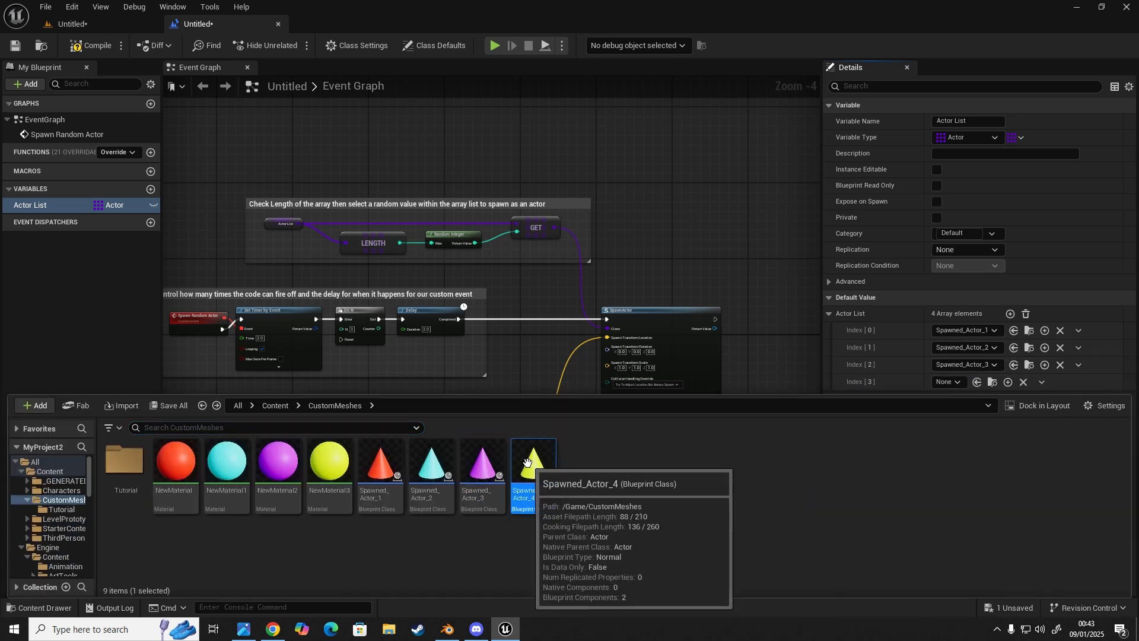
pyautogui.moveTo(868, 541)
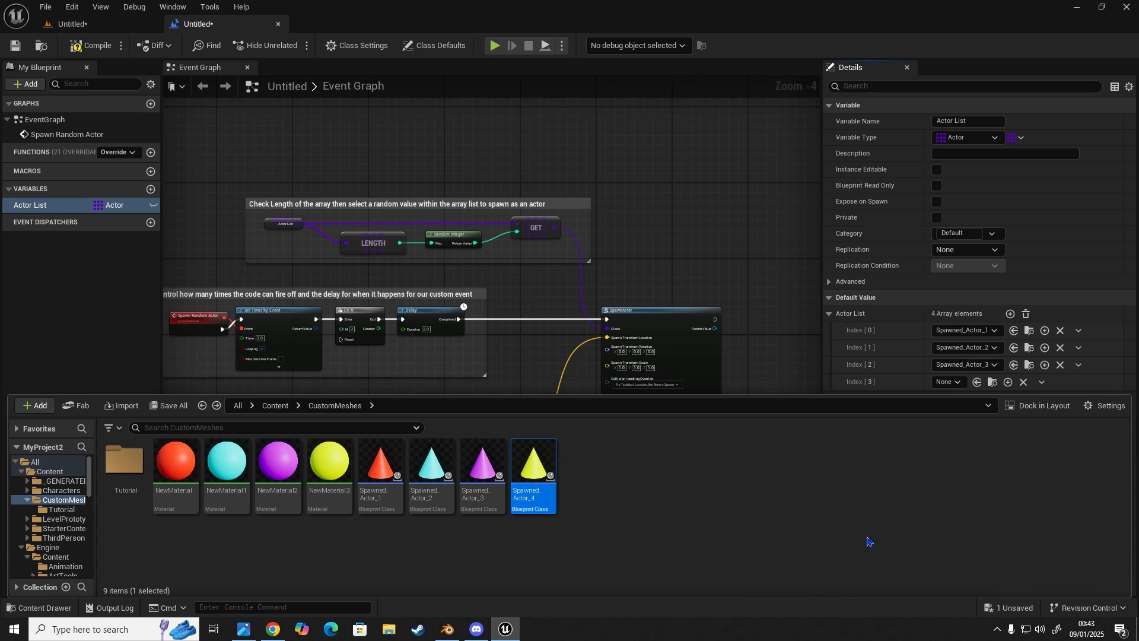
pyautogui.moveTo(532, 455)
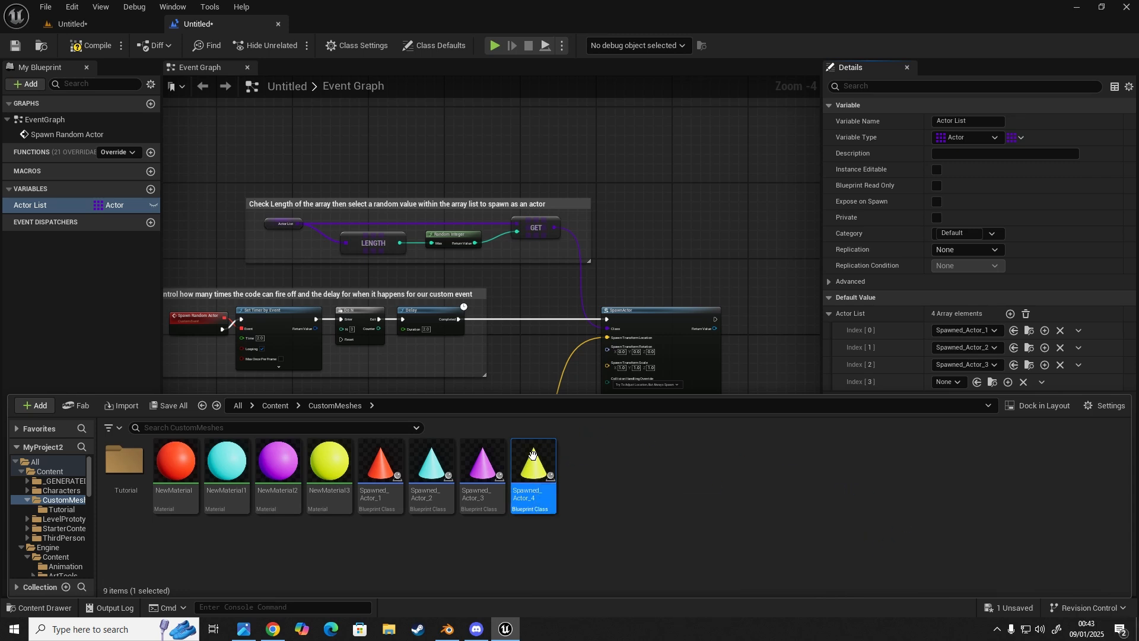
pyautogui.click(97, 46)
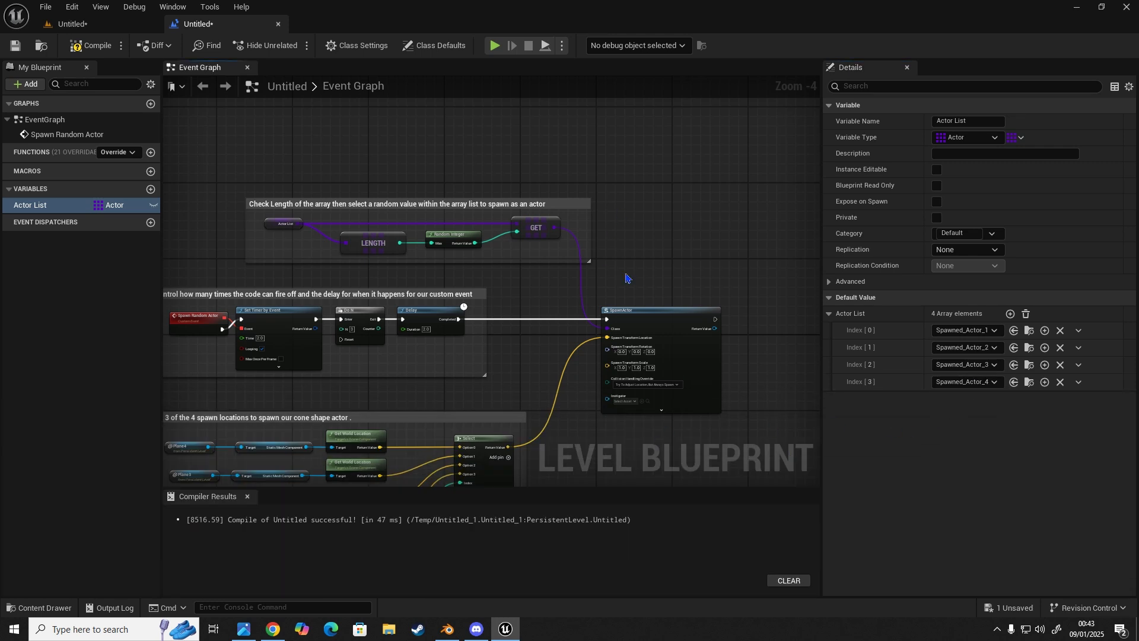
pyautogui.moveTo(1027, 448)
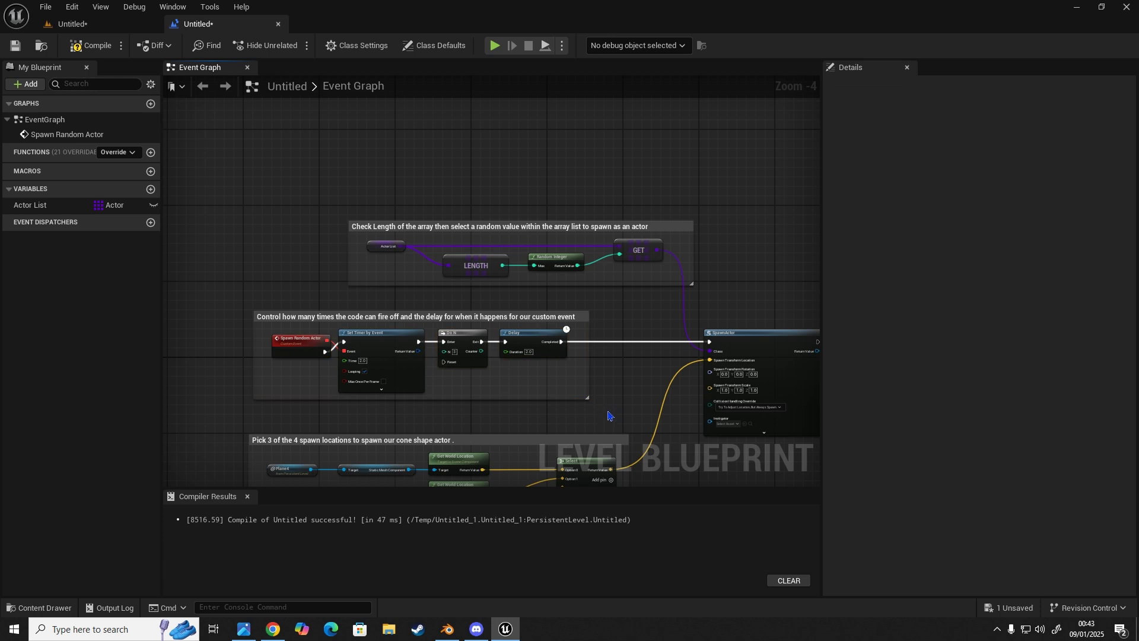
pyautogui.moveTo(222, 343)
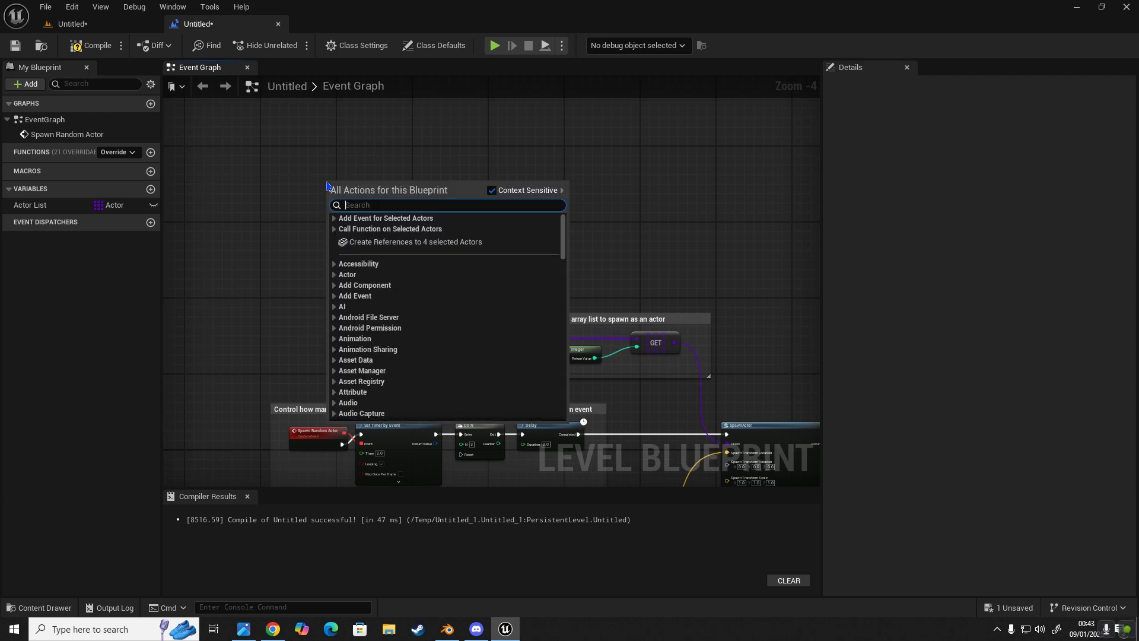
# Add Event BeginPlay wired through a 2-second Delay into the Spawn Random Actor call
pyautogui.write('event be')
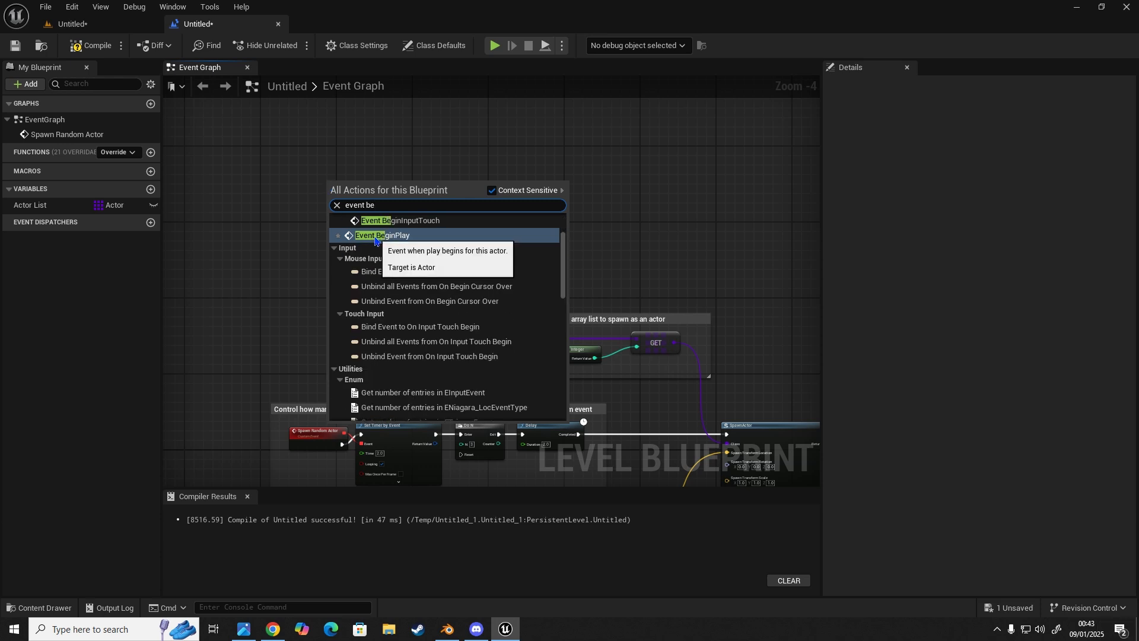
pyautogui.click(382, 235)
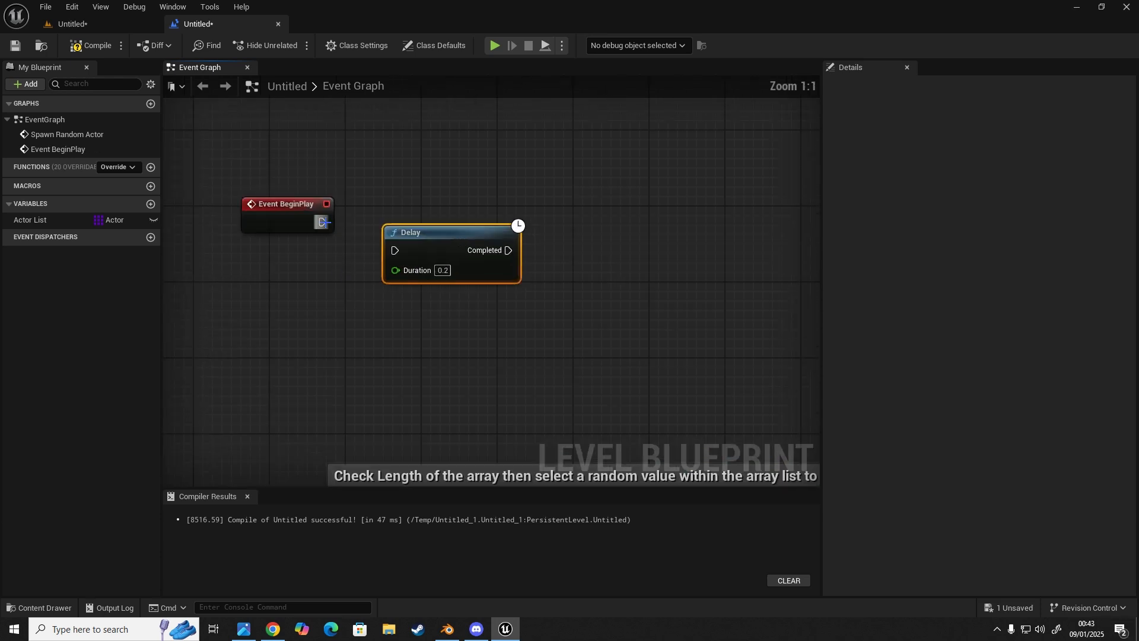
pyautogui.moveTo(327, 222); pyautogui.dragTo(394, 250)
pyautogui.write('2')
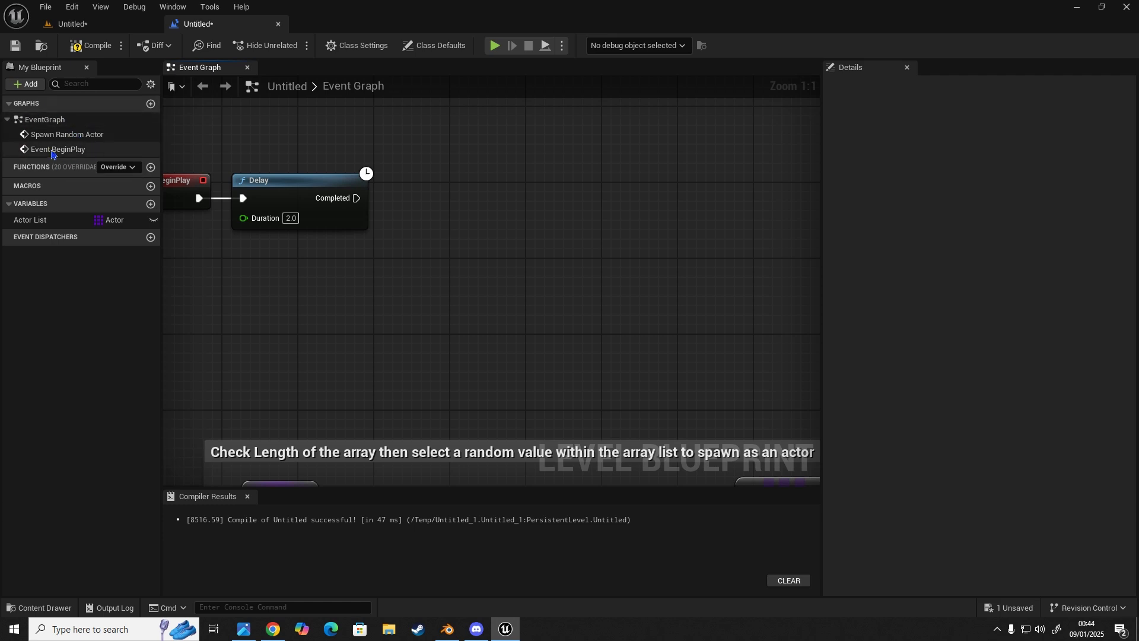
pyautogui.moveTo(32, 154)
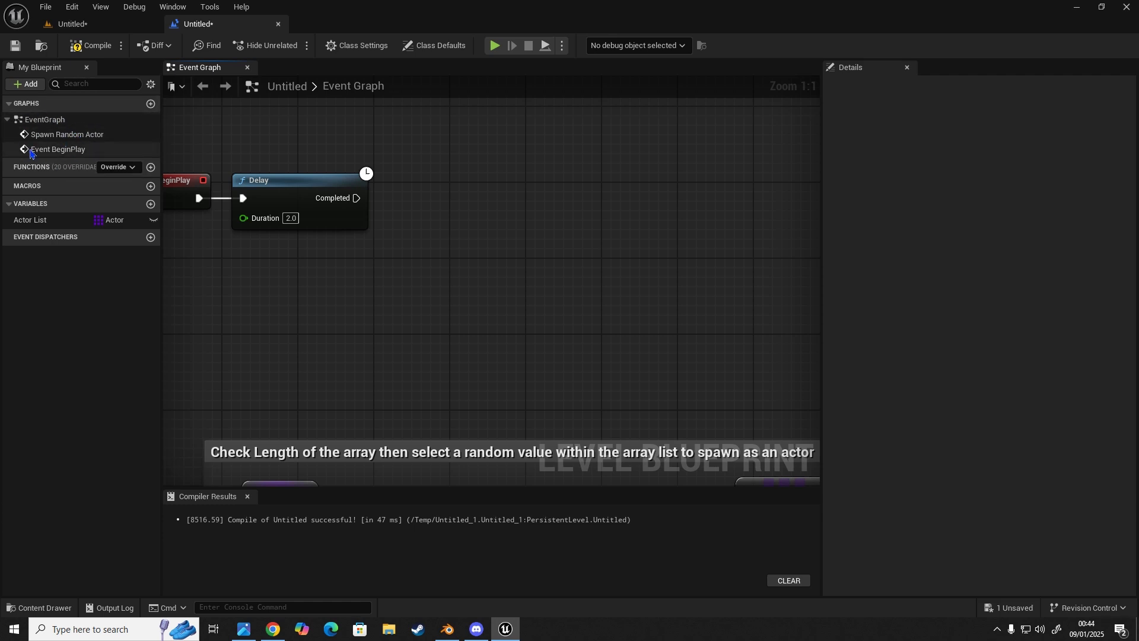
pyautogui.moveTo(57, 149)
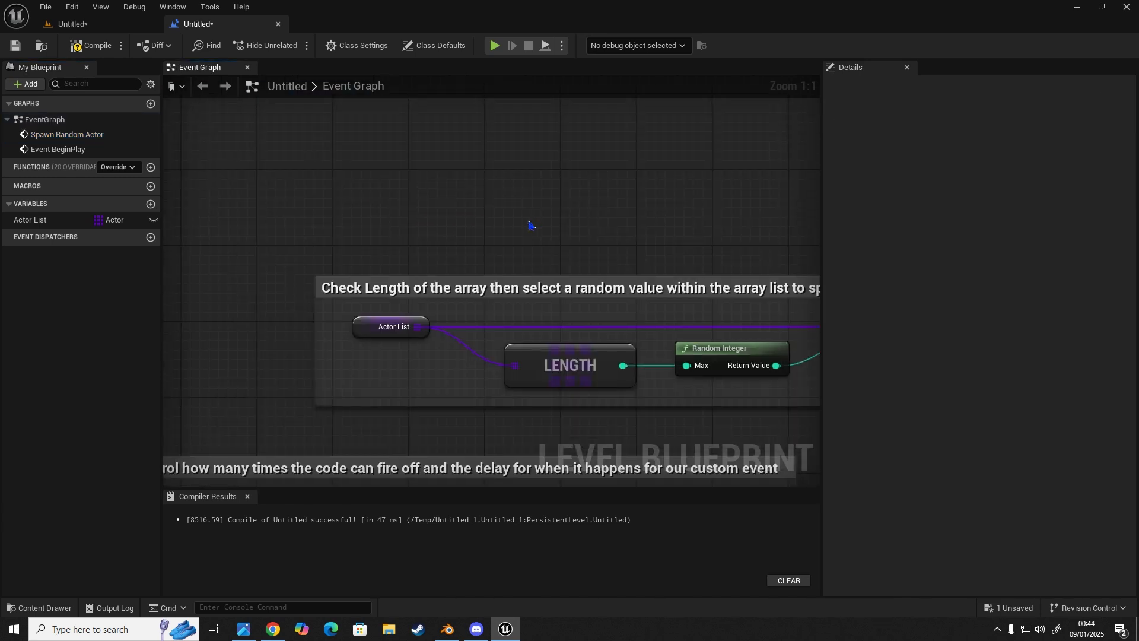
pyautogui.scroll(-3)
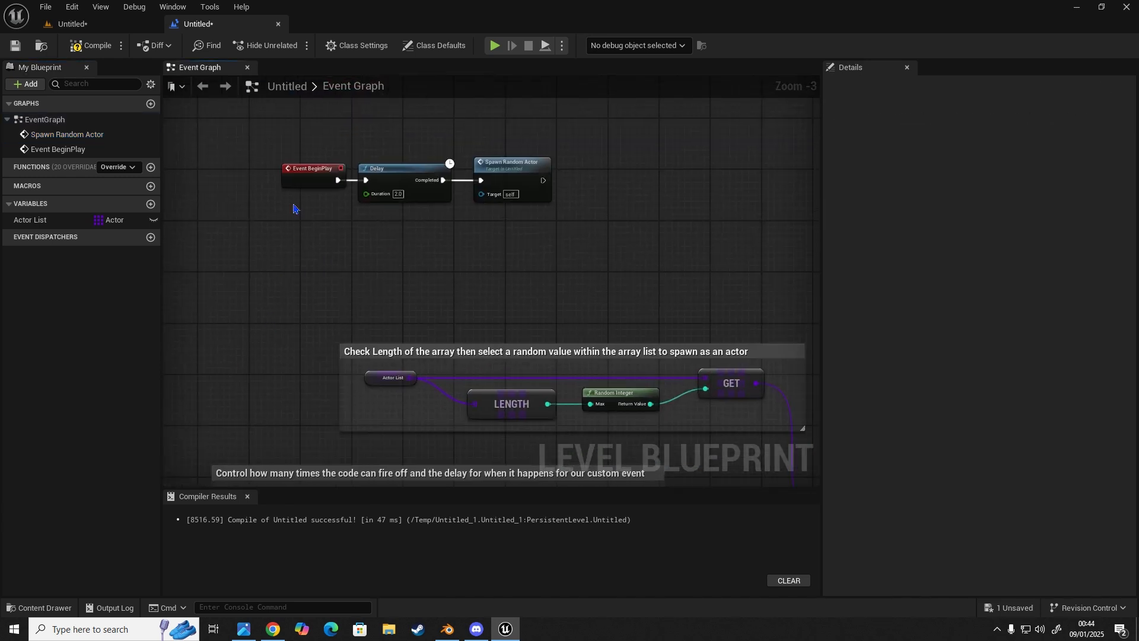
pyautogui.scroll(-3)
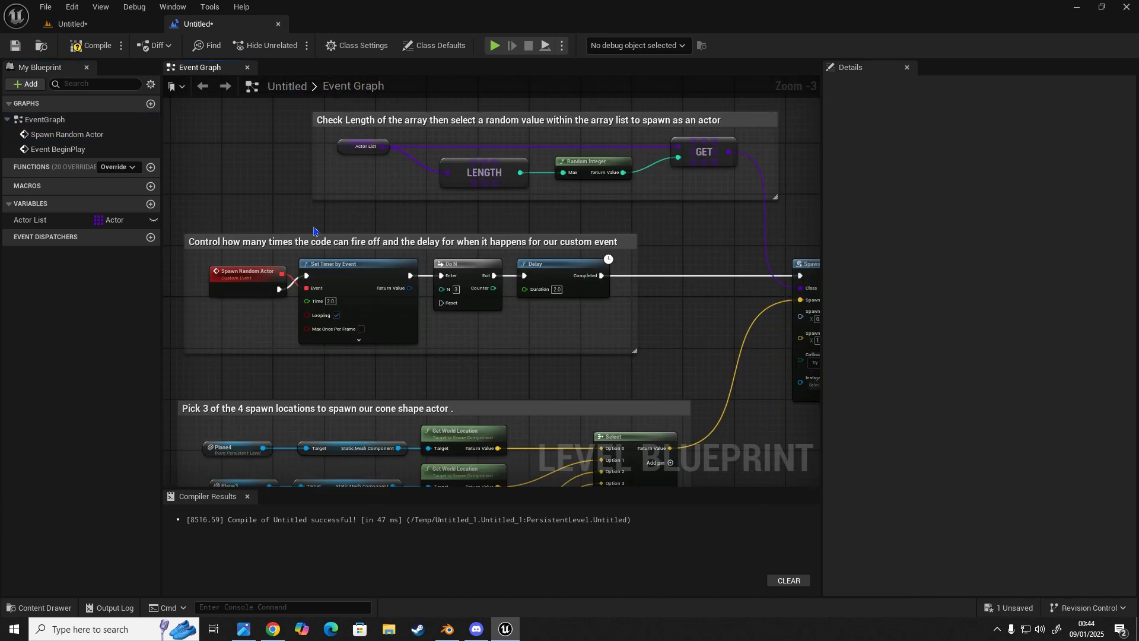
pyautogui.moveTo(455, 247)
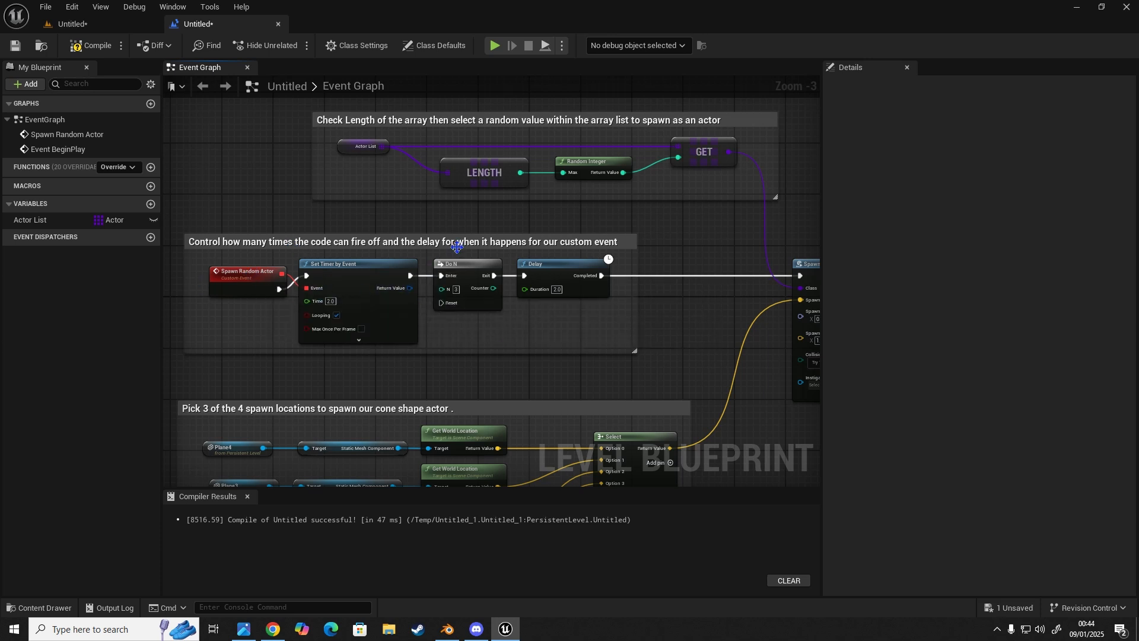
pyautogui.moveTo(479, 316)
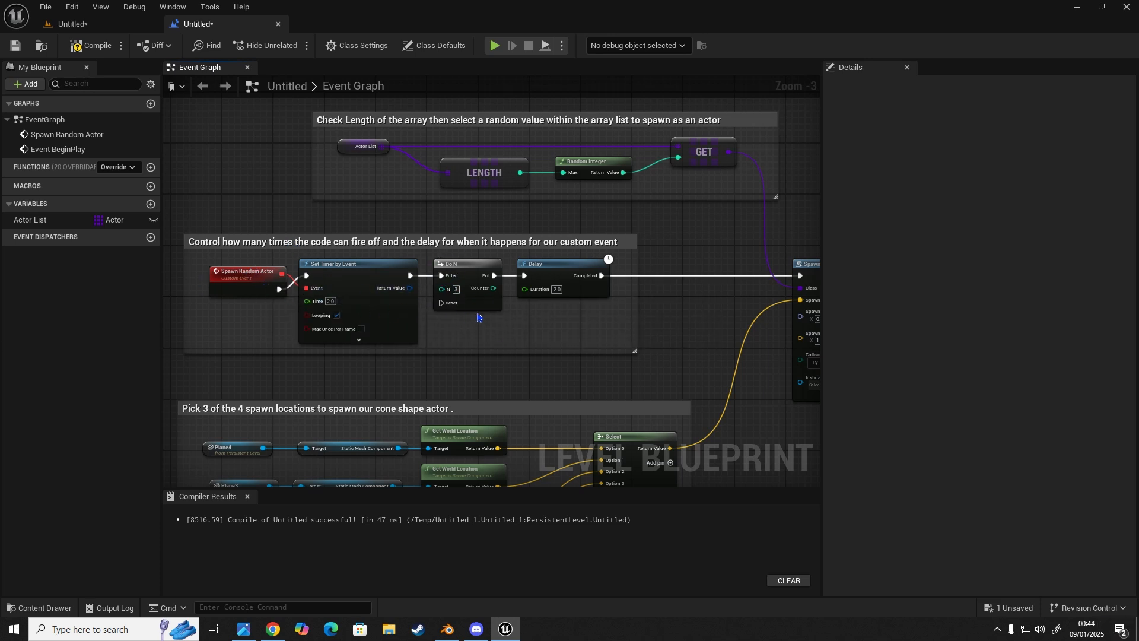
pyautogui.moveTo(461, 259)
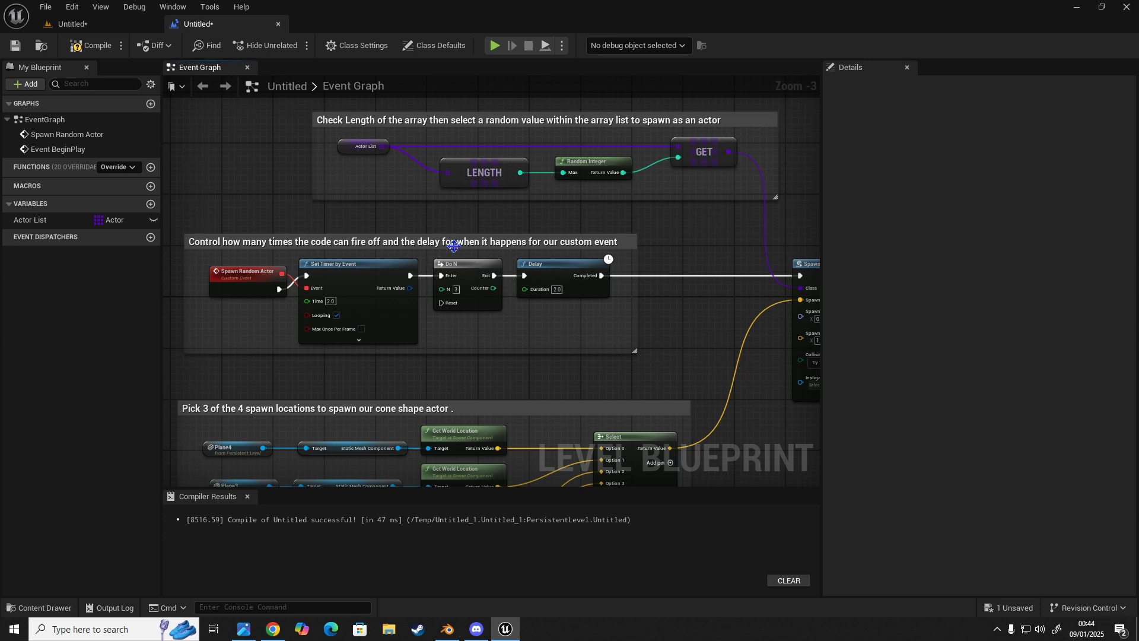
pyautogui.moveTo(340, 237)
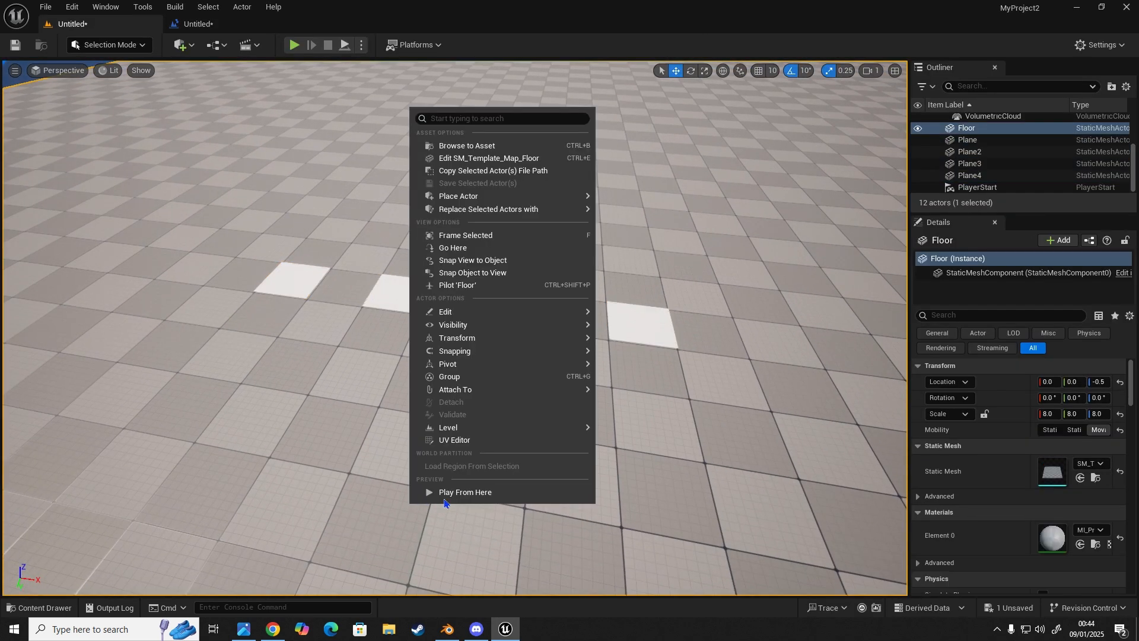
# Play the level from the floor twice, then bring up the custom cone actor assets
pyautogui.click(464, 491)
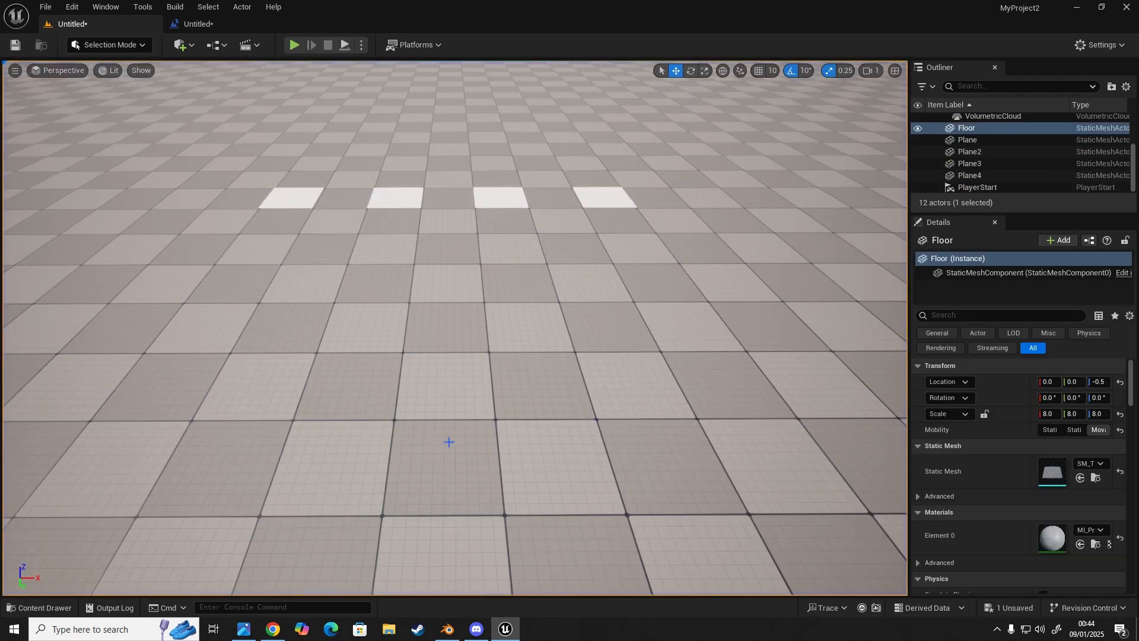
pyautogui.click(294, 45)
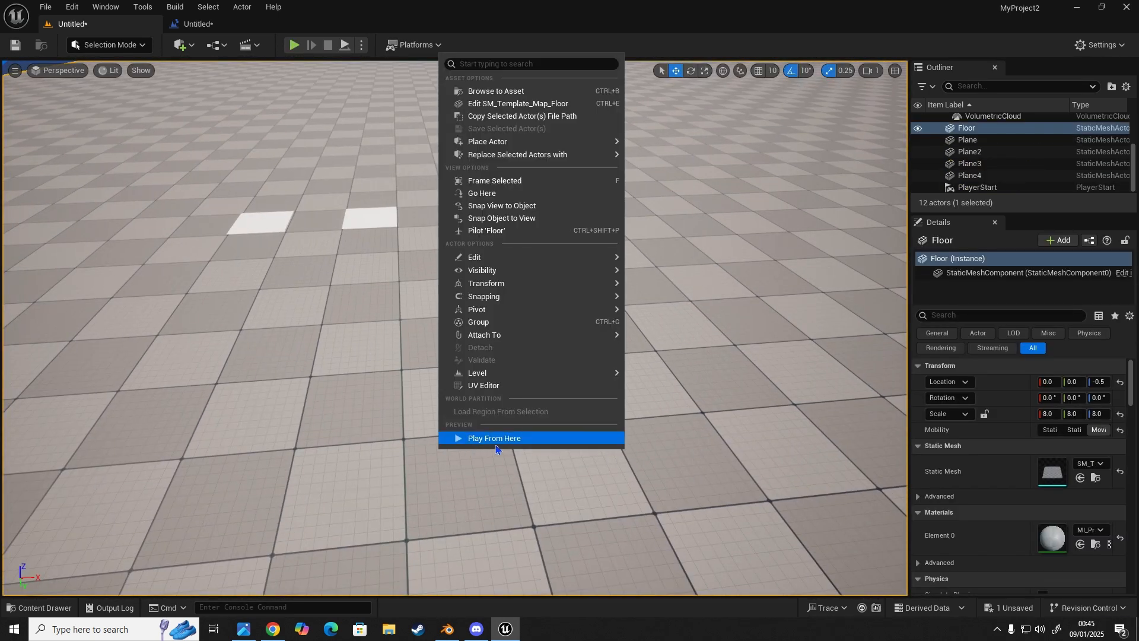
pyautogui.click(494, 438)
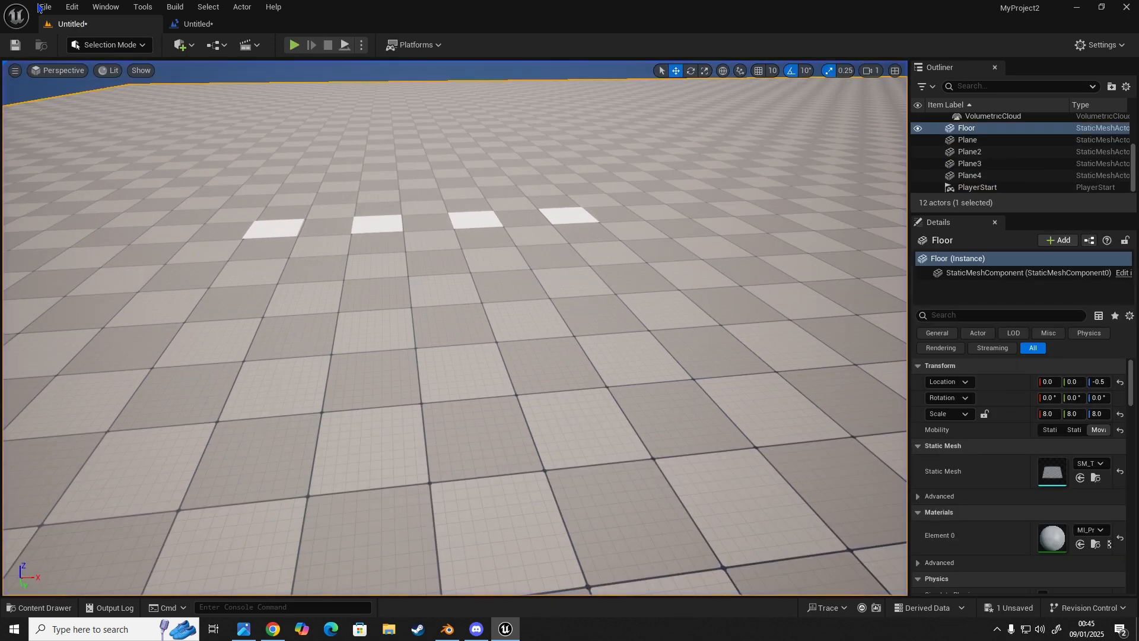
pyautogui.click(39, 607)
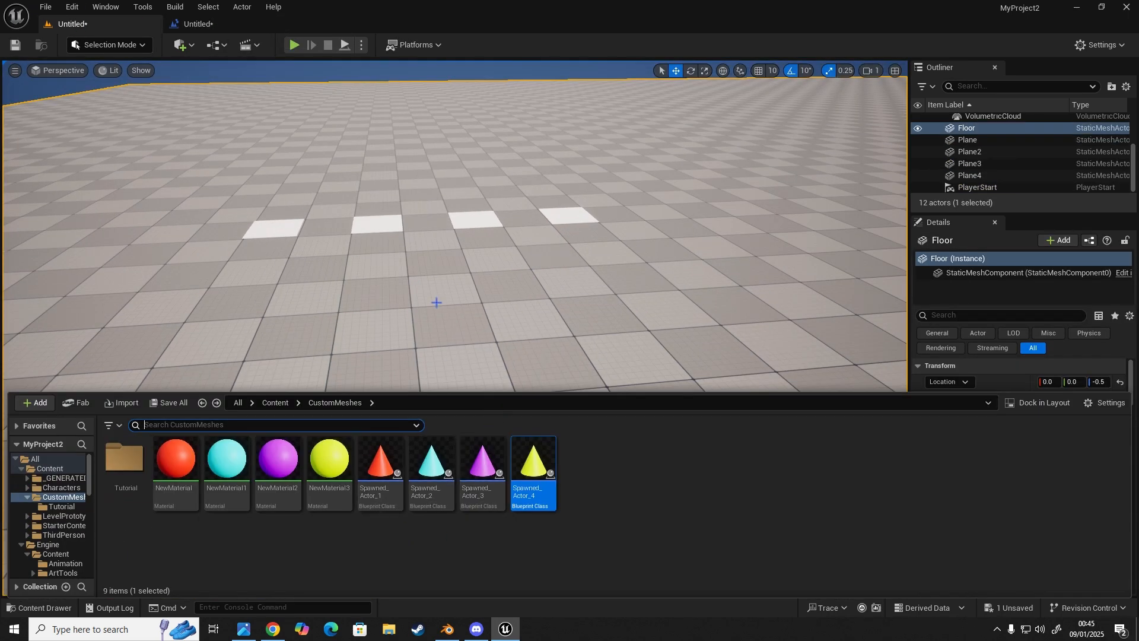
pyautogui.moveTo(443, 307)
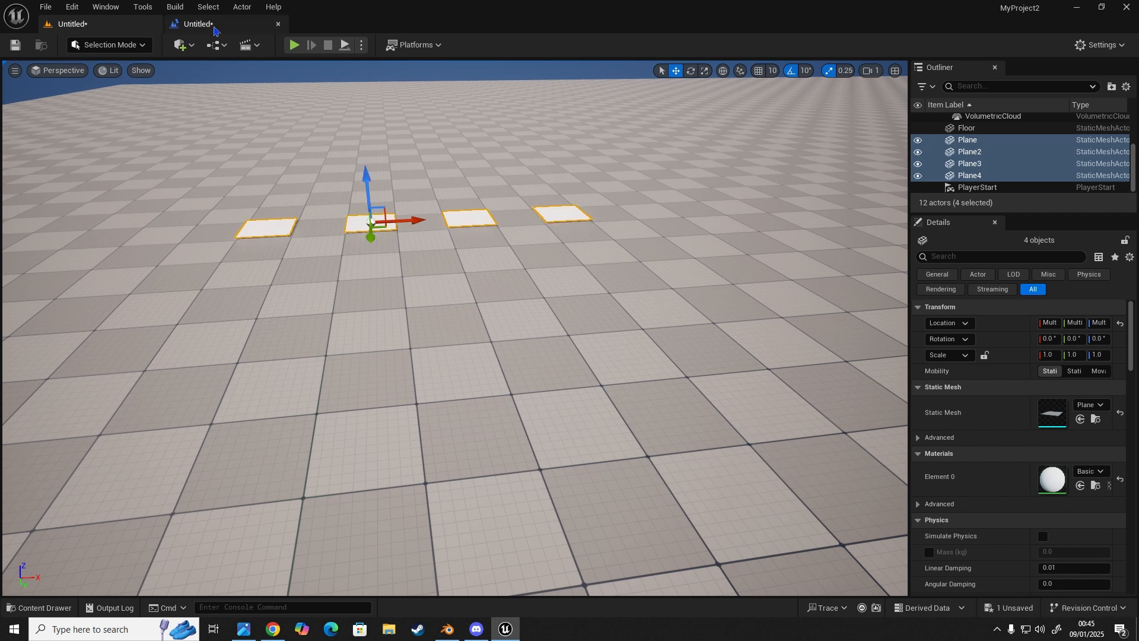
# Set SpawnActor's Collision Handling Override to always spawn ignoring collisions, then play from the floor
pyautogui.click(199, 24)
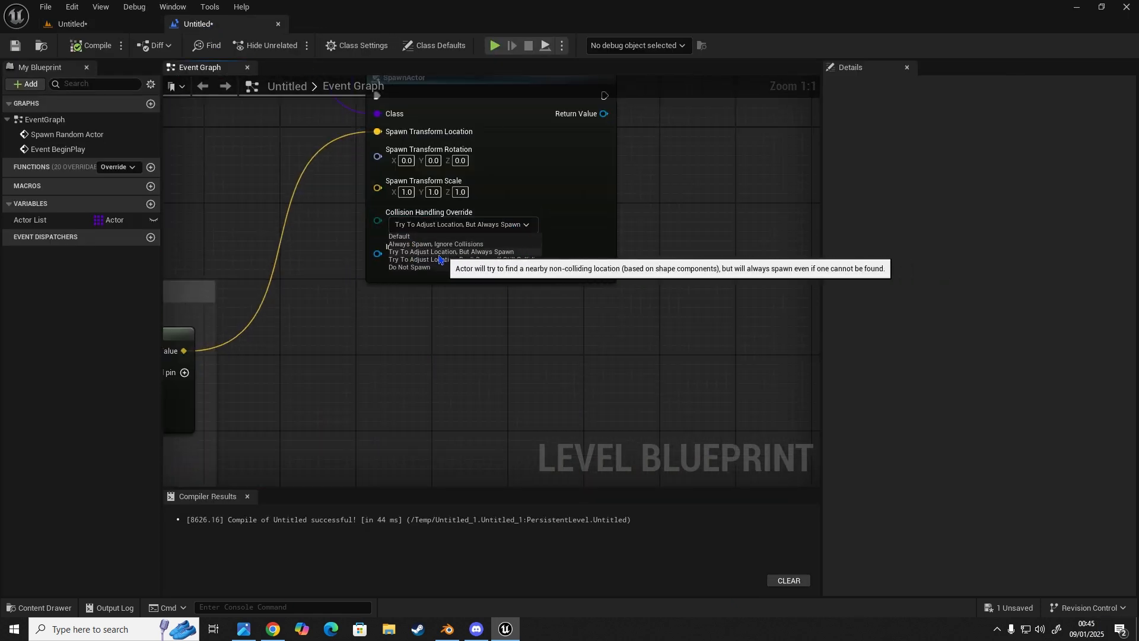
pyautogui.click(435, 244)
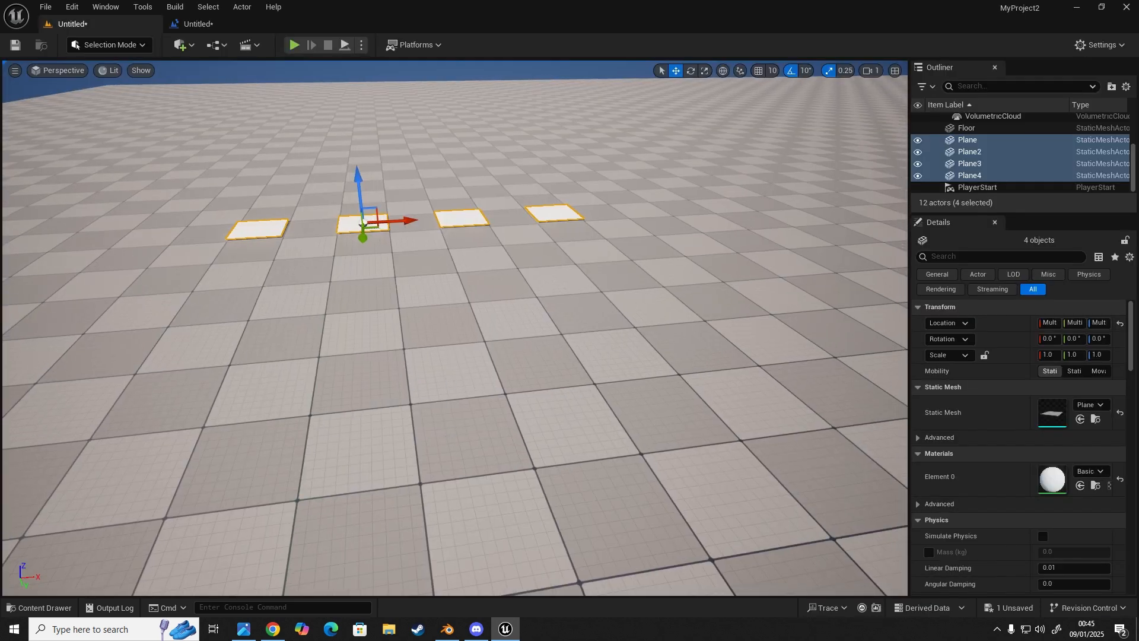
pyautogui.click(294, 45)
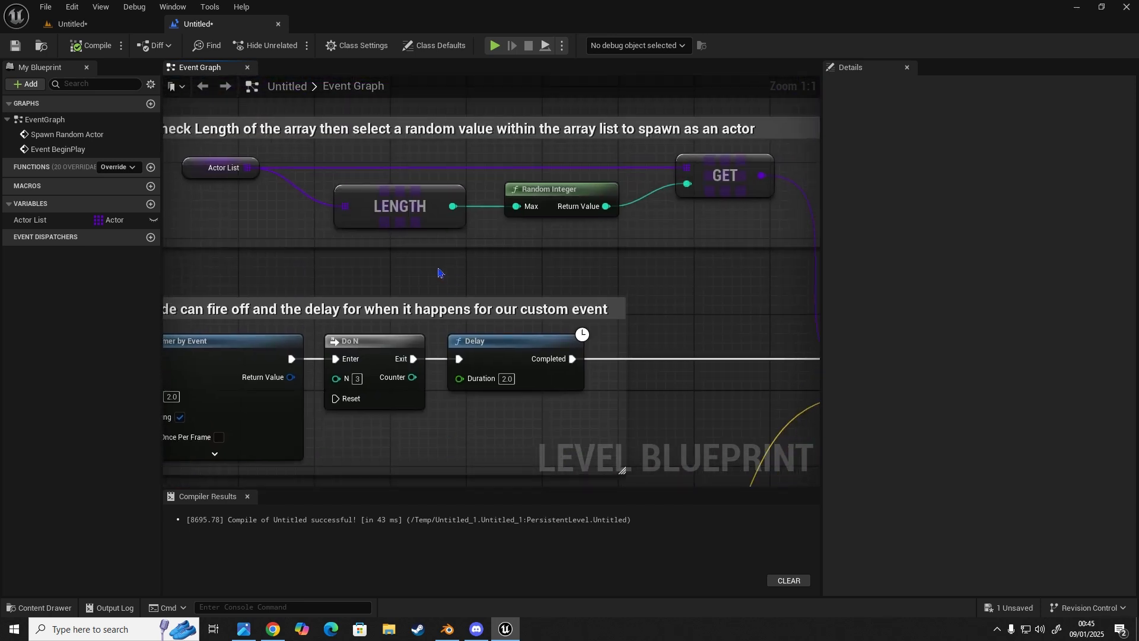
pyautogui.click(496, 259)
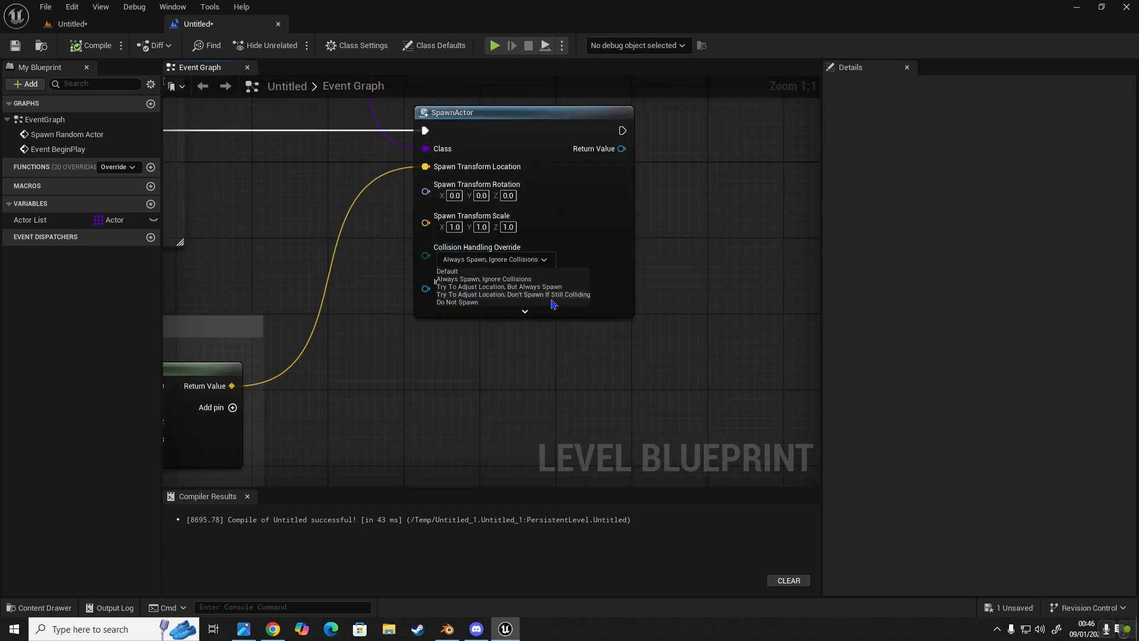
pyautogui.click(518, 294)
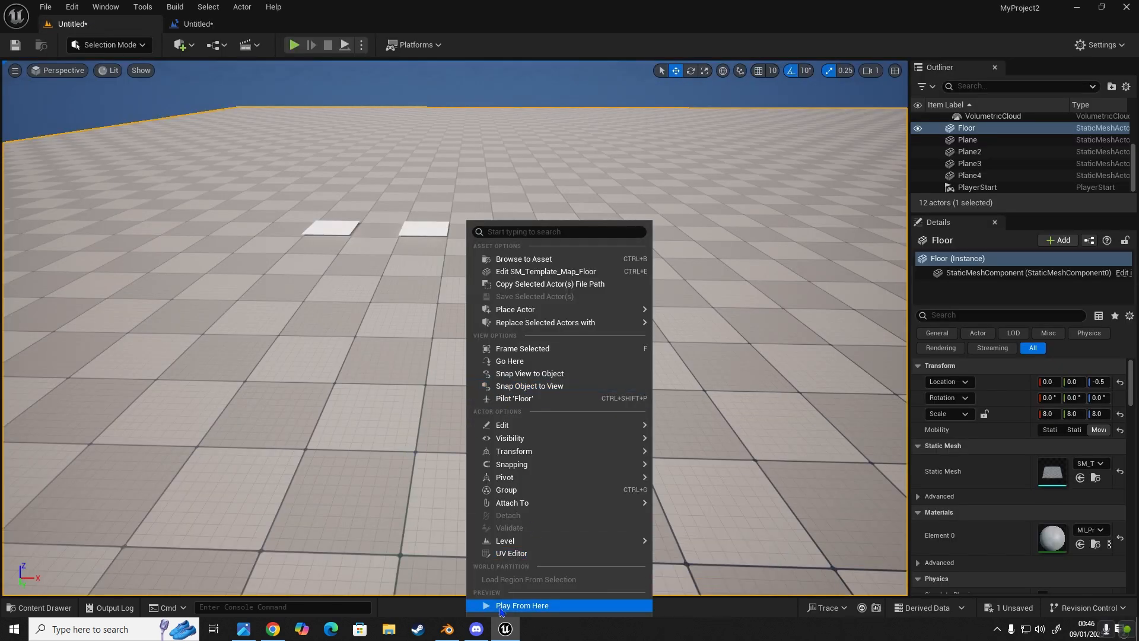
pyautogui.click(522, 605)
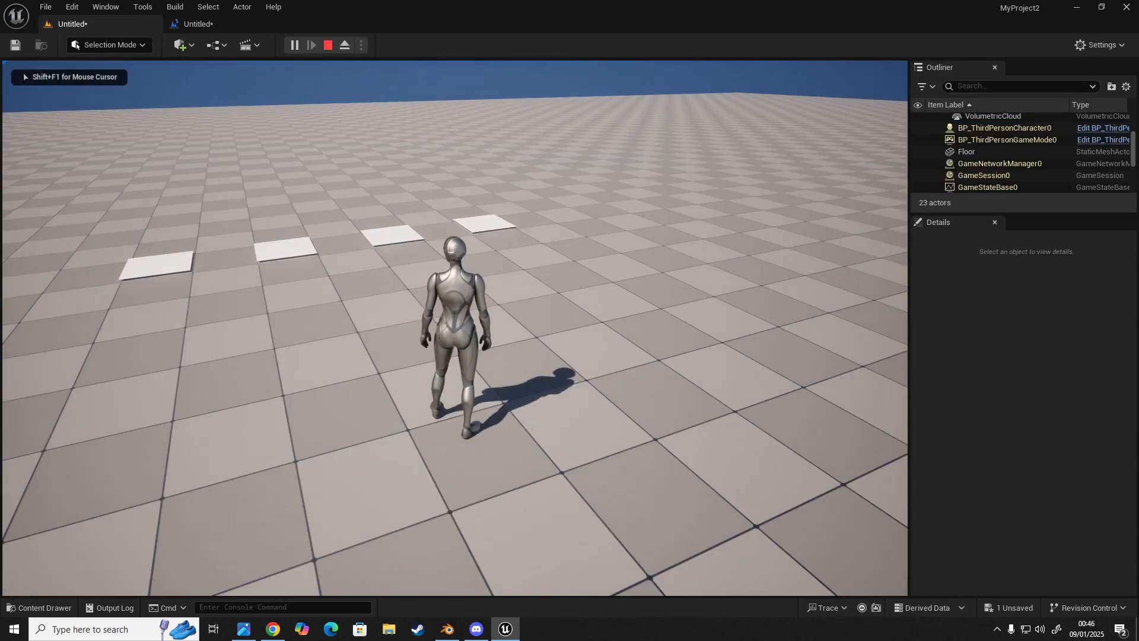